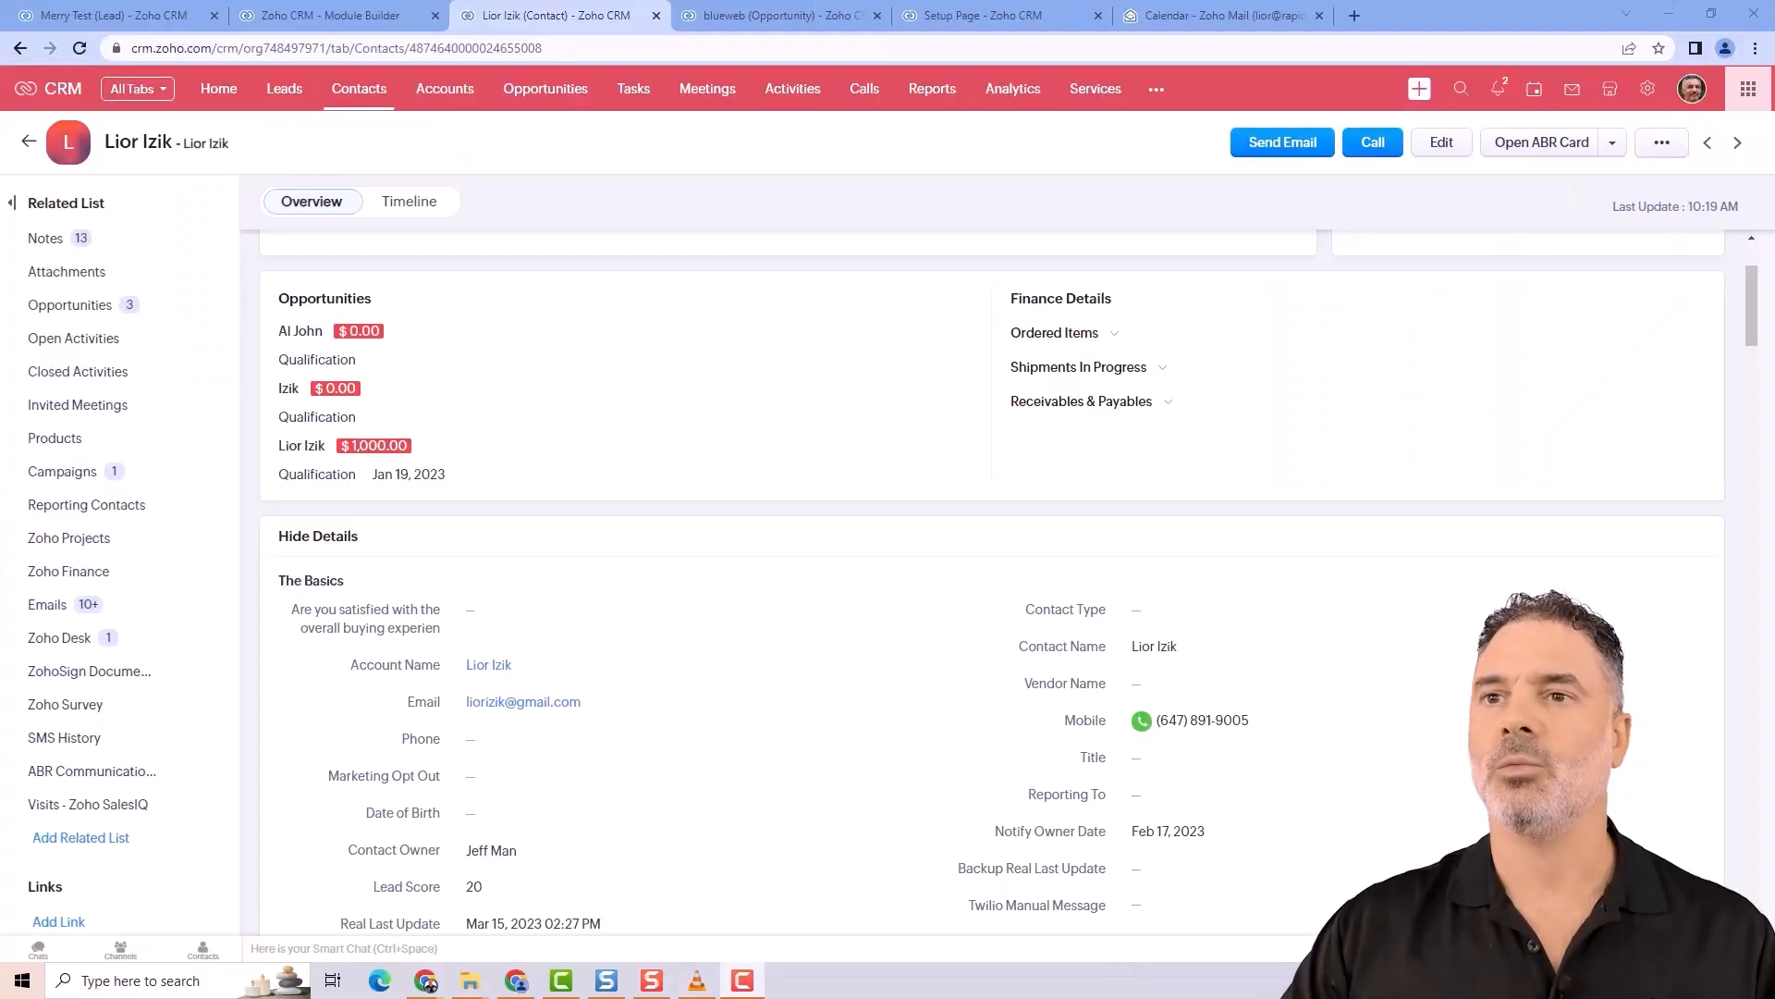
mouse_move(359, 88)
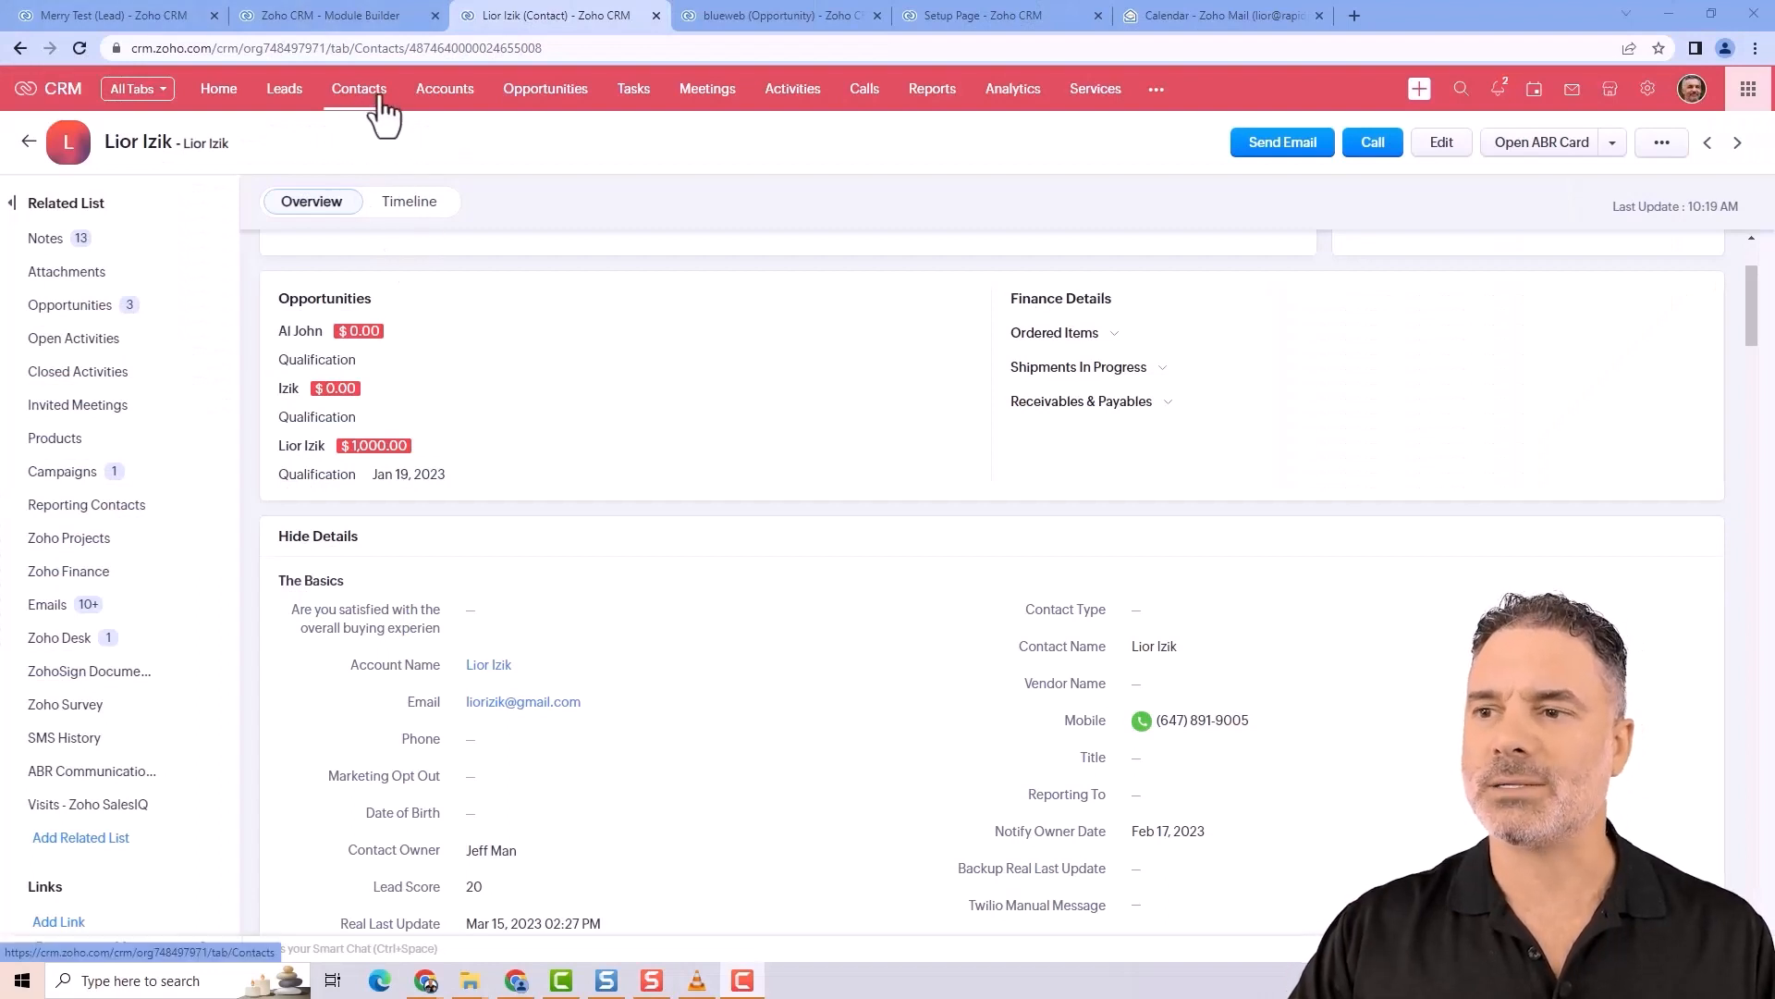
- Add a Pick List field with options Affiliate, Customer and Vendor to the Contacts layout
click(359, 89)
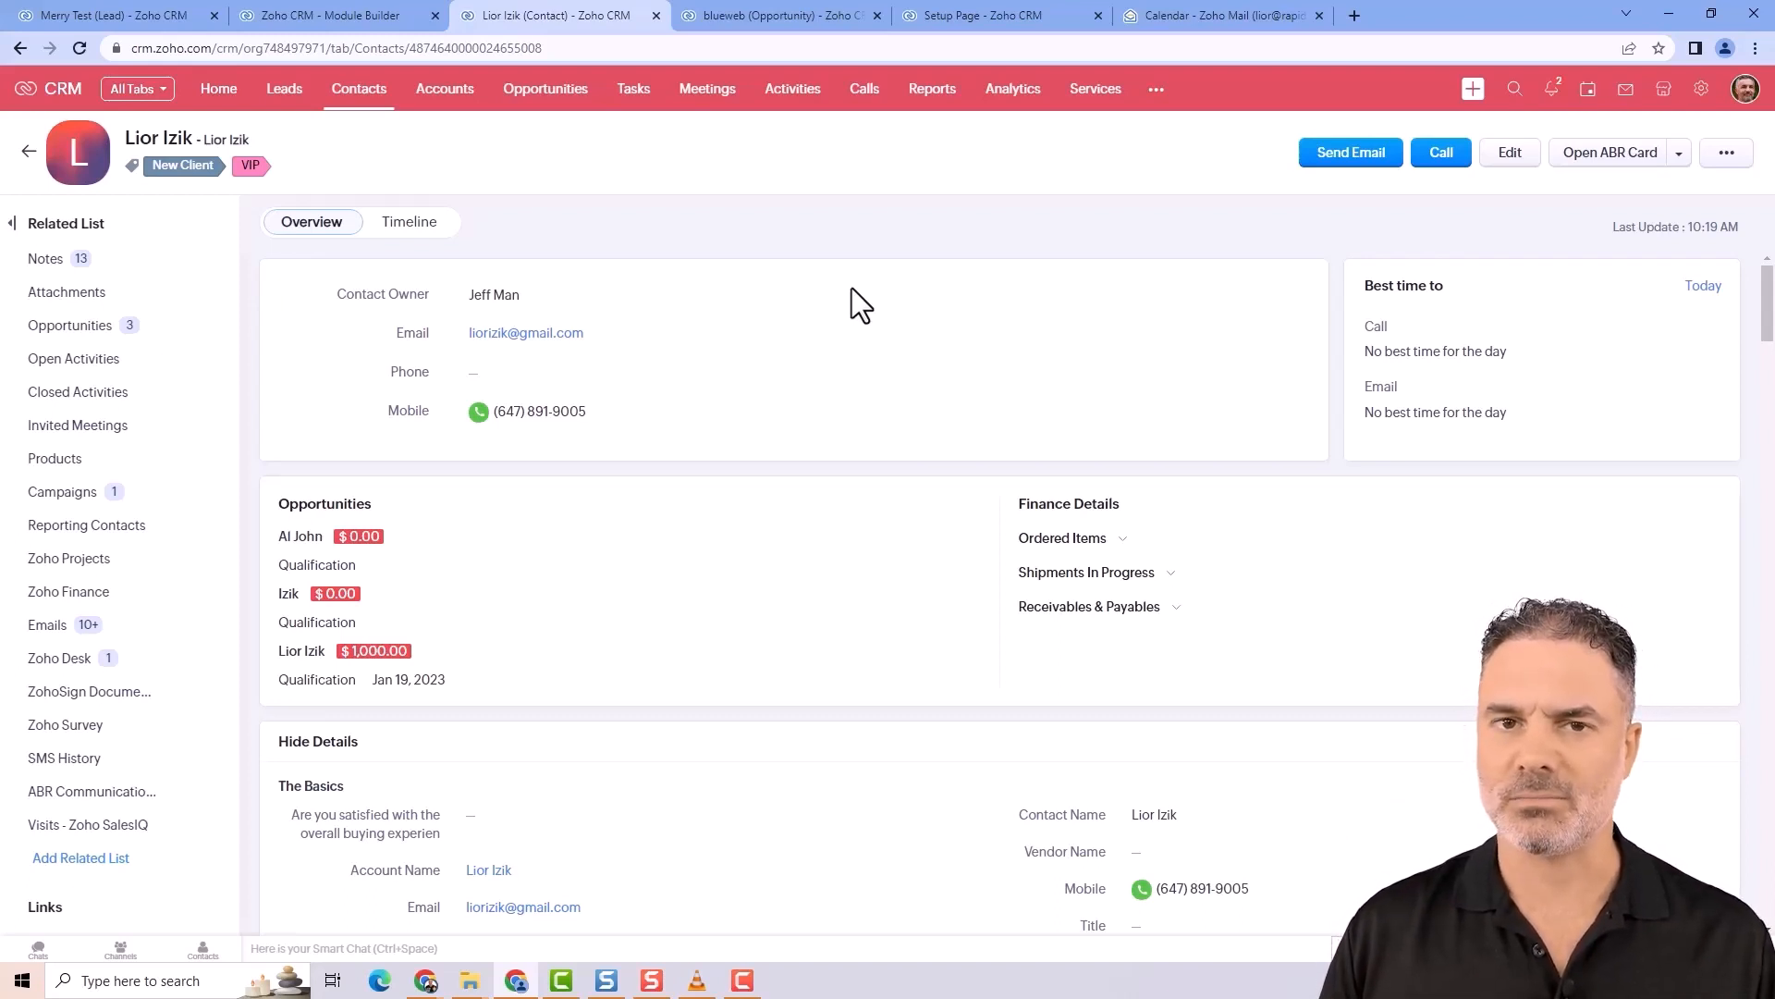
mouse_move(849, 509)
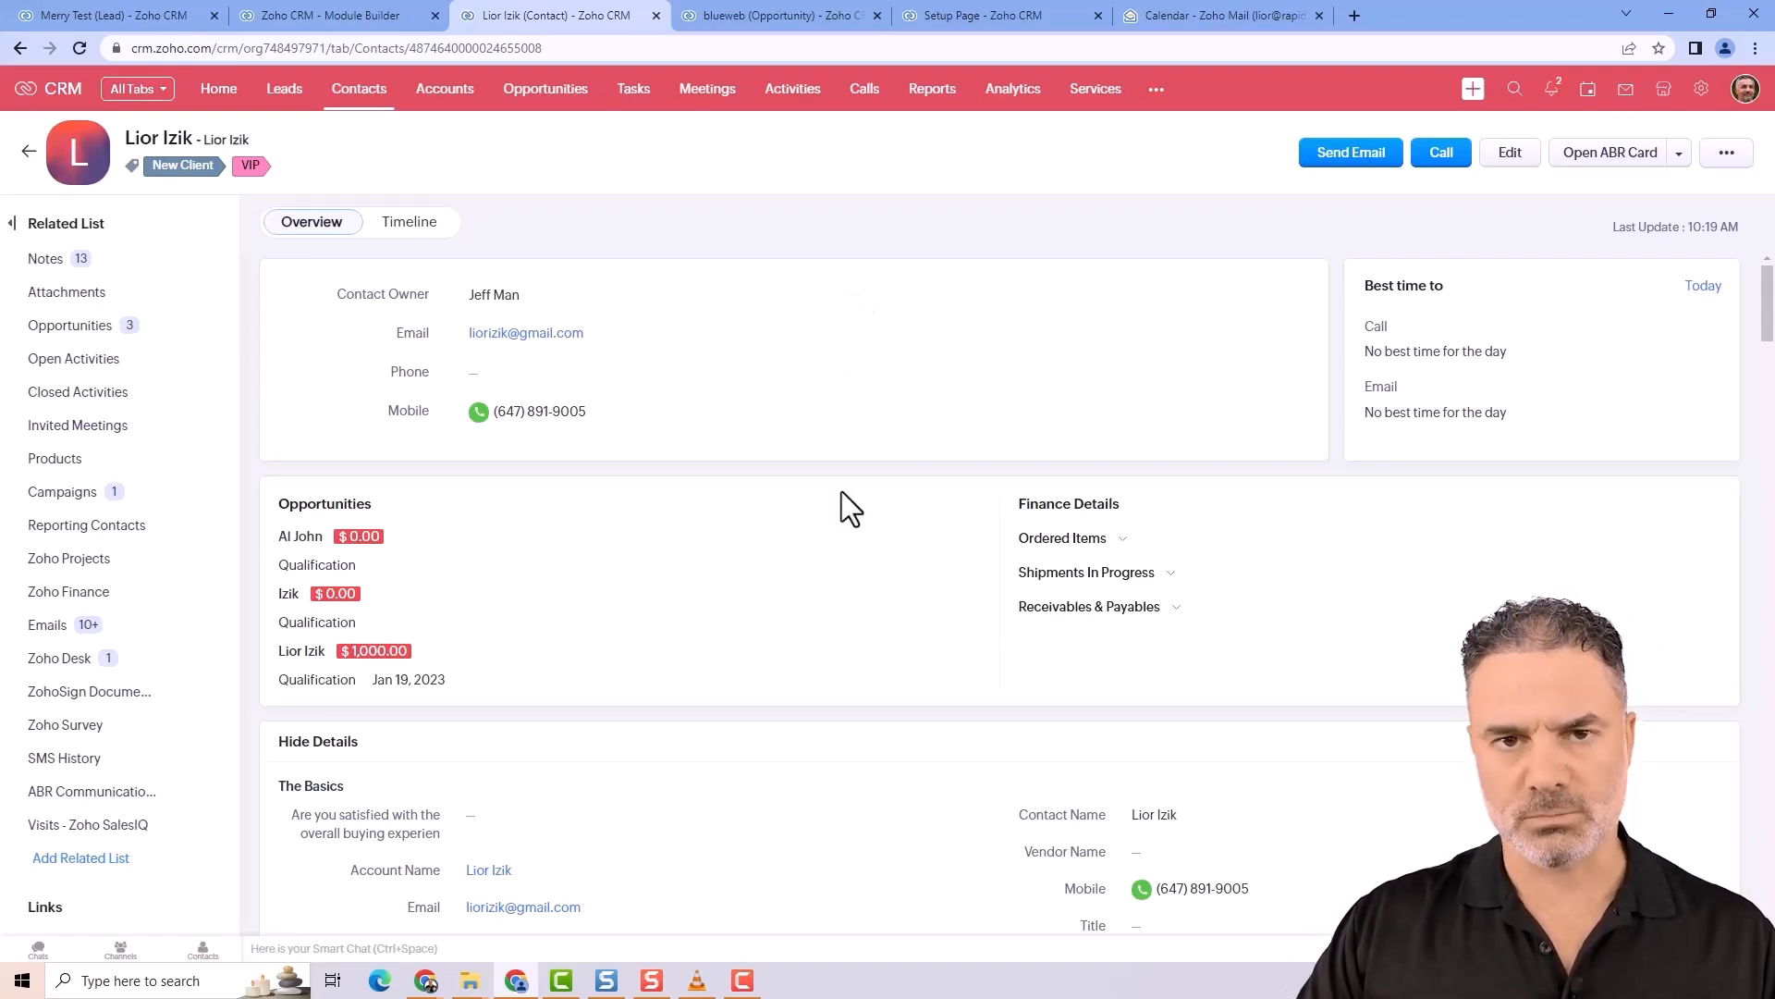
mouse_move(394, 138)
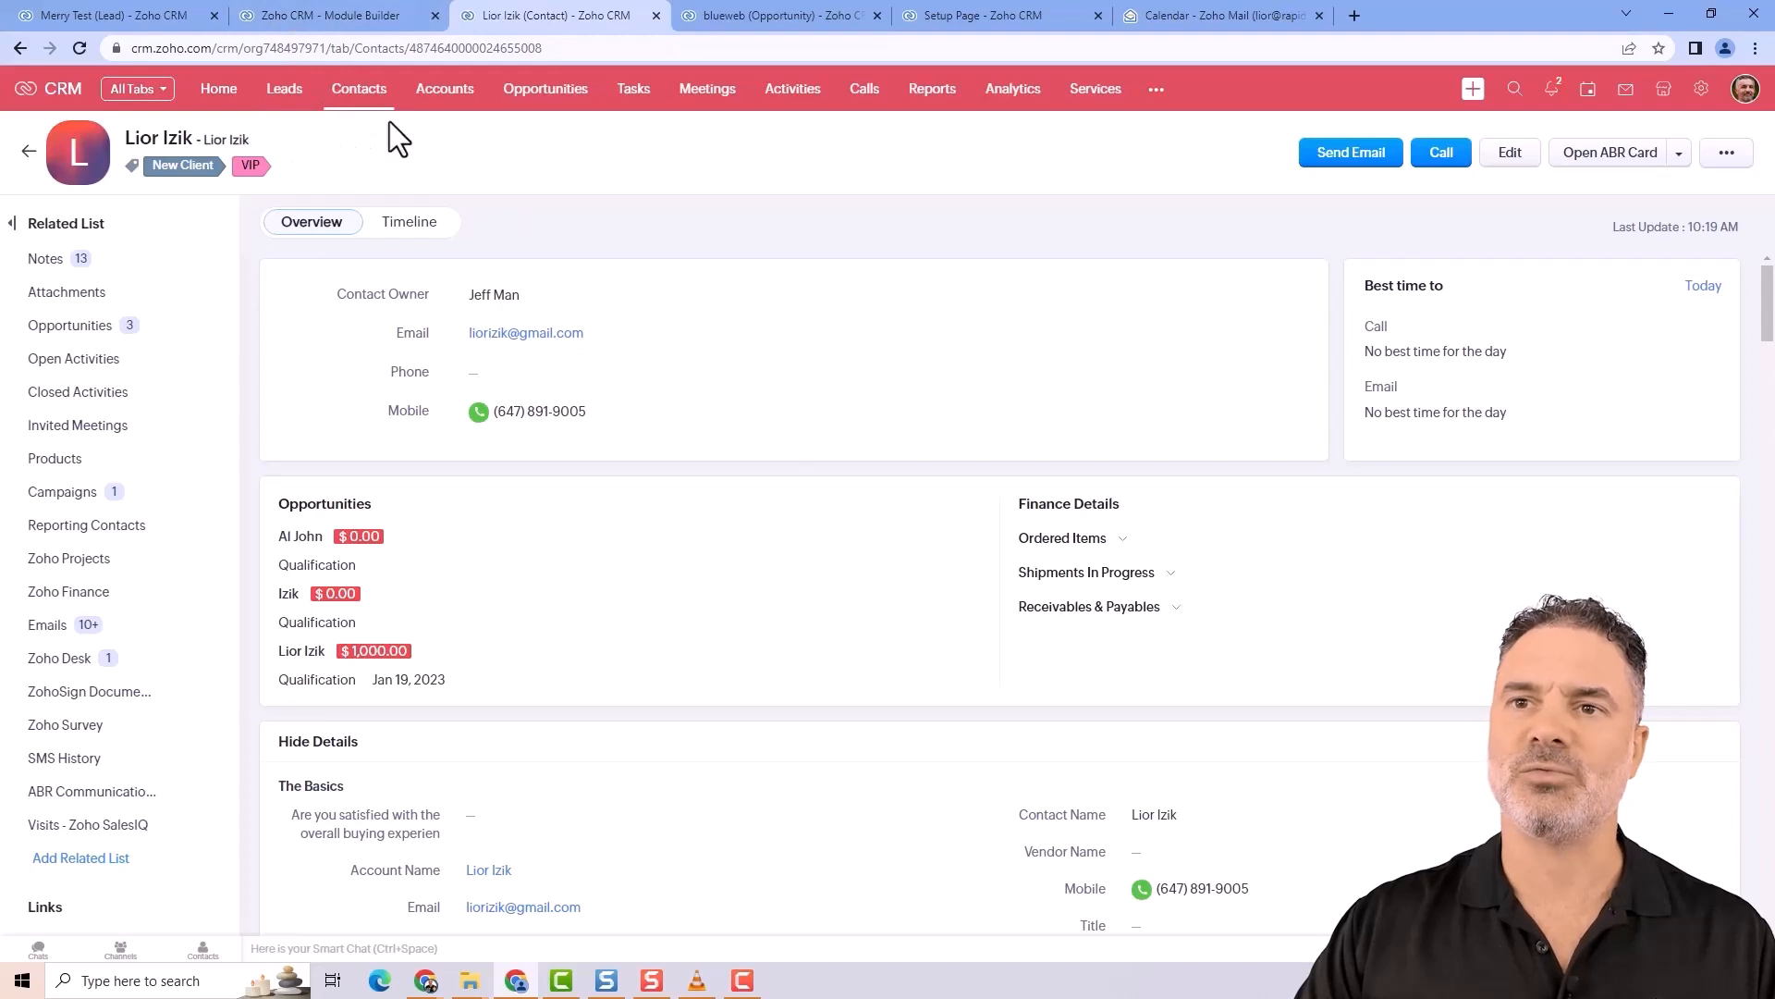
mouse_move(470, 209)
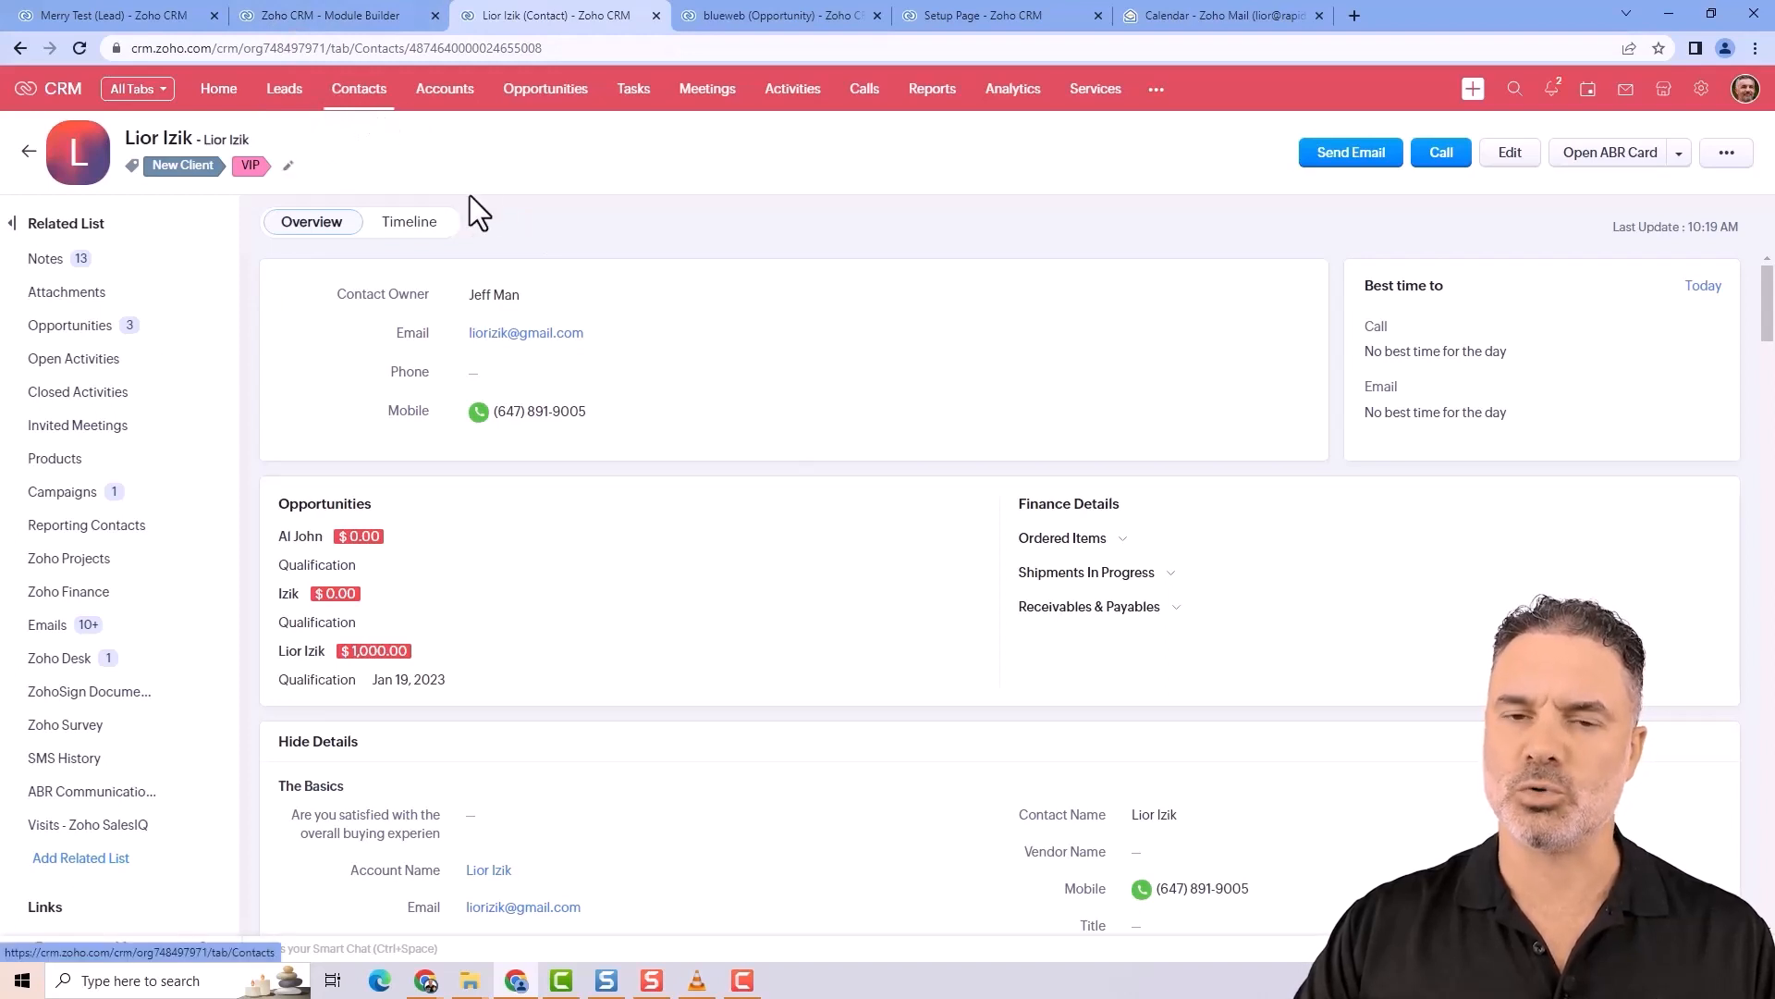
mouse_move(492, 211)
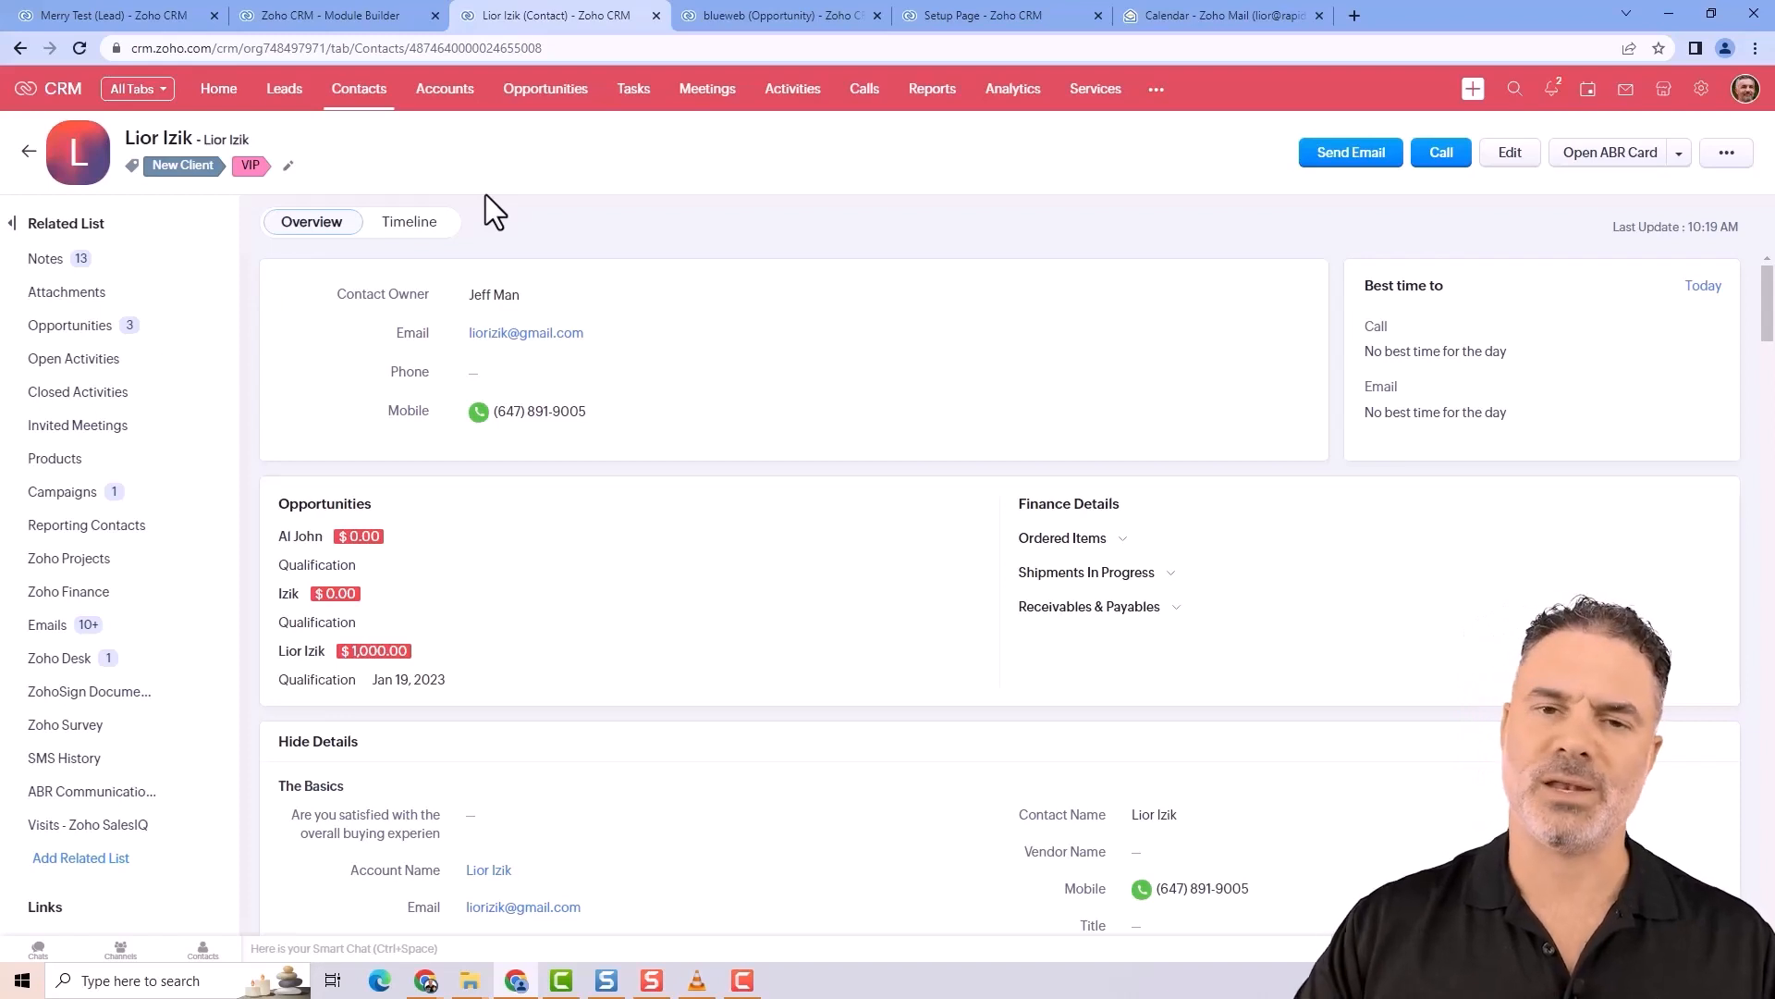
mouse_move(1072, 810)
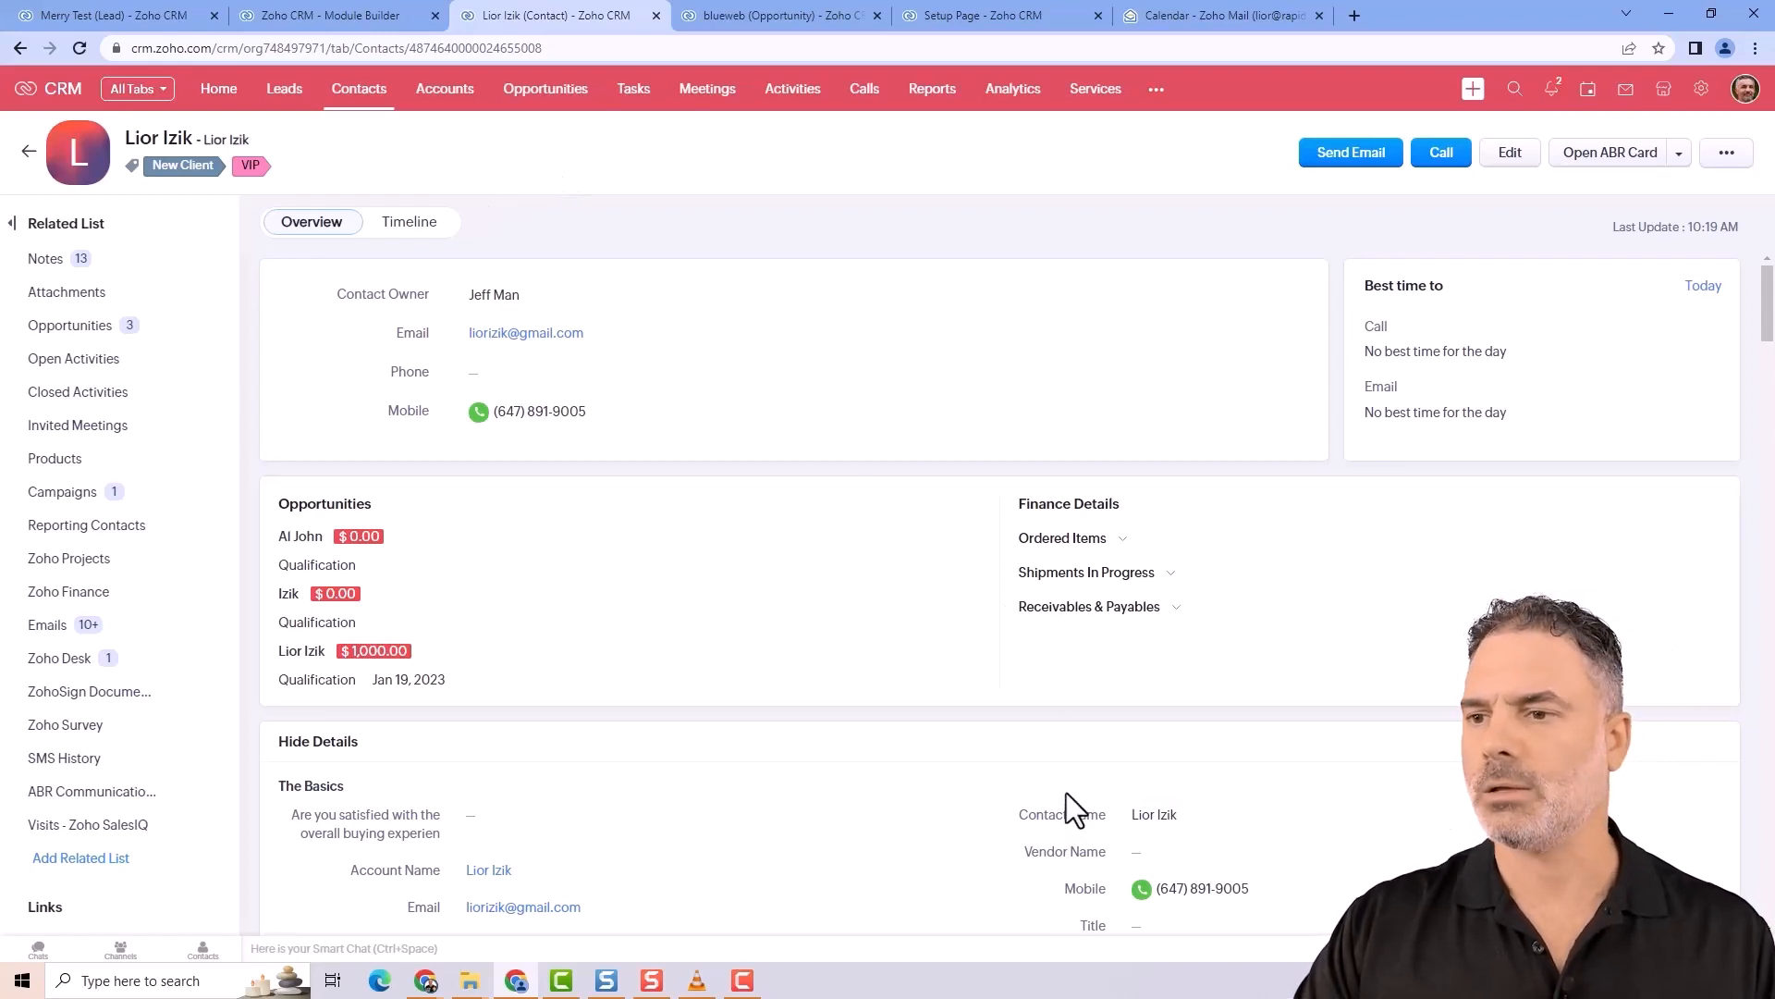
mouse_move(1149, 373)
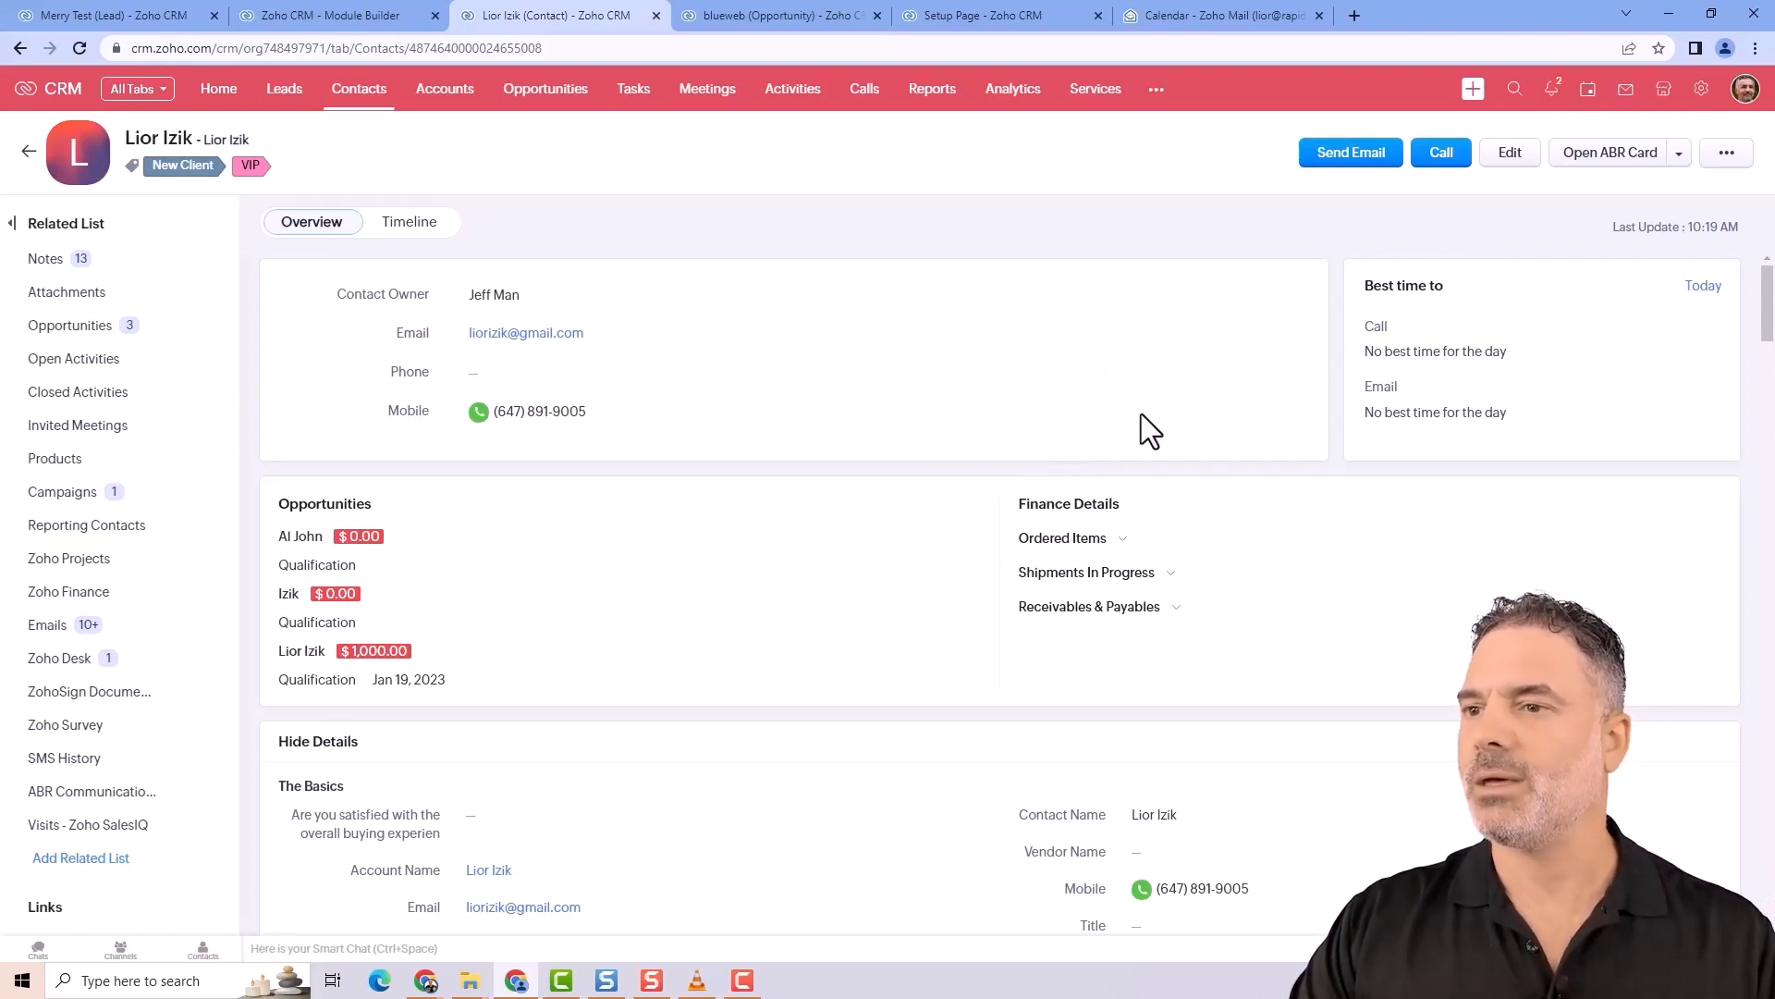
scroll(down, 3)
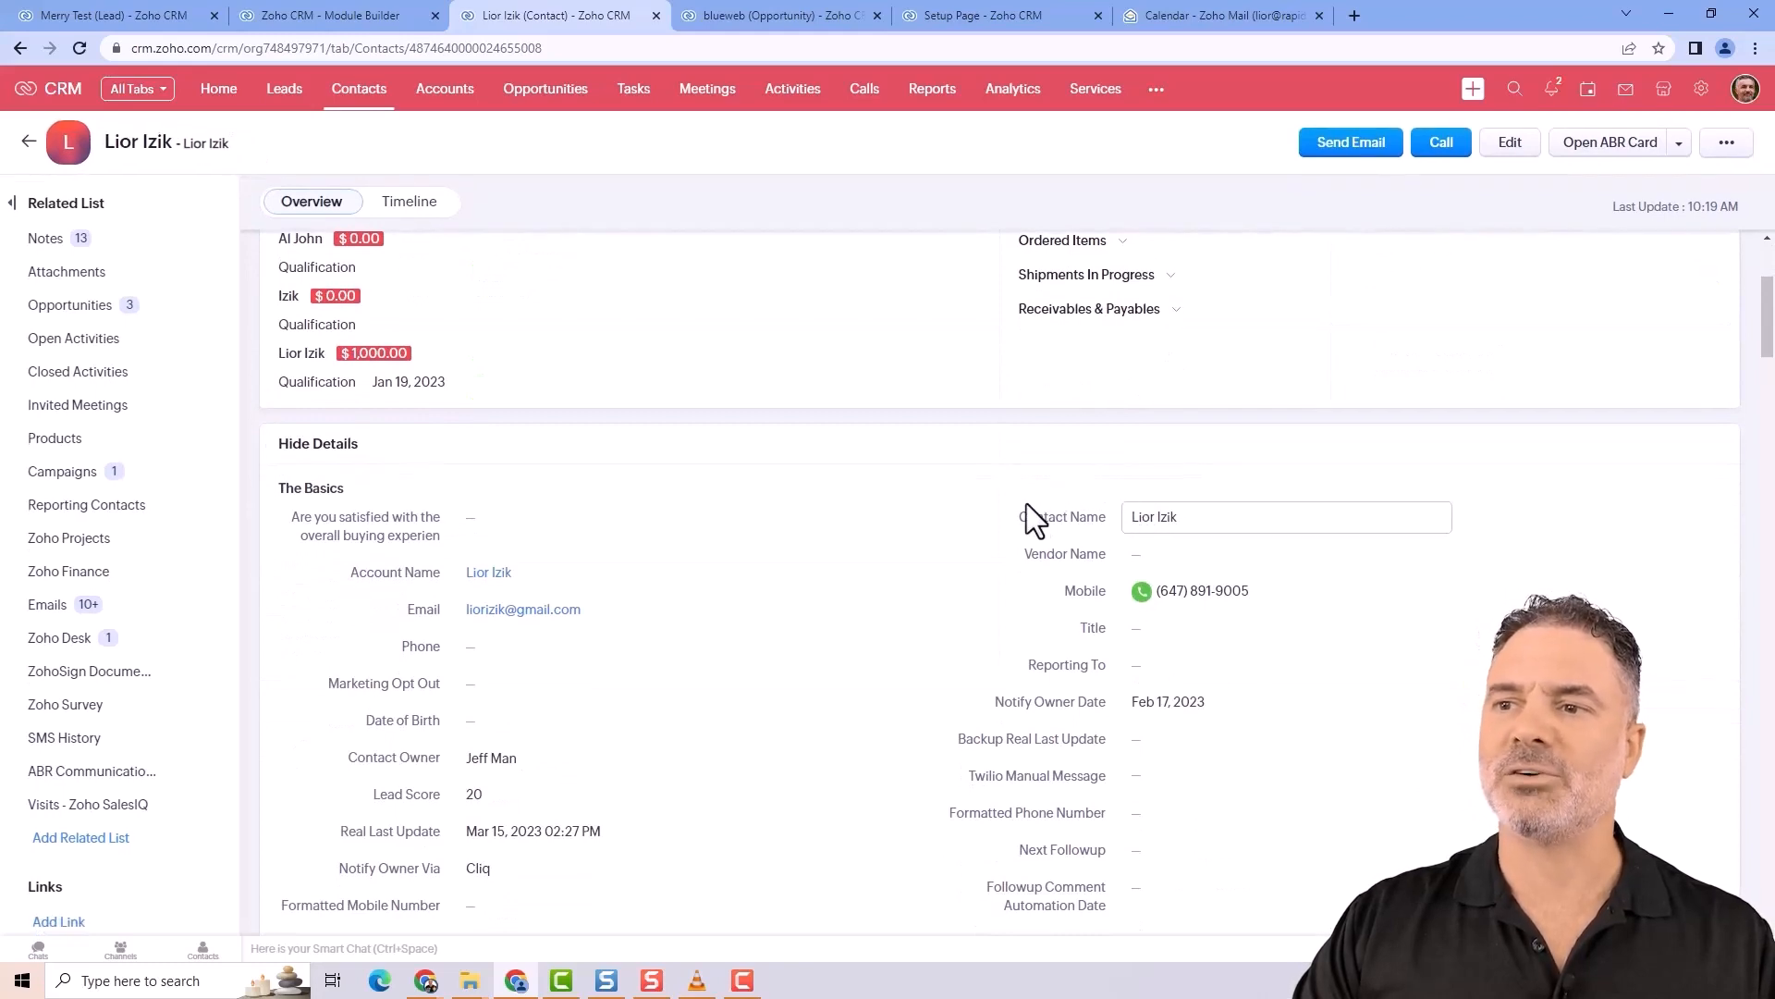
click(329, 14)
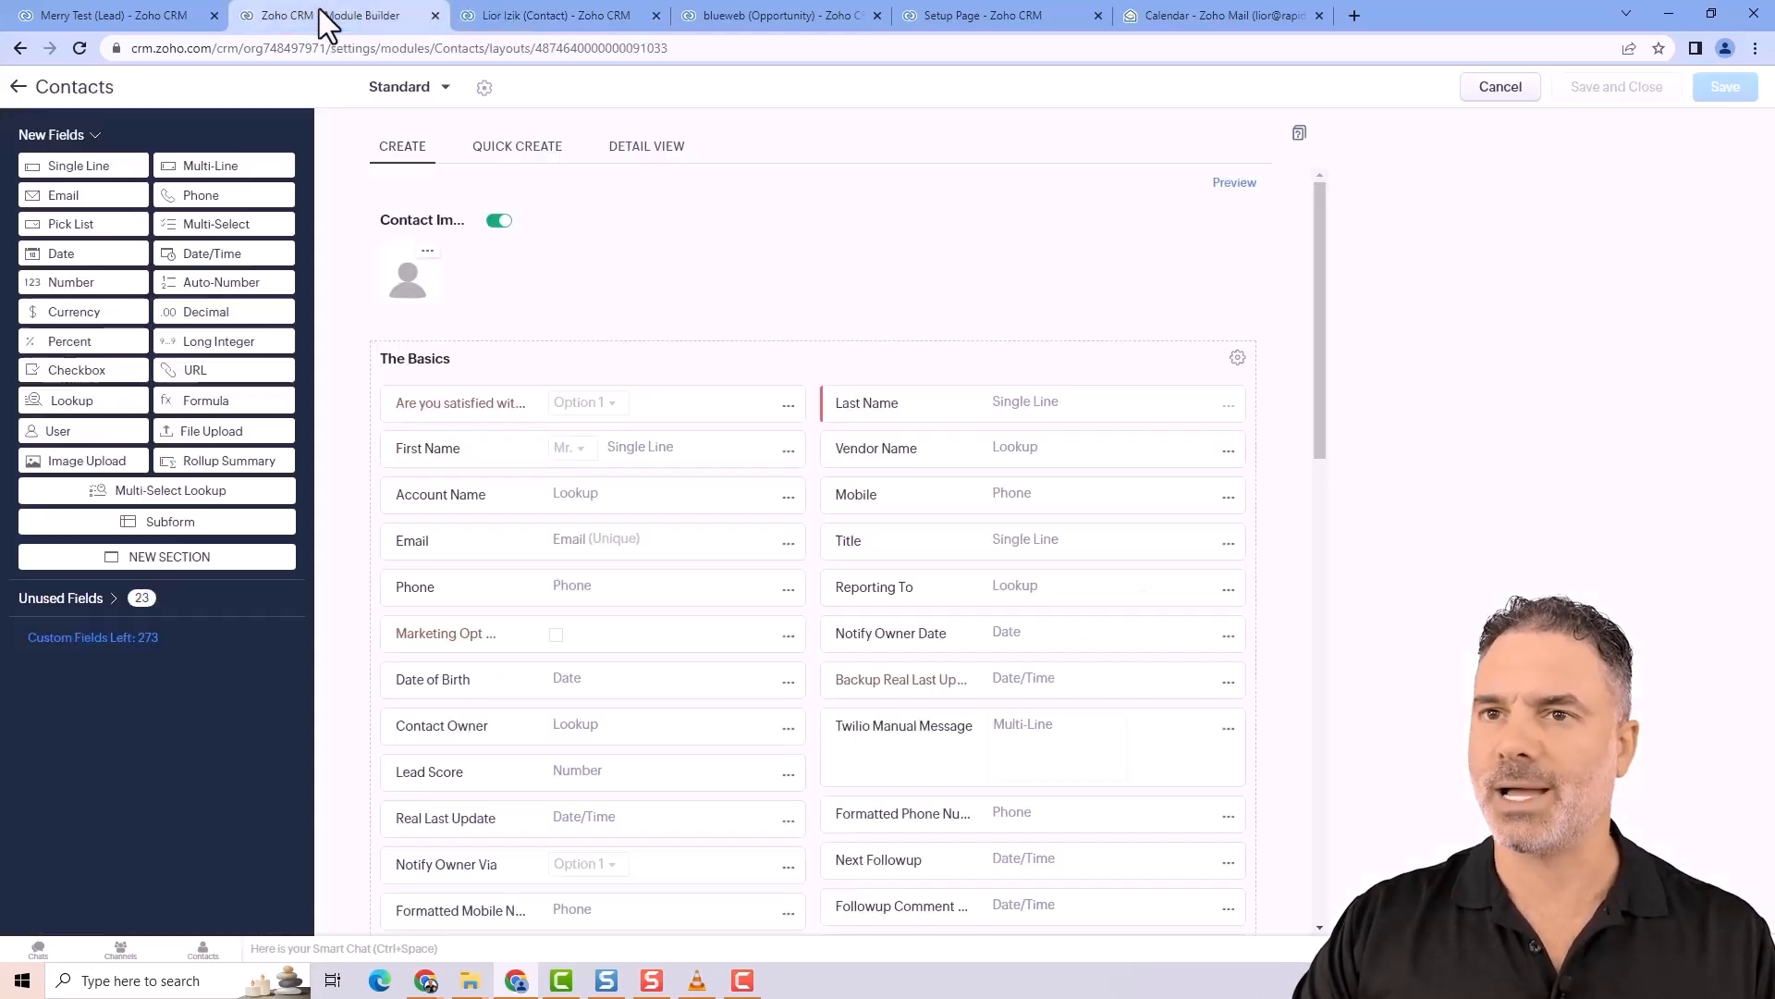
mouse_move(70, 224)
text(Affiliate)
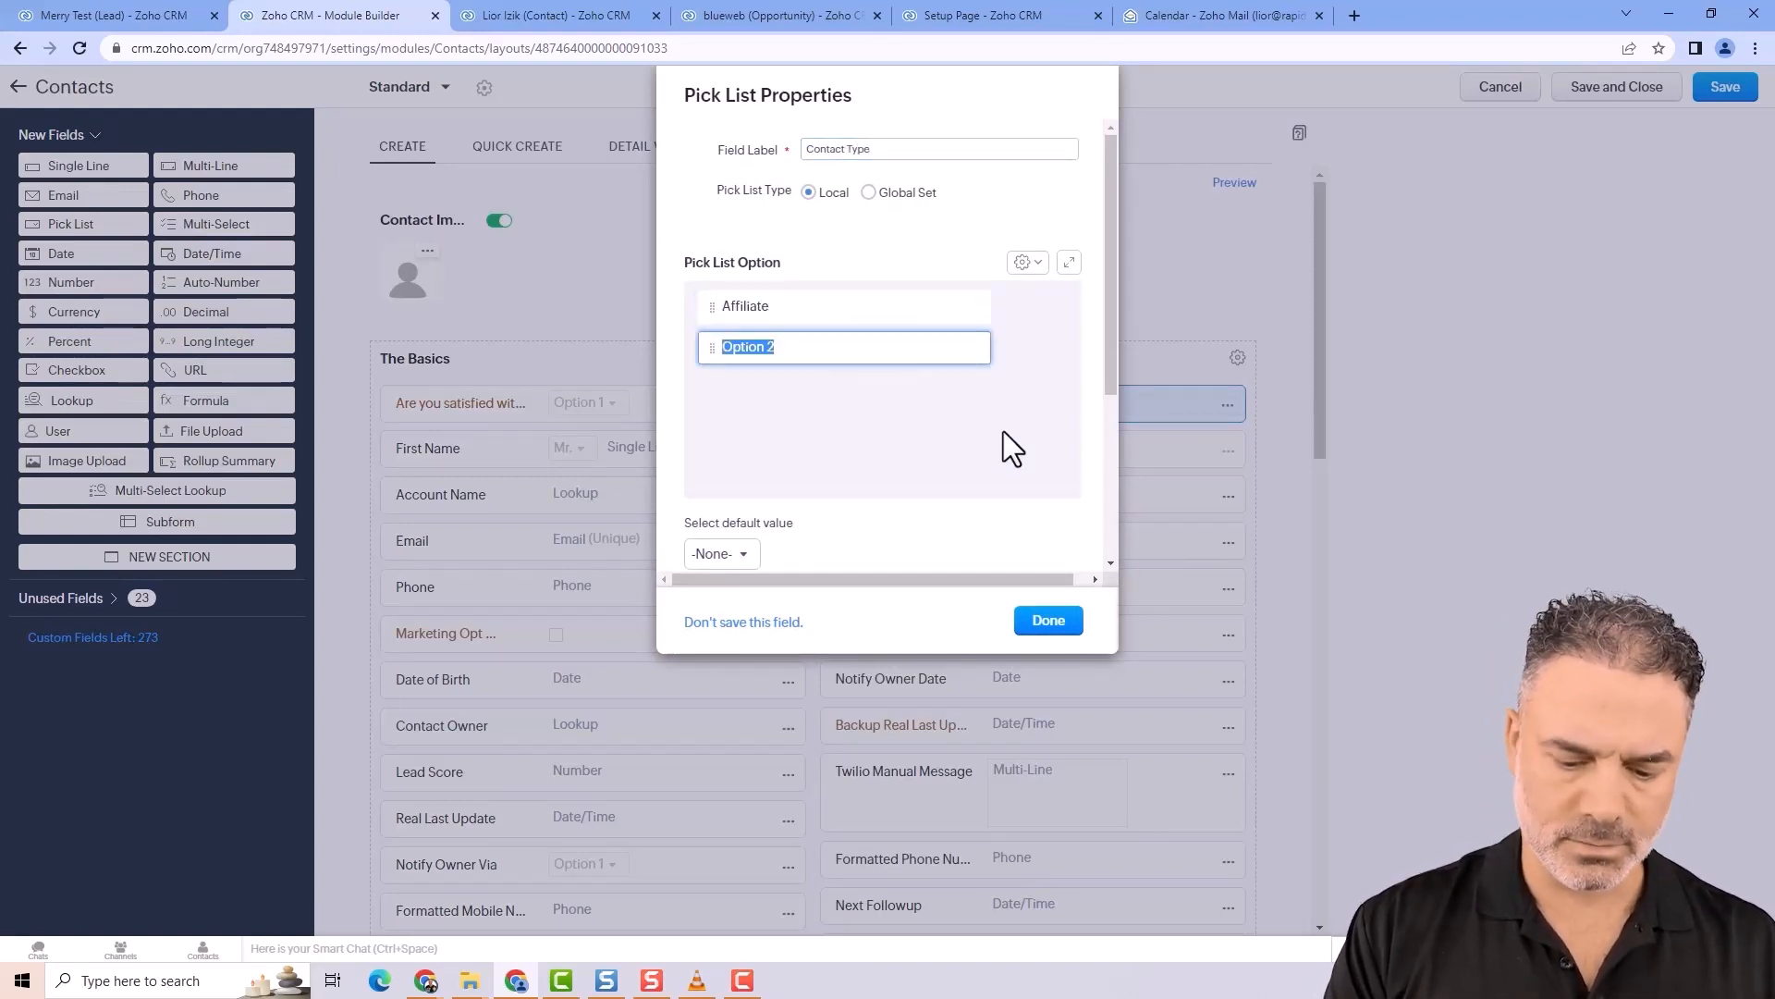
text(Customer)
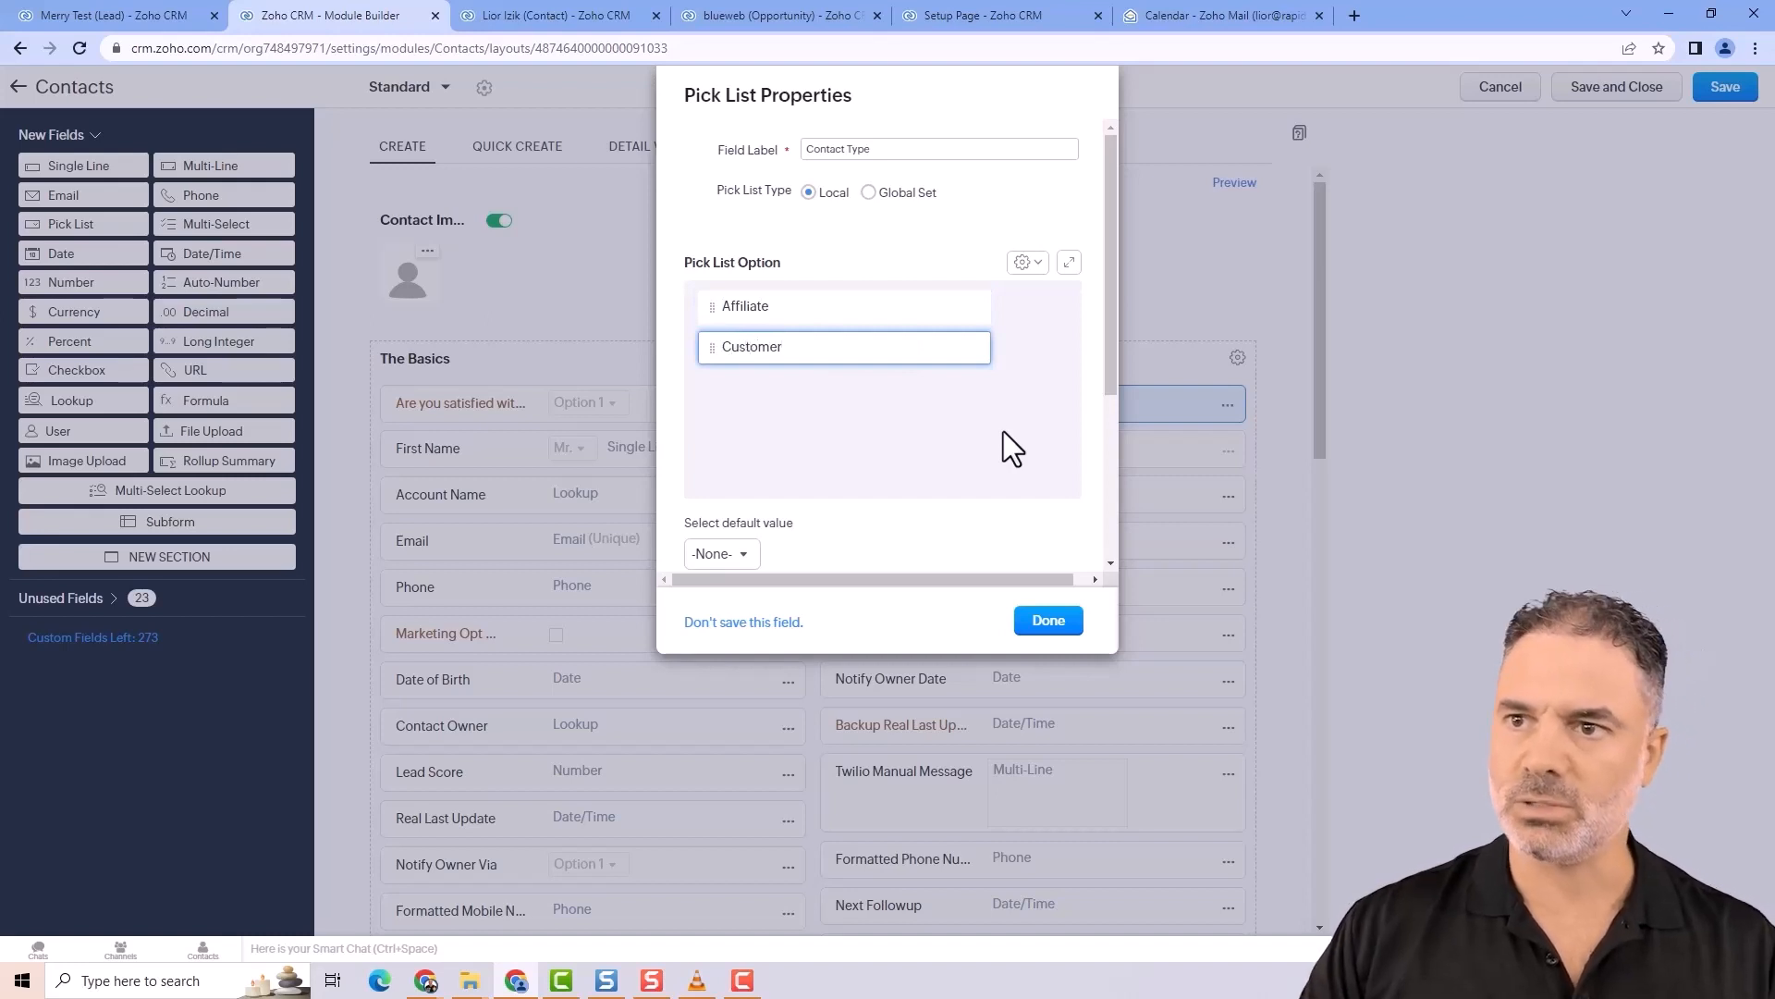
click(1006, 348)
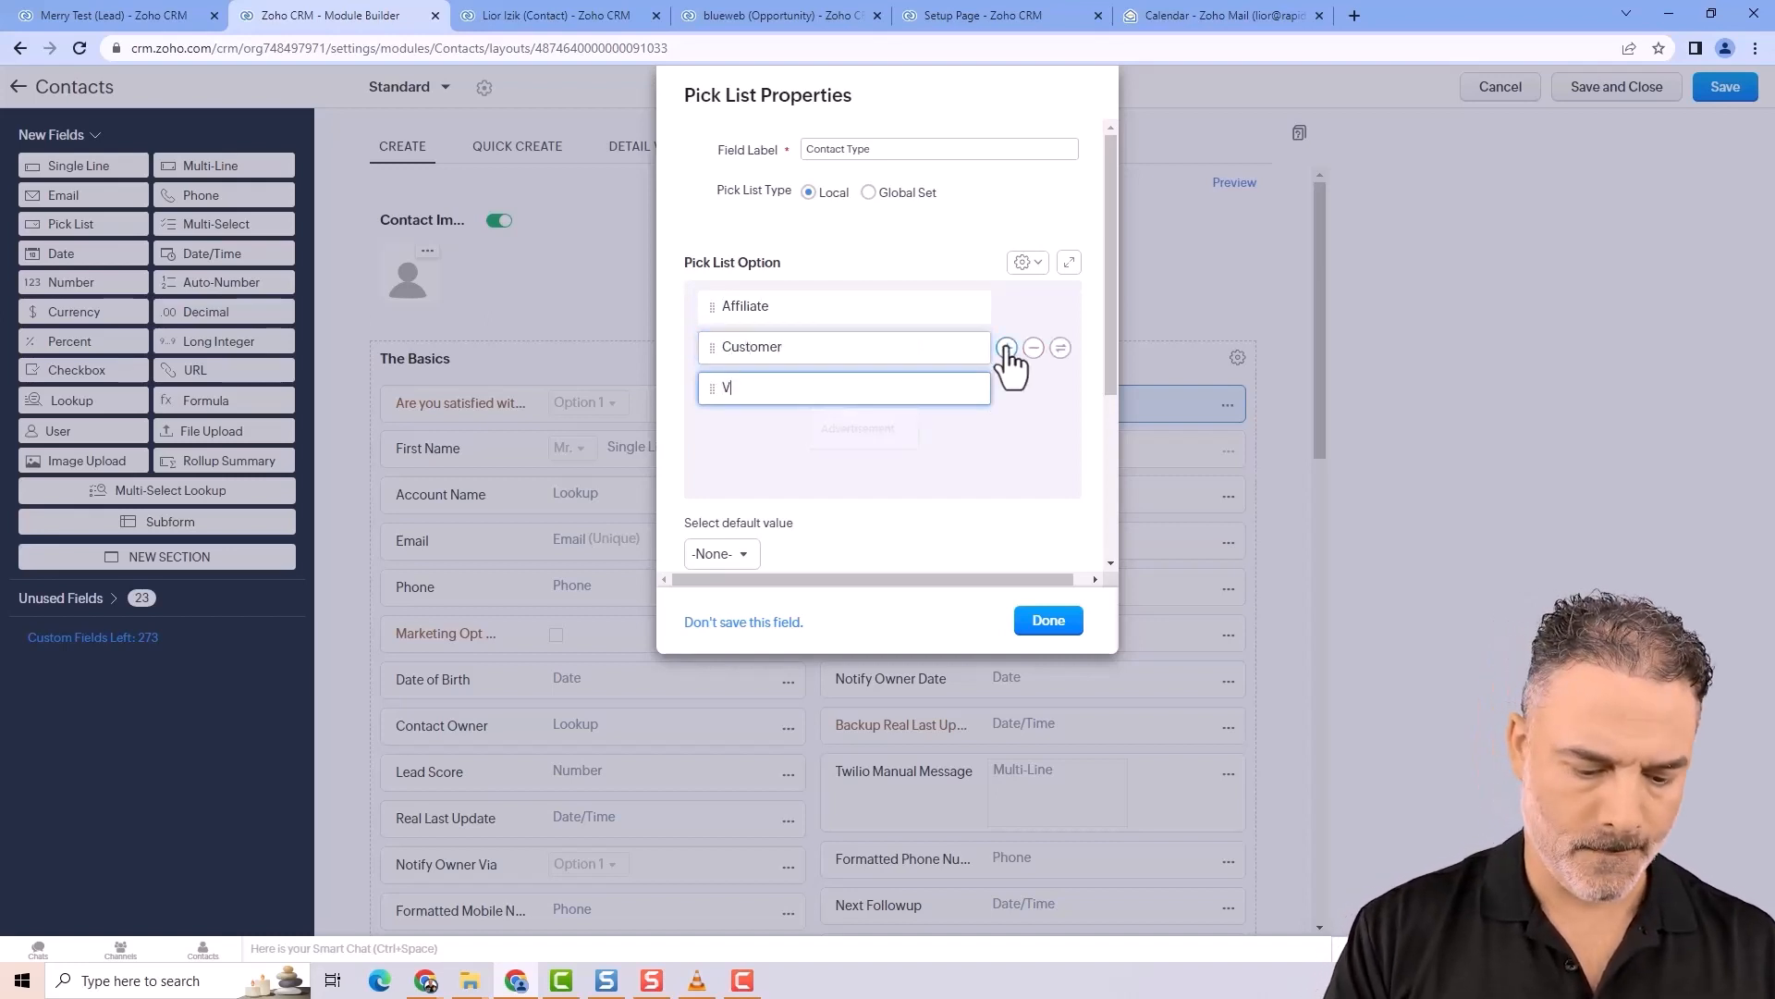
text(endor)
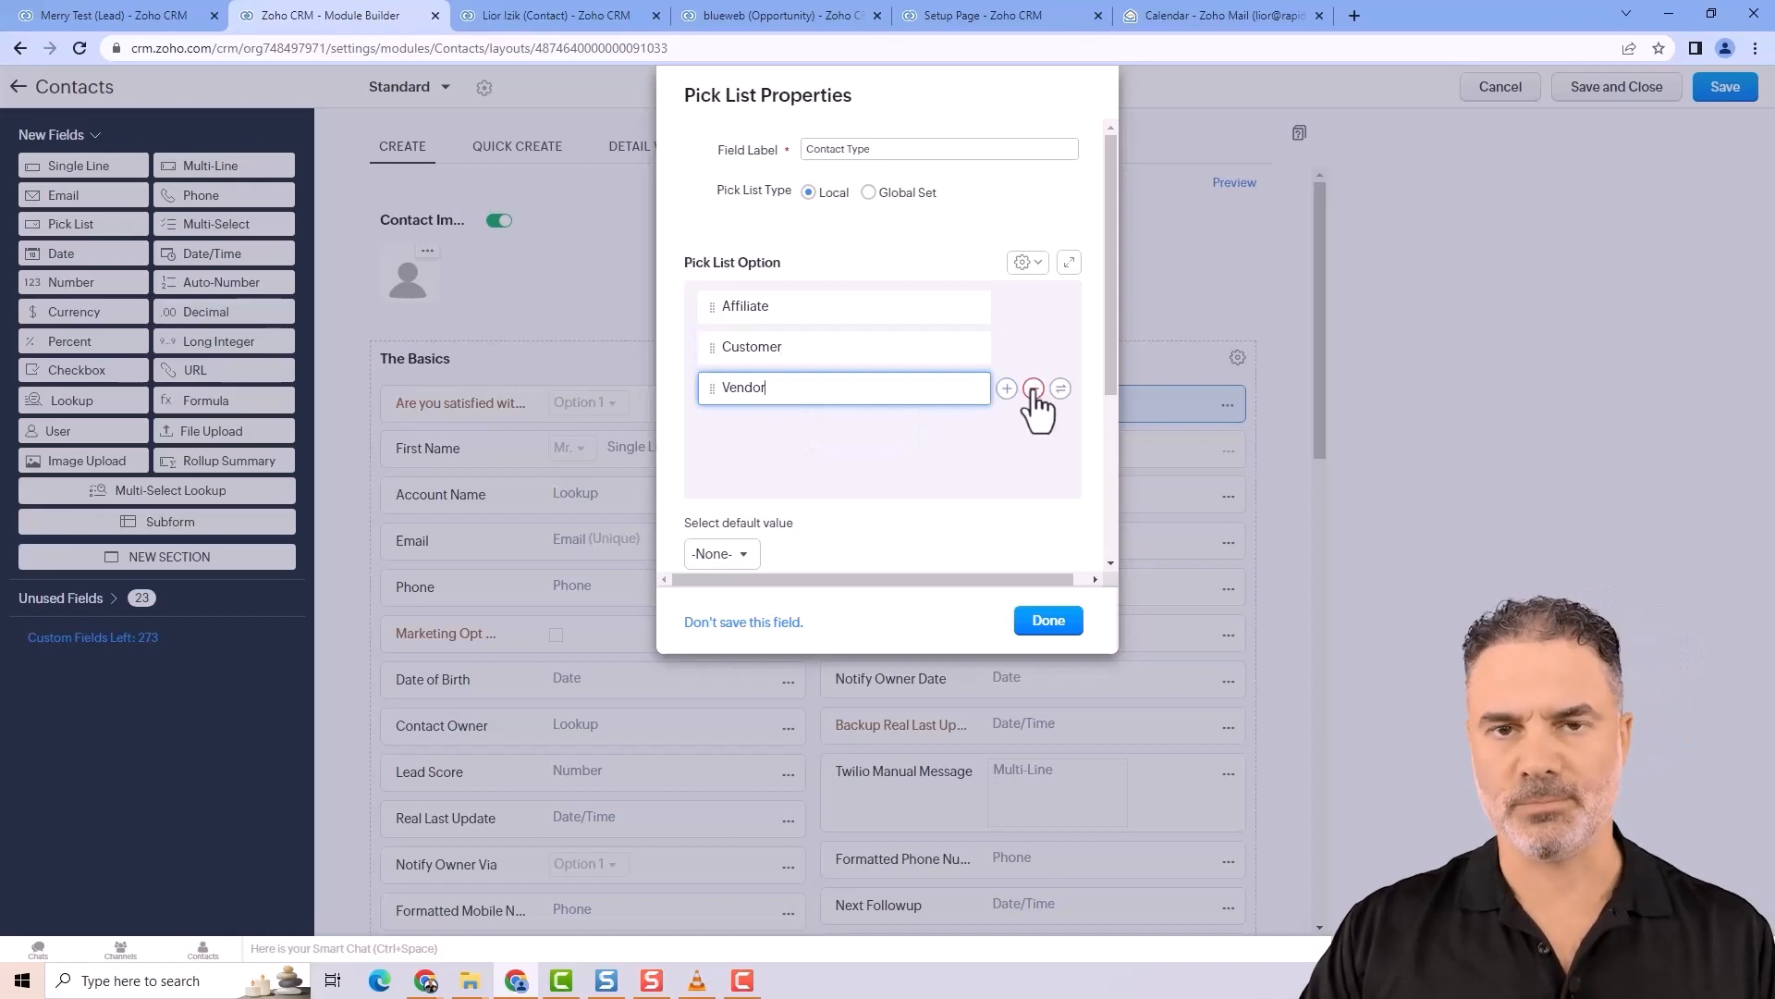
click(1046, 619)
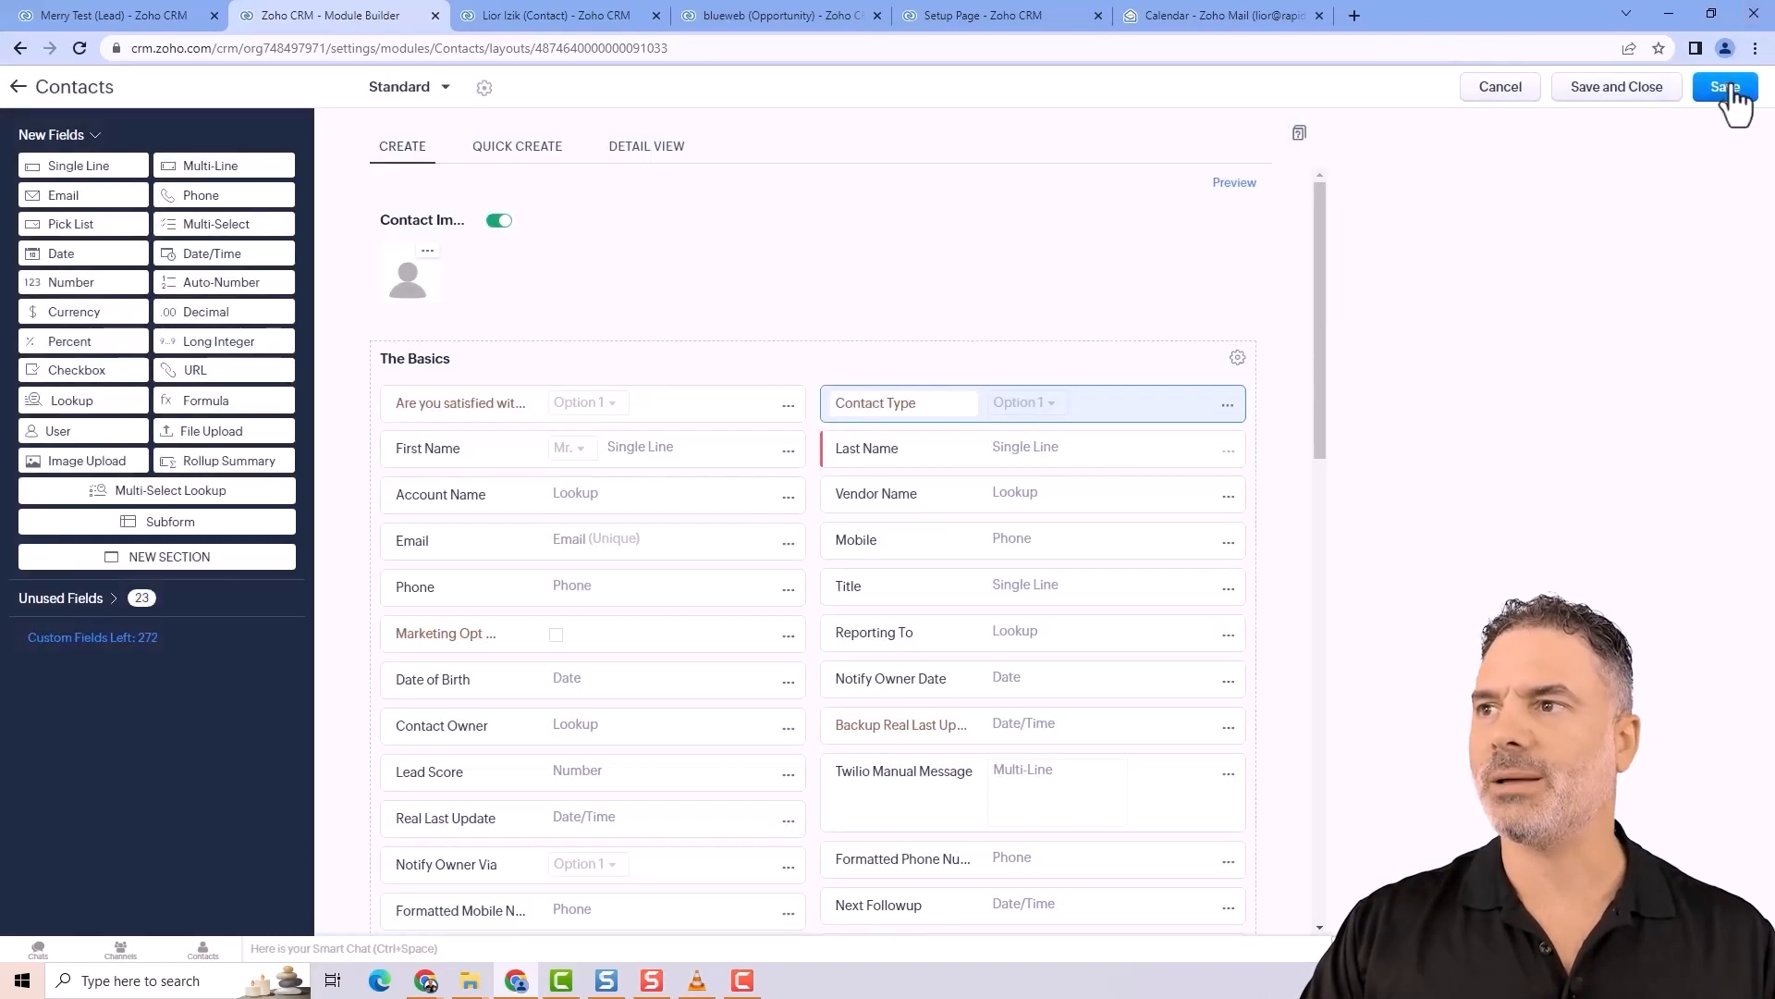
- Rename the new field to Contact Type2 and save the layout
click(1724, 87)
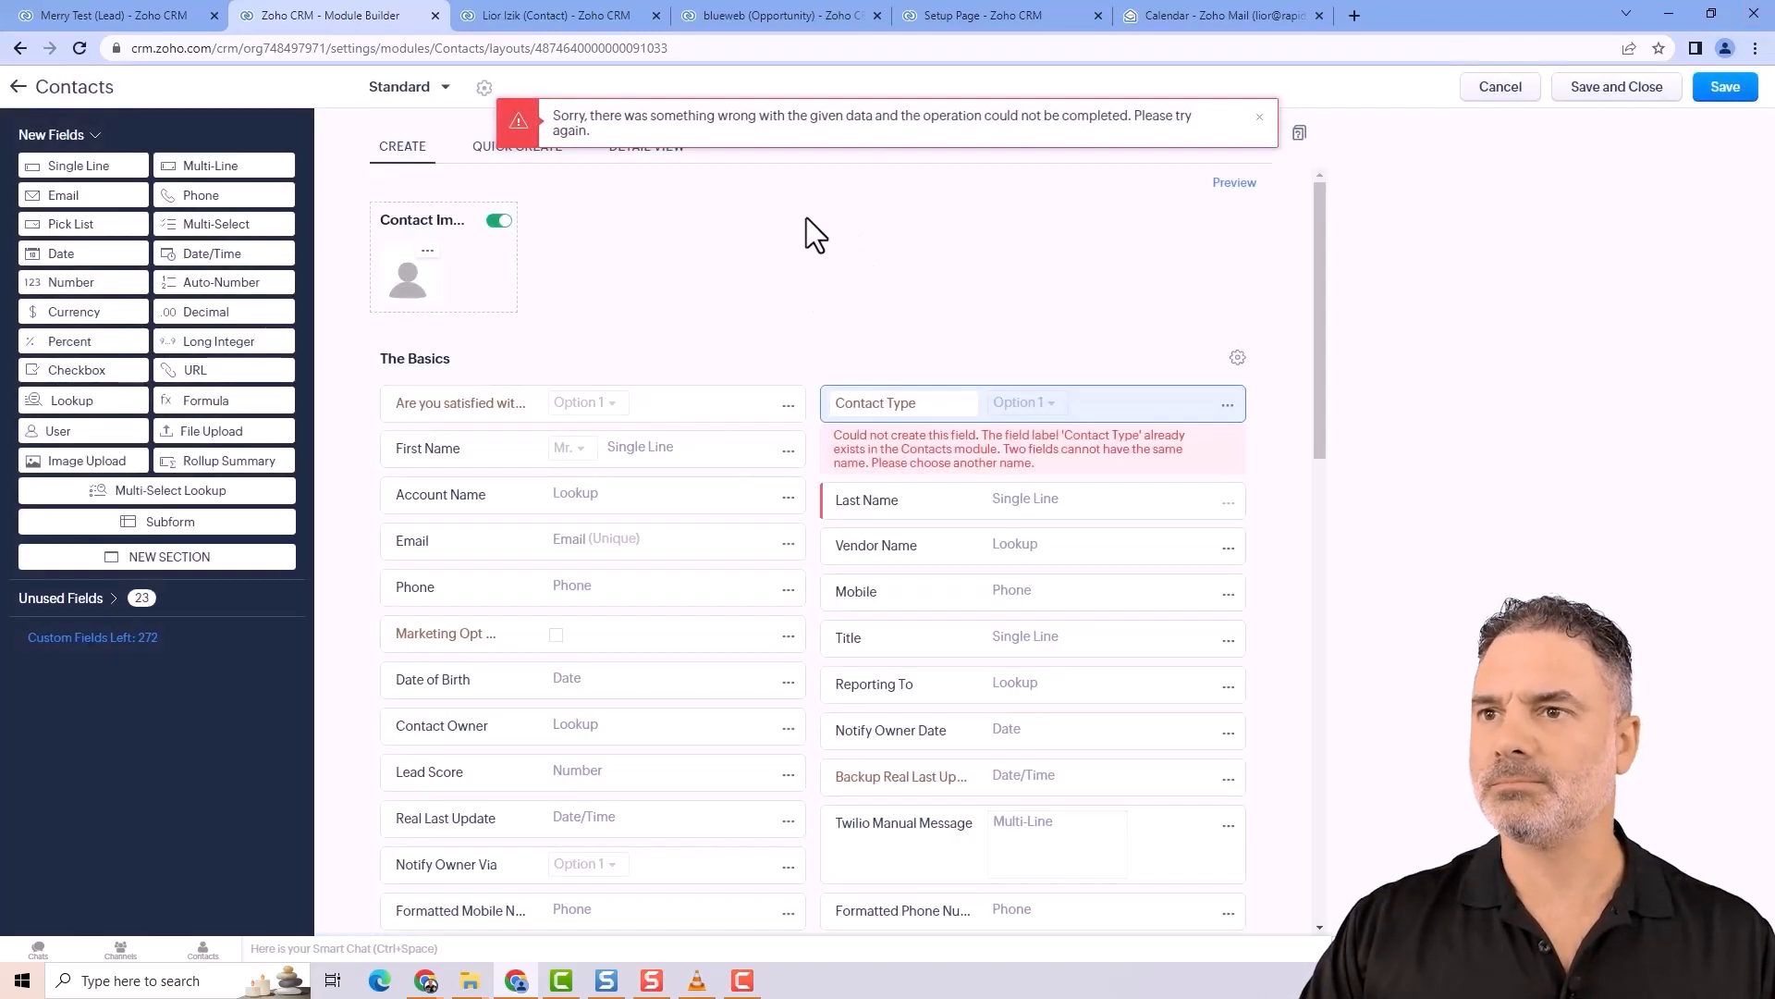
text(1)
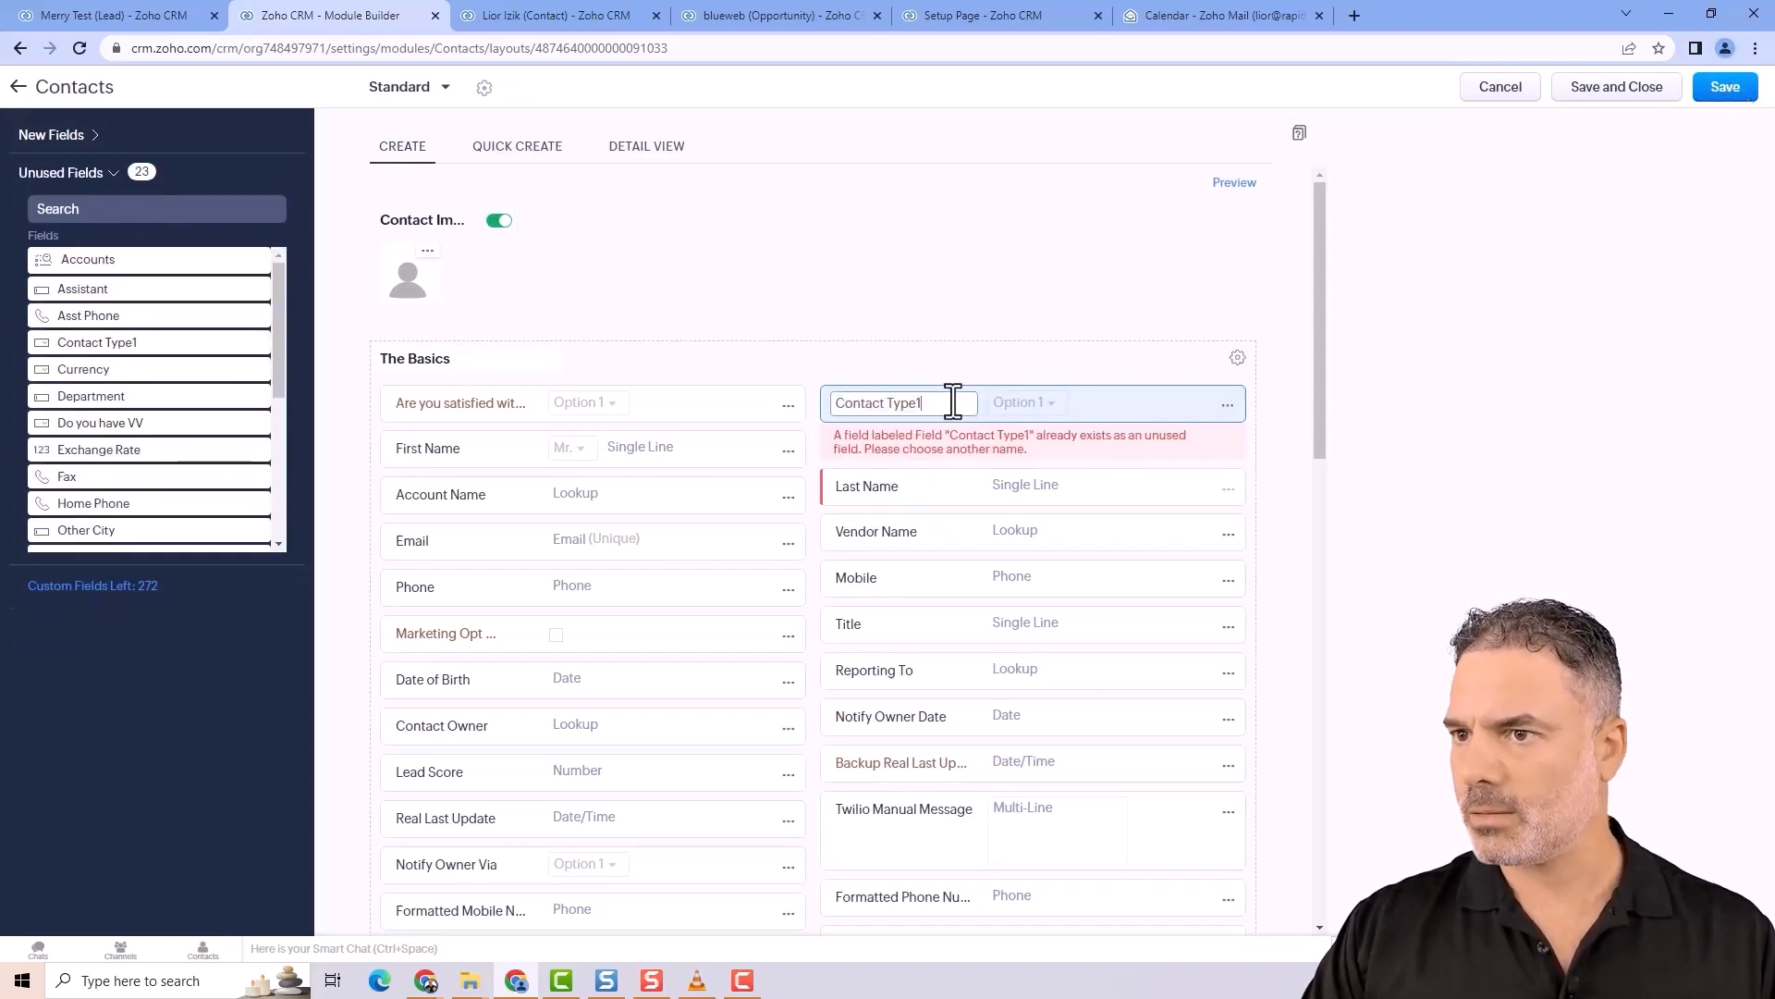
click(1723, 87)
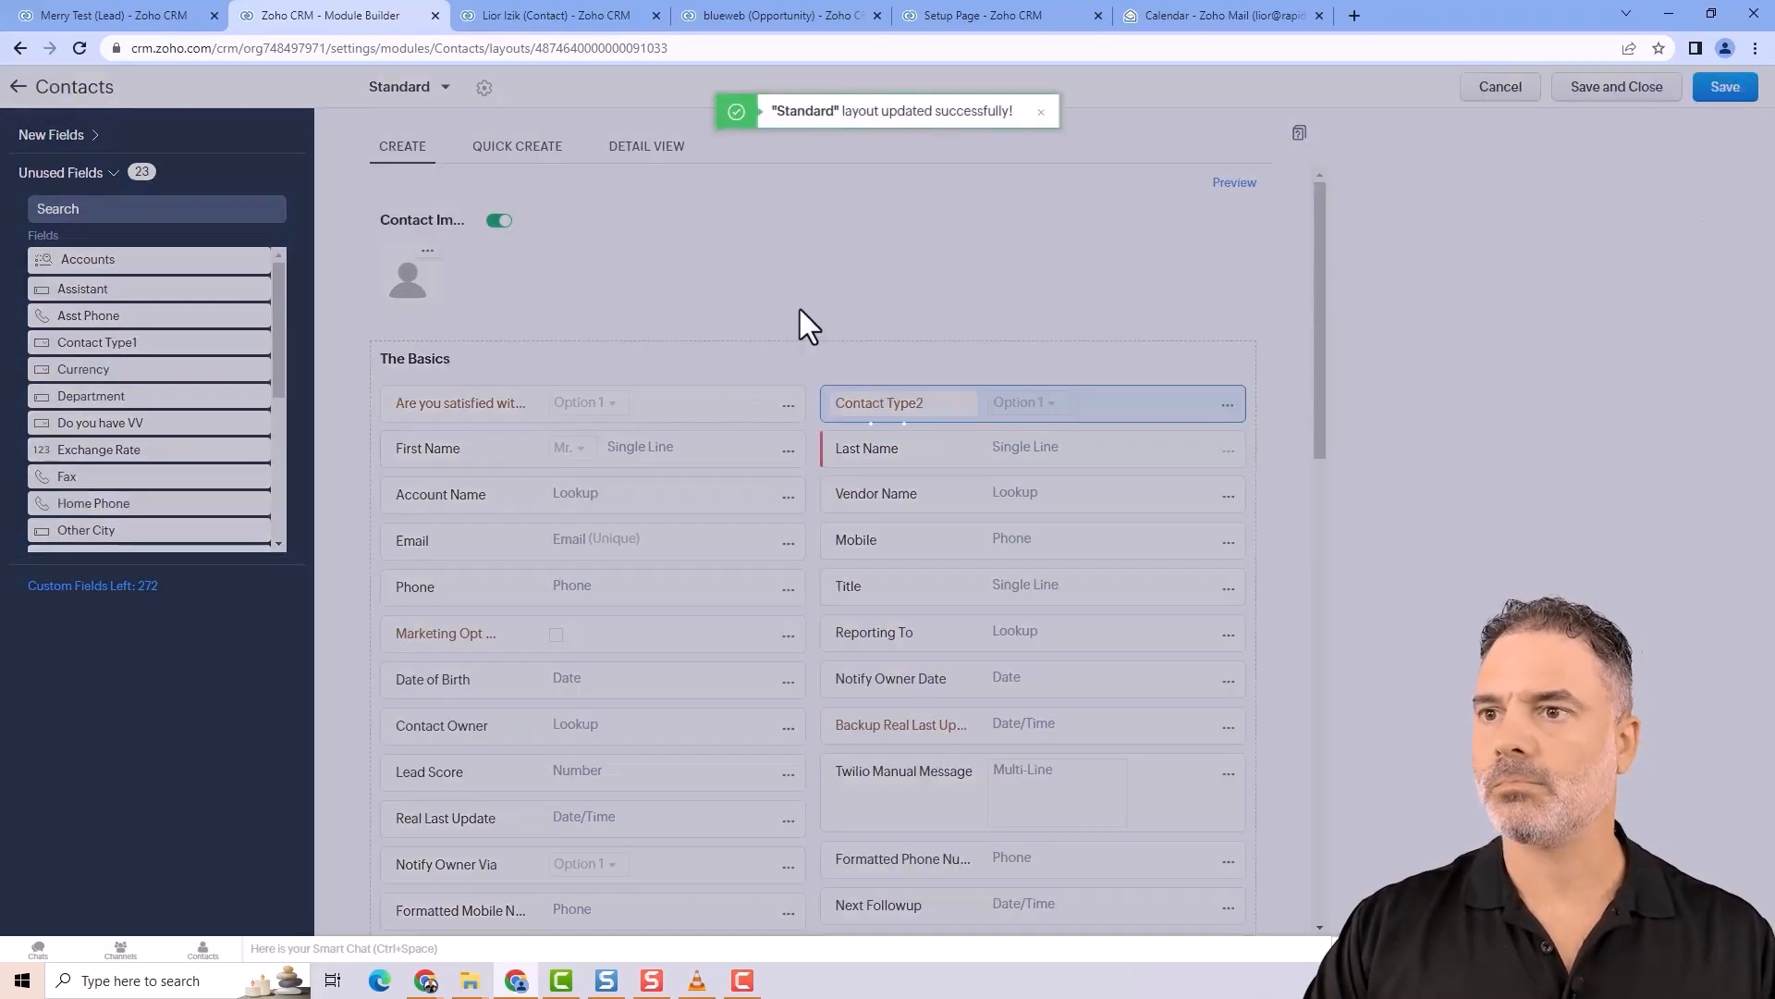
- Reload Lior Izik's contact record and set its Contact Type2 field to Customer
click(555, 14)
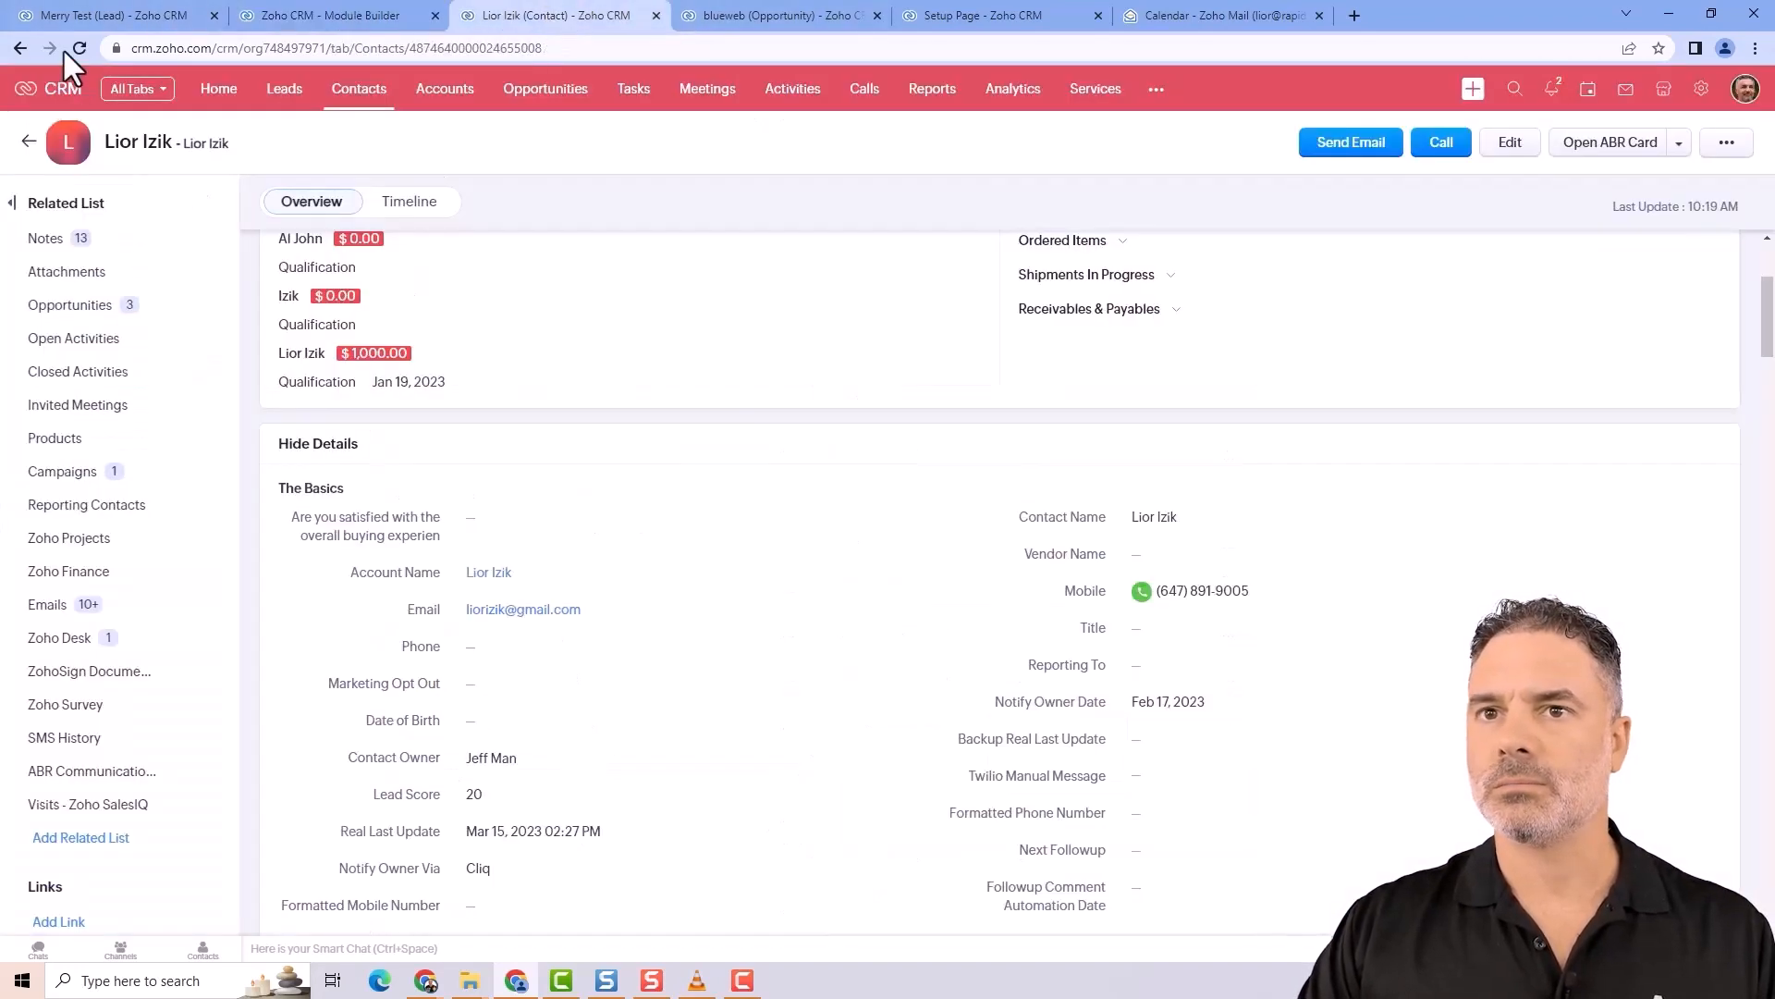
click(78, 48)
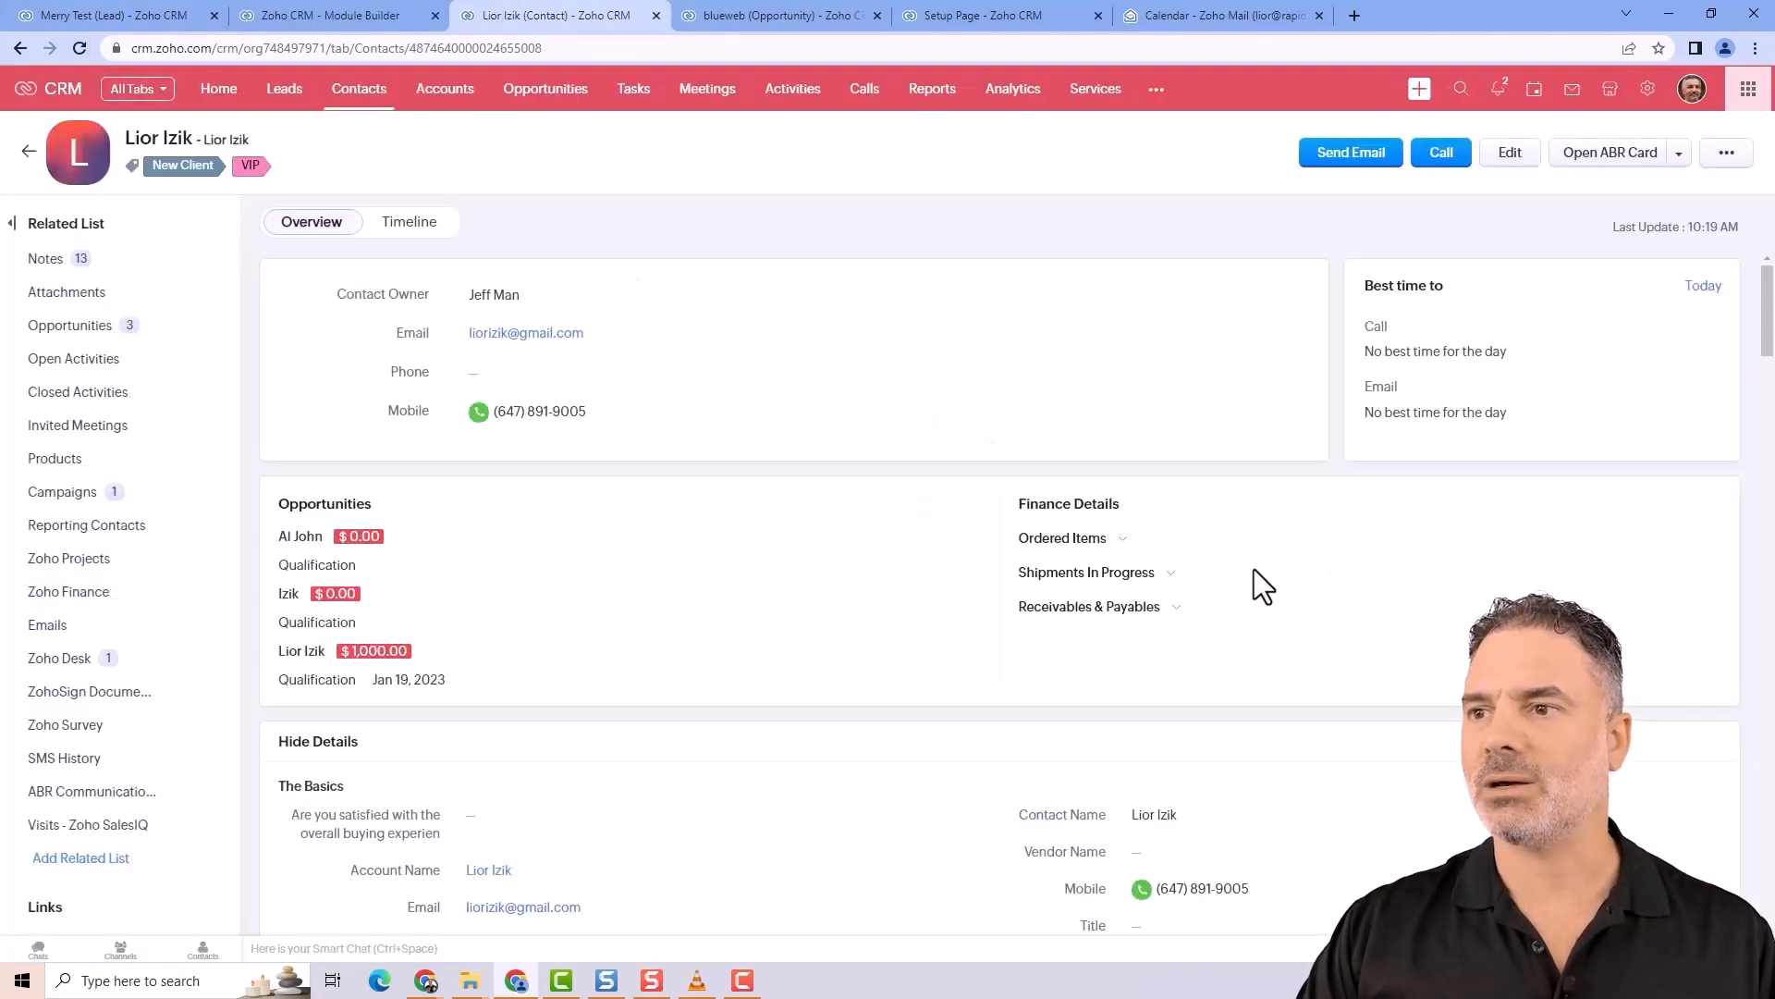
scroll(down, 3)
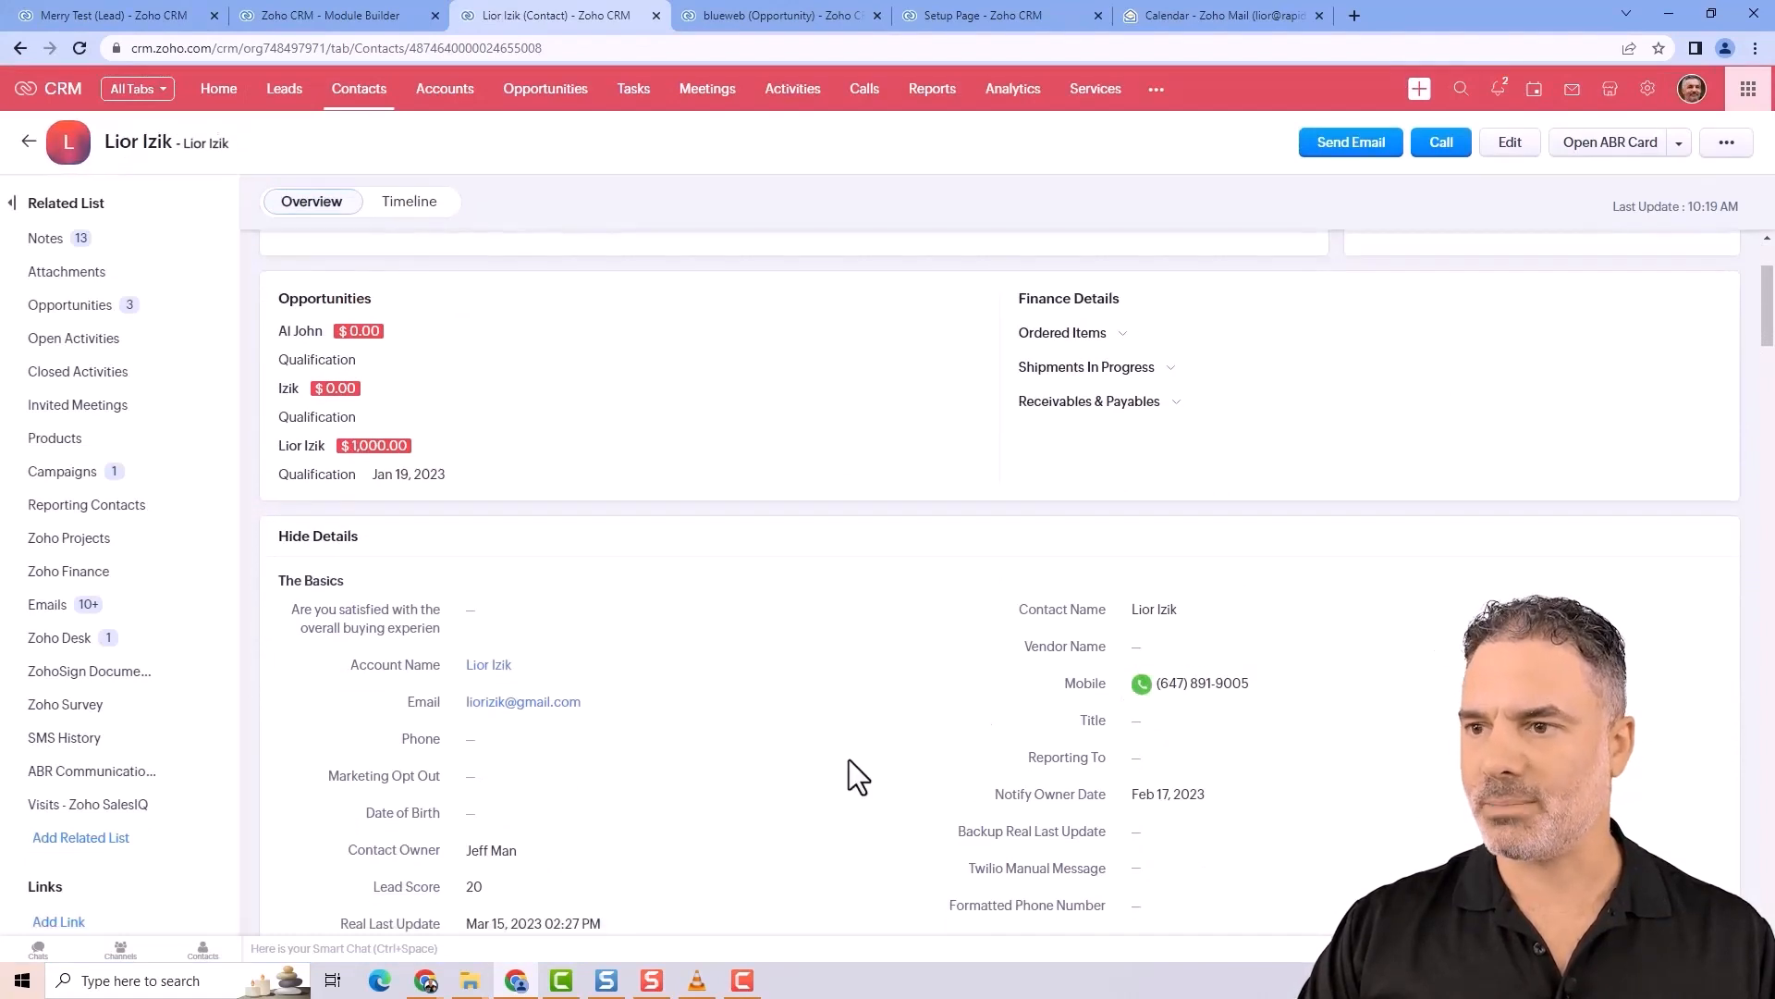
scroll(down, 3)
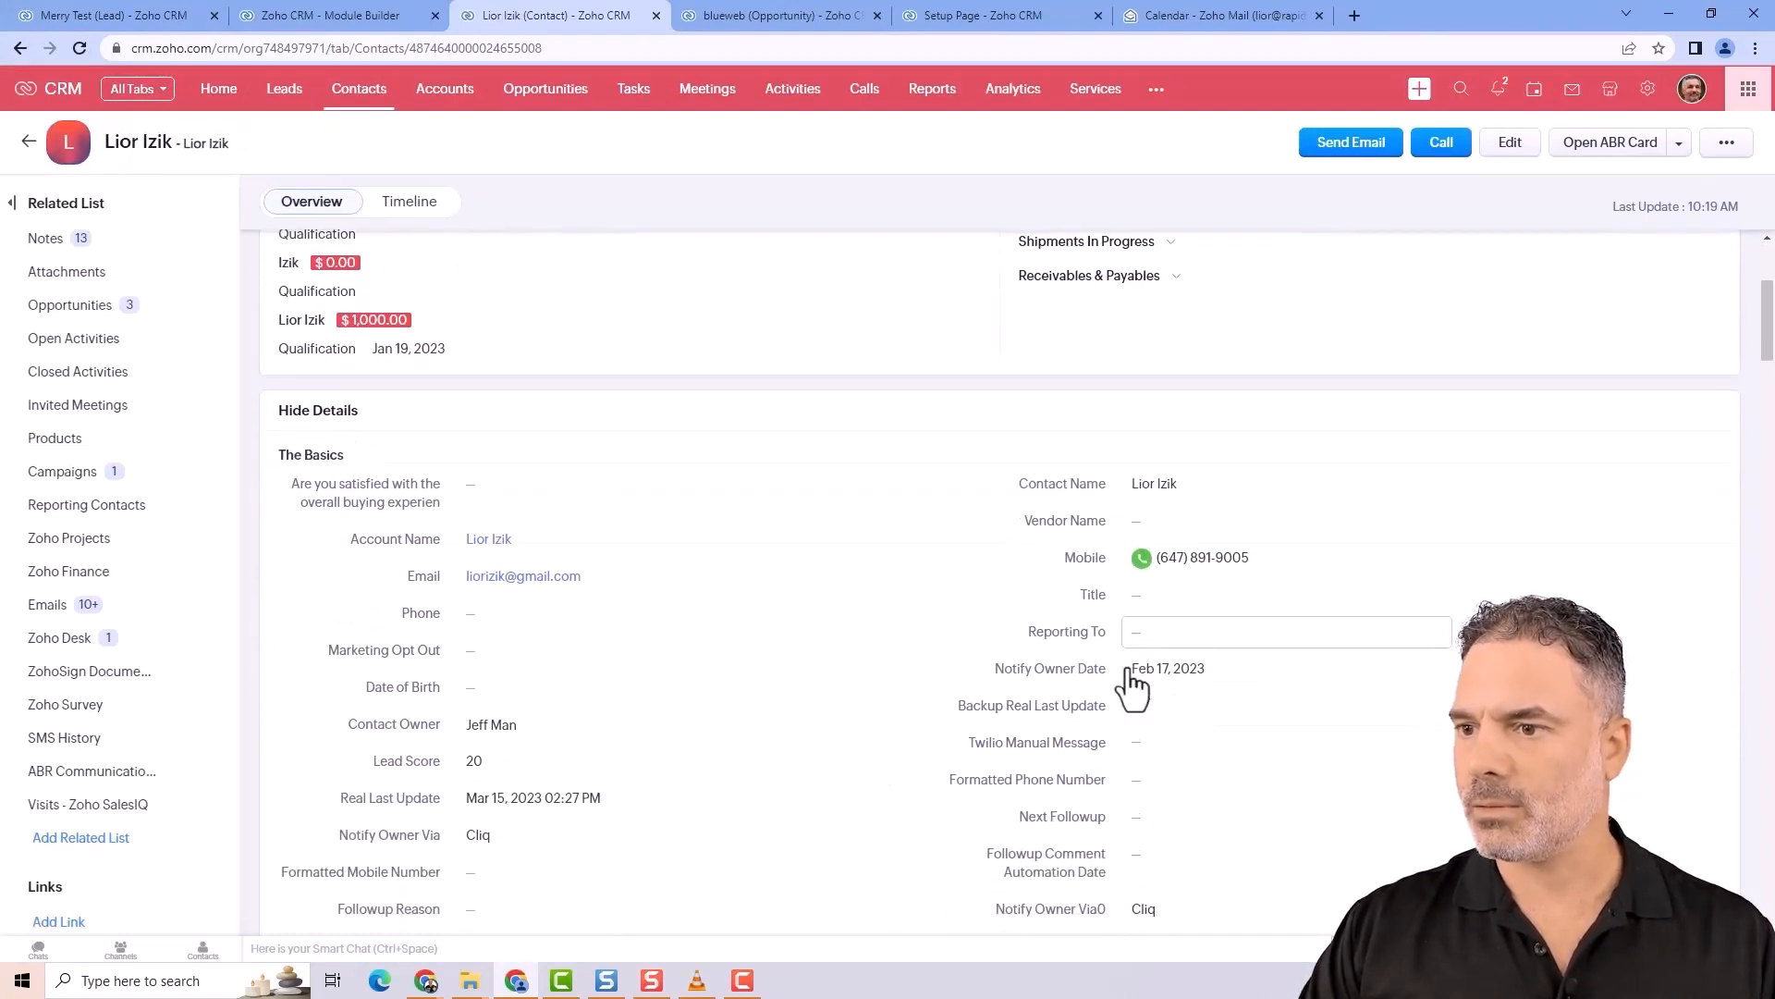
scroll(down, 3)
text(contact)
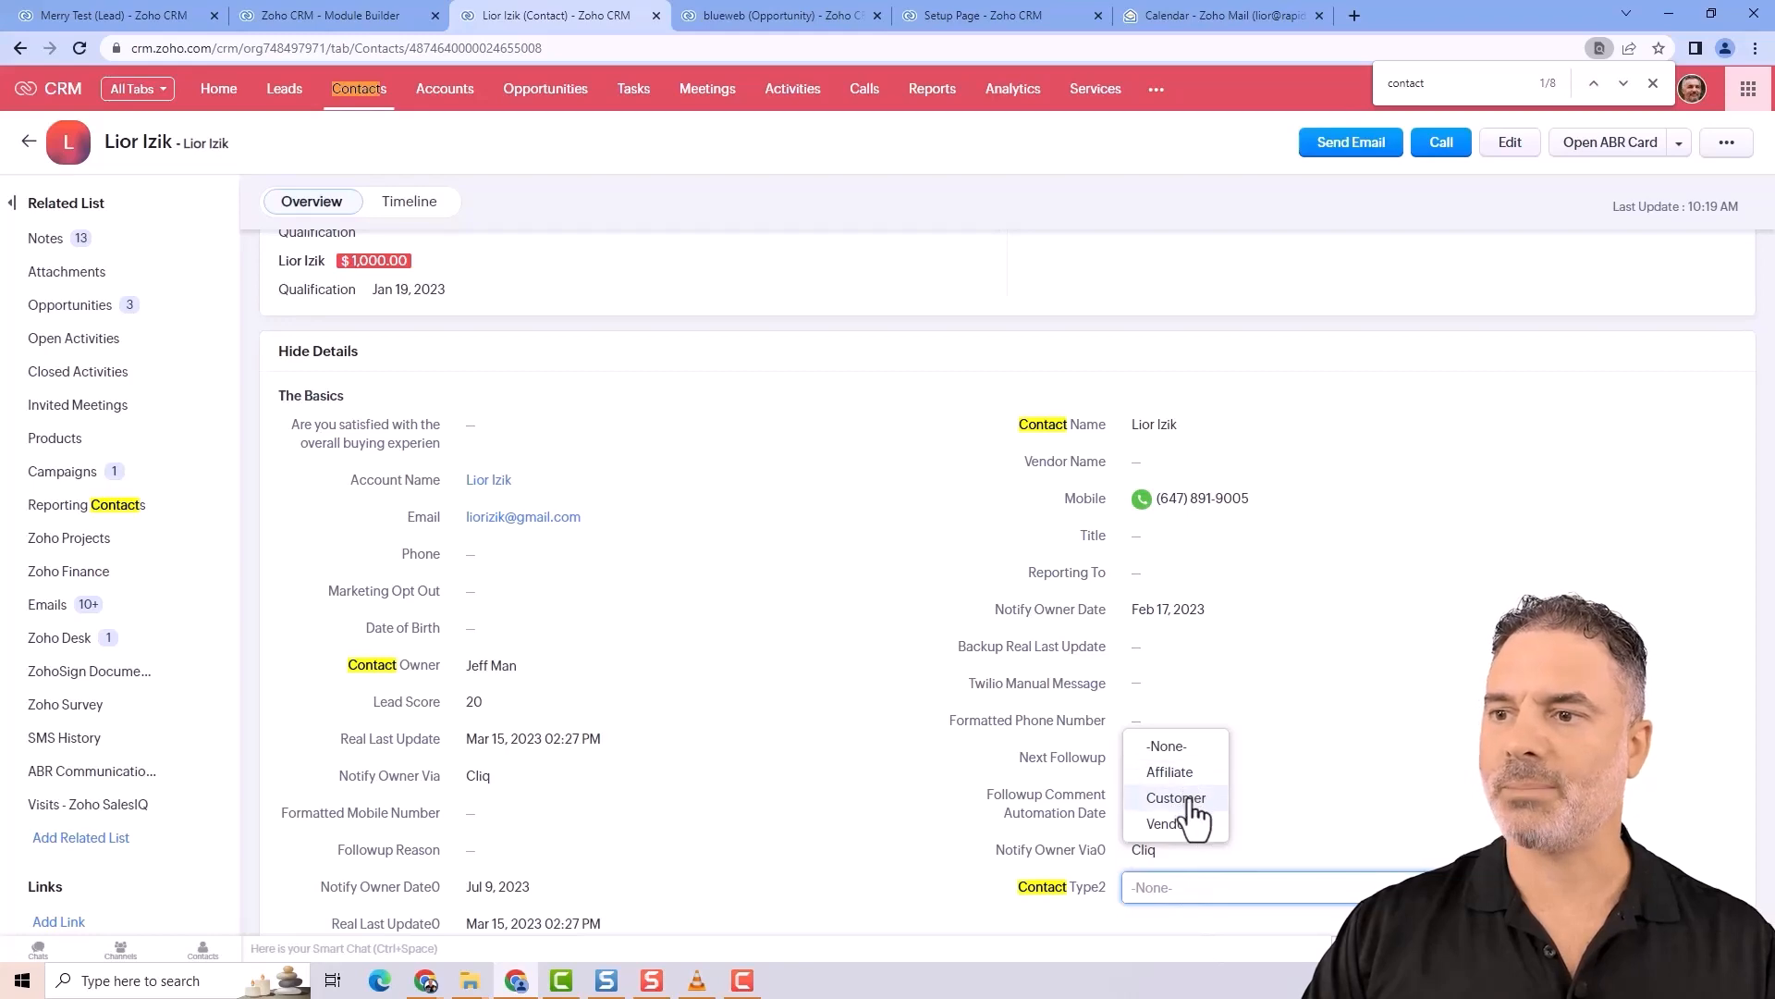
click(1176, 797)
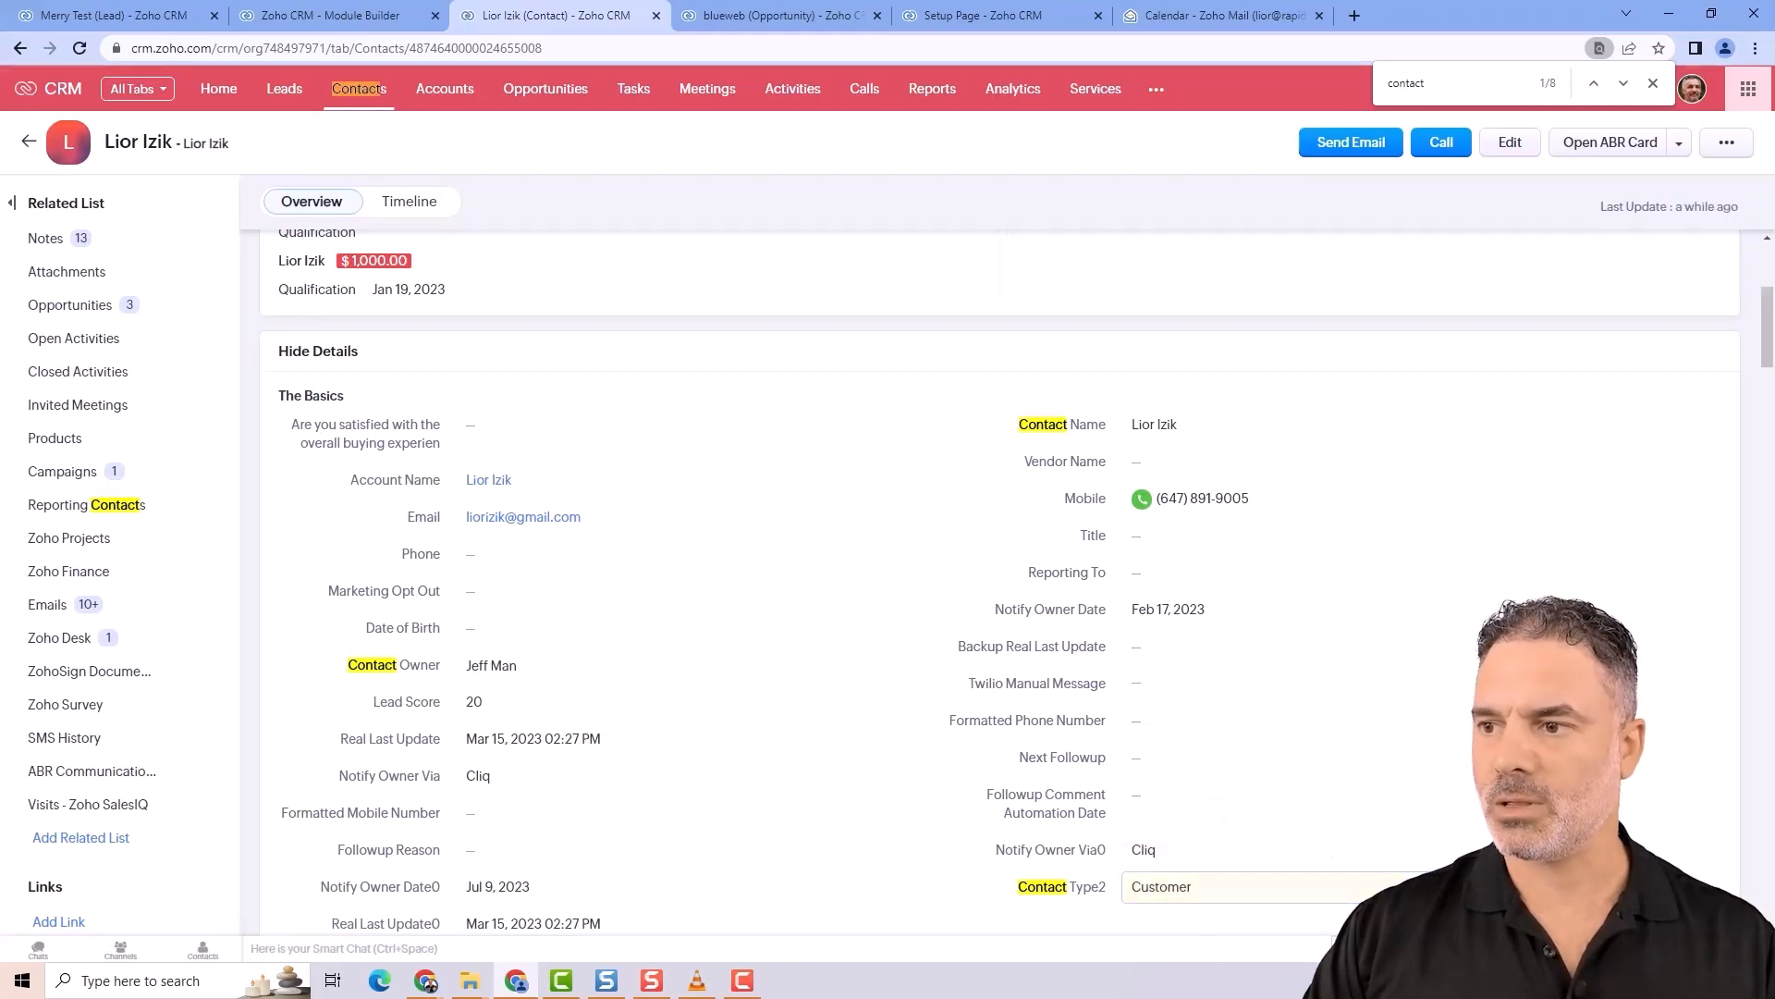
- Create a custom view Customers filtering contacts where Contact Type2 is Customer and save it
click(357, 89)
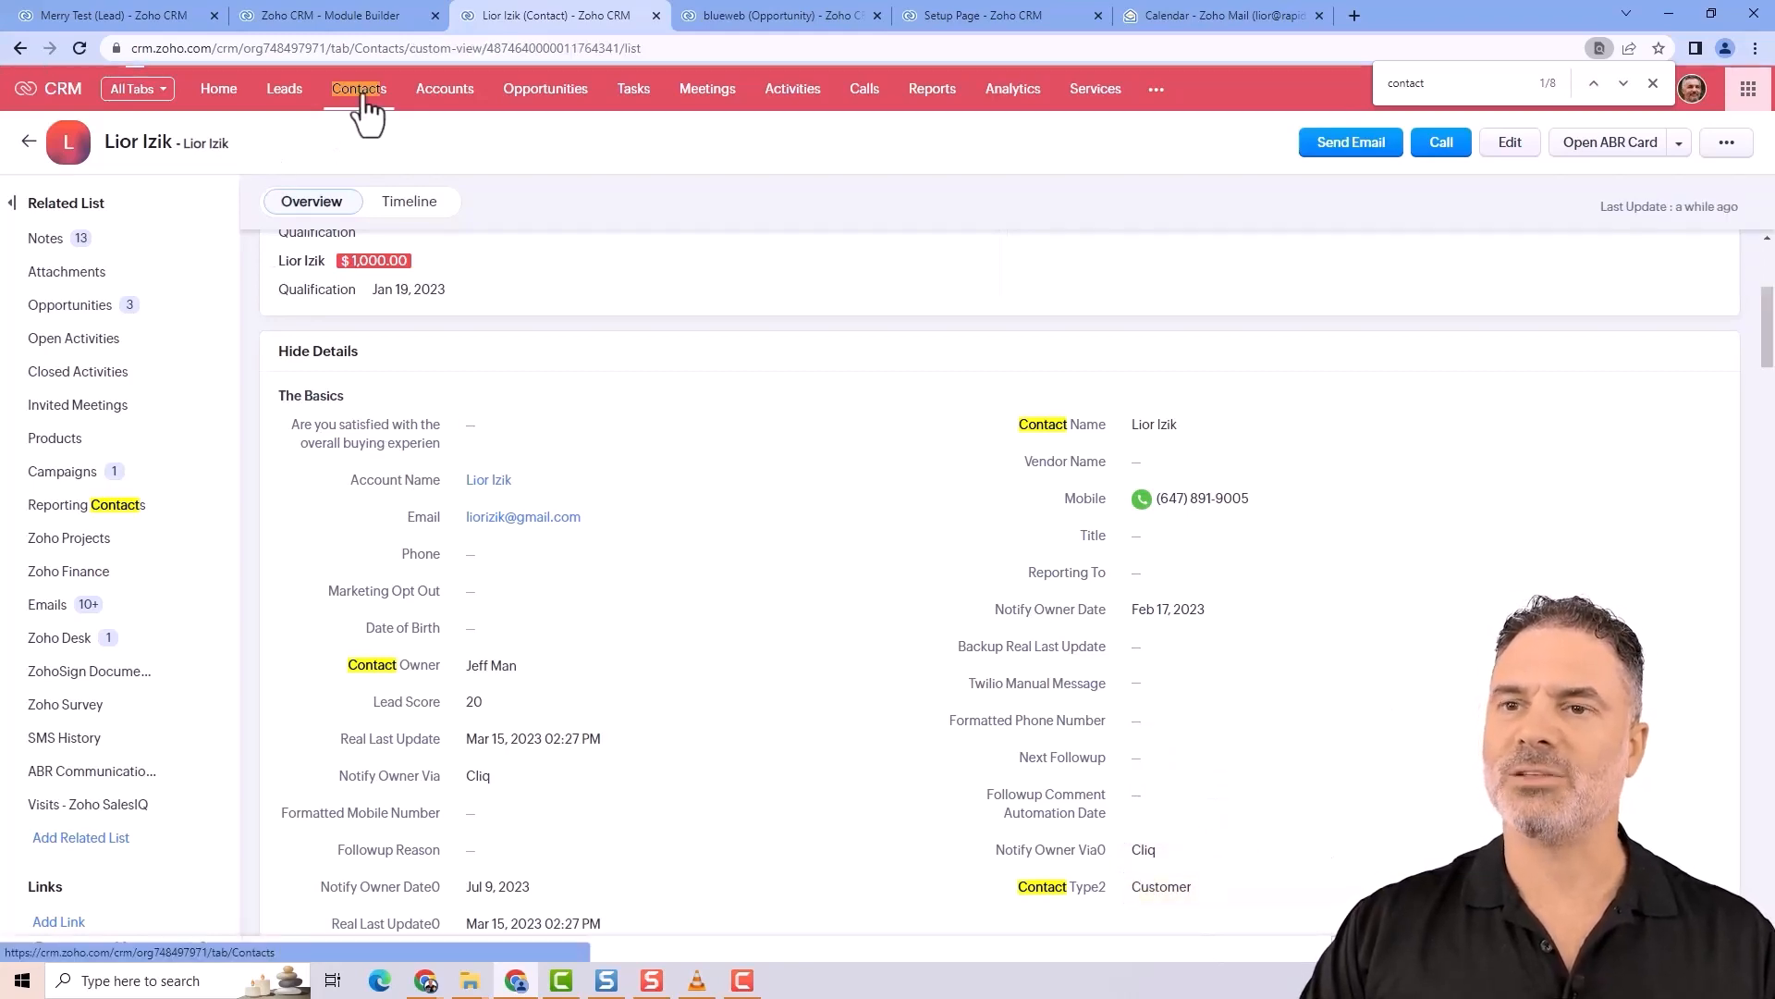
click(359, 89)
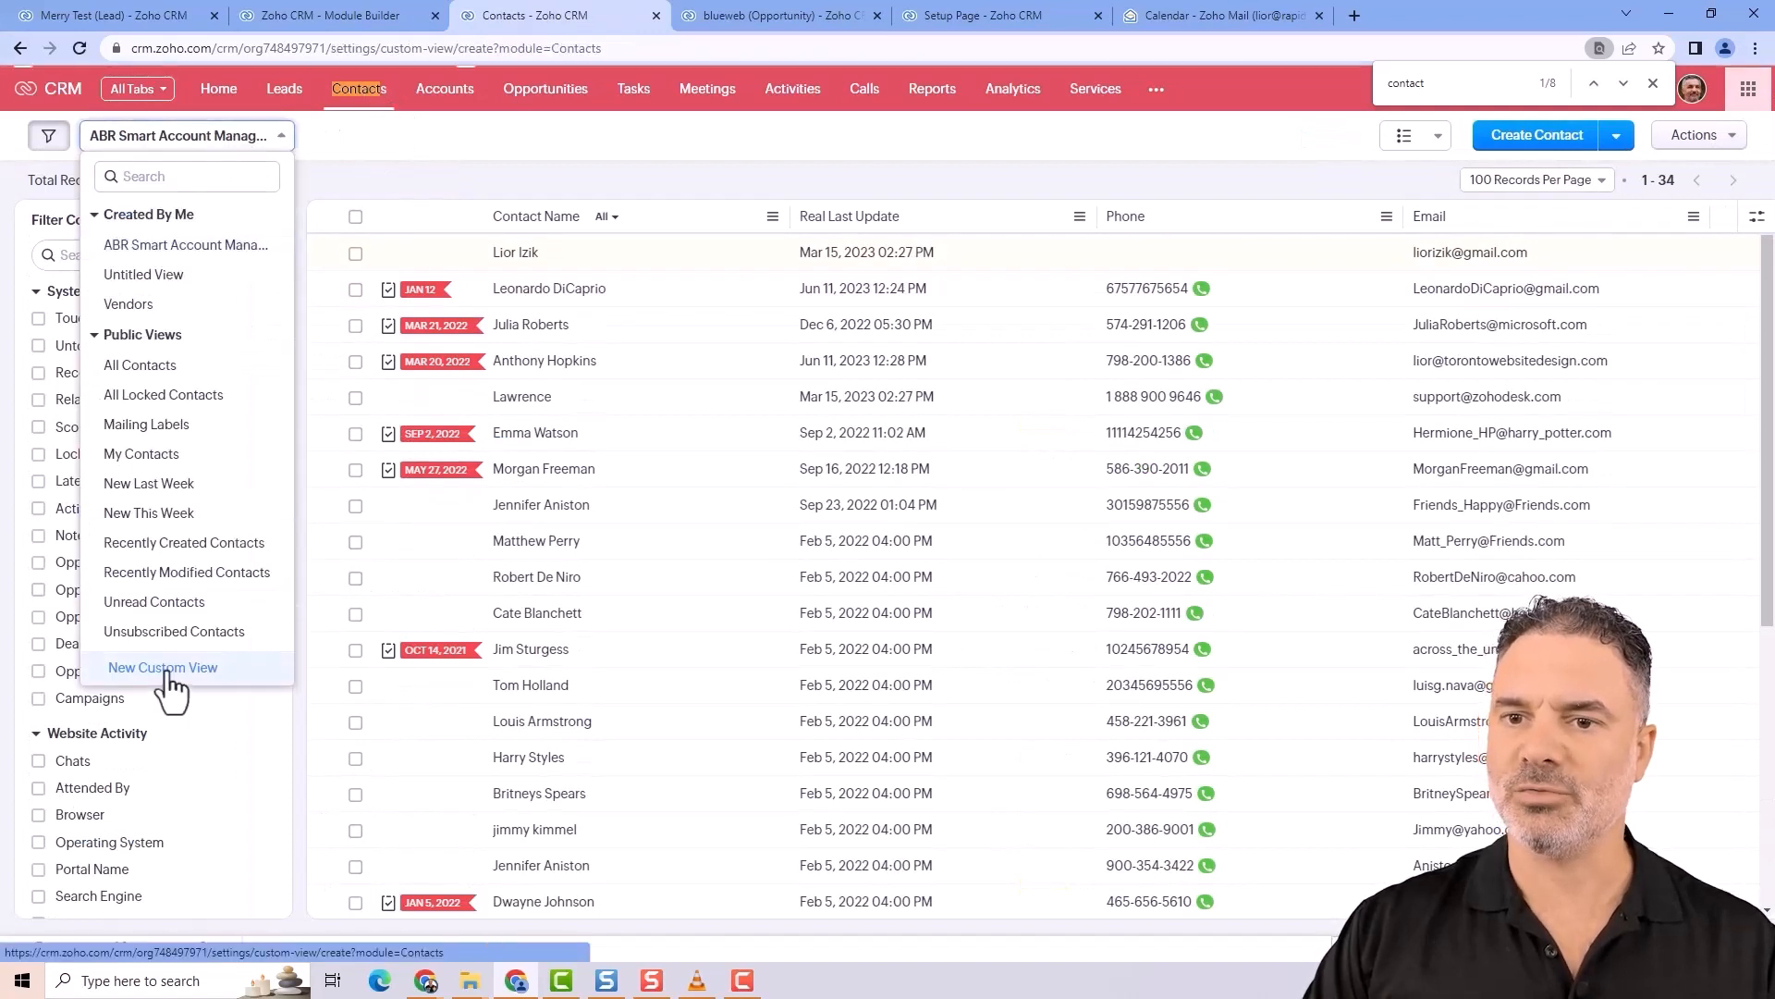
click(162, 668)
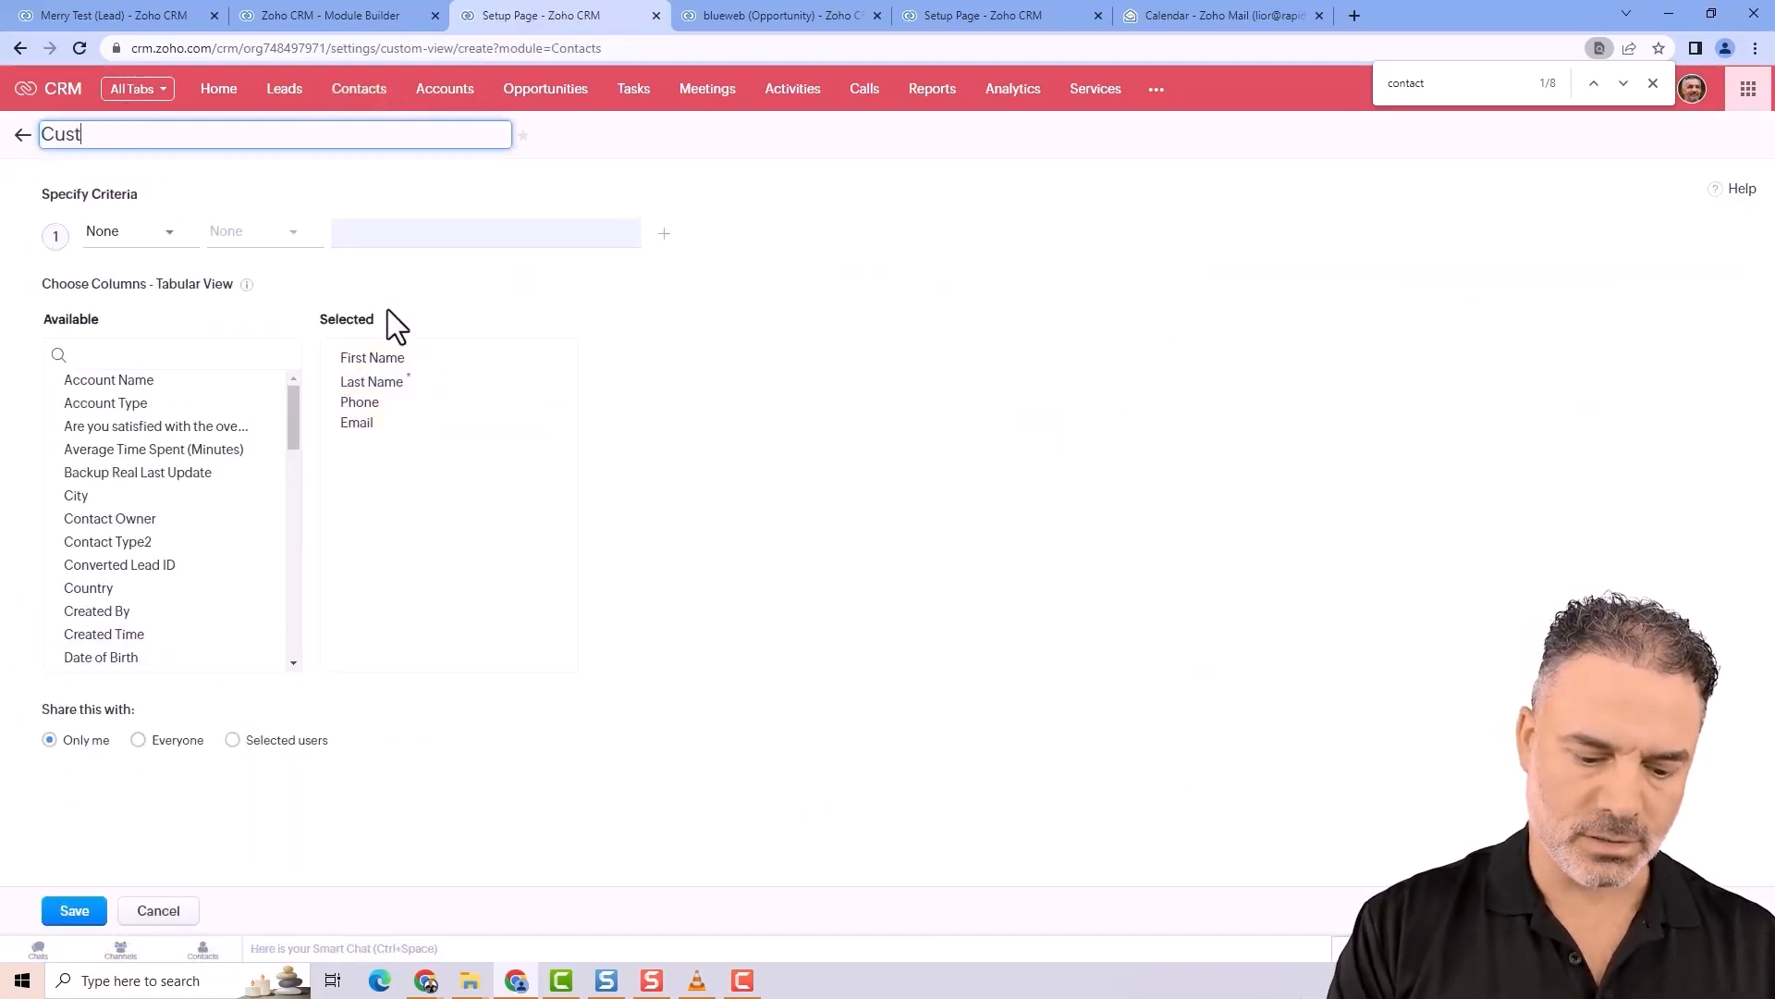
click(129, 231)
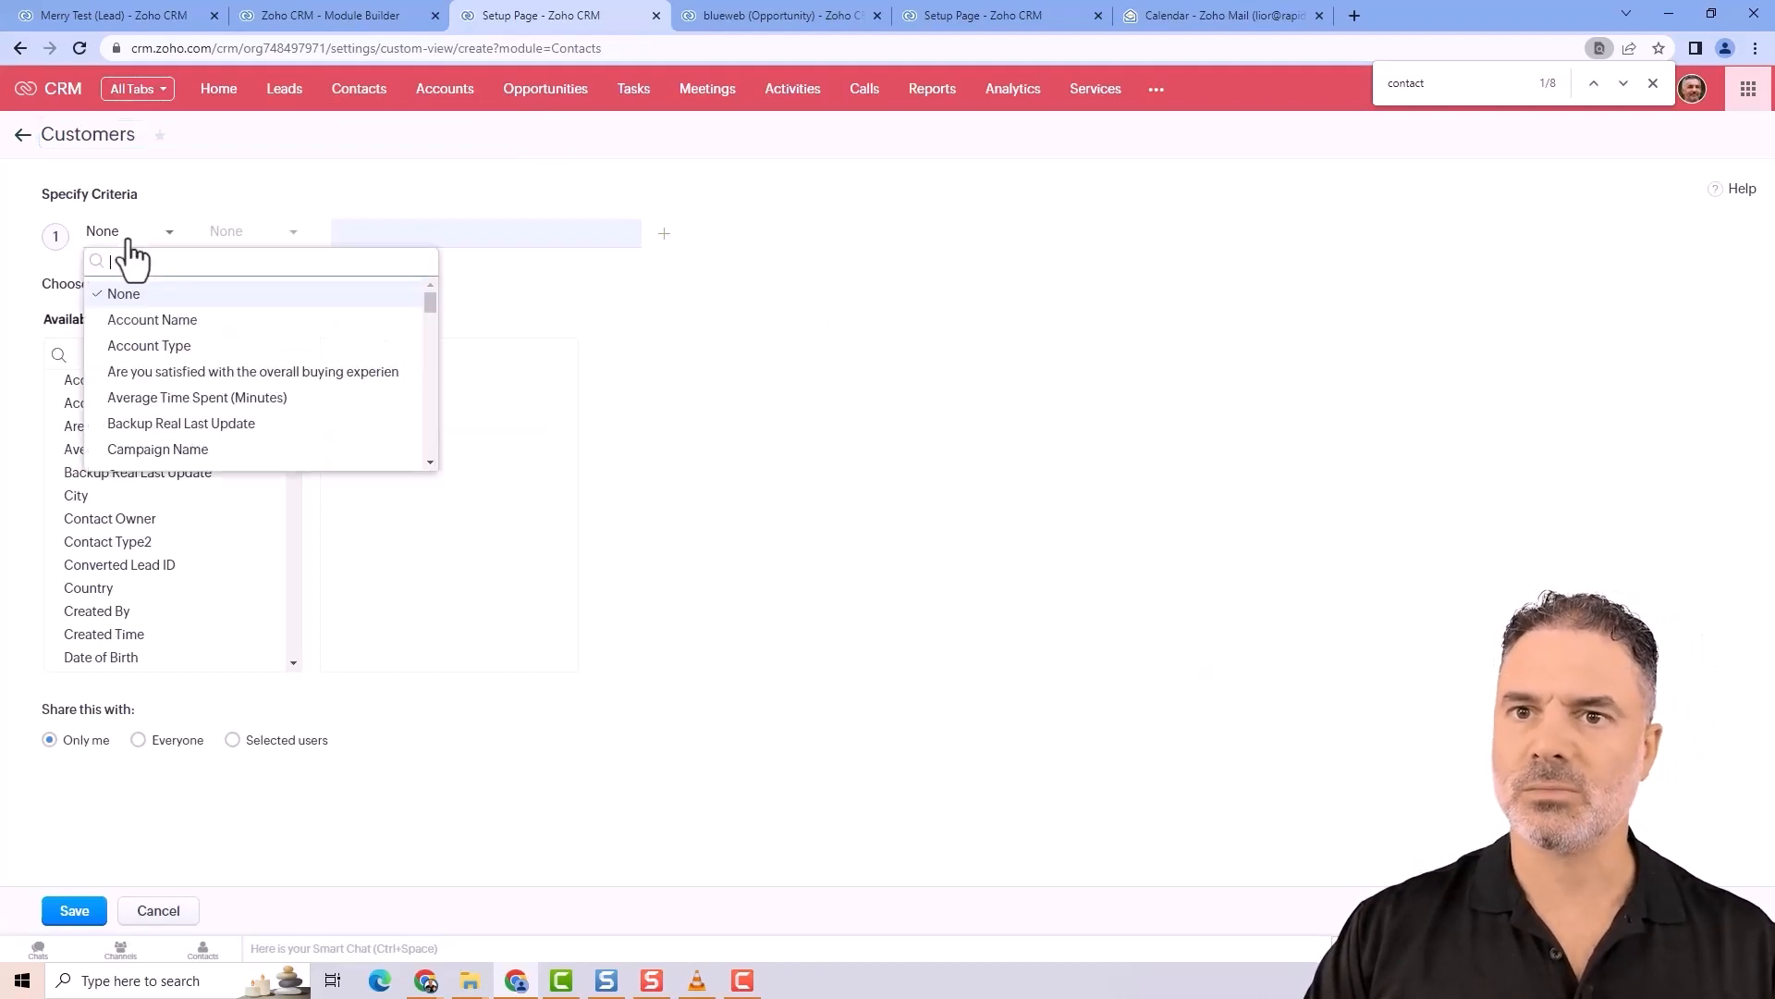
text(2)
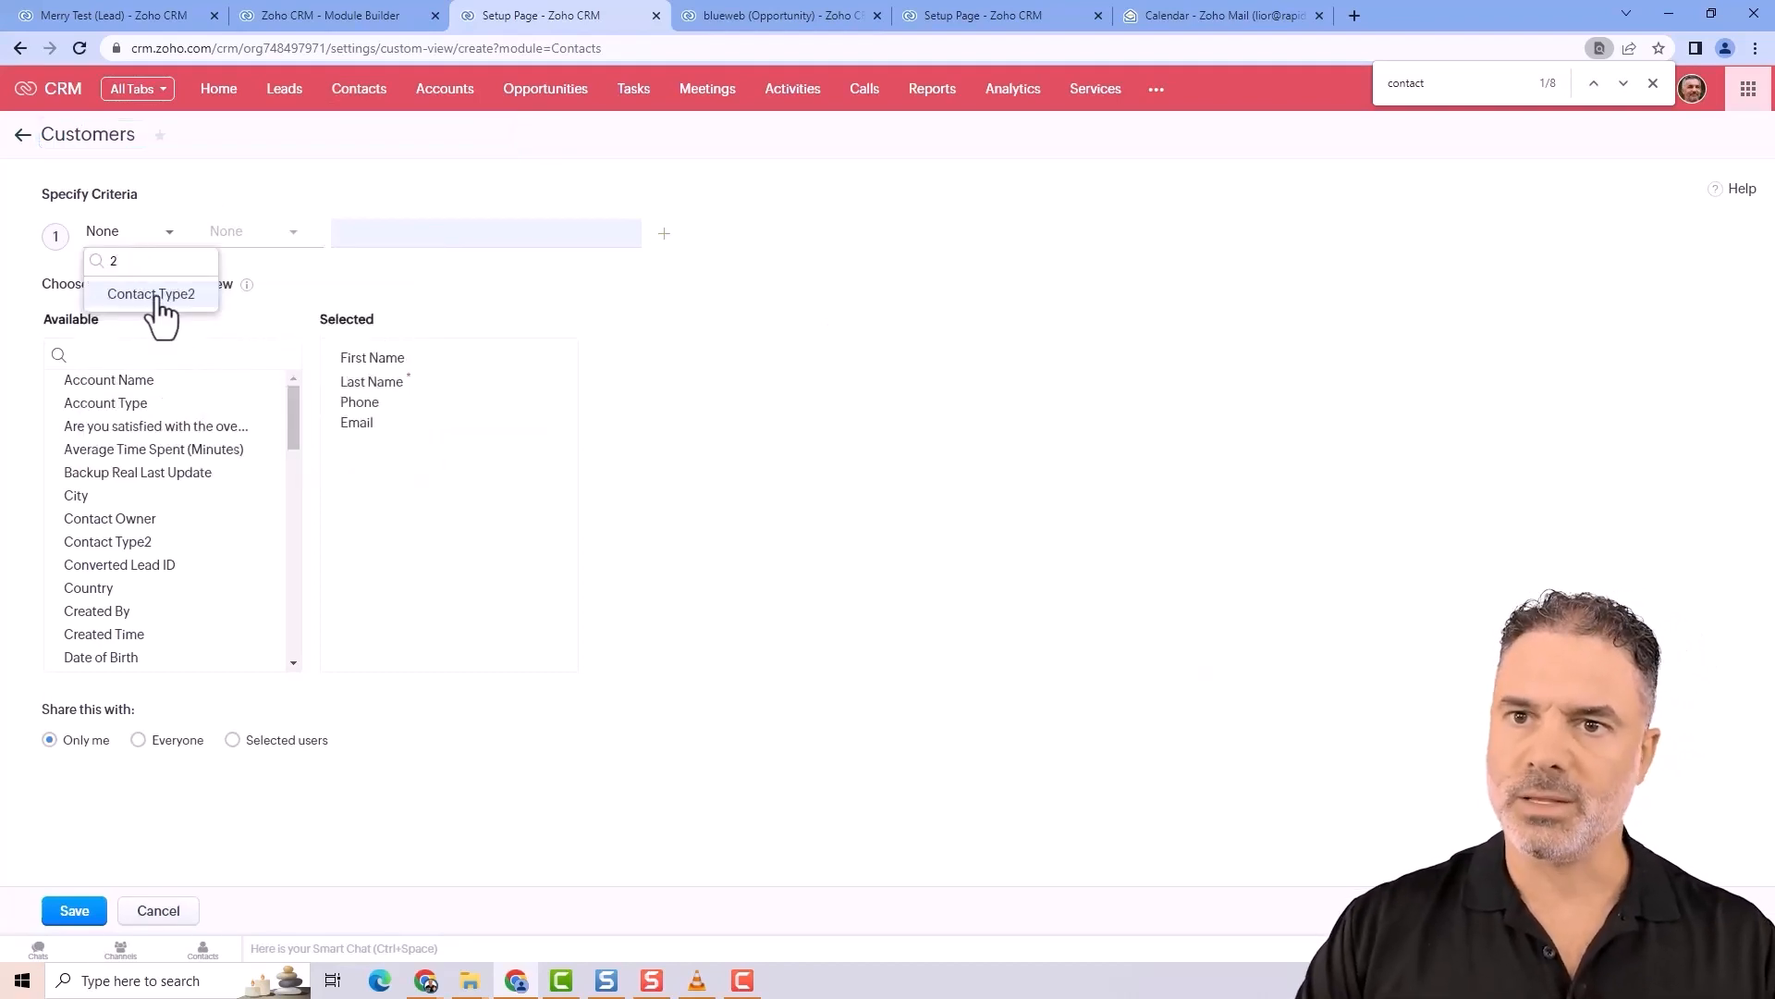
click(150, 294)
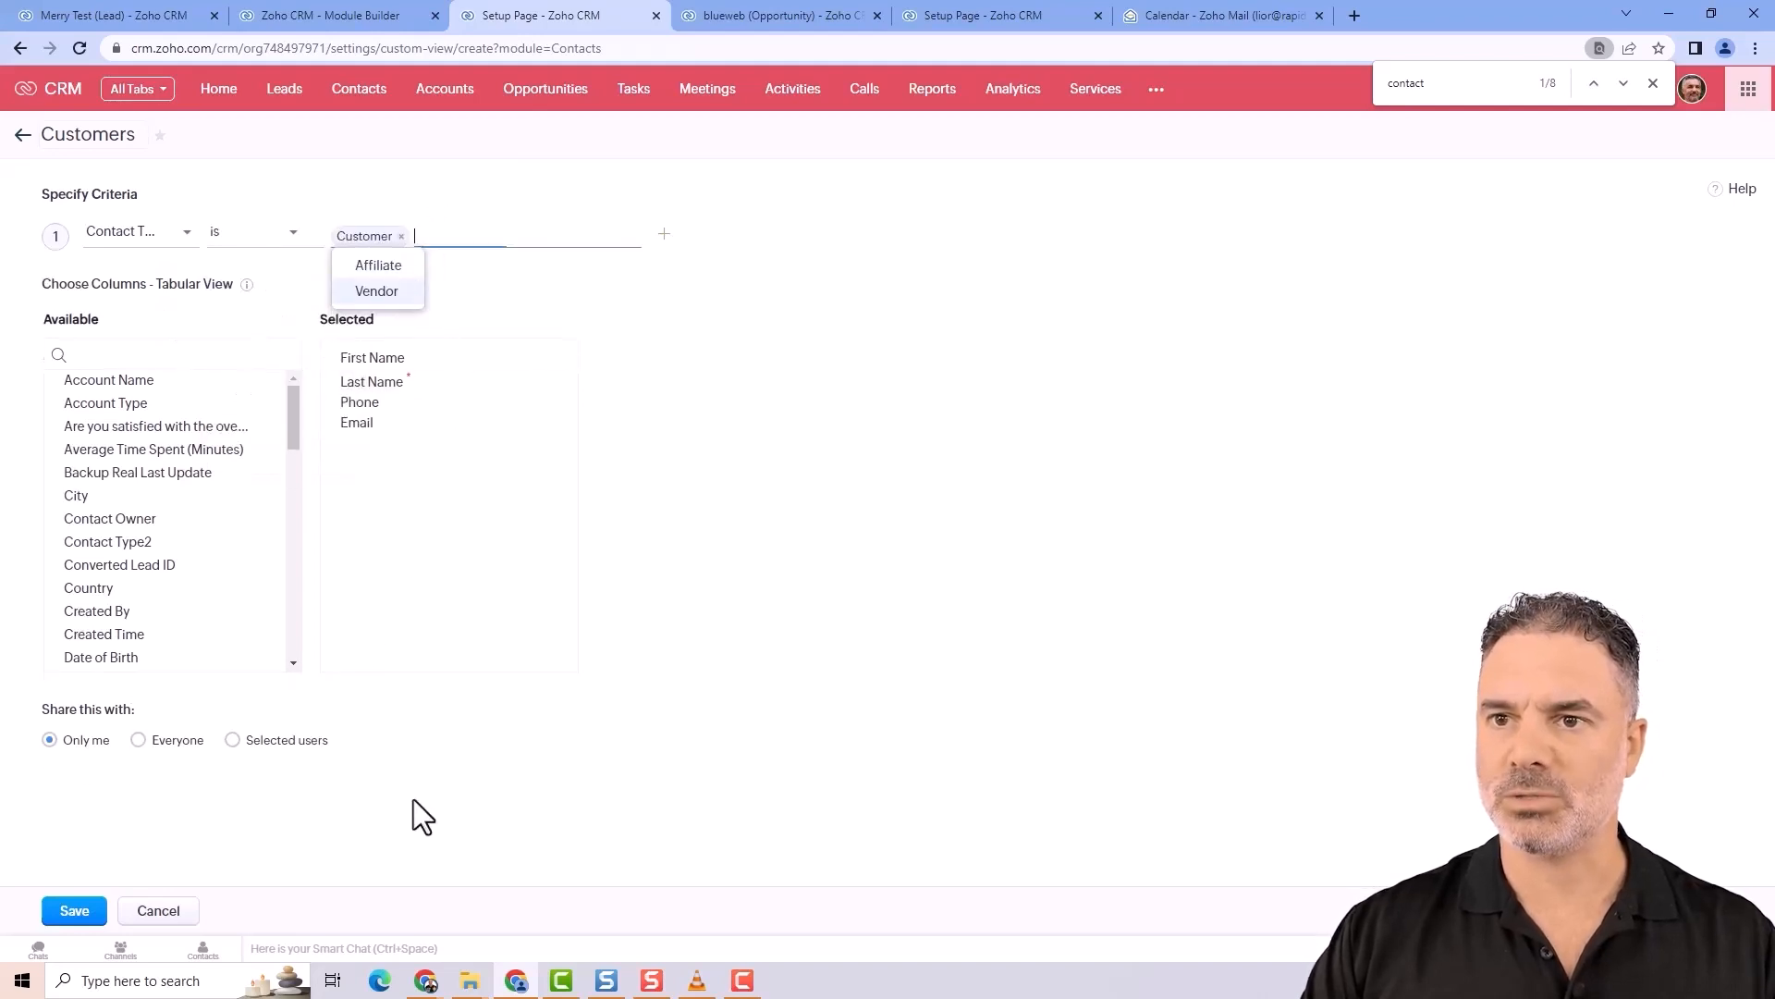
click(72, 910)
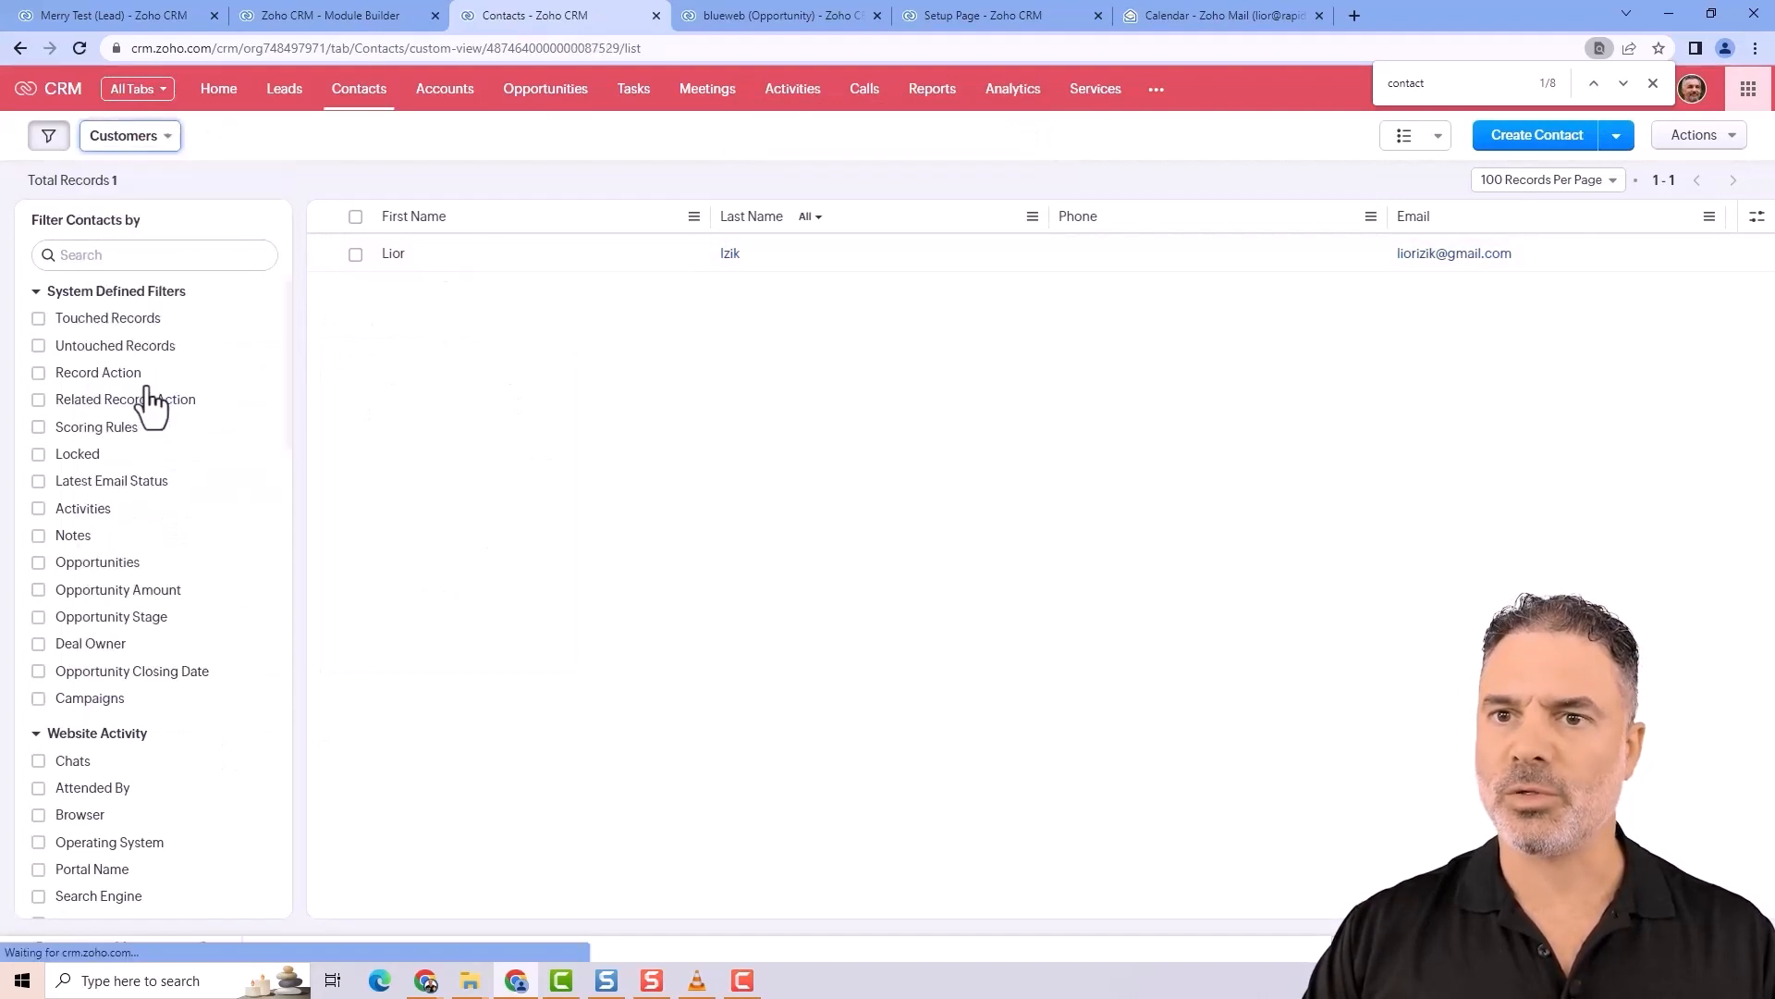
- Filter All Contacts on Contact Type2 being Customer, showing one record
click(128, 135)
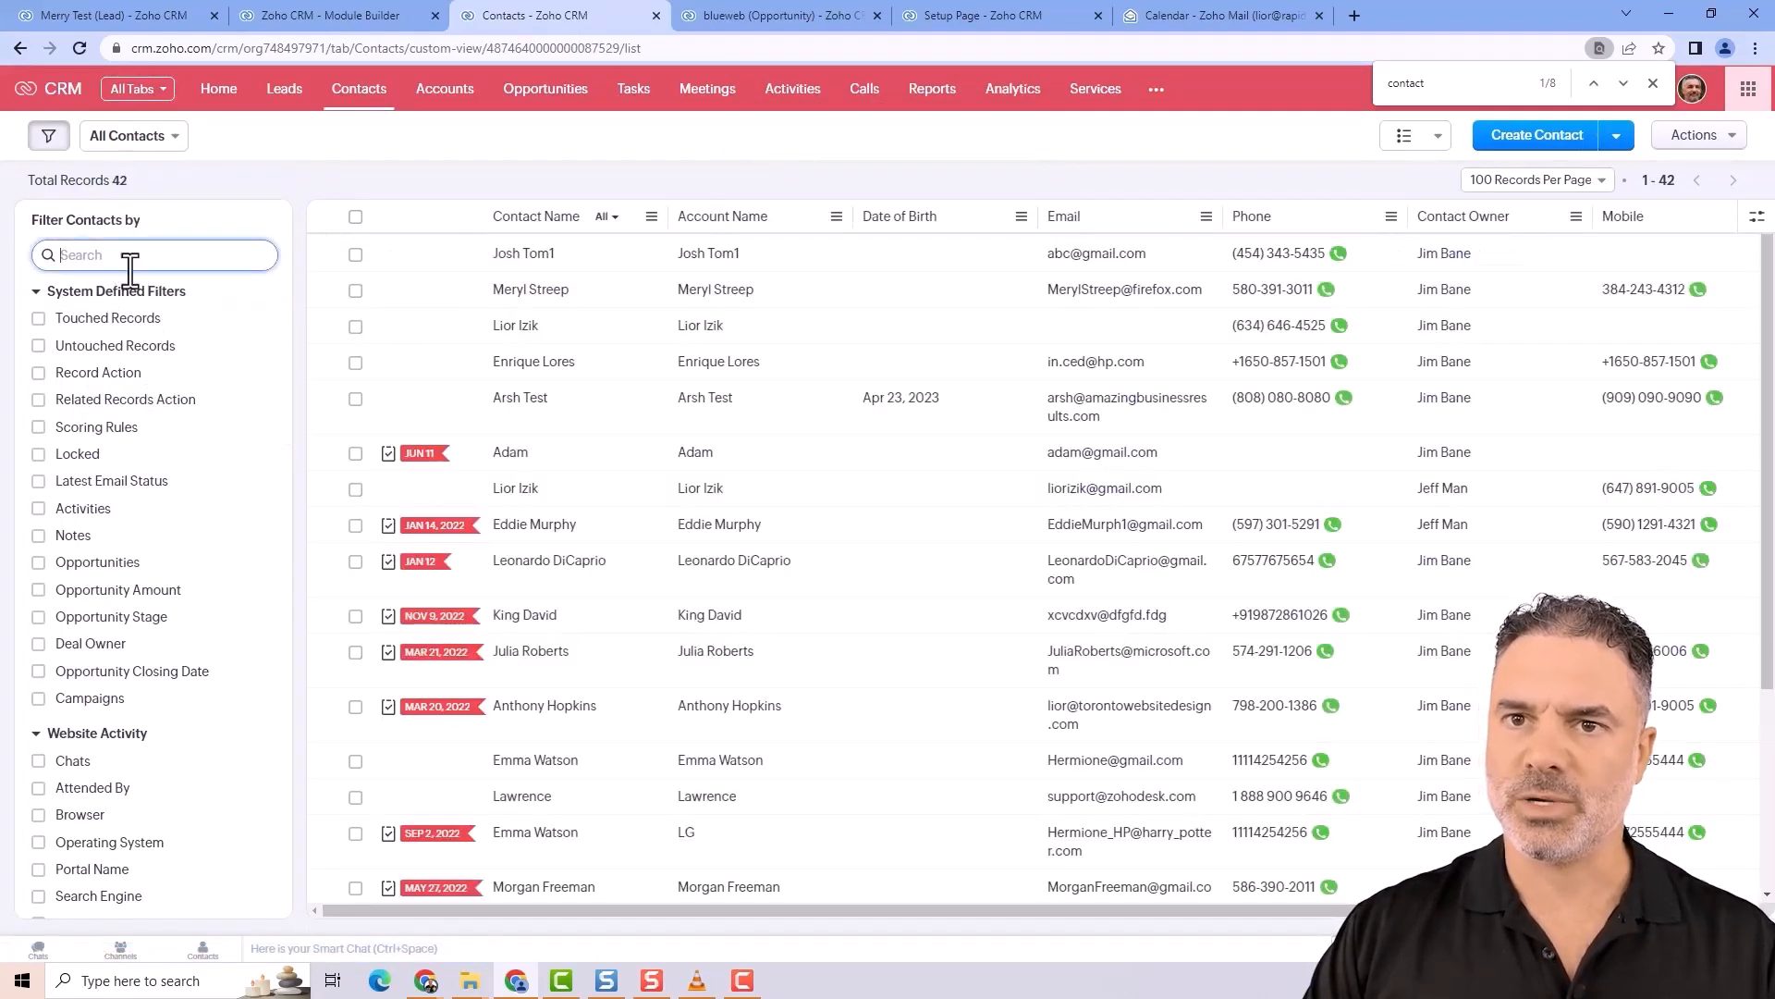
text(2)
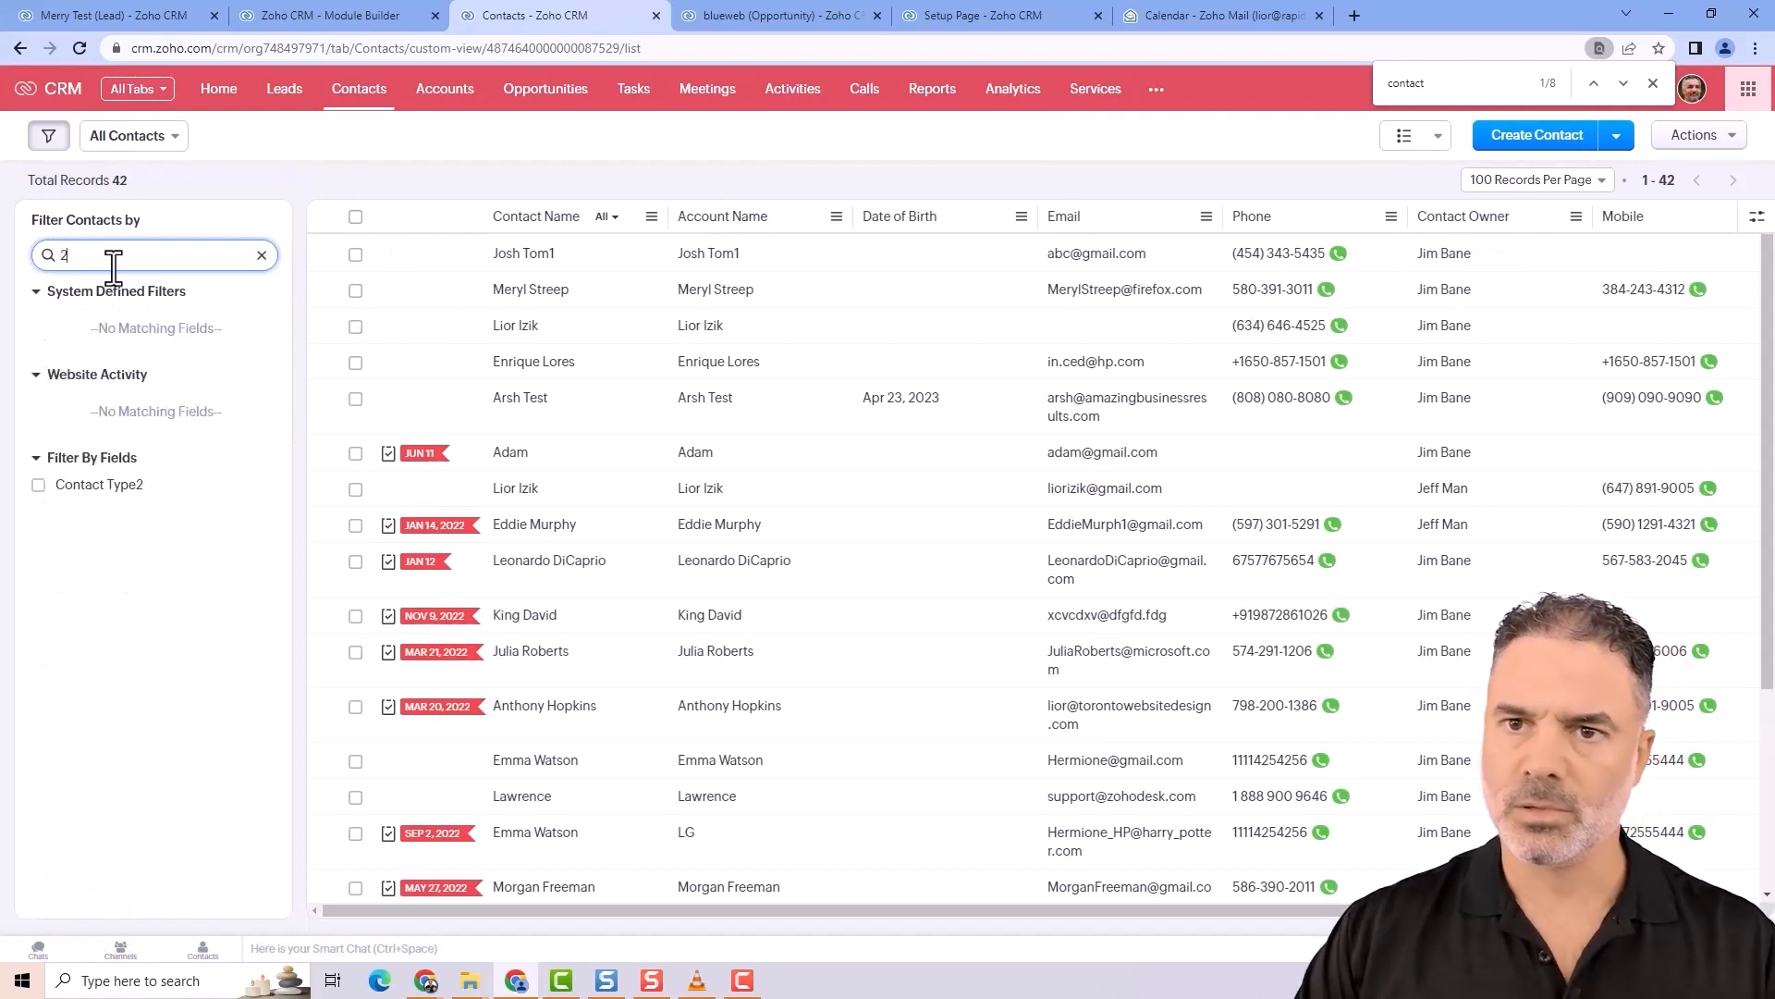
click(37, 482)
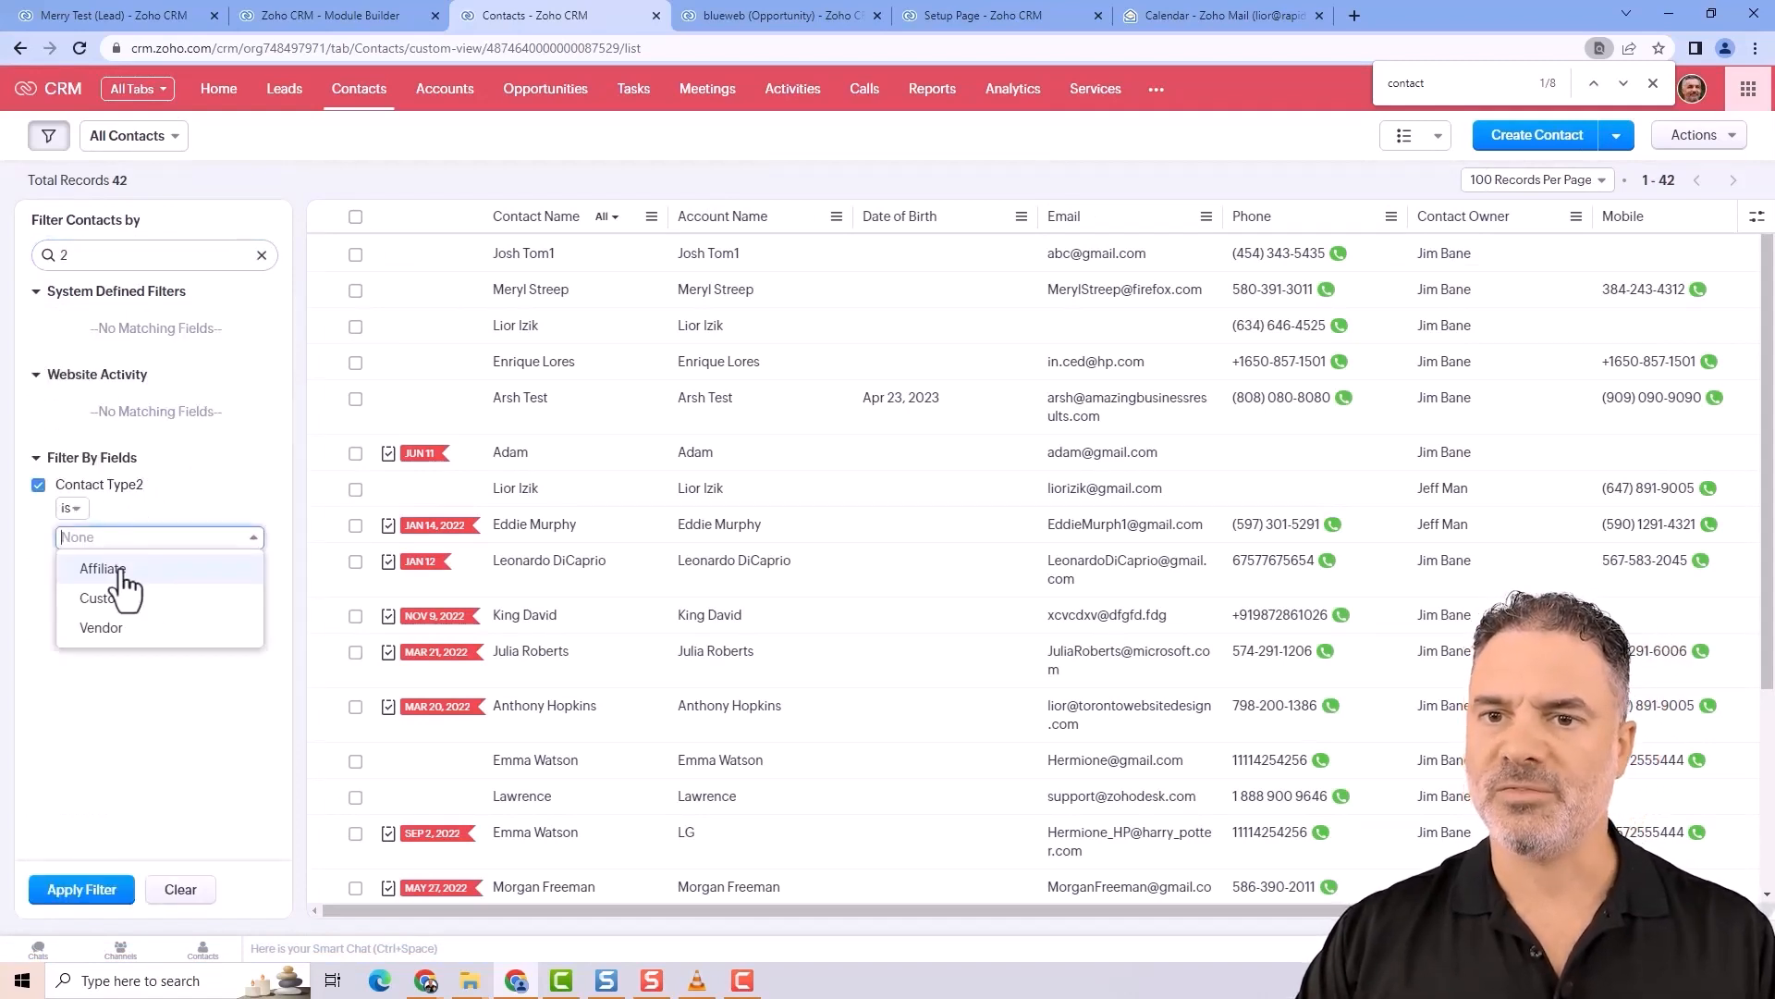
click(98, 597)
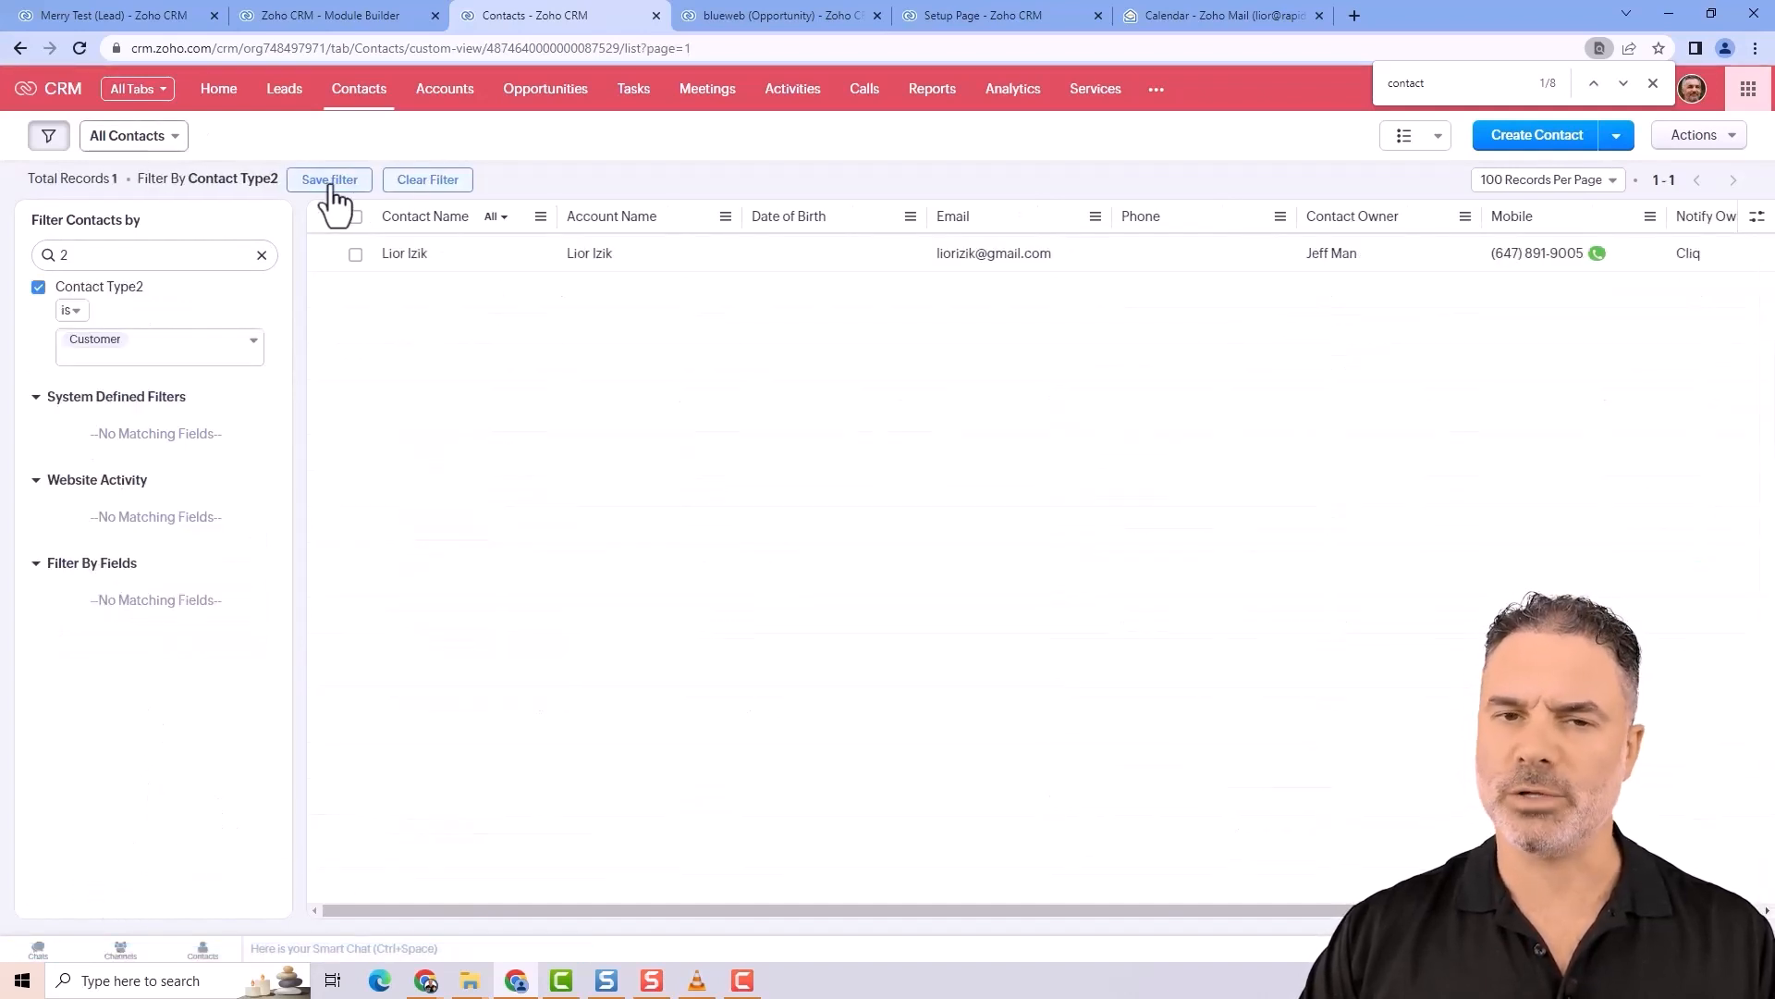
- Save the applied filter as a quick filter named Customers
click(329, 180)
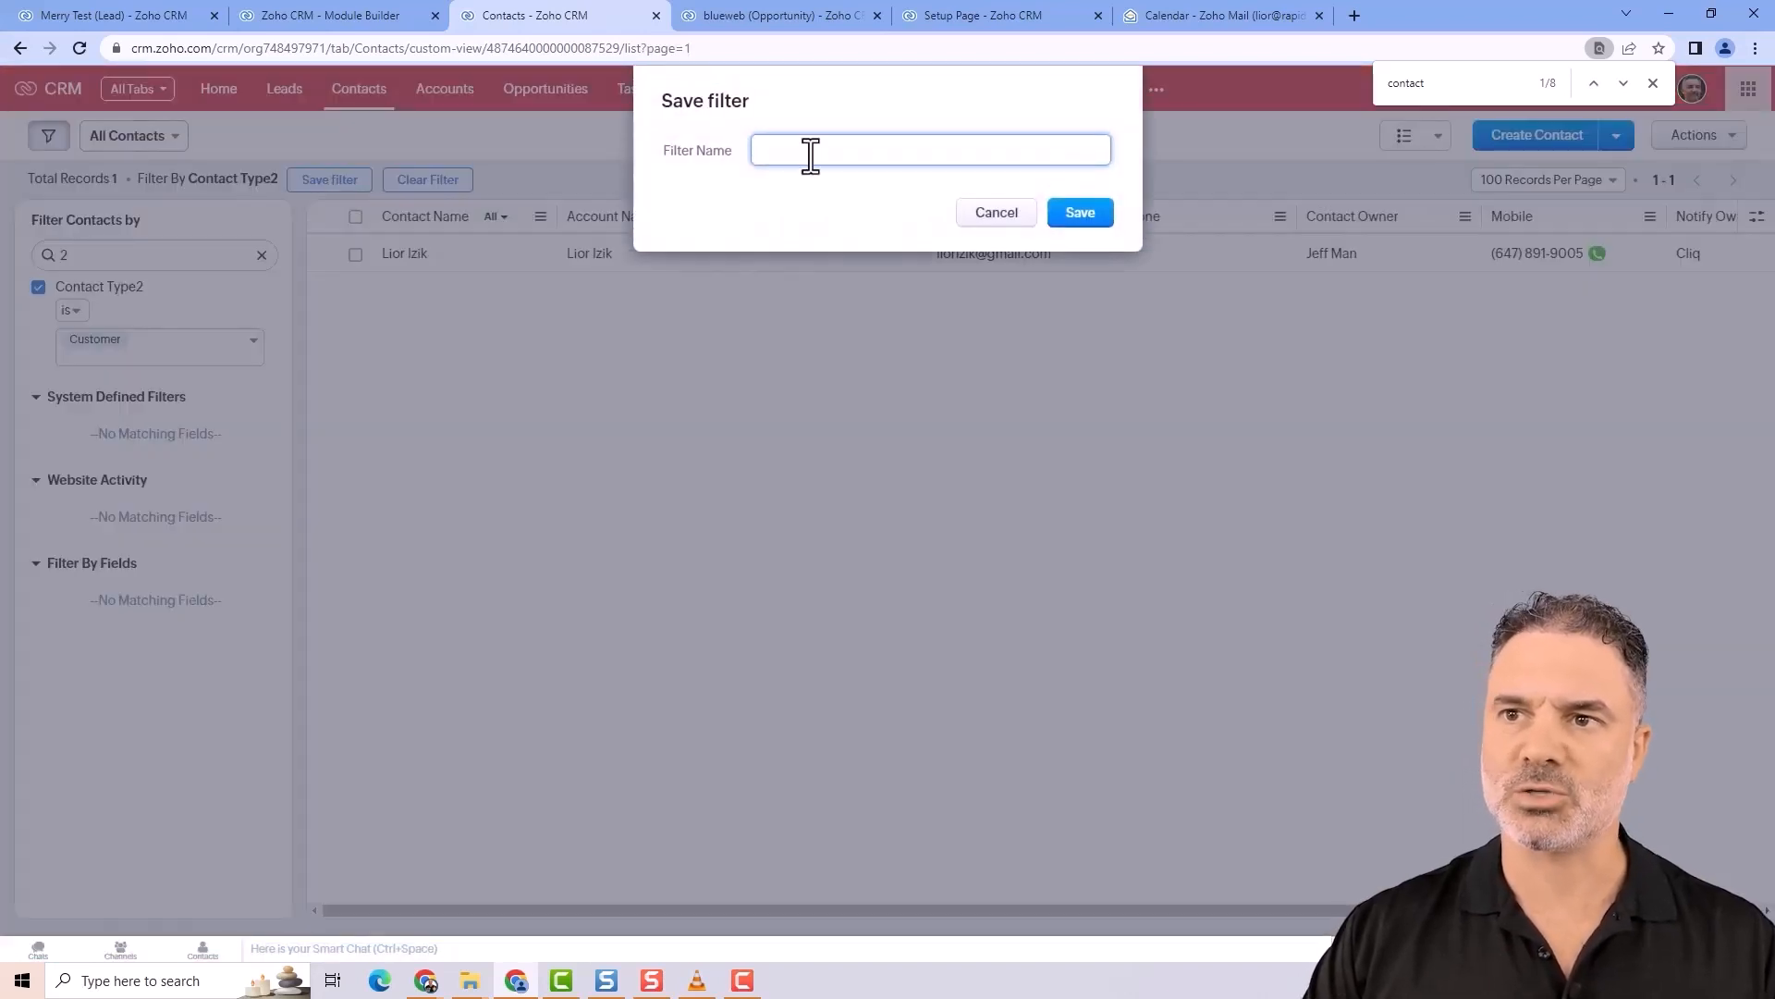
text(Cu)
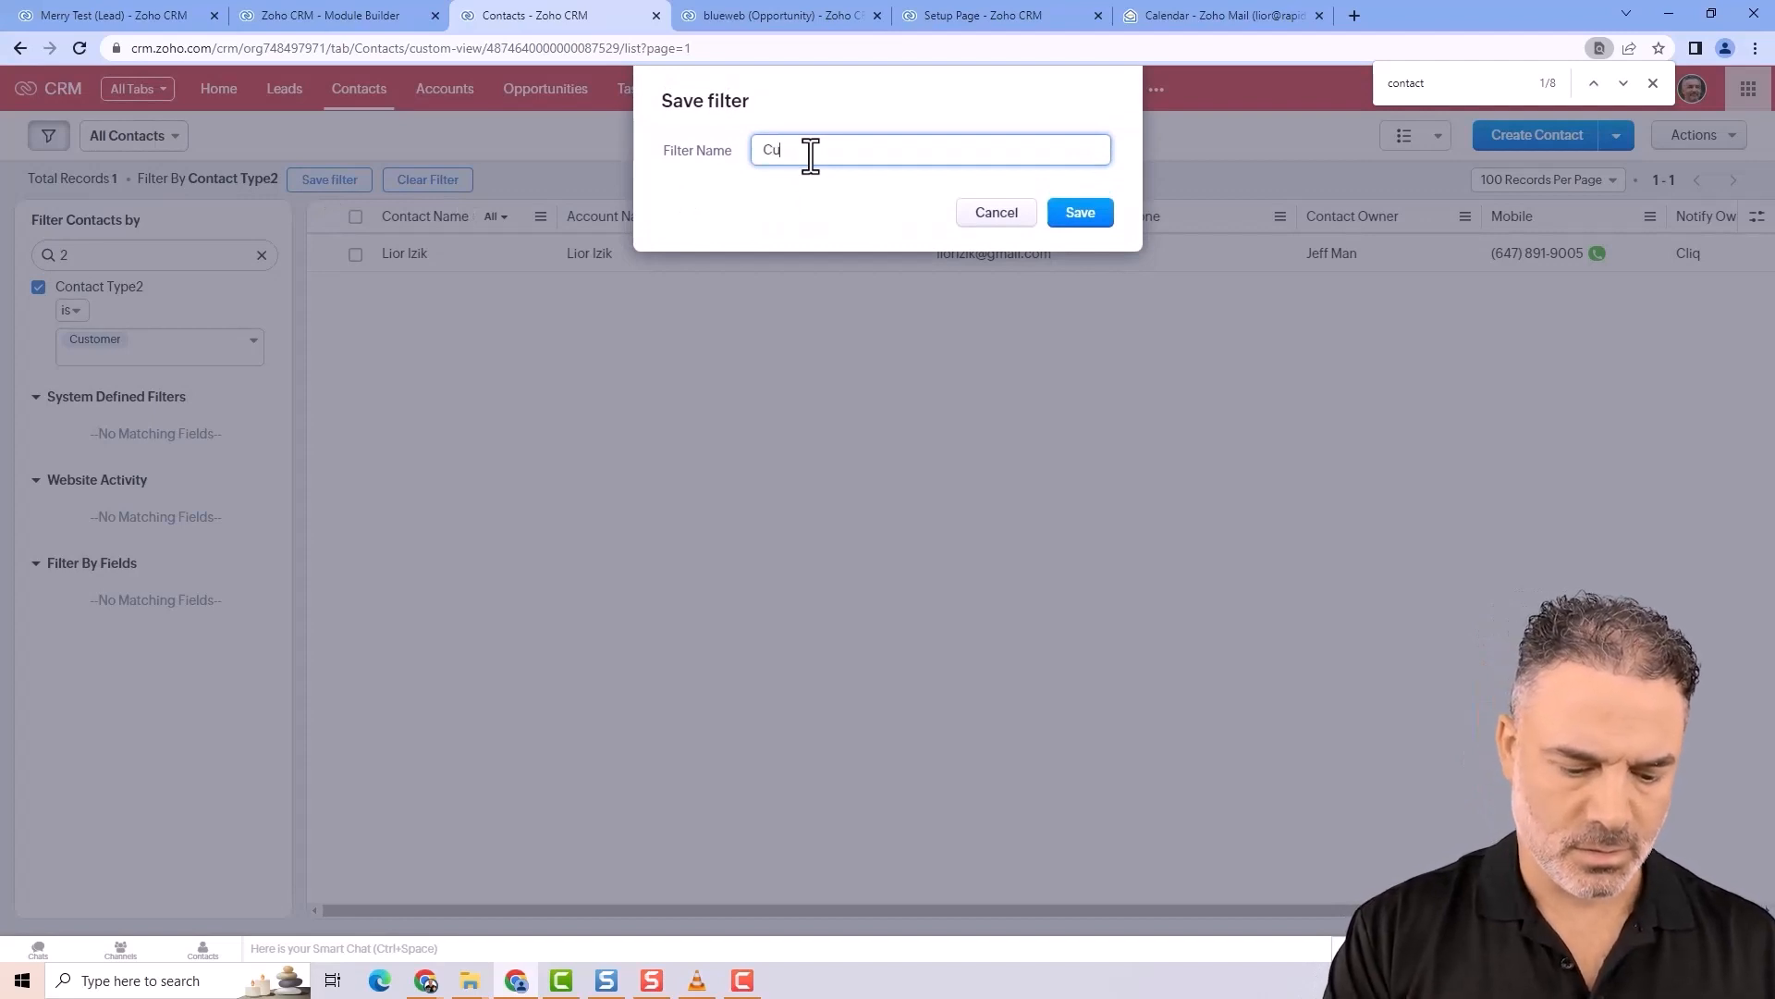
text(stomers)
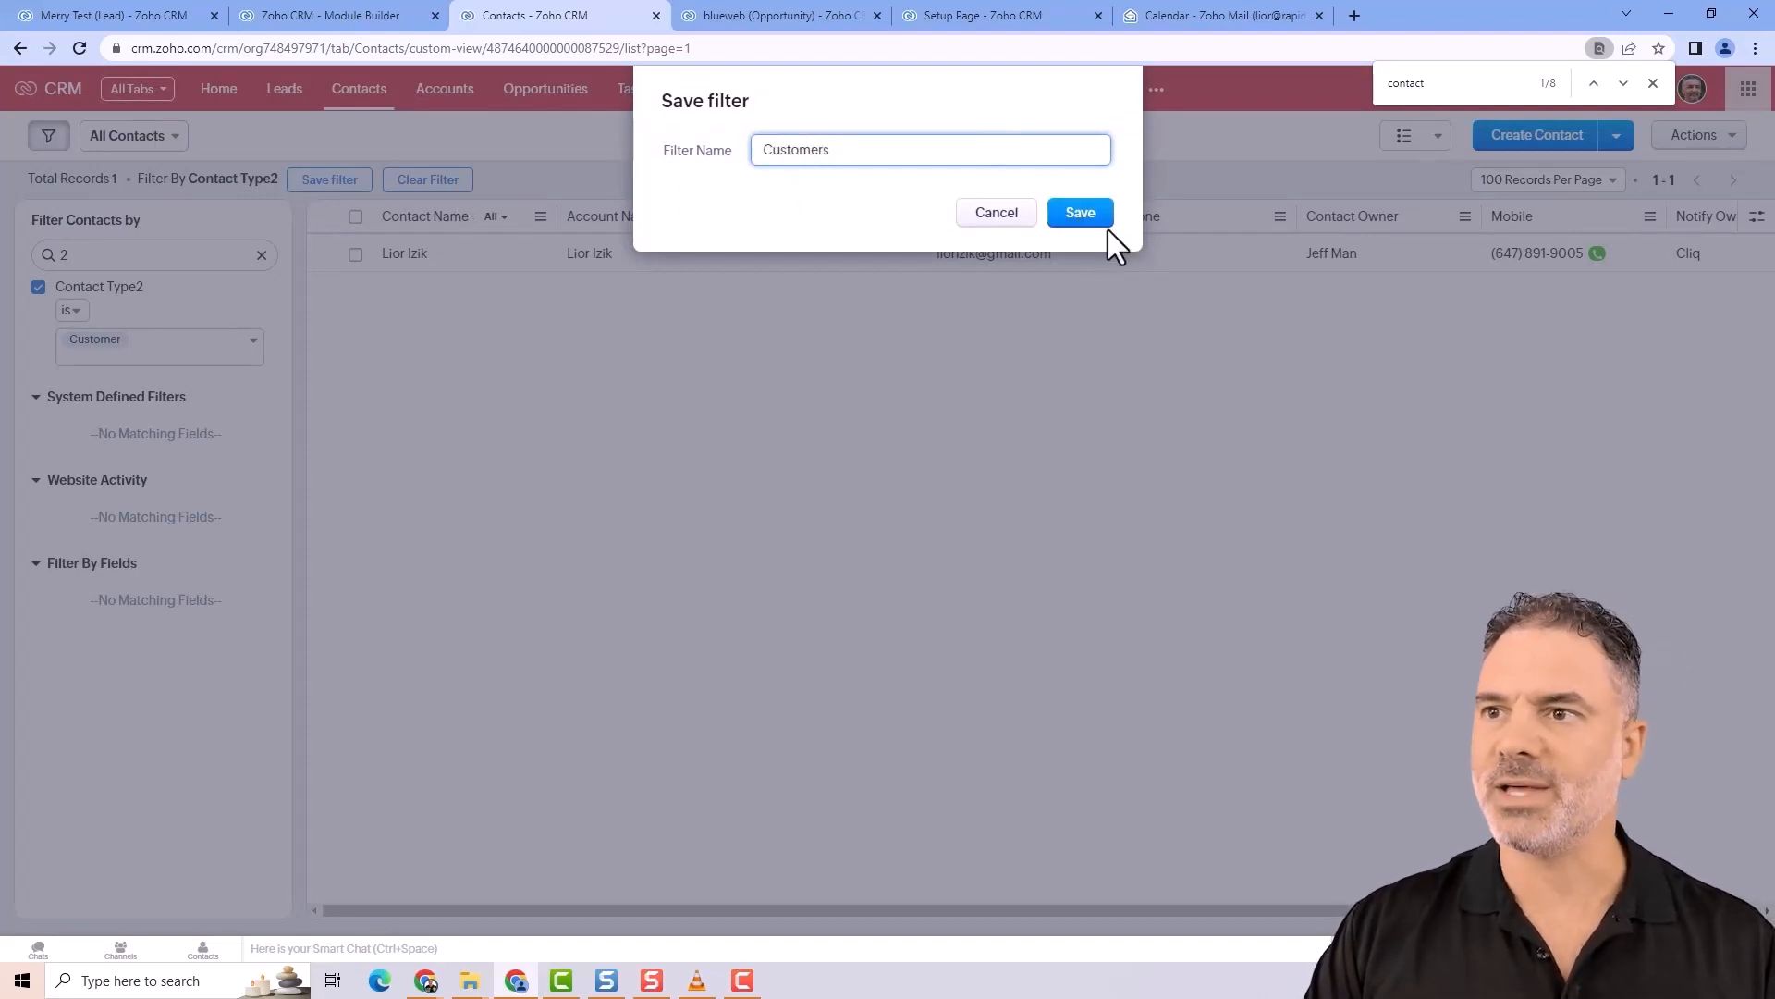
click(1078, 214)
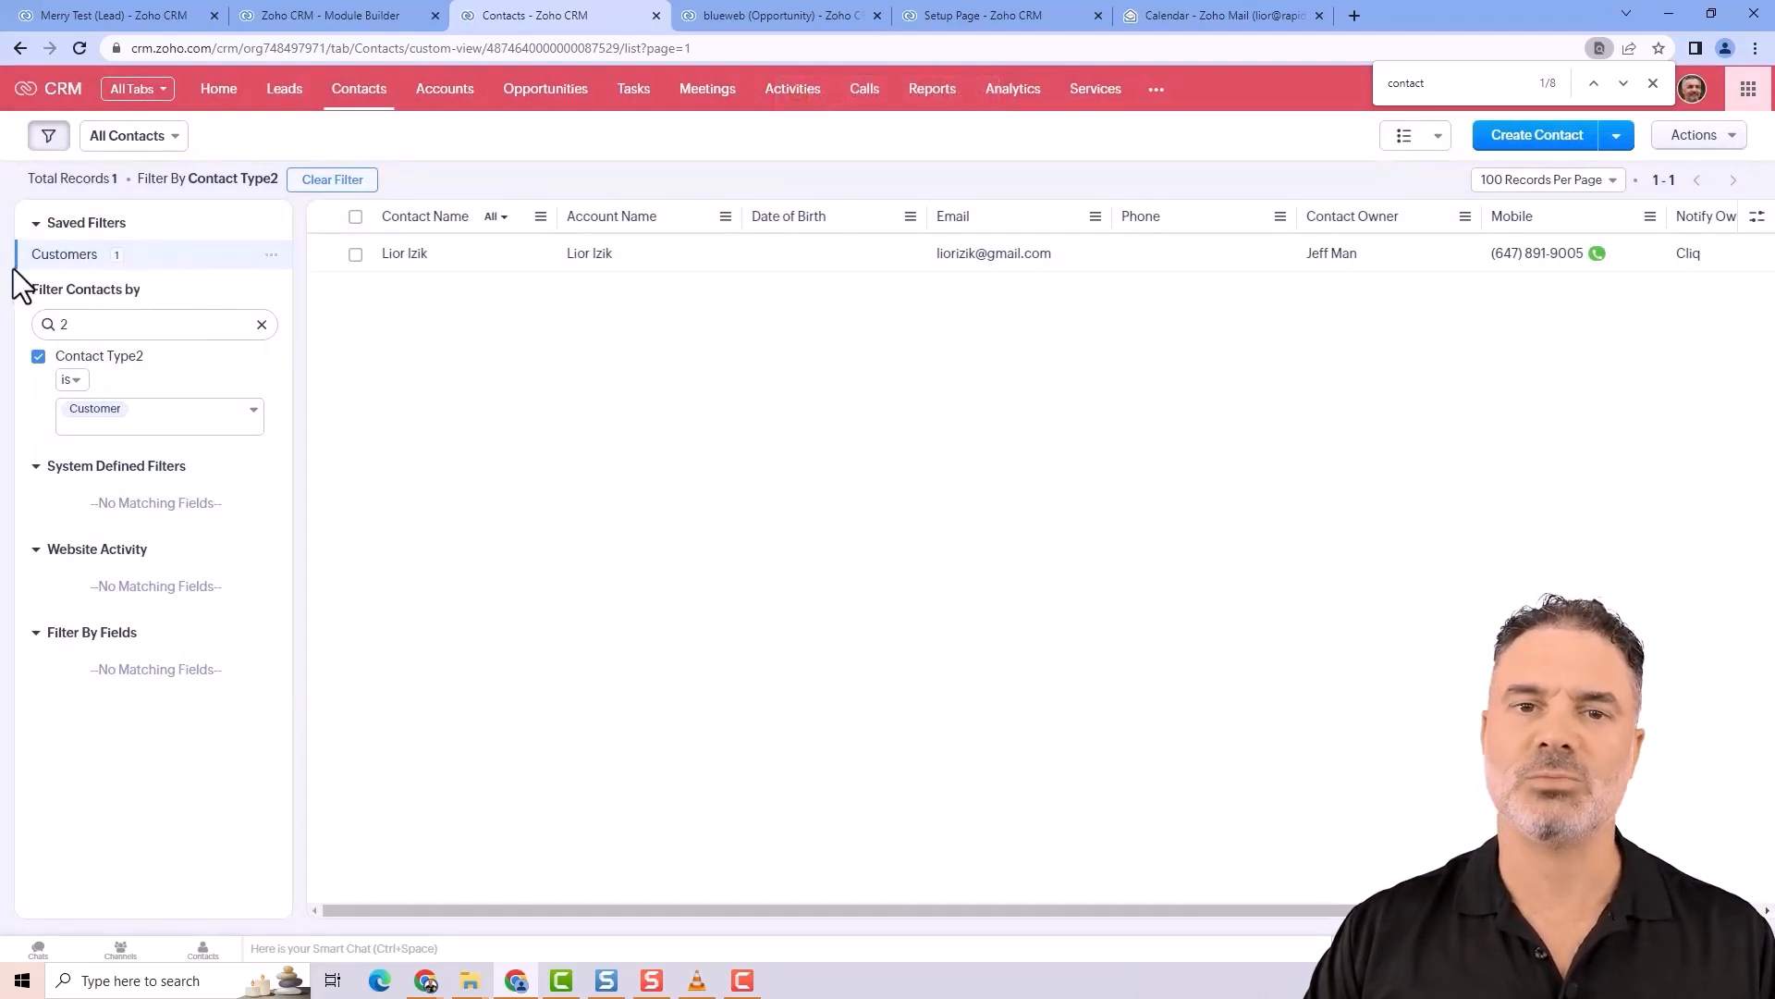
mouse_move(516, 355)
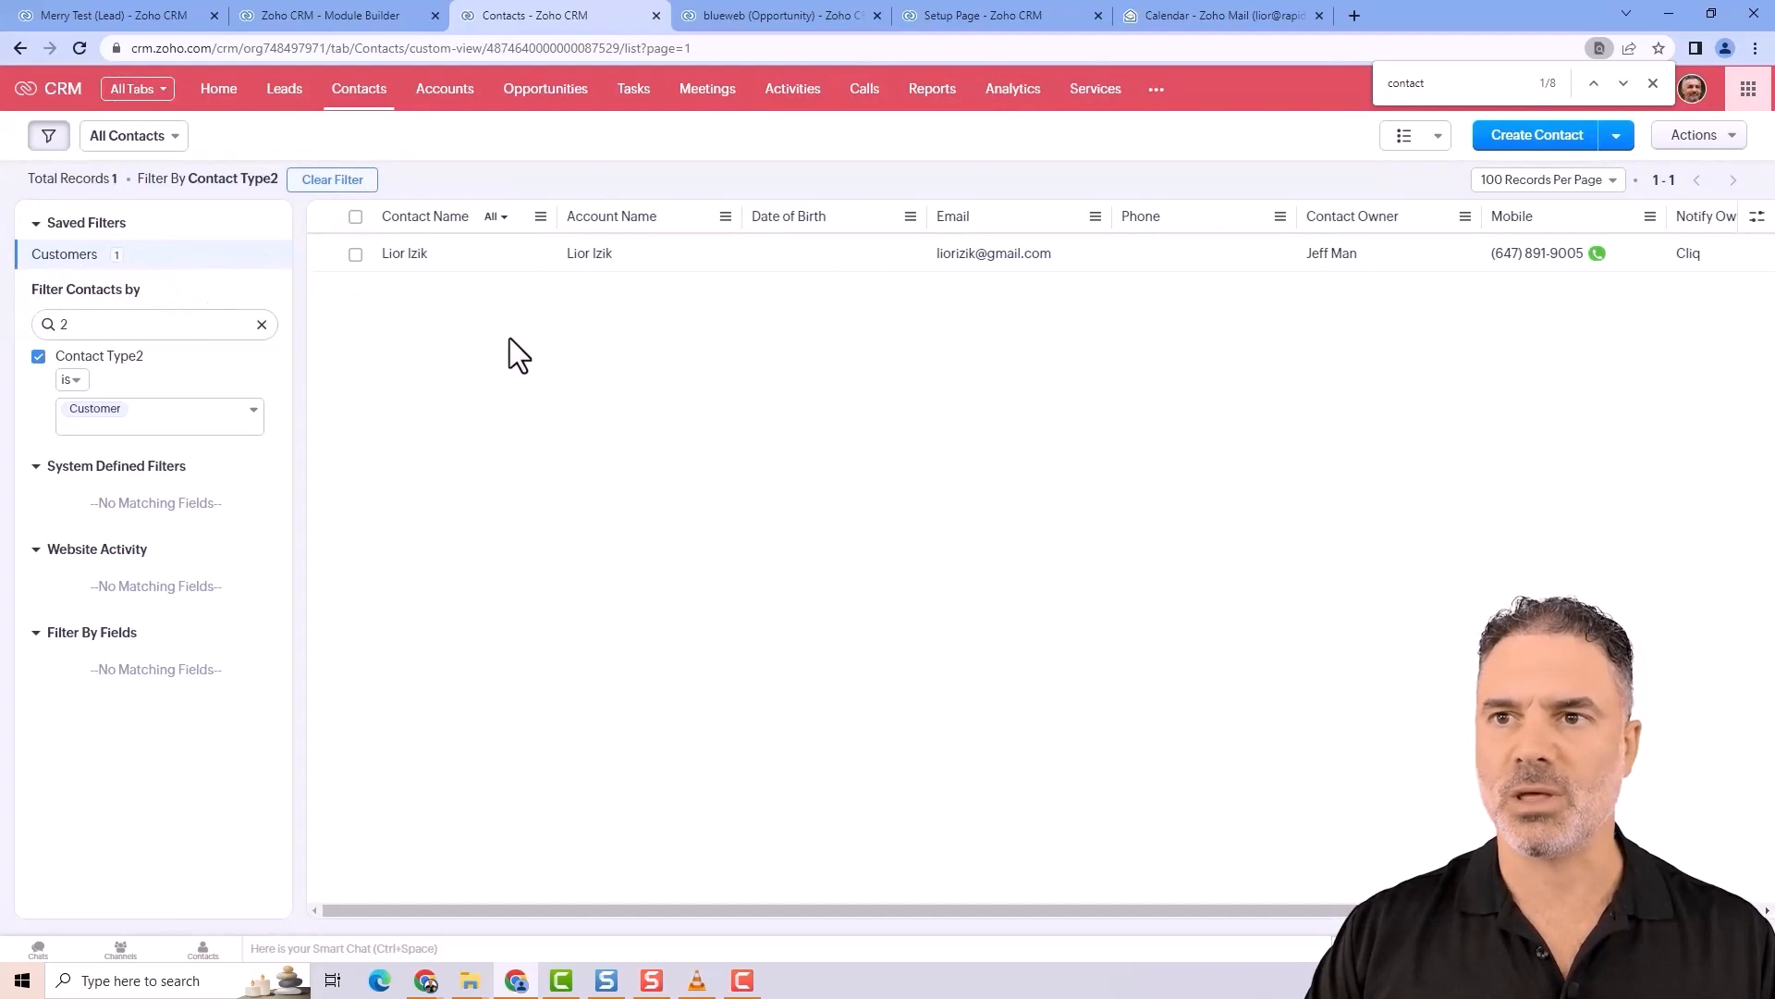
mouse_move(357, 89)
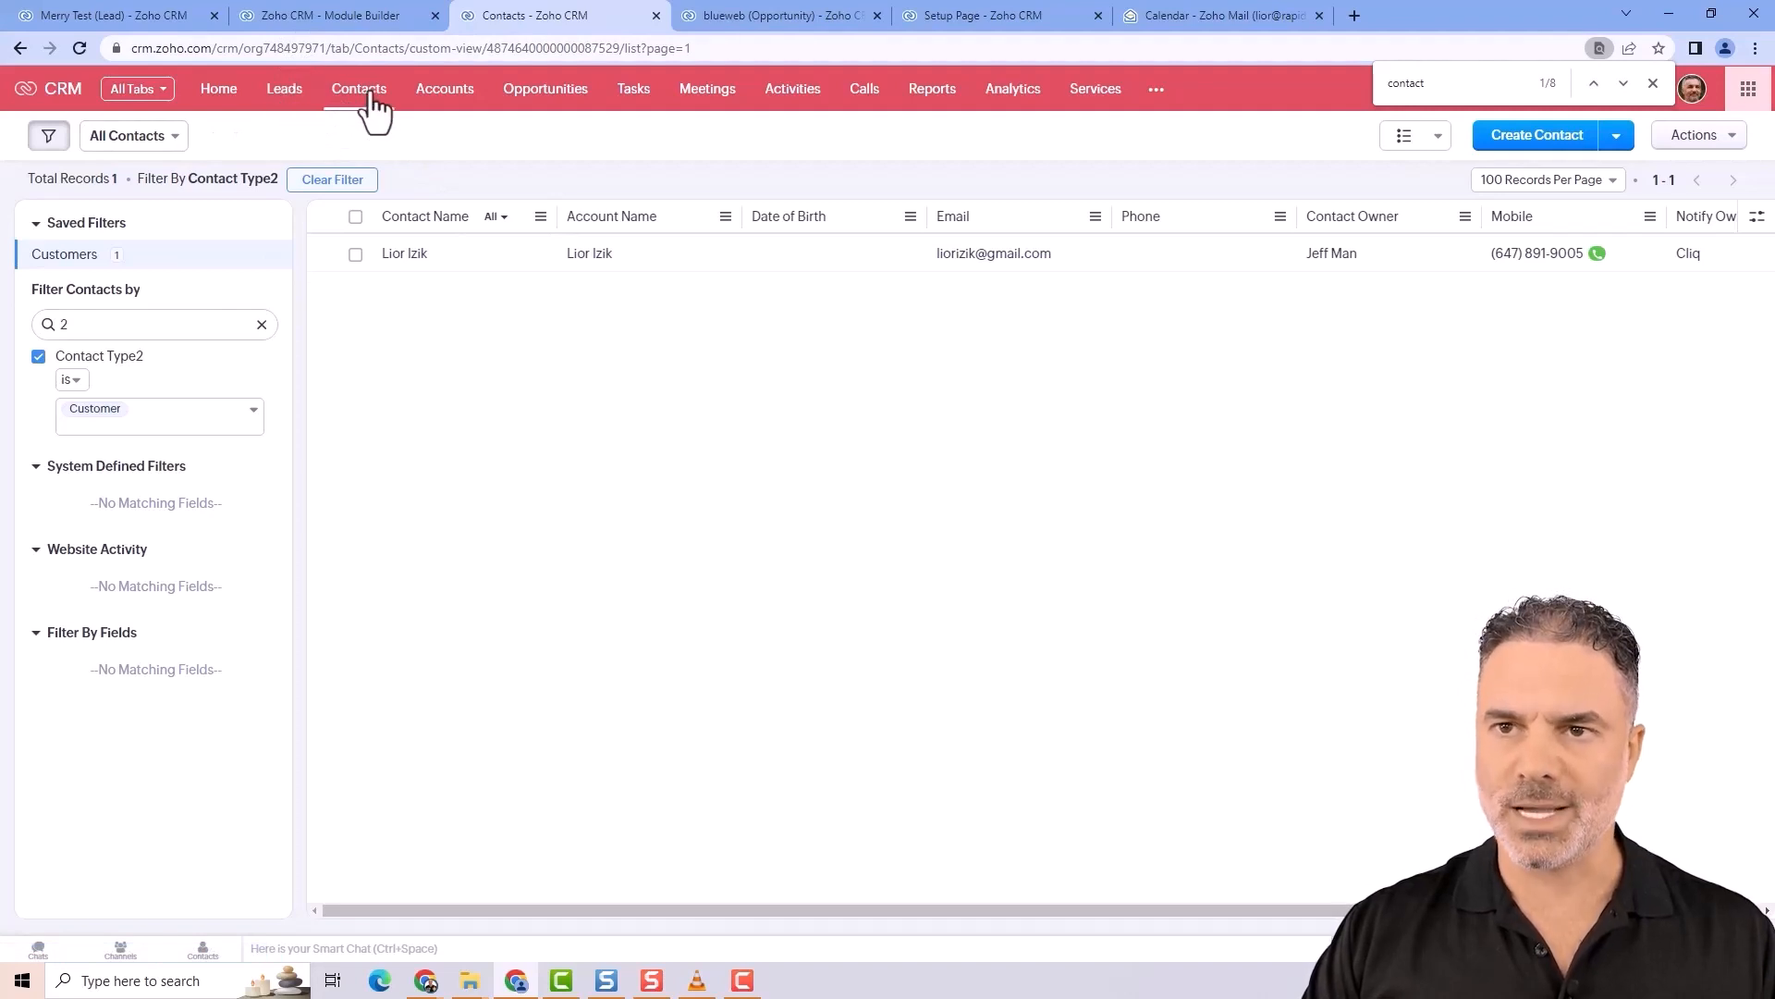
mouse_move(789, 385)
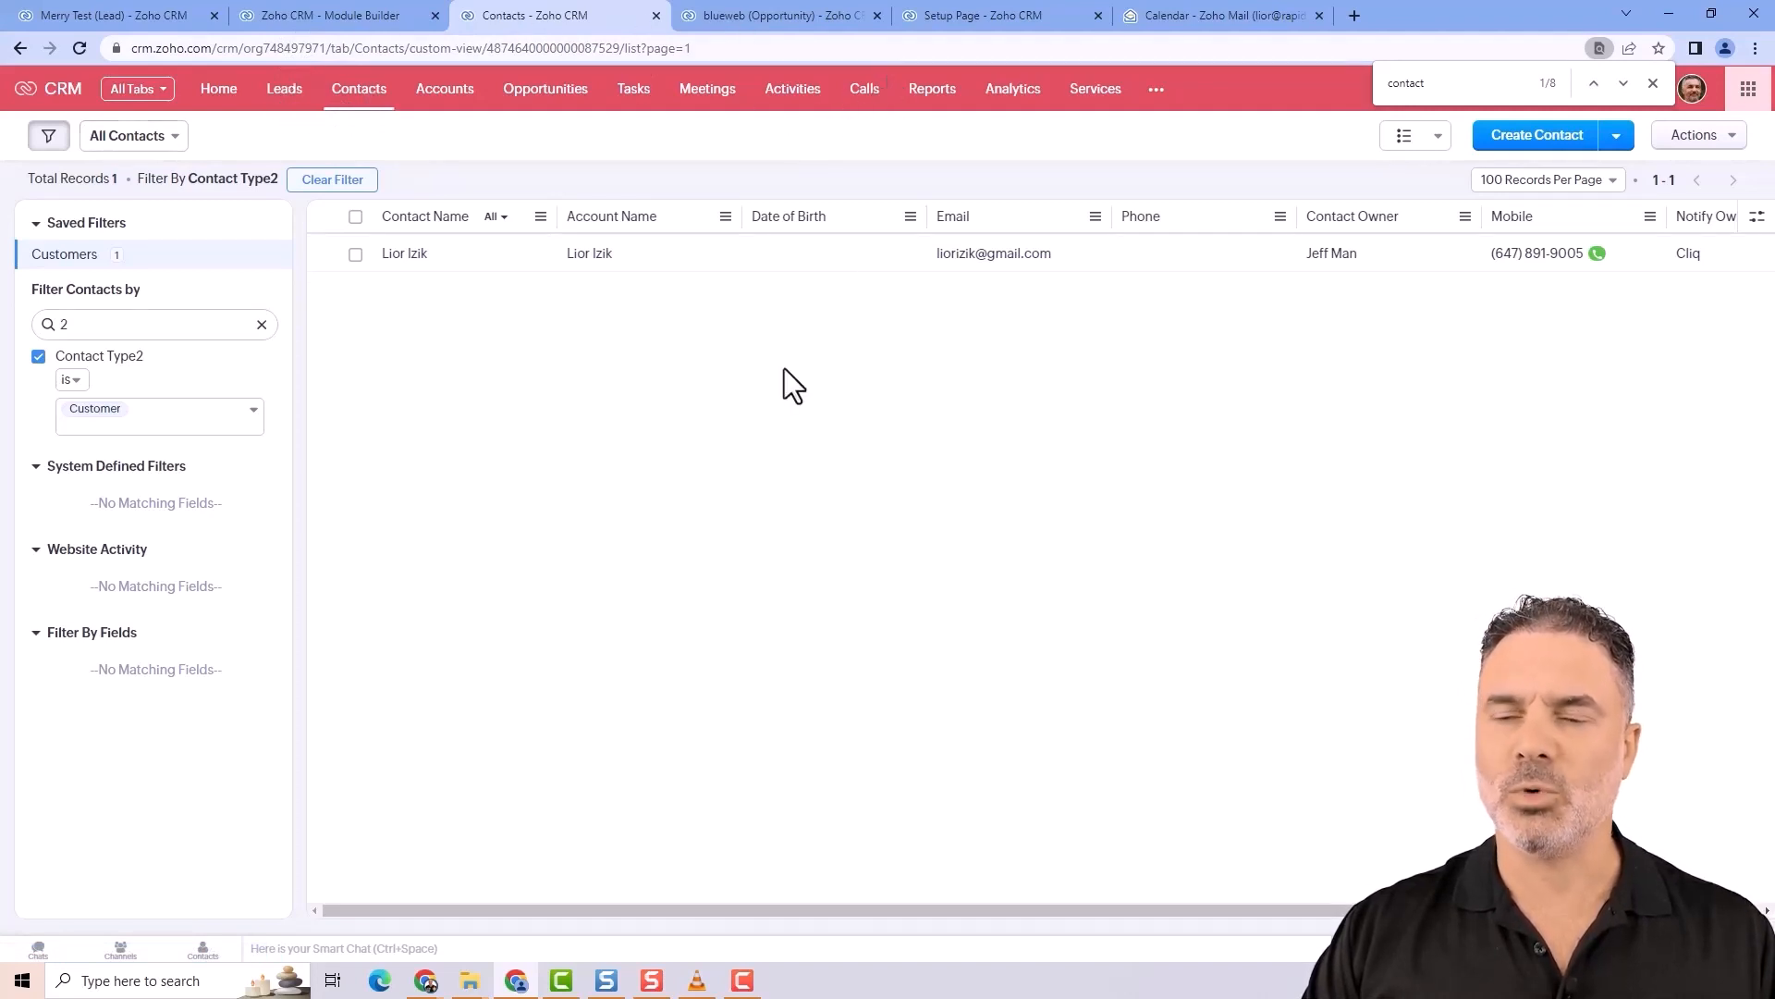
mouse_move(742, 361)
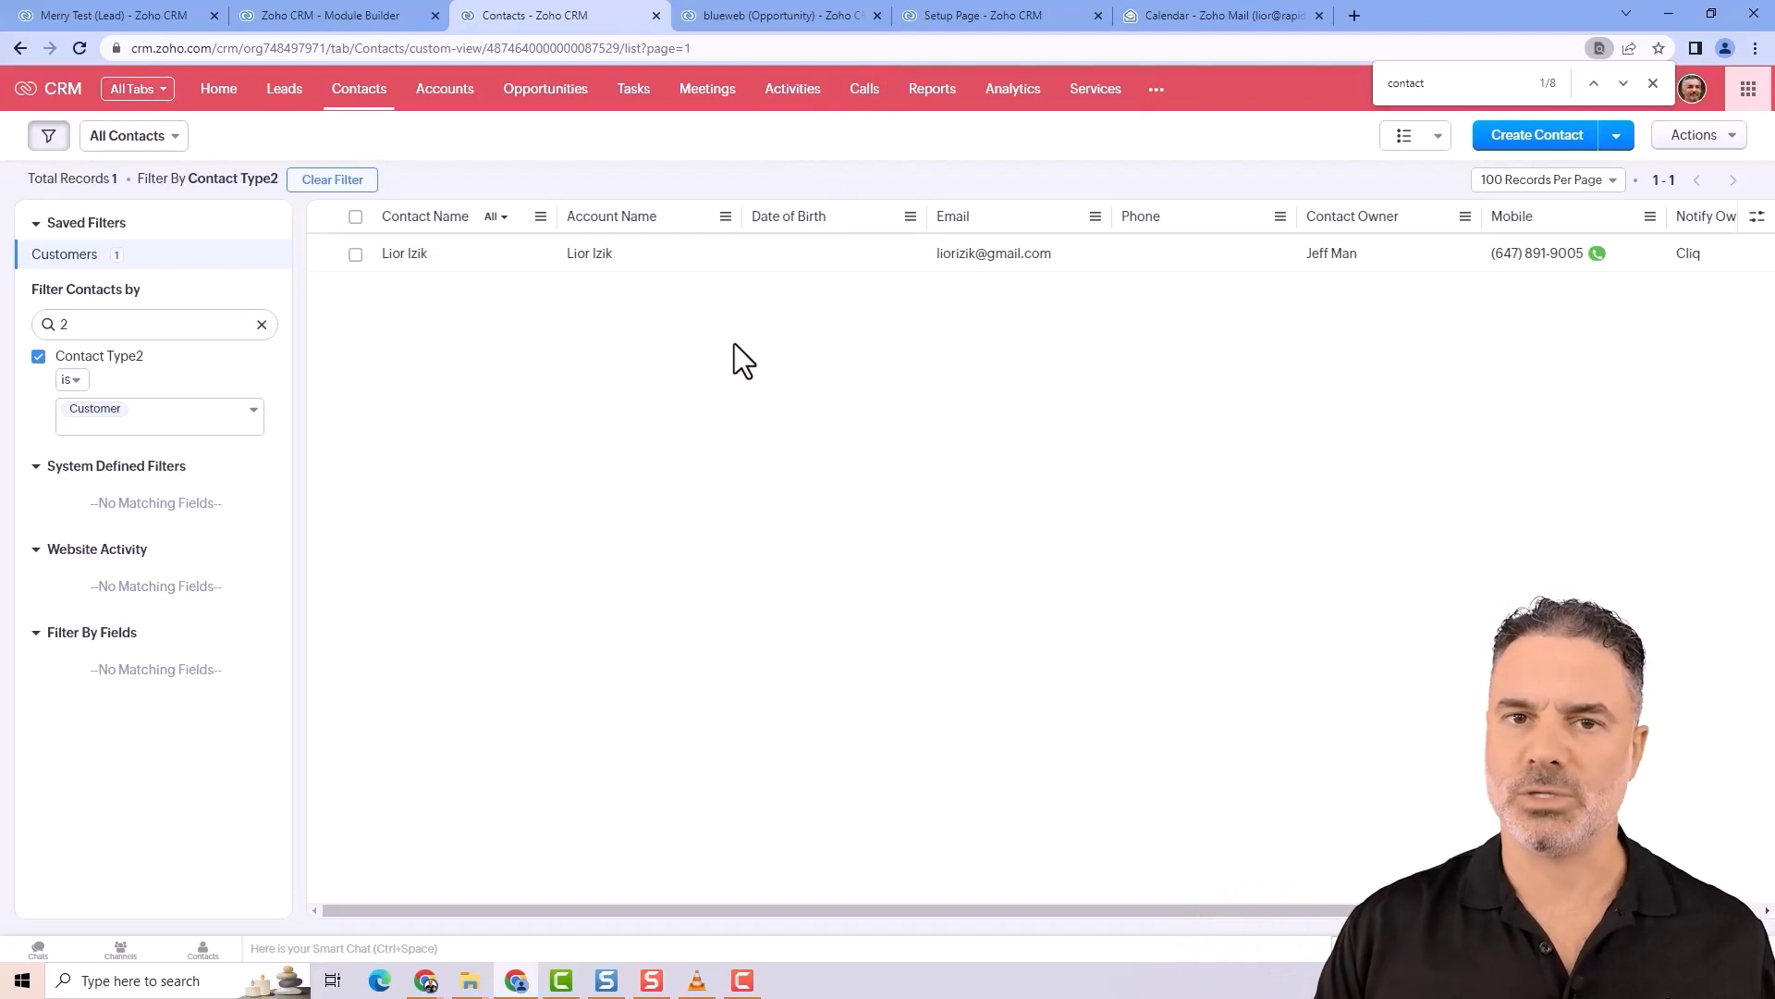
mouse_move(986, 161)
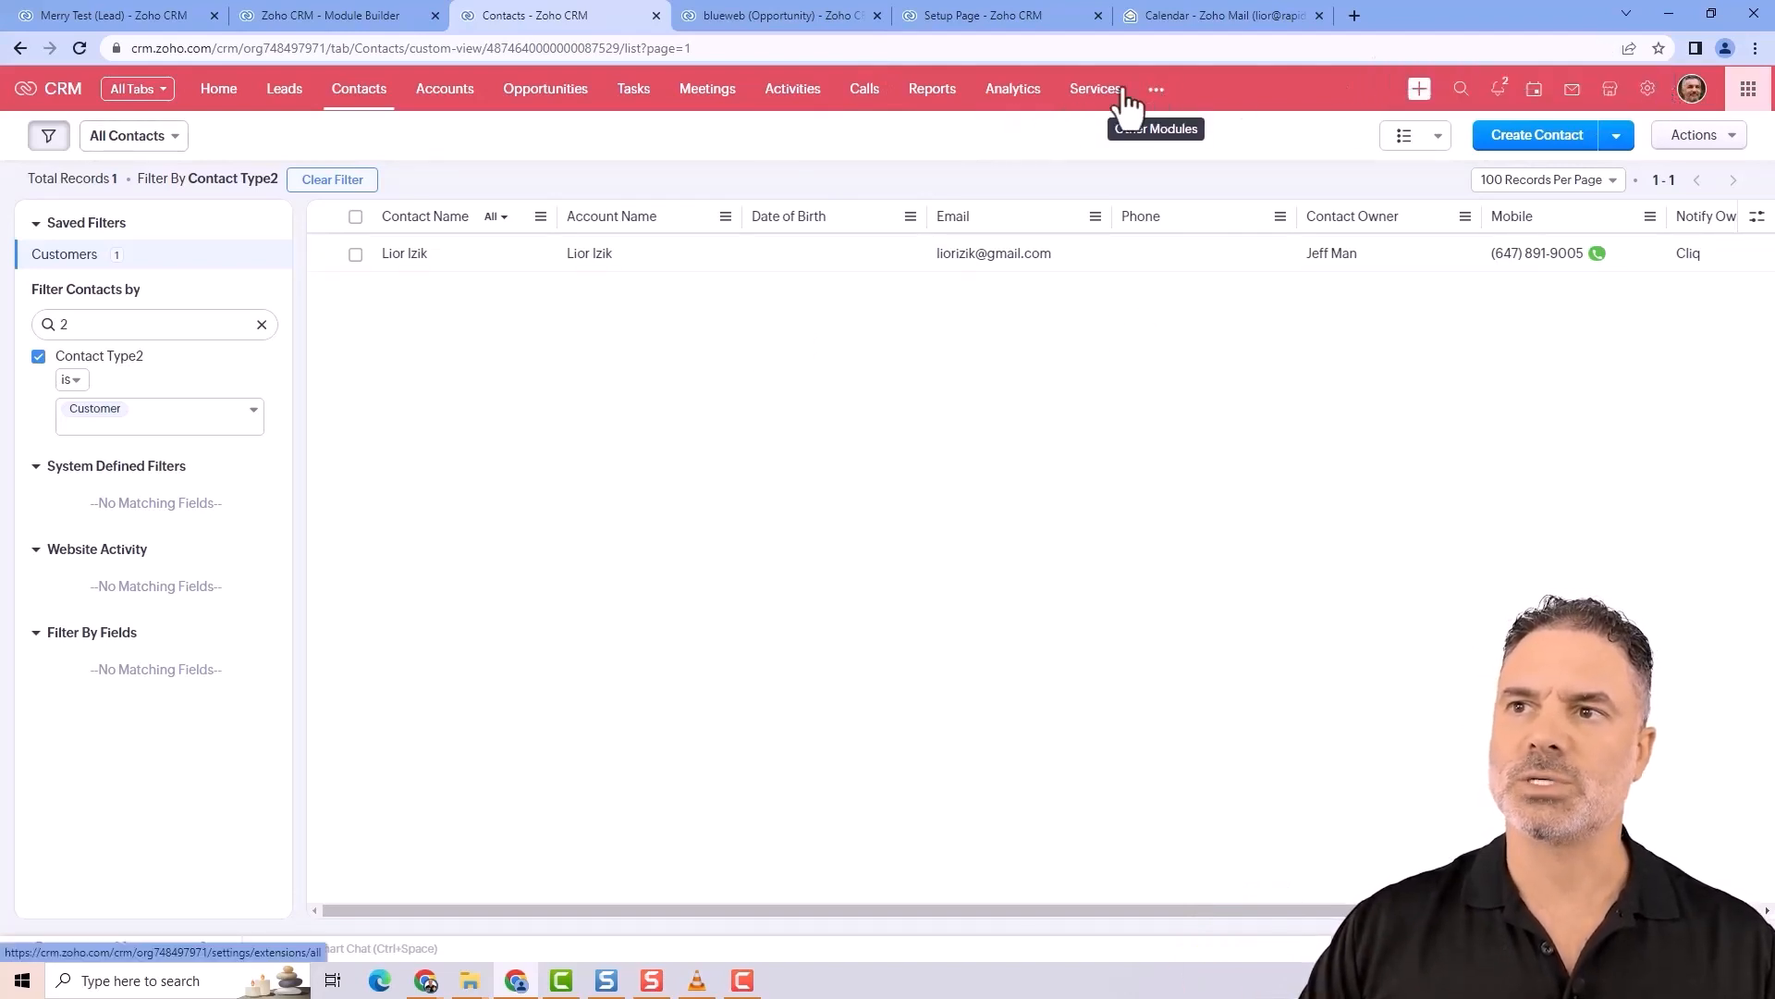
mouse_move(651, 260)
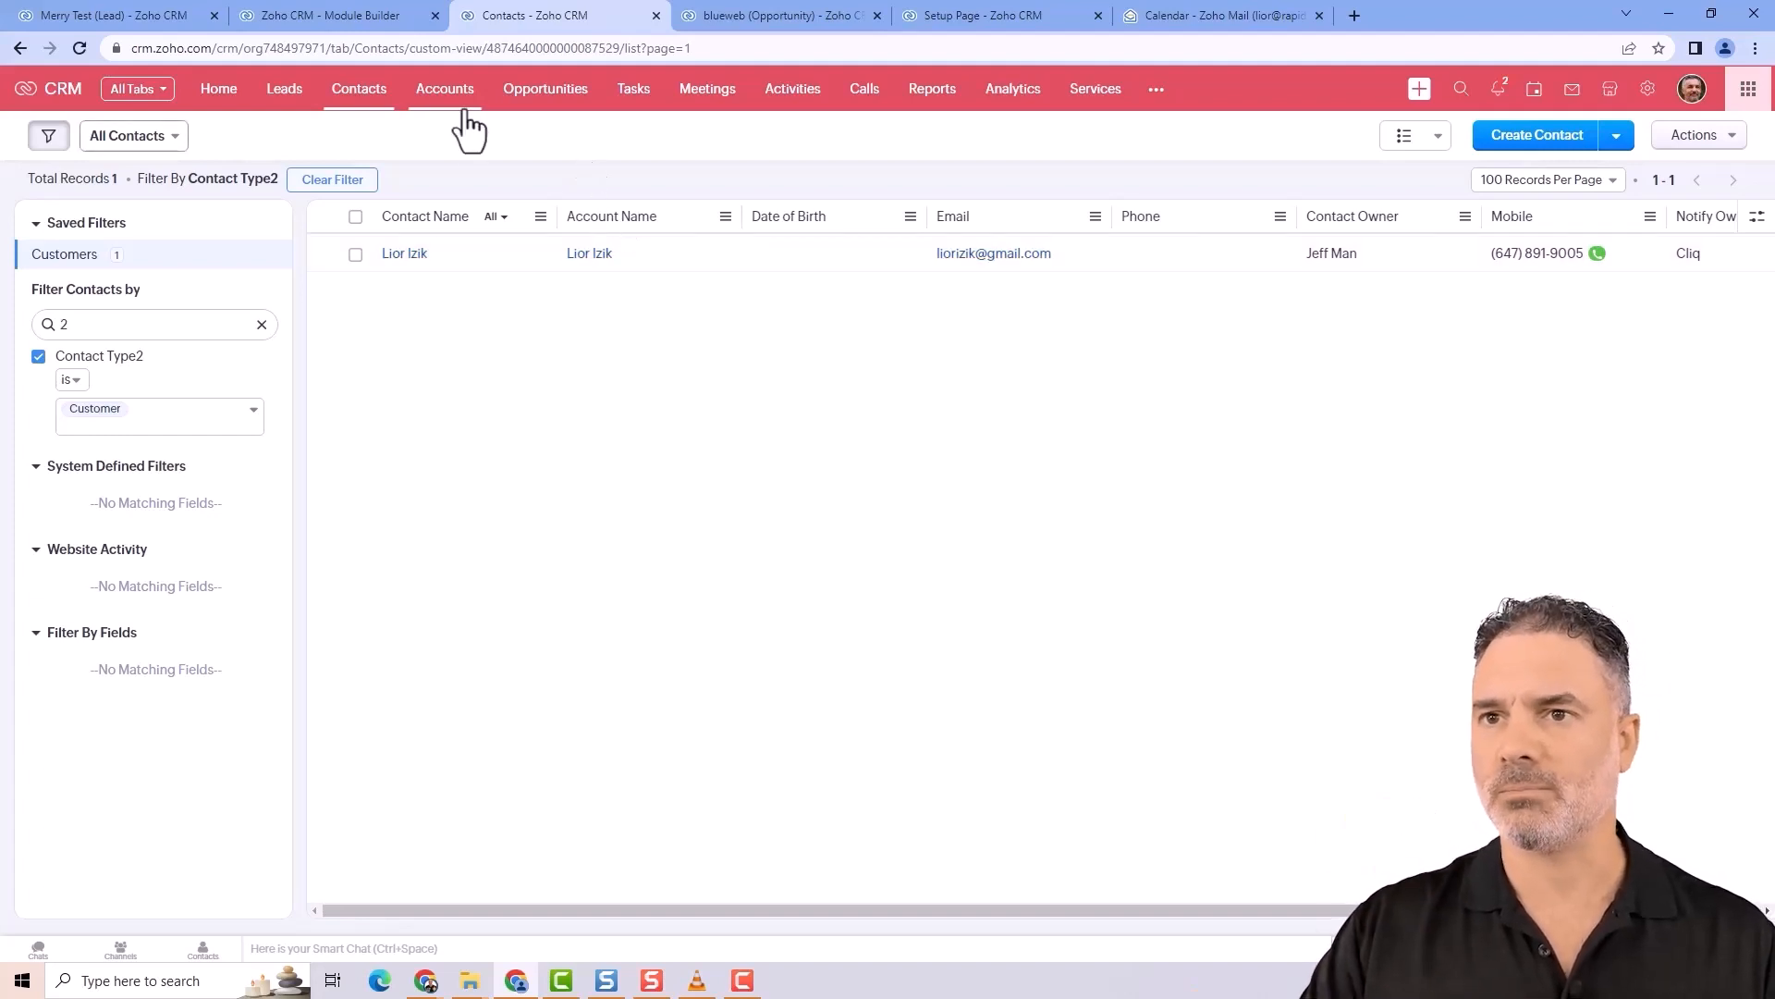
- Show the Accounts module's My Accounts list with its 70 records
click(443, 89)
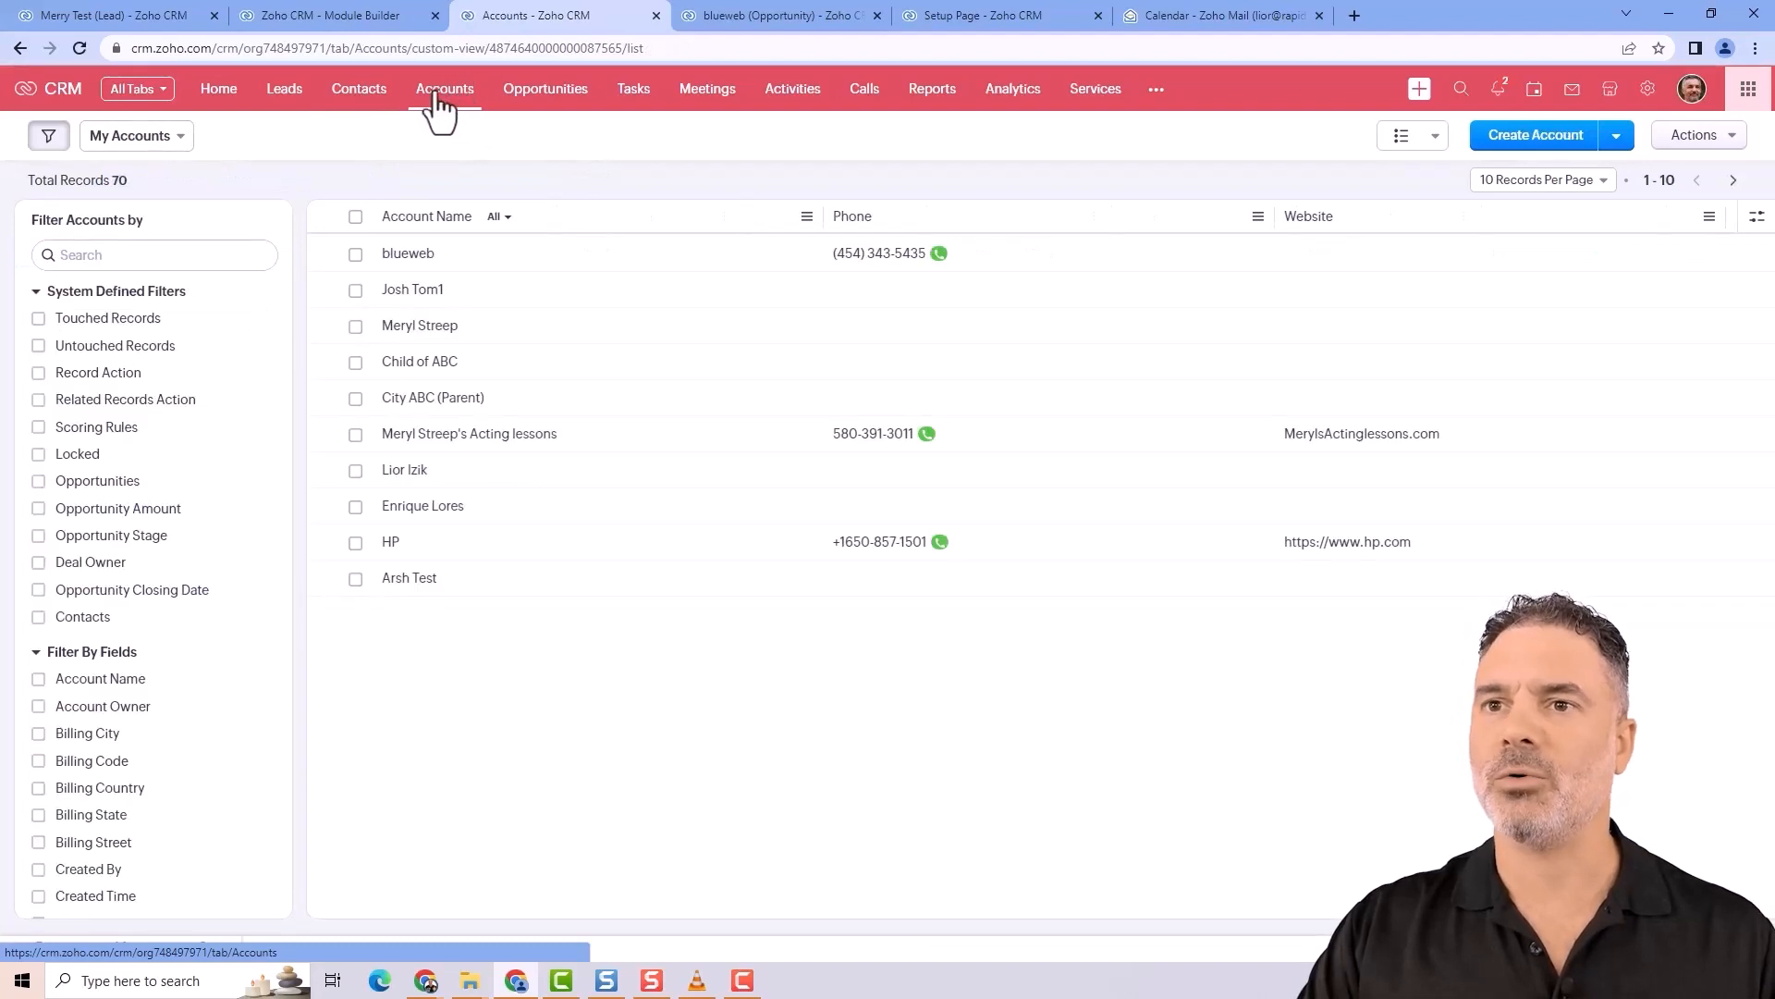
mouse_move(518, 189)
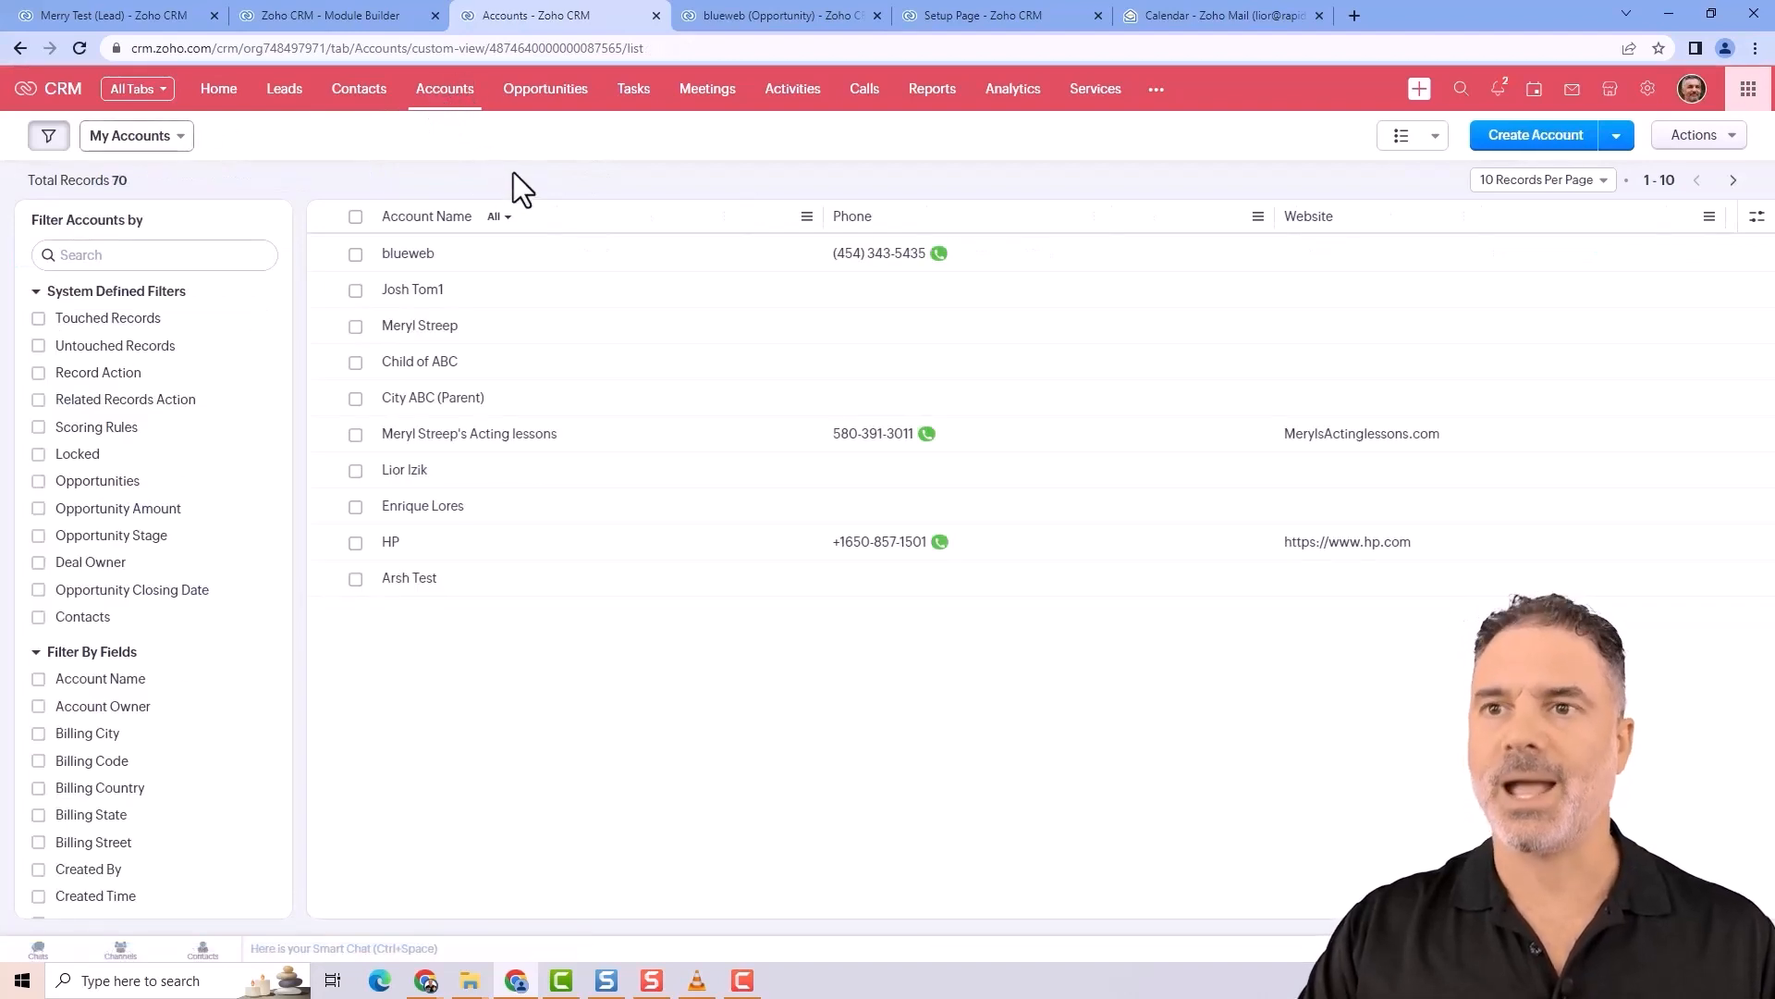
mouse_move(566, 189)
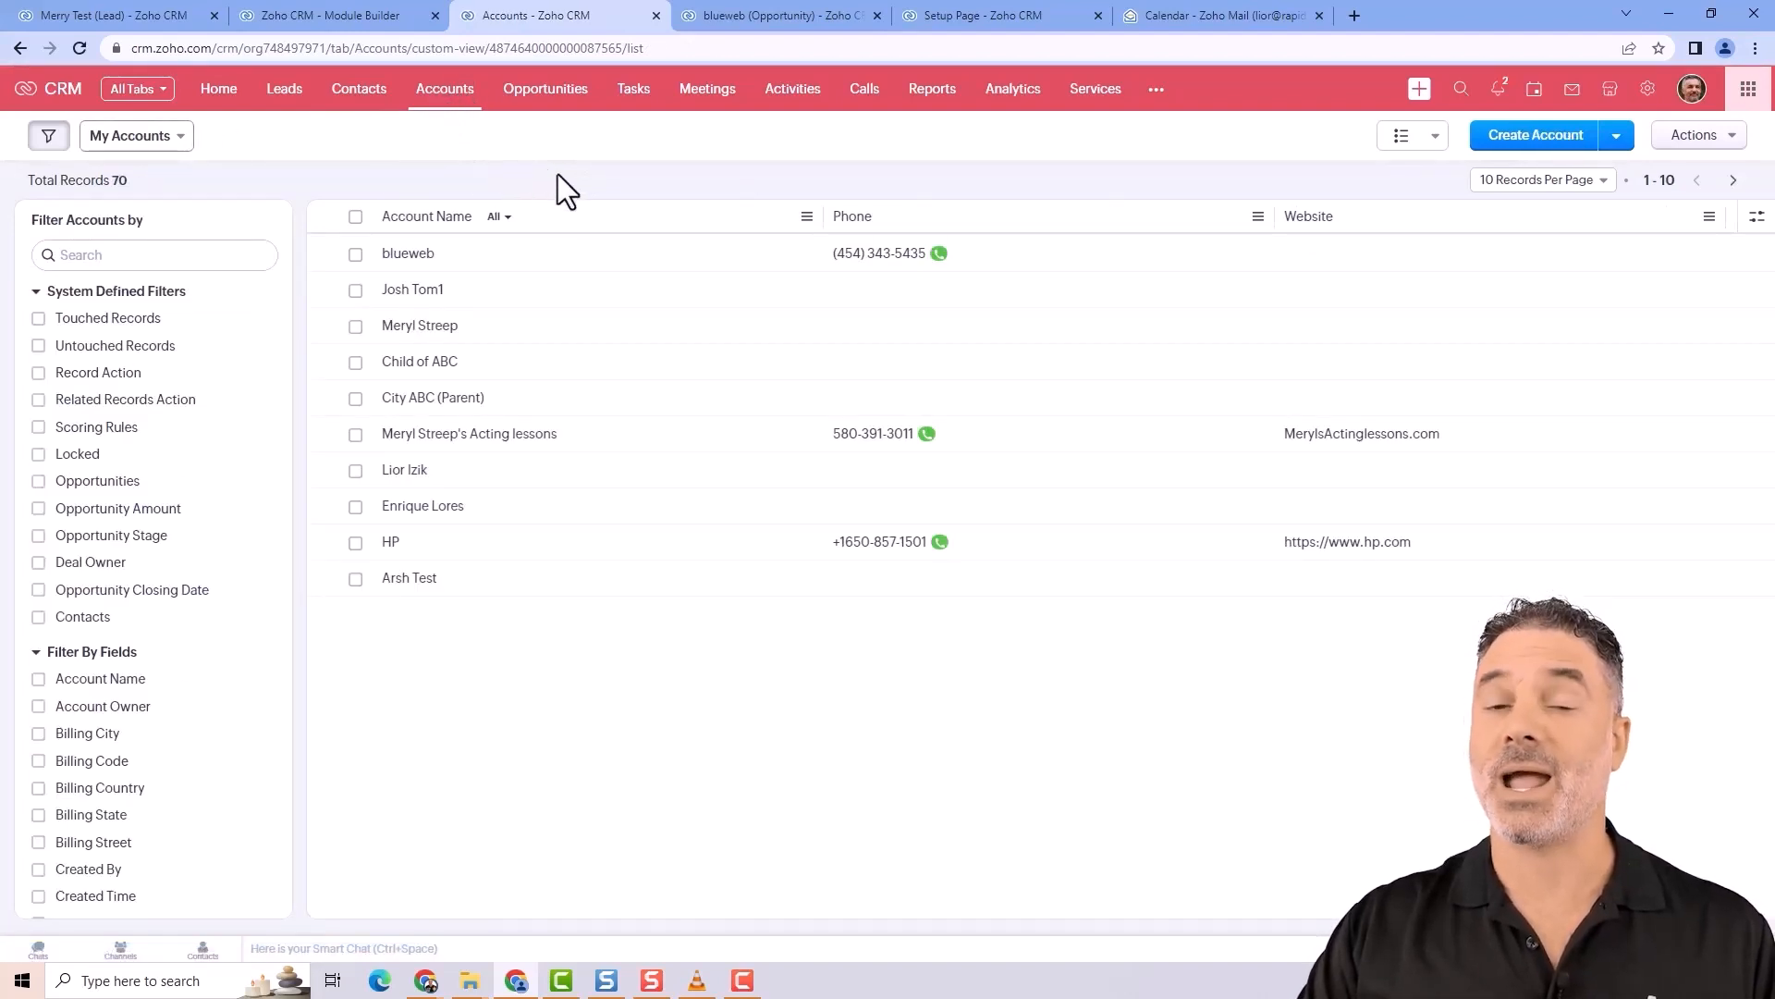
mouse_move(420, 316)
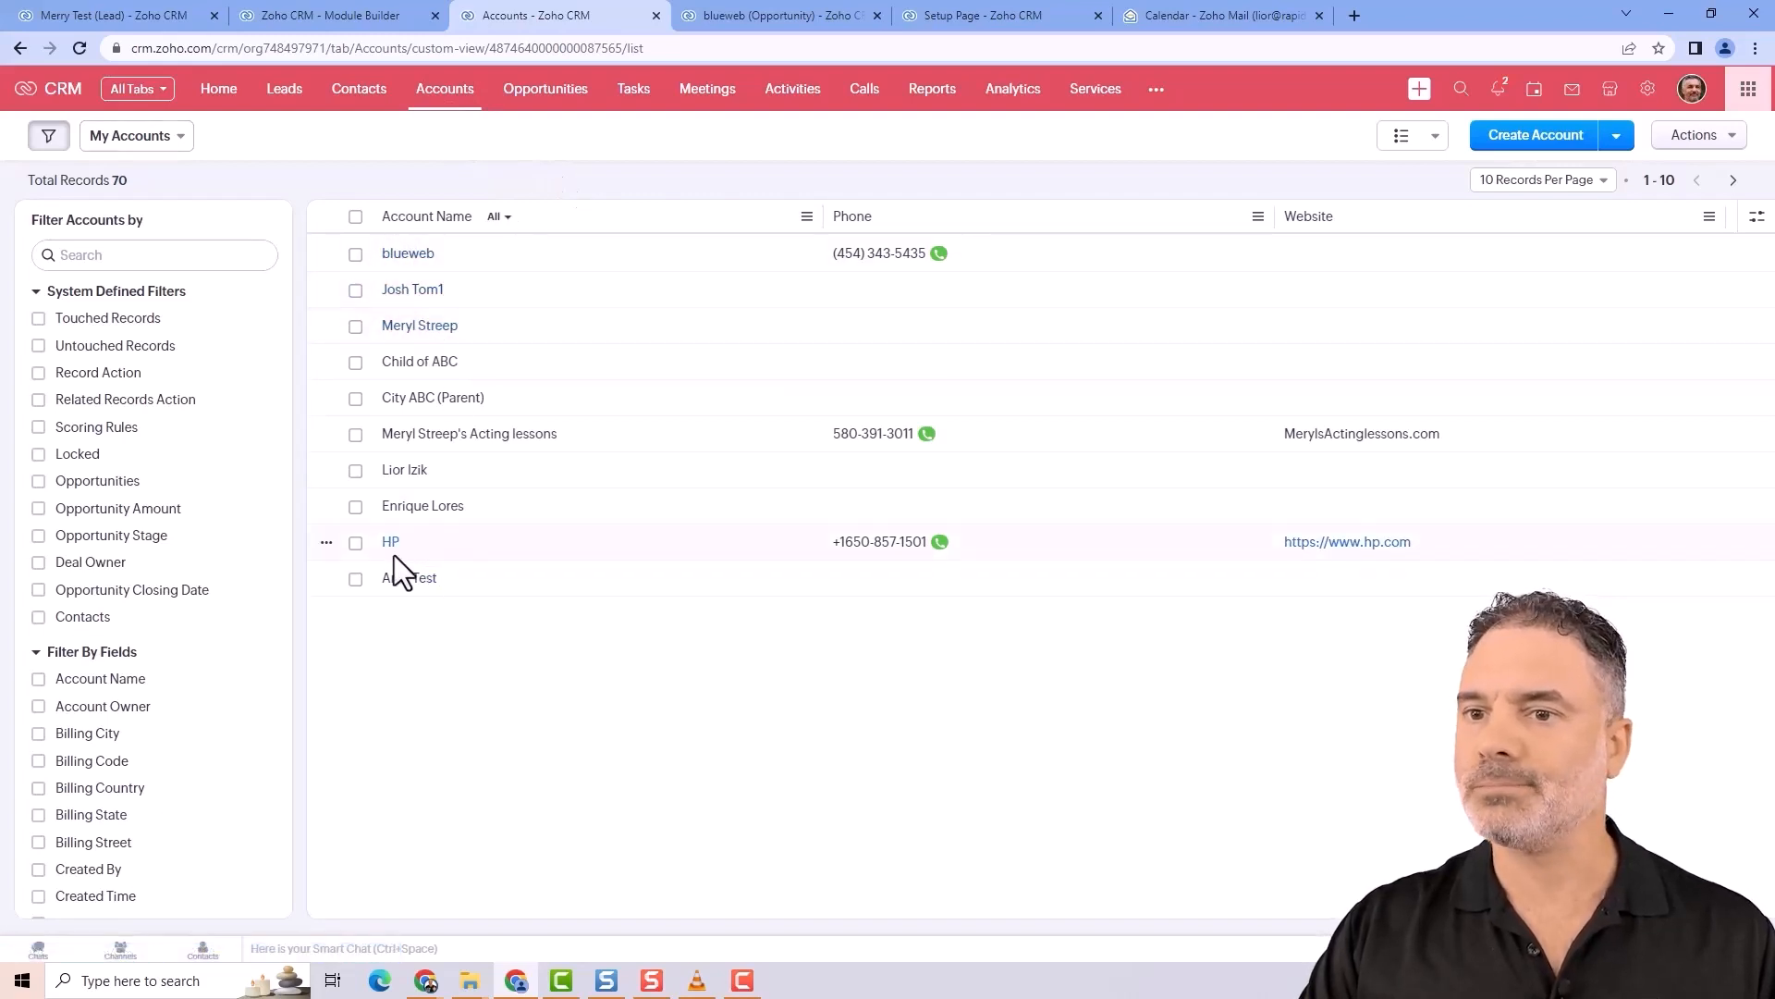
mouse_move(401, 564)
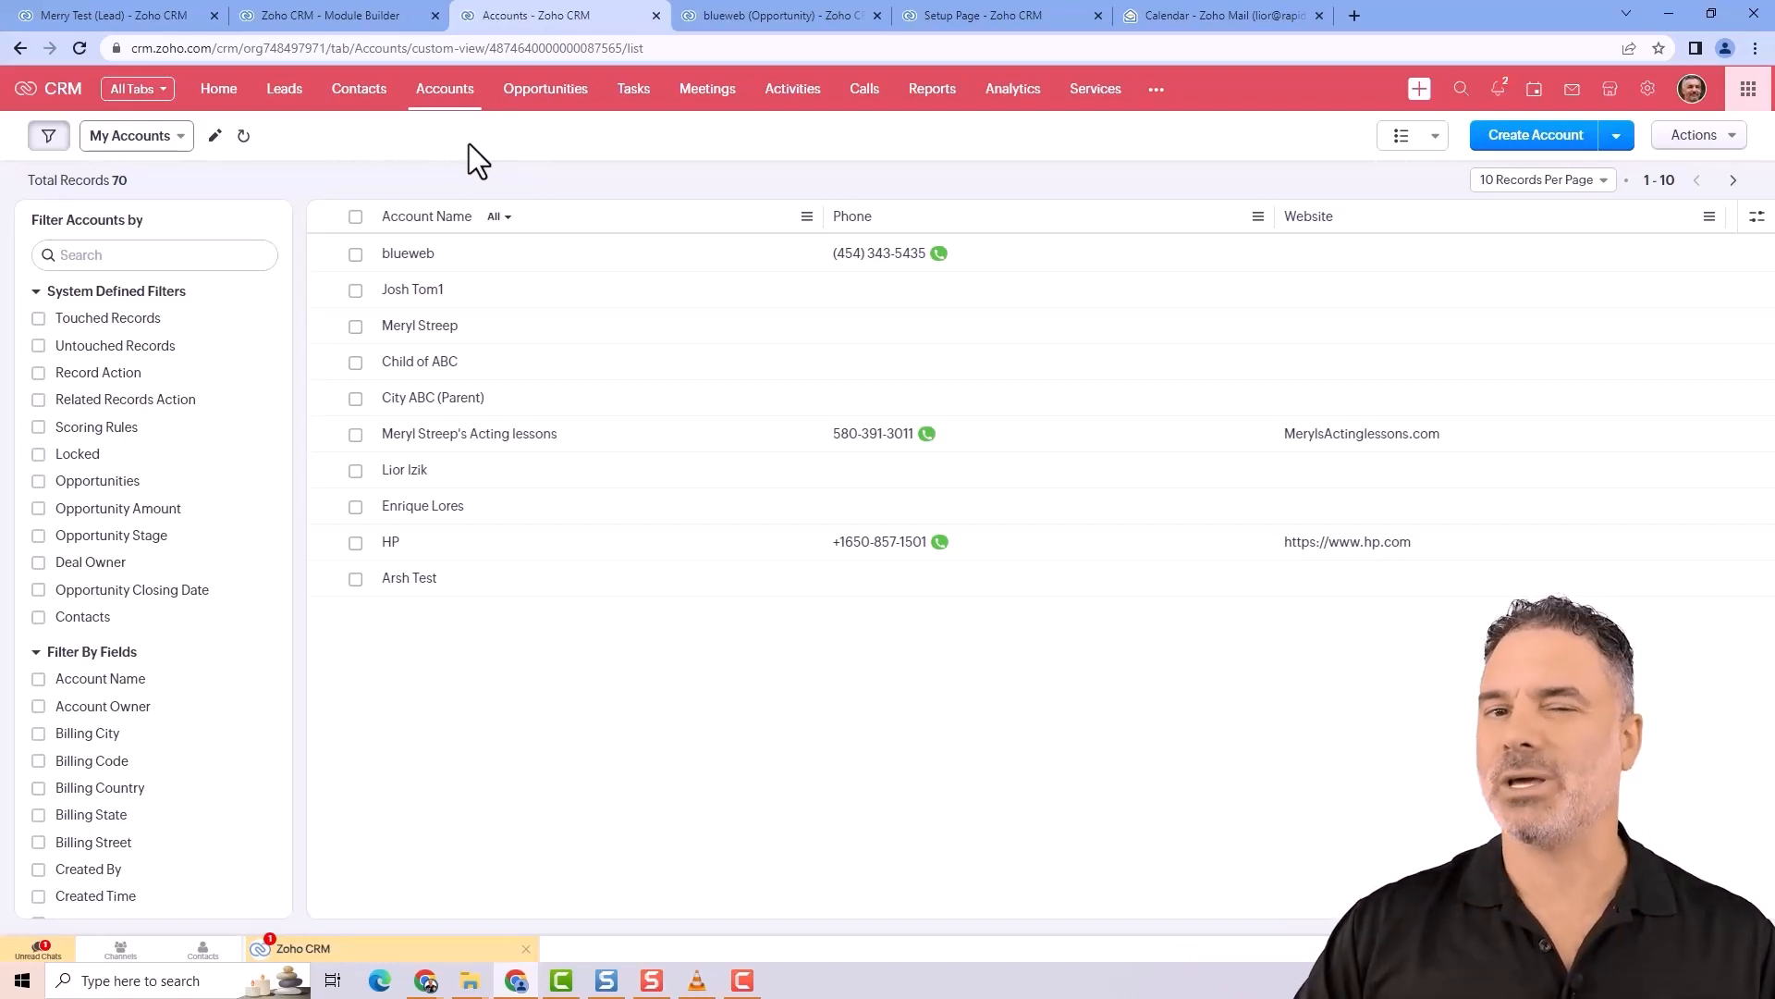
mouse_move(544, 89)
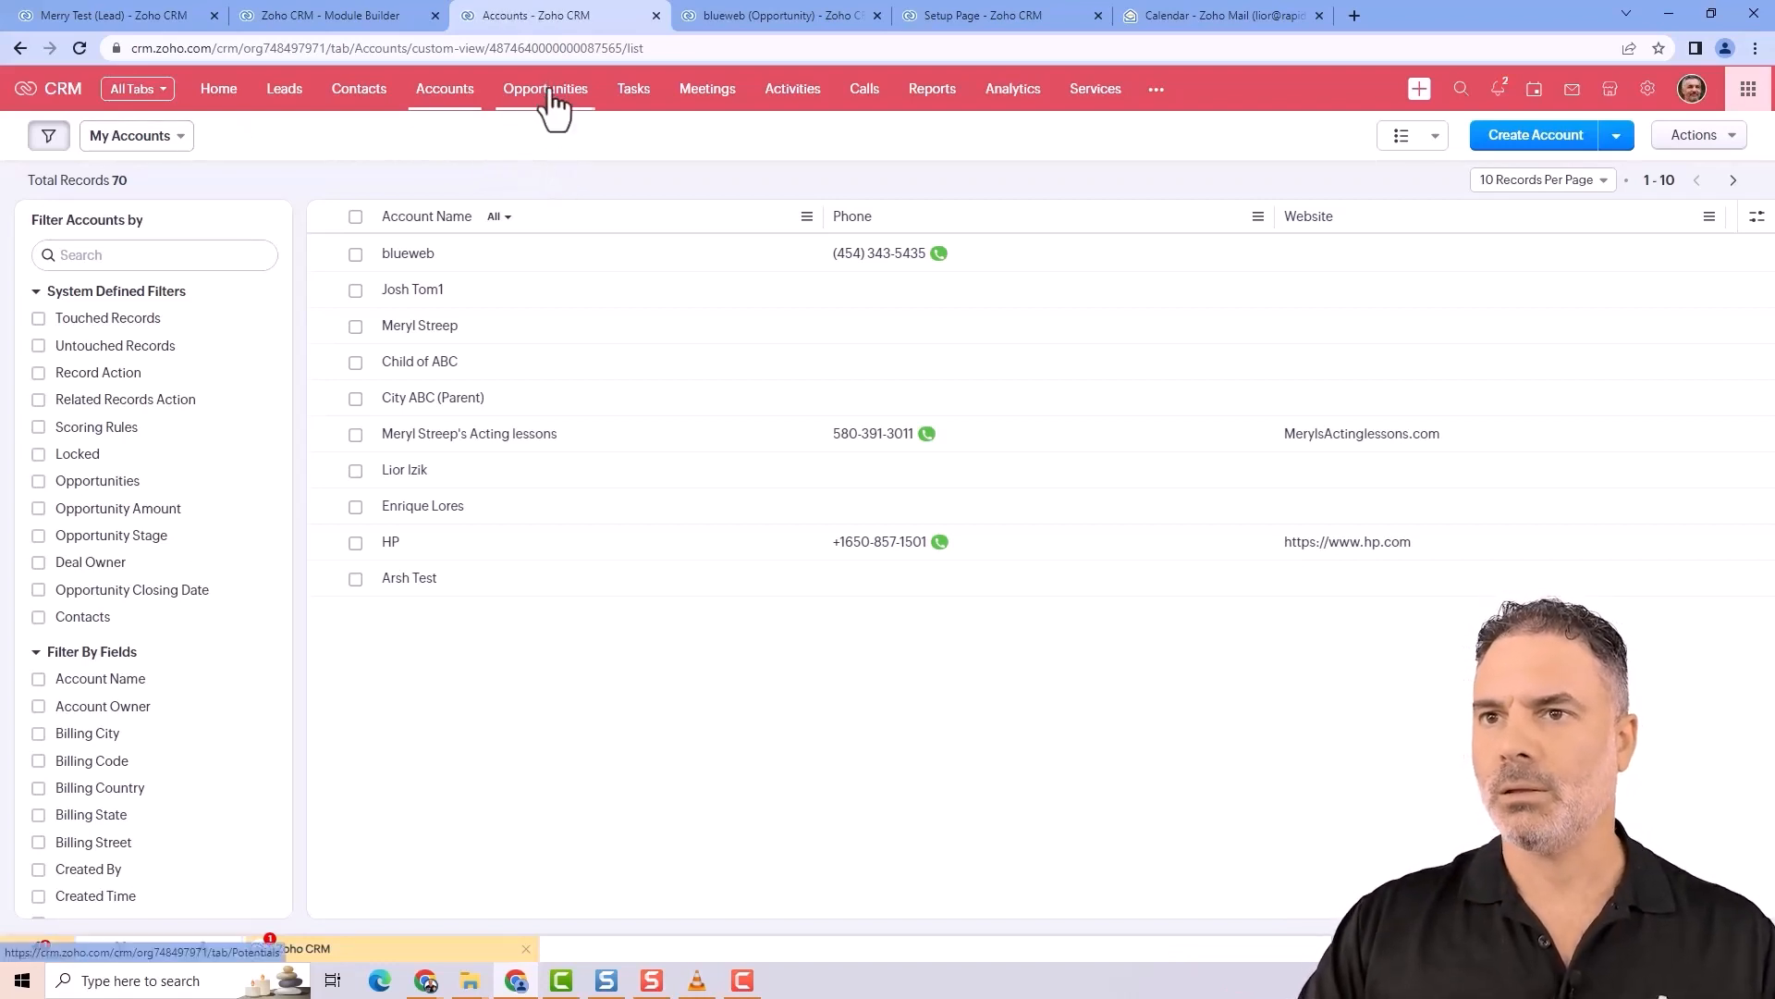
- Show the blueweb opportunity record ($1,000, Qualification stage) from the Opportunities list
click(544, 89)
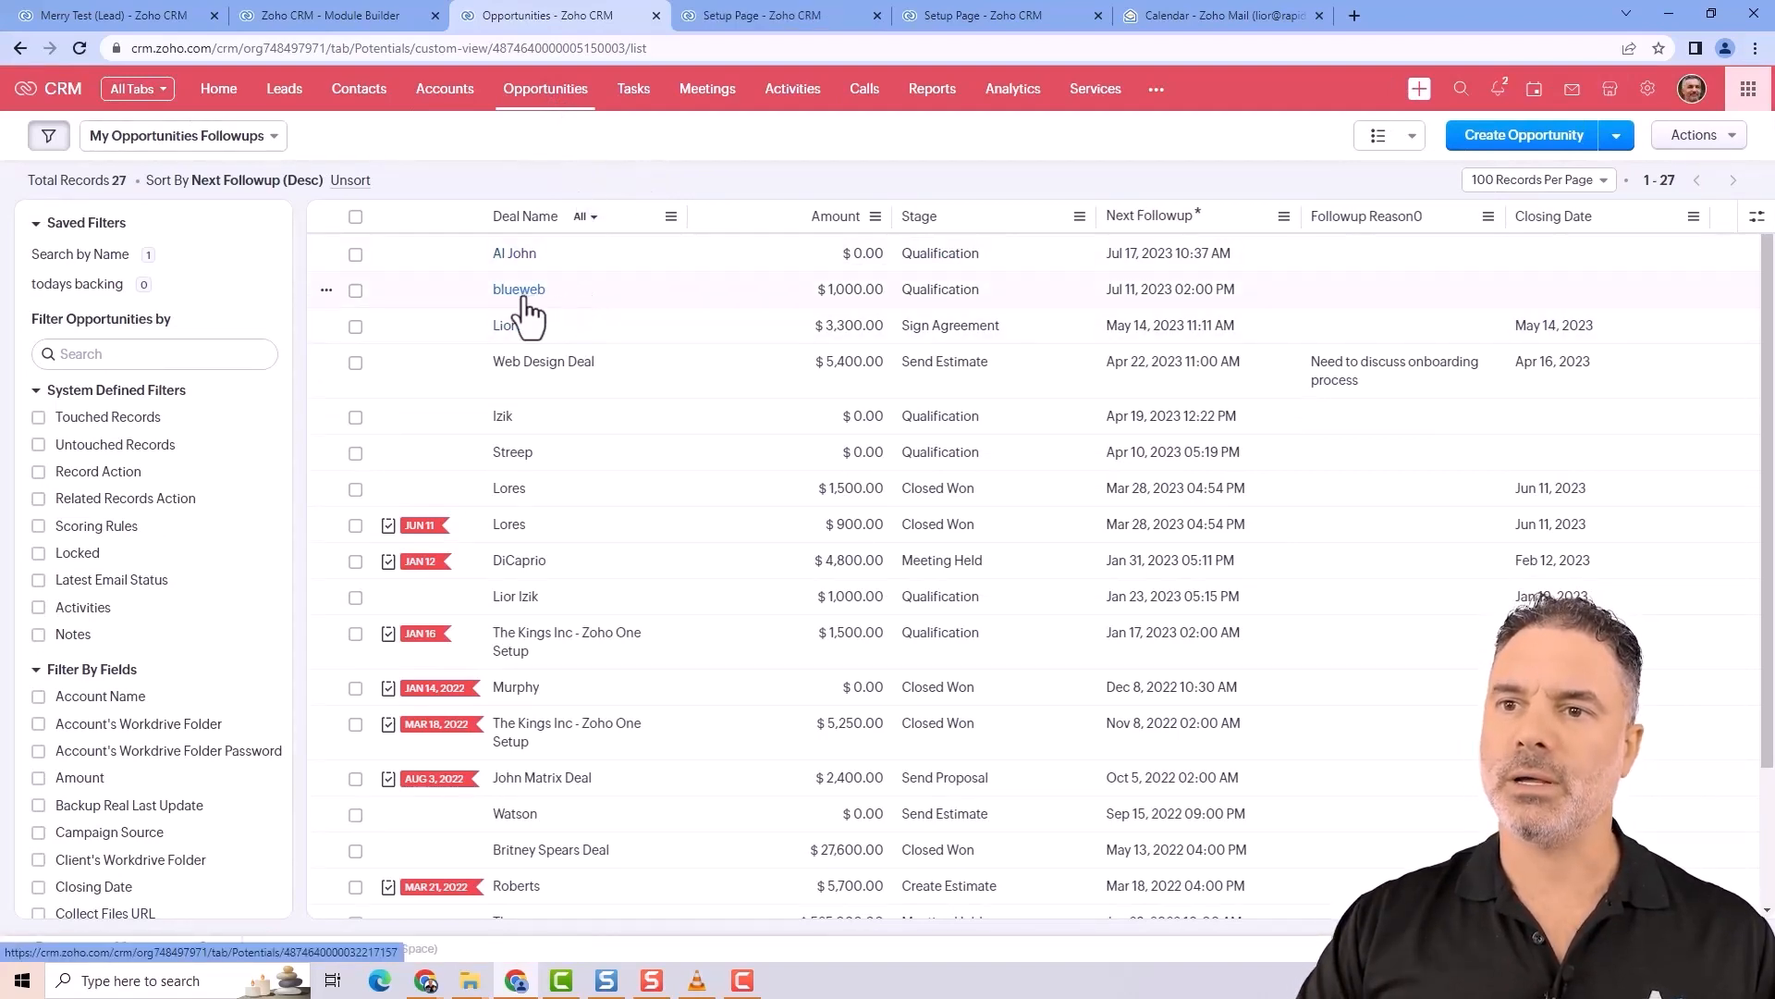
click(517, 288)
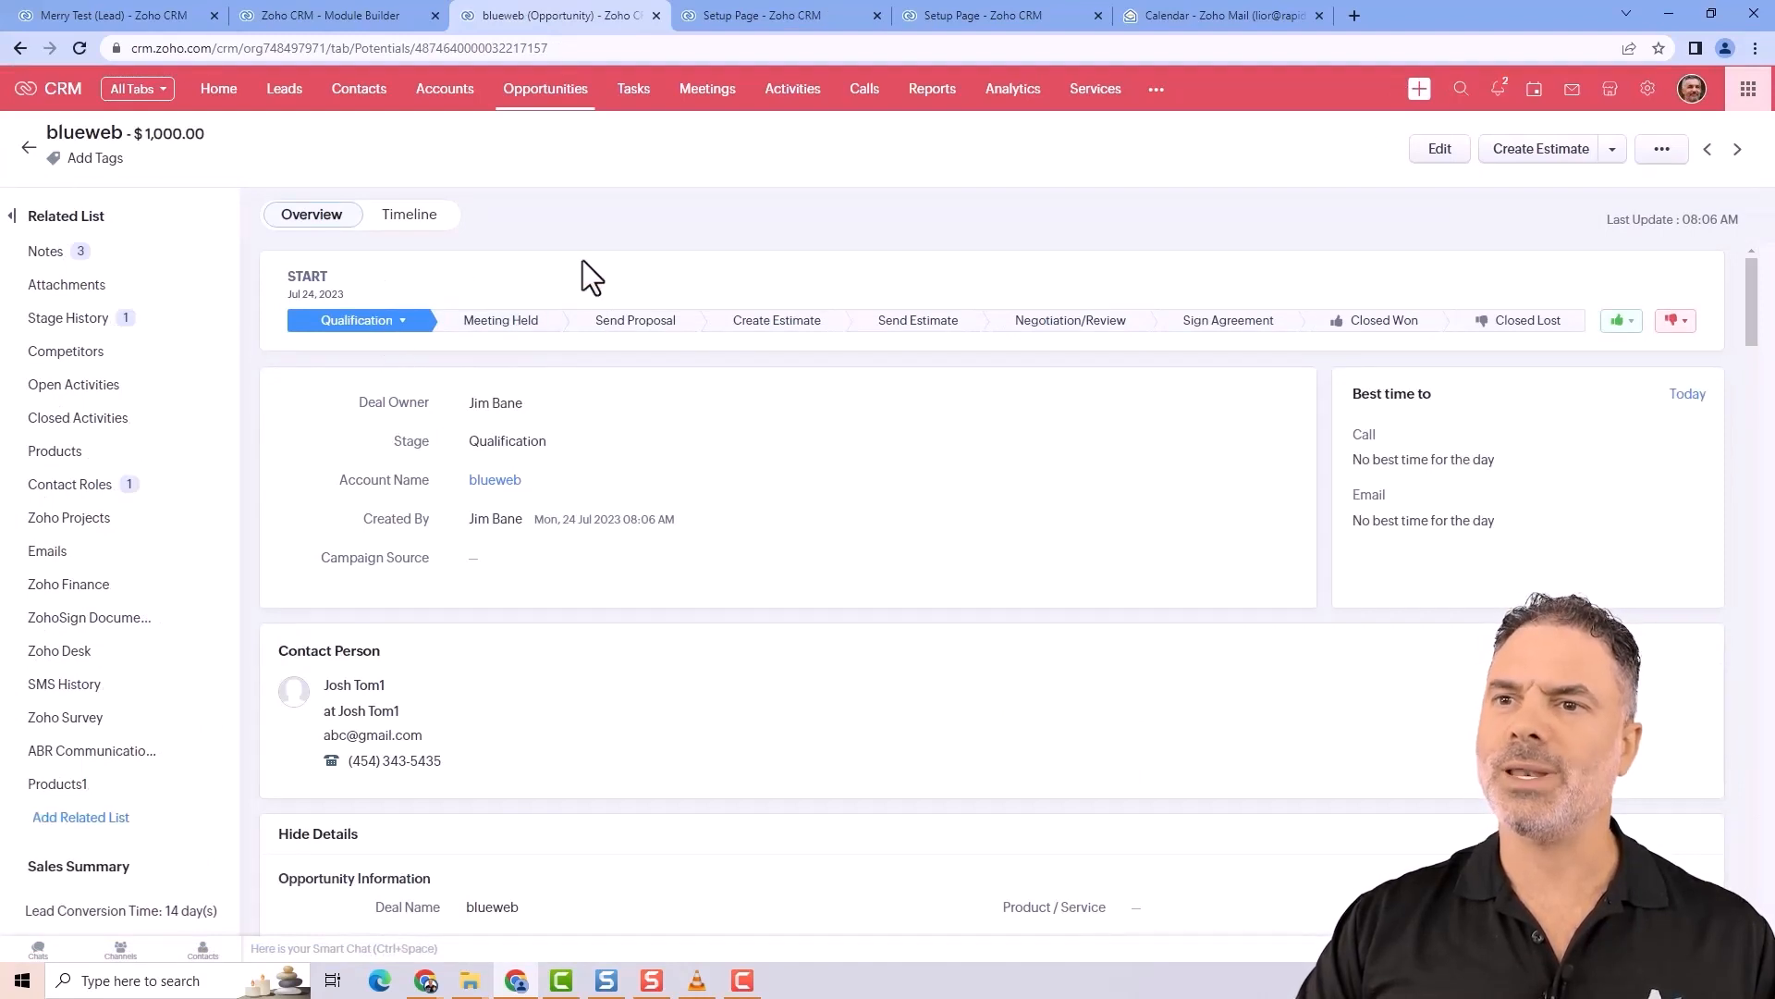
mouse_move(549, 384)
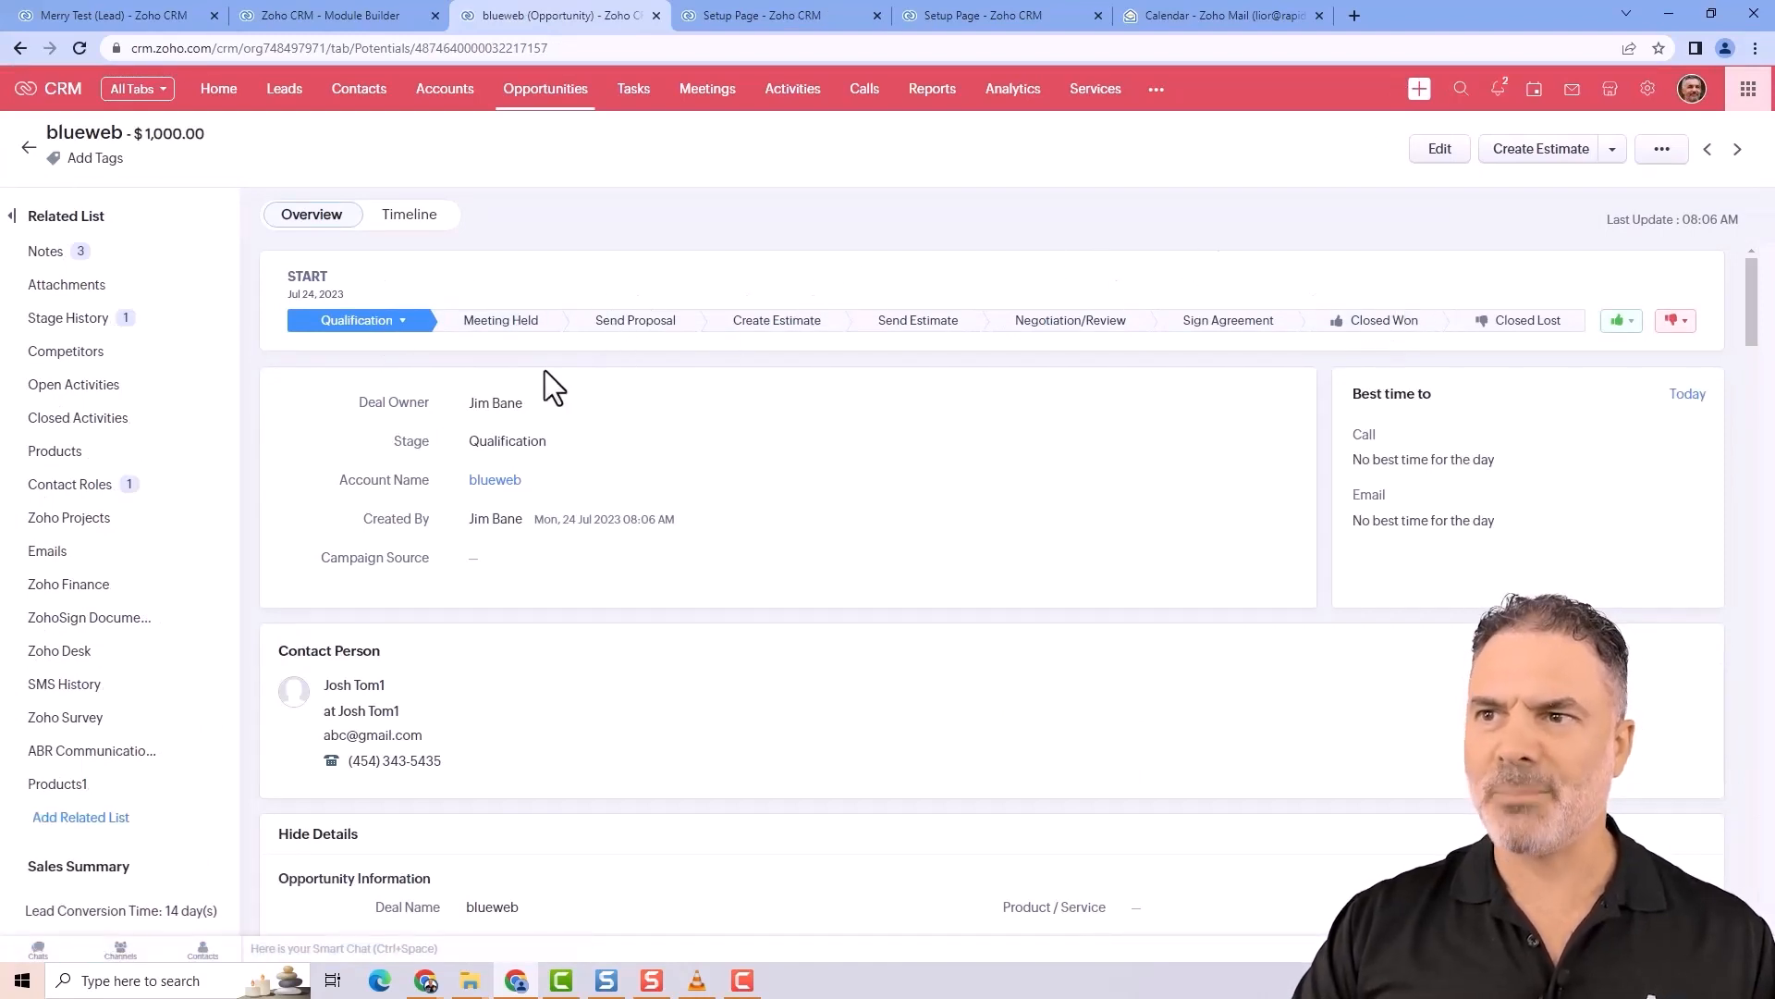
mouse_move(492, 261)
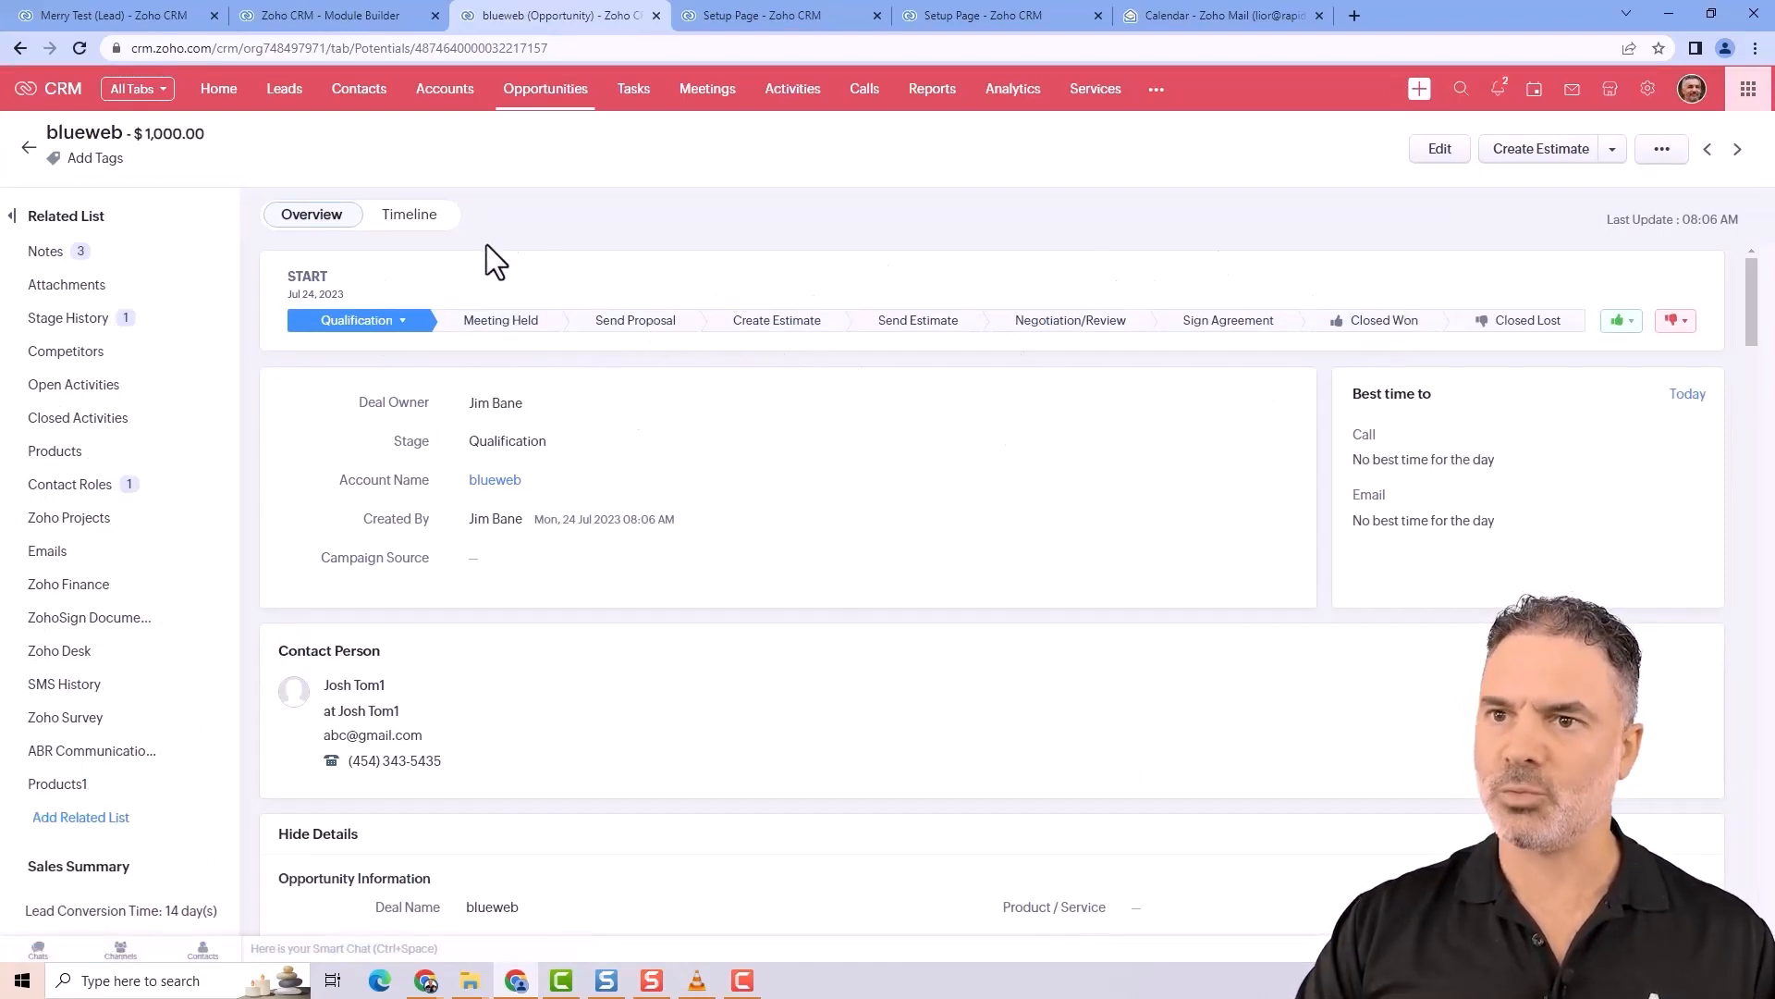
mouse_move(801, 279)
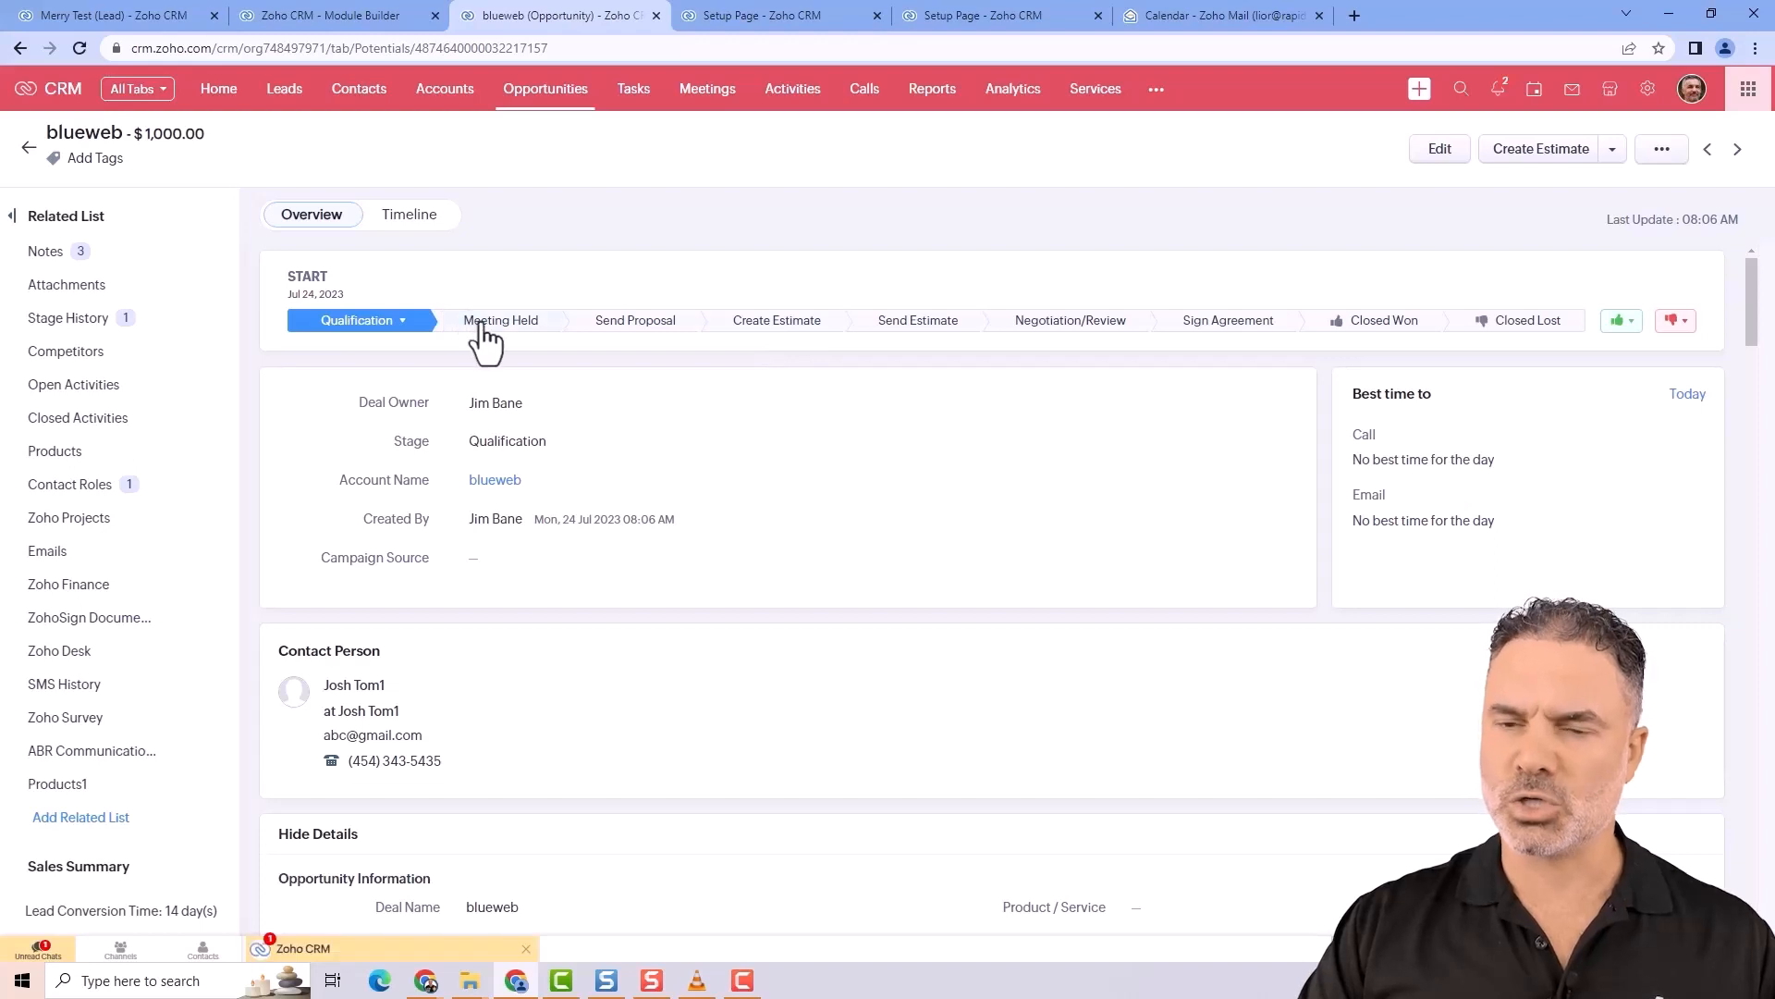
mouse_move(582, 310)
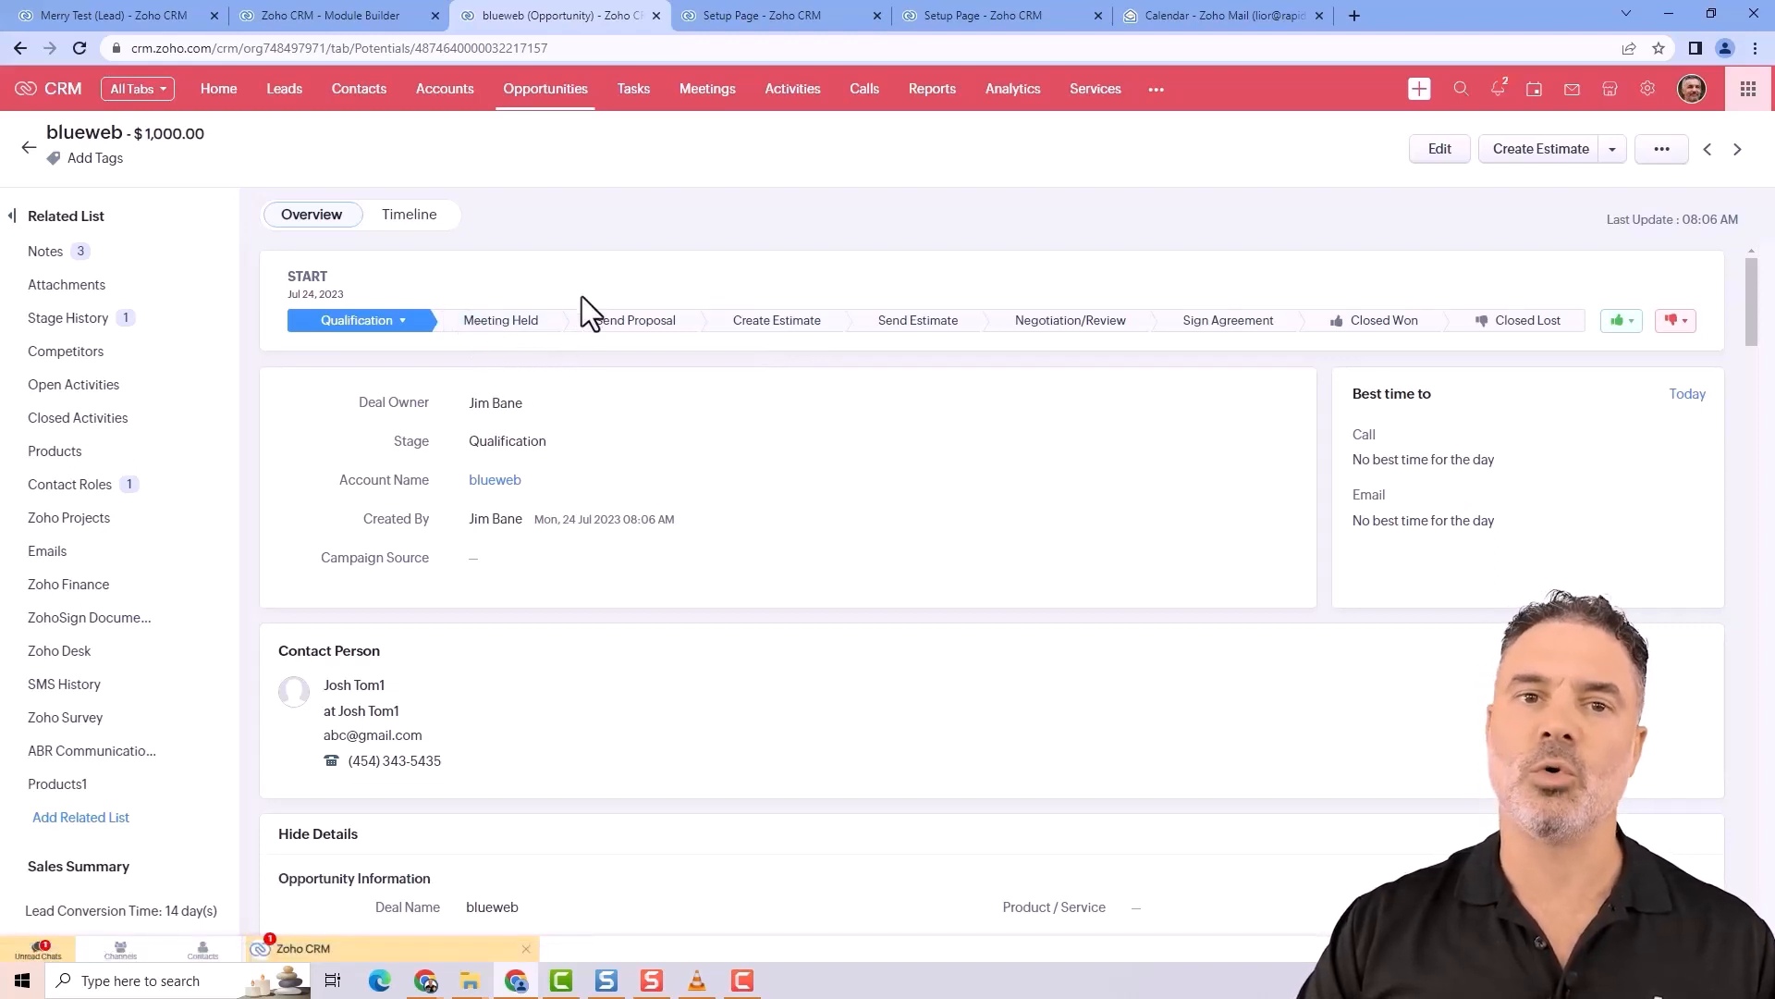
mouse_move(555, 318)
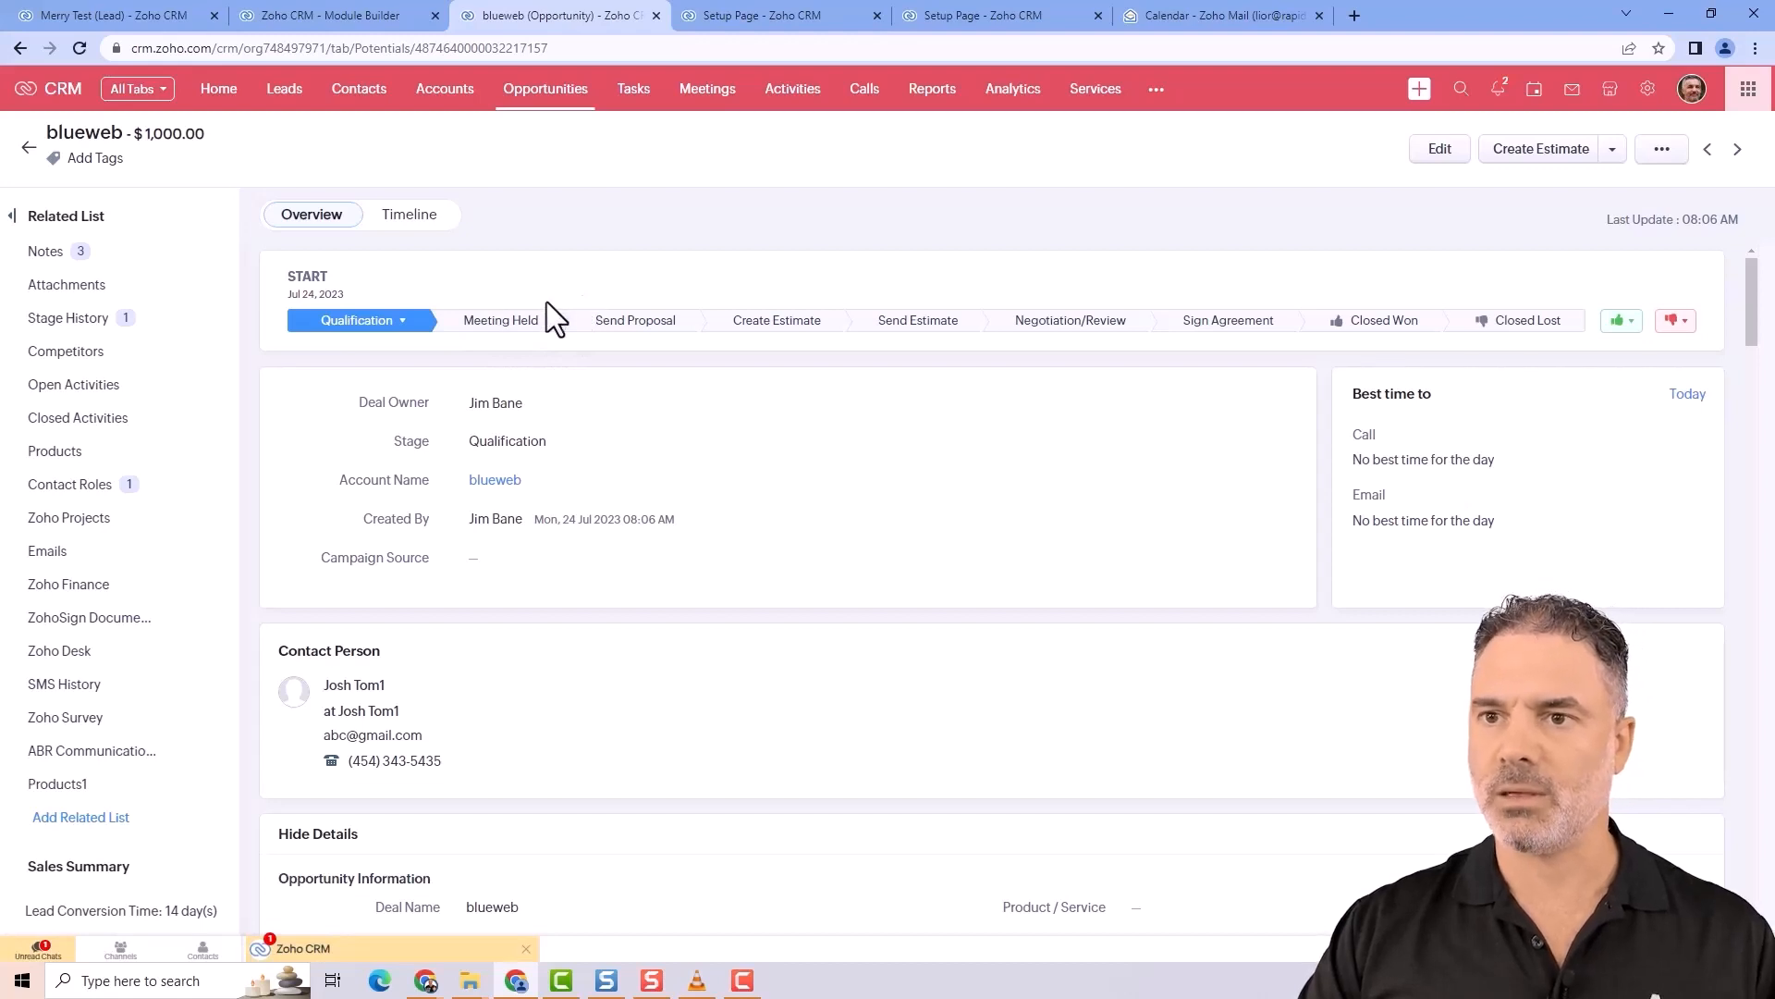
mouse_move(459, 300)
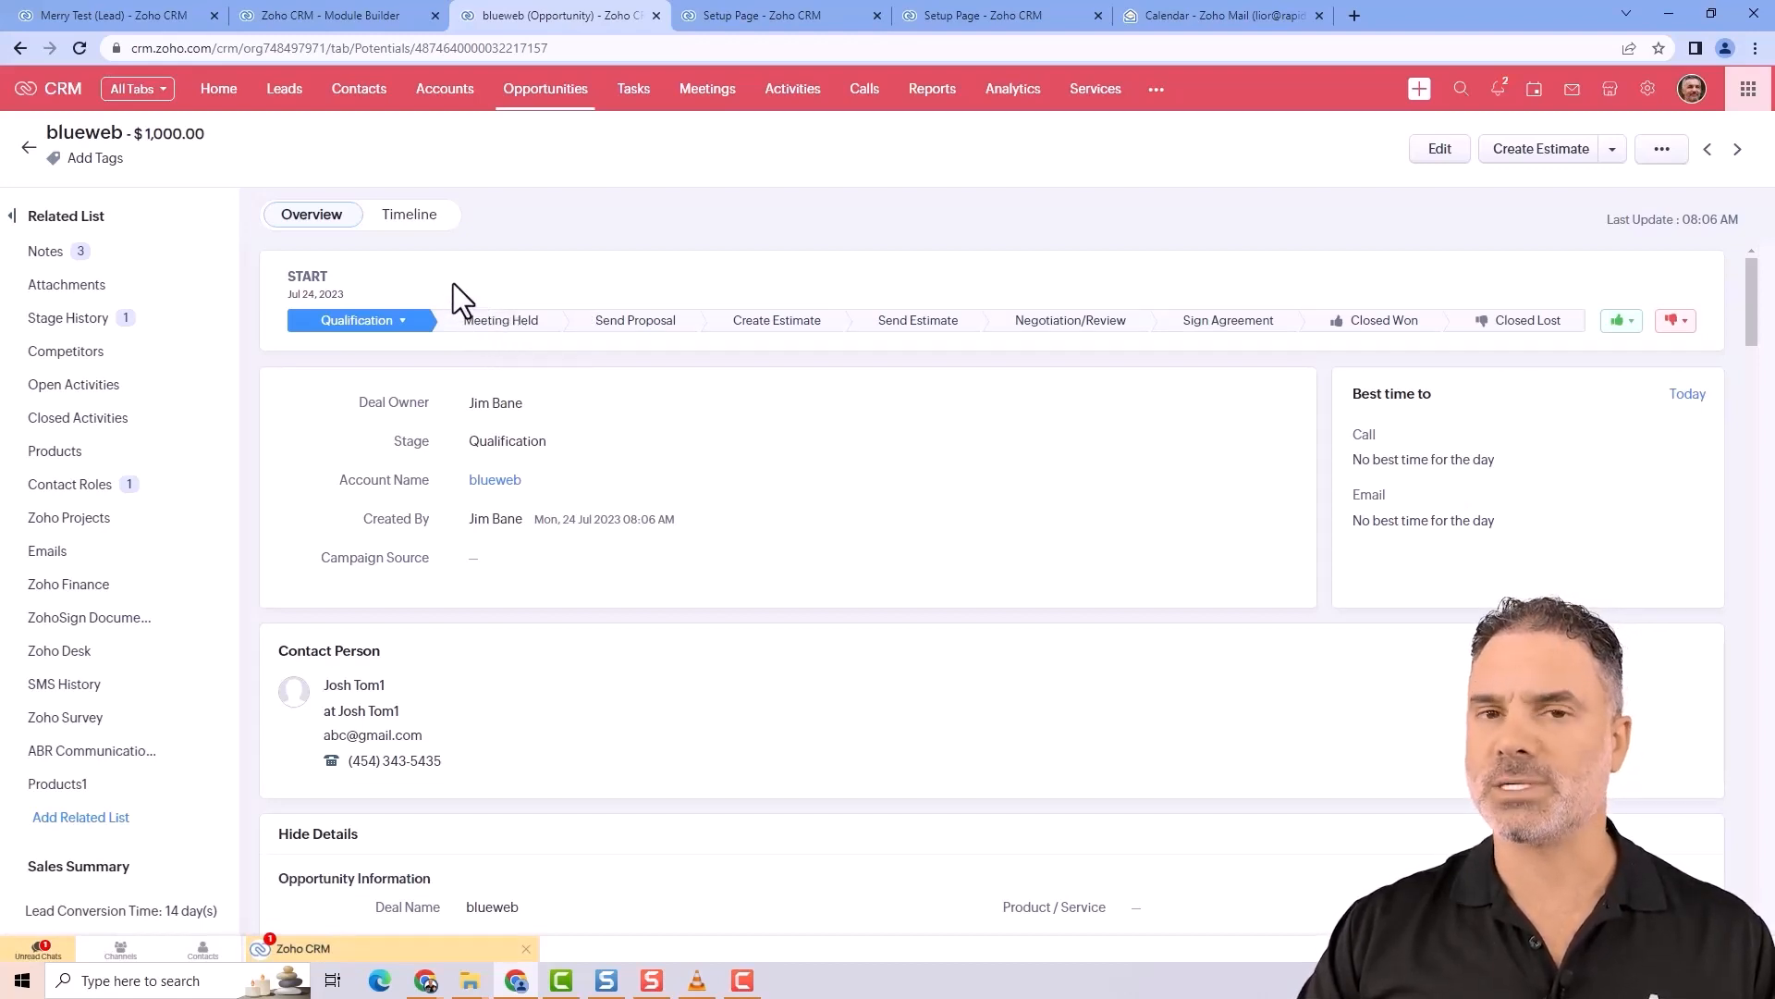
mouse_move(396, 316)
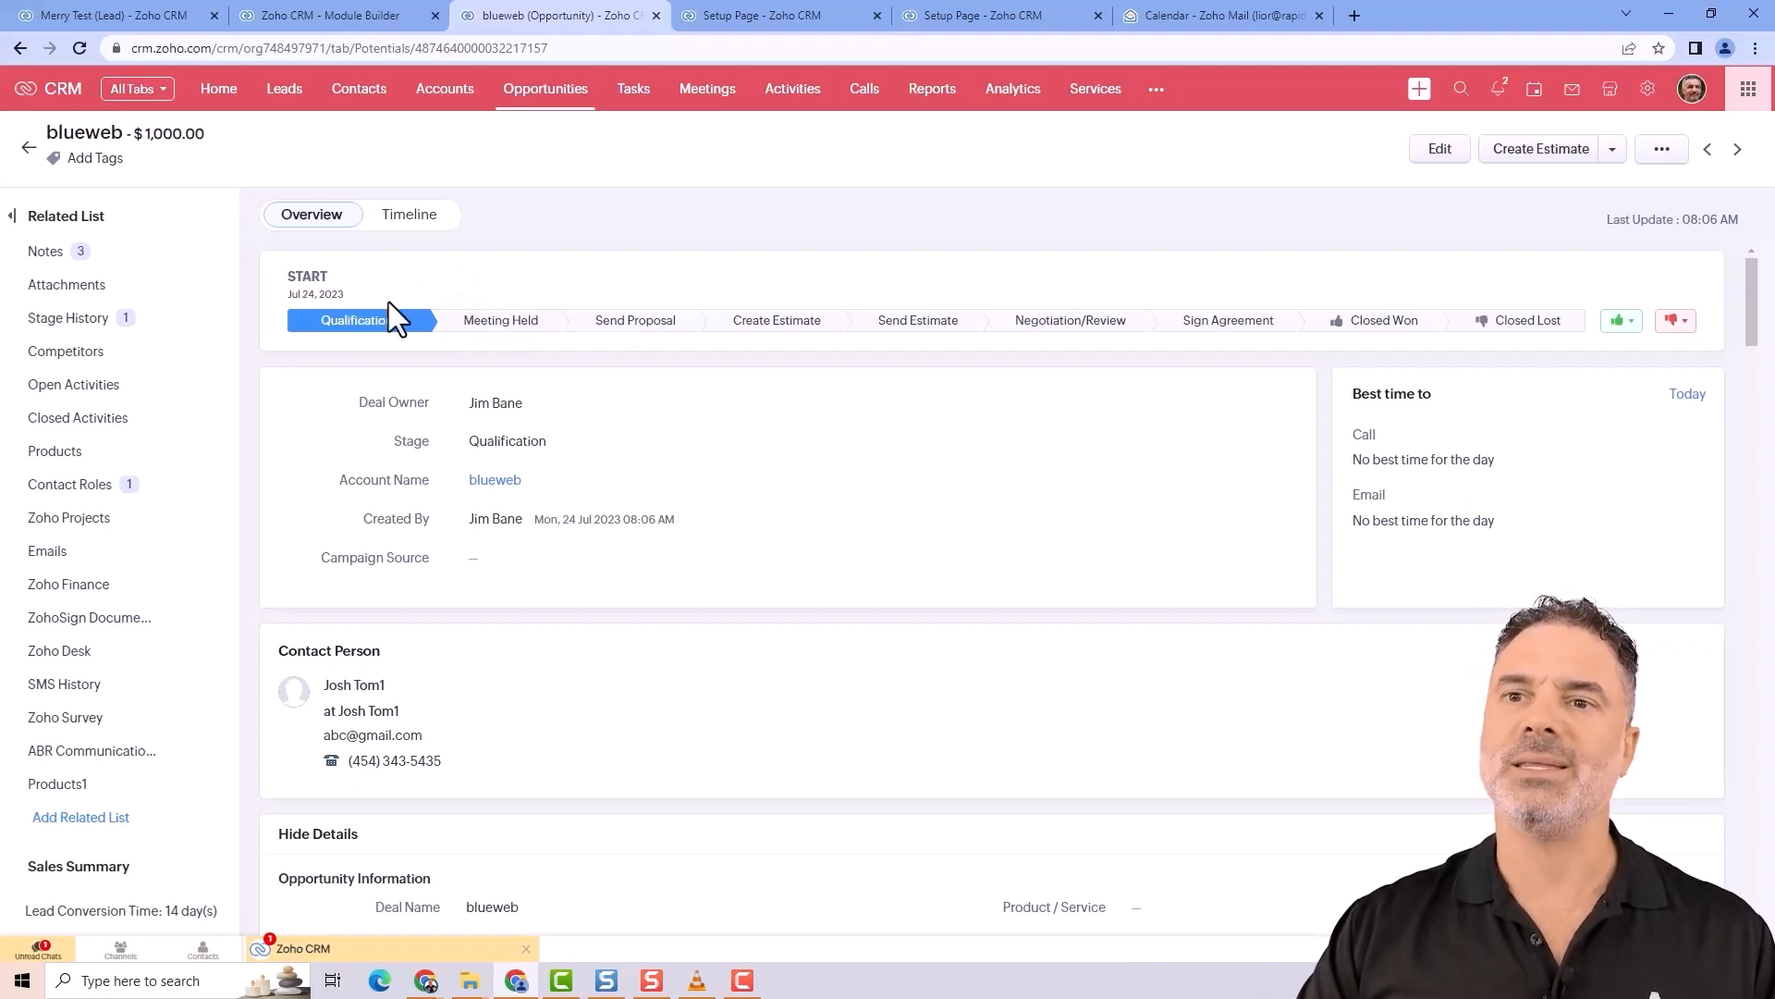
mouse_move(550, 262)
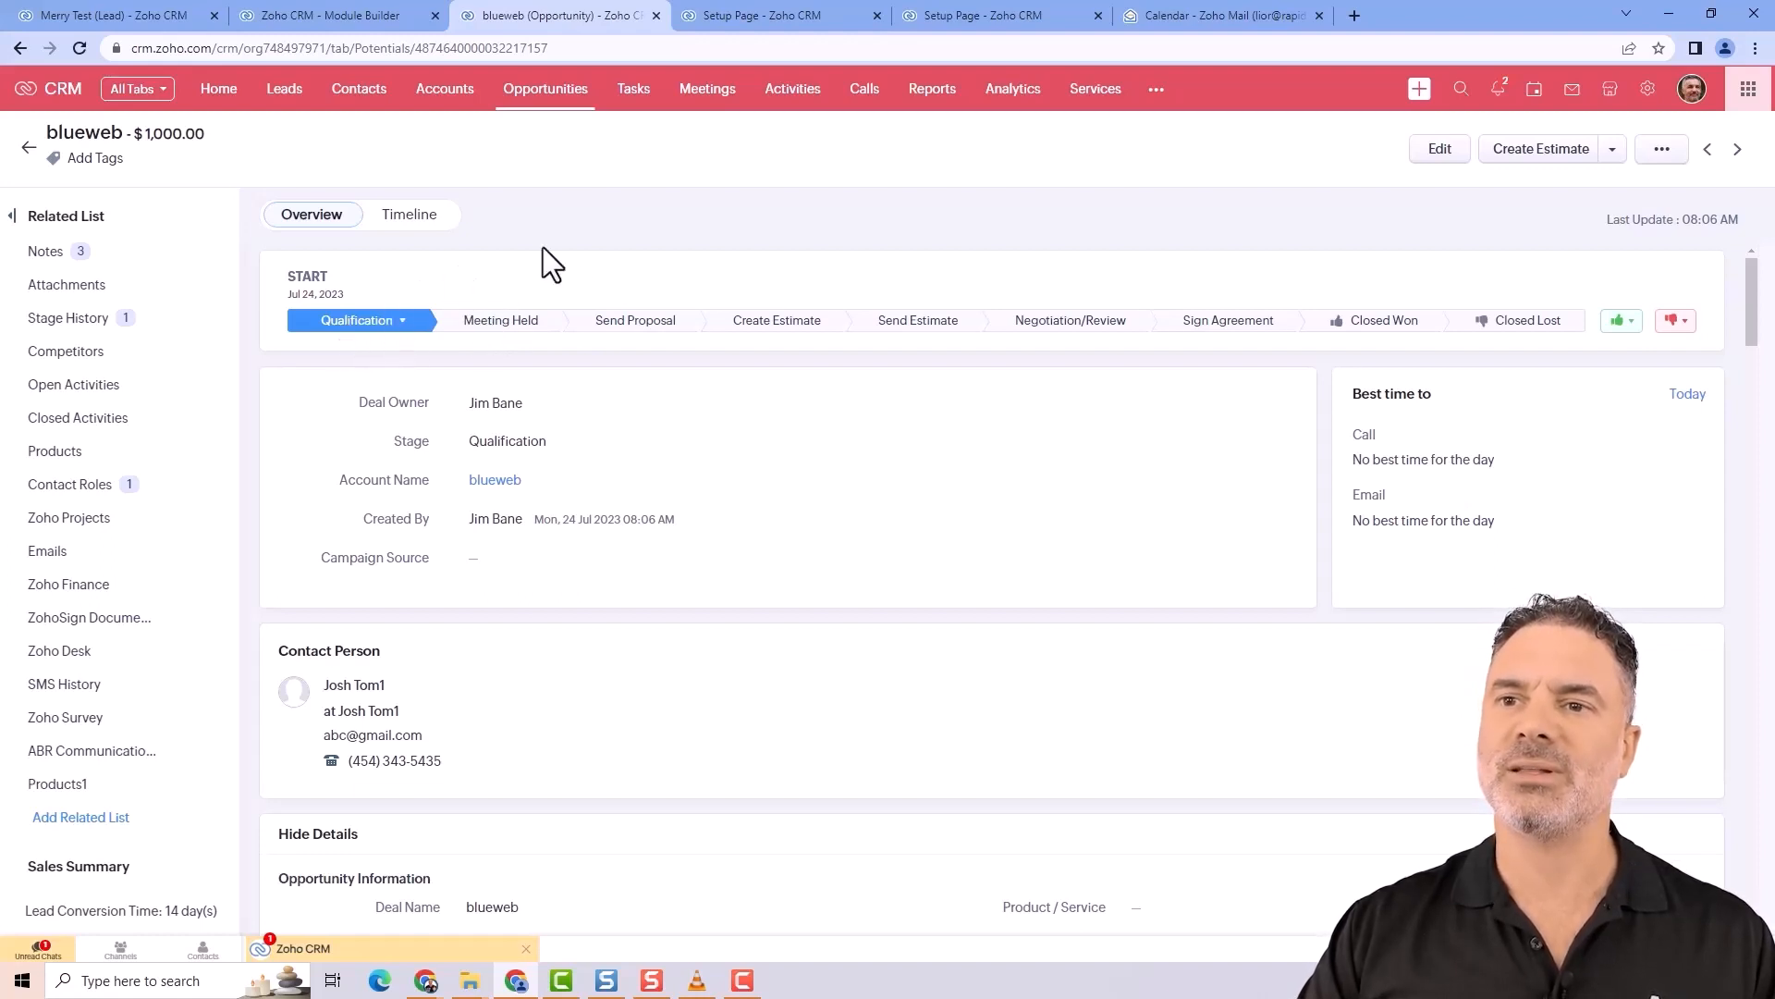
mouse_move(703, 305)
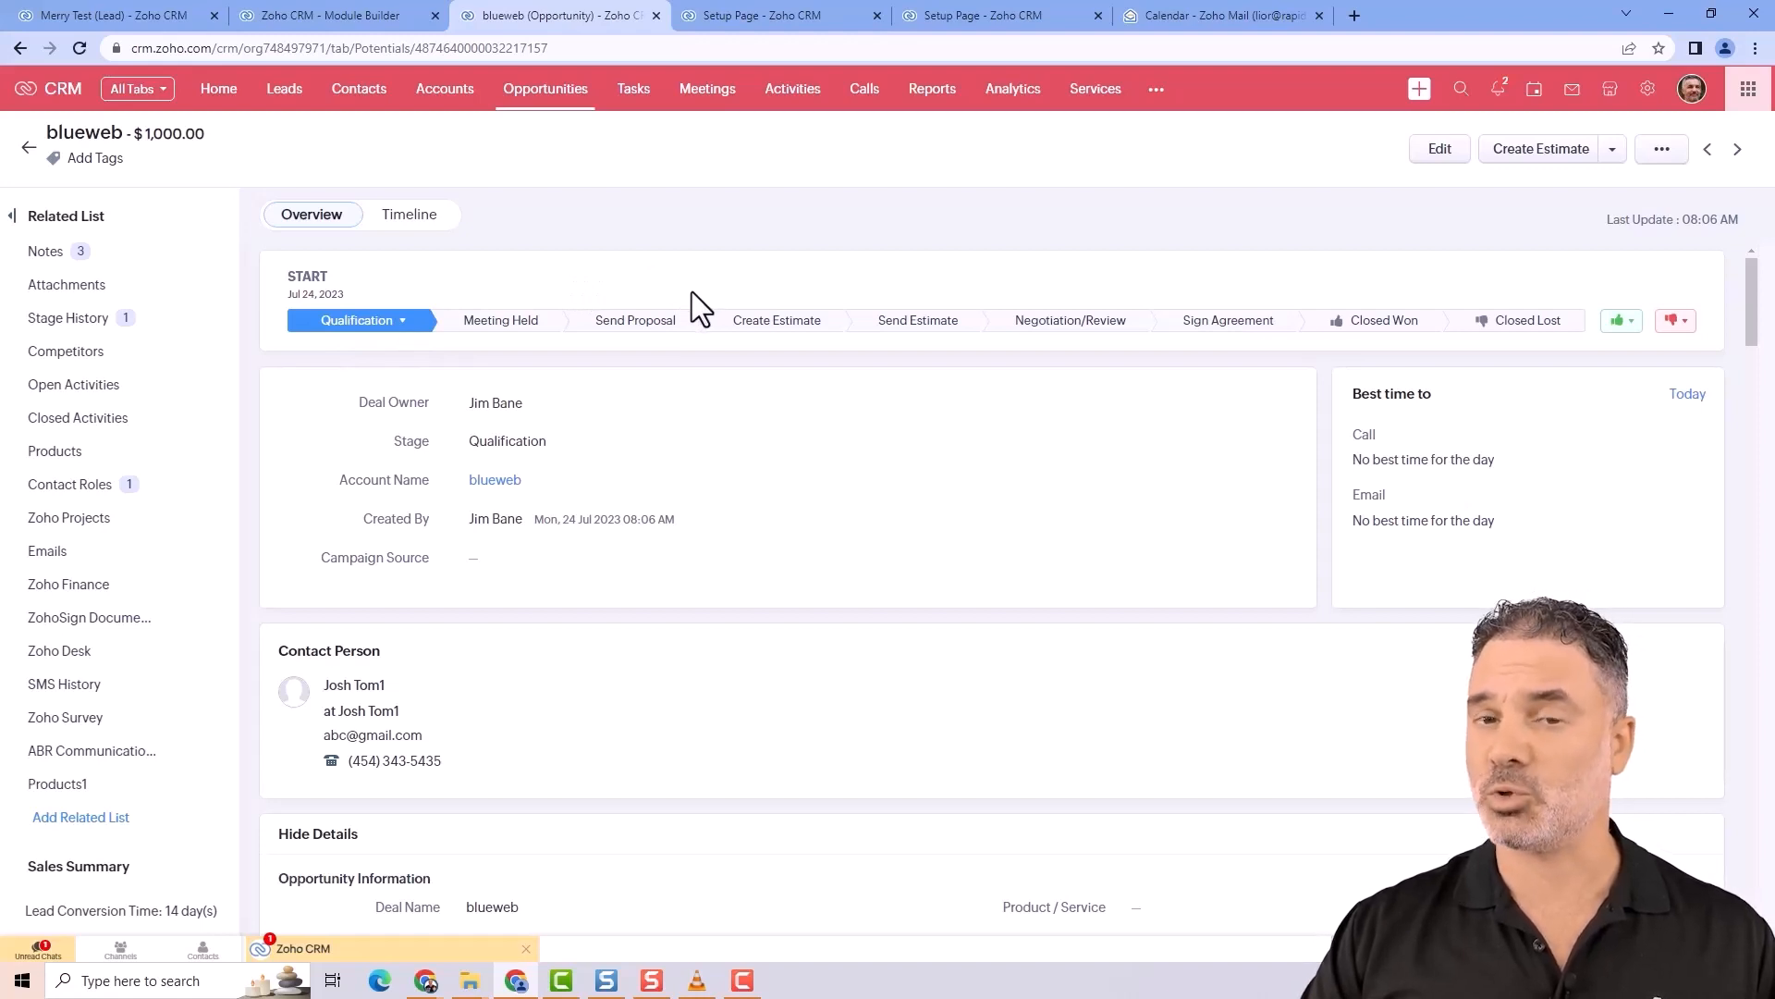
mouse_move(719, 282)
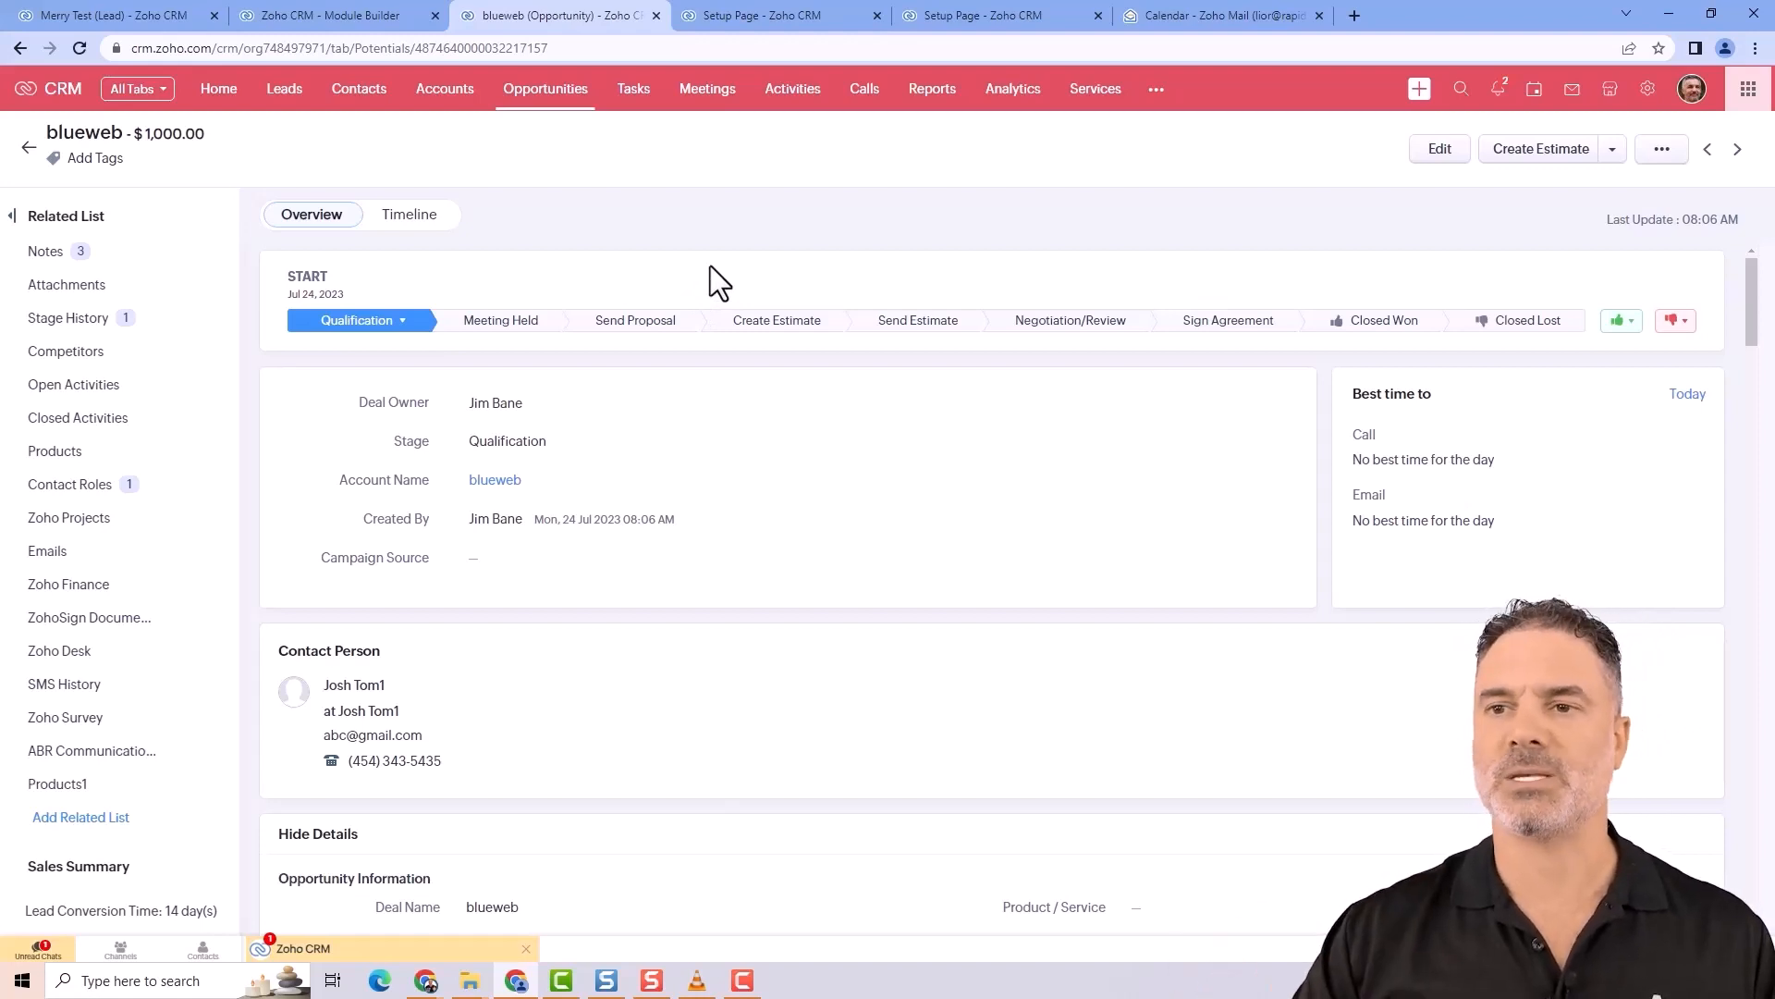
mouse_move(695, 283)
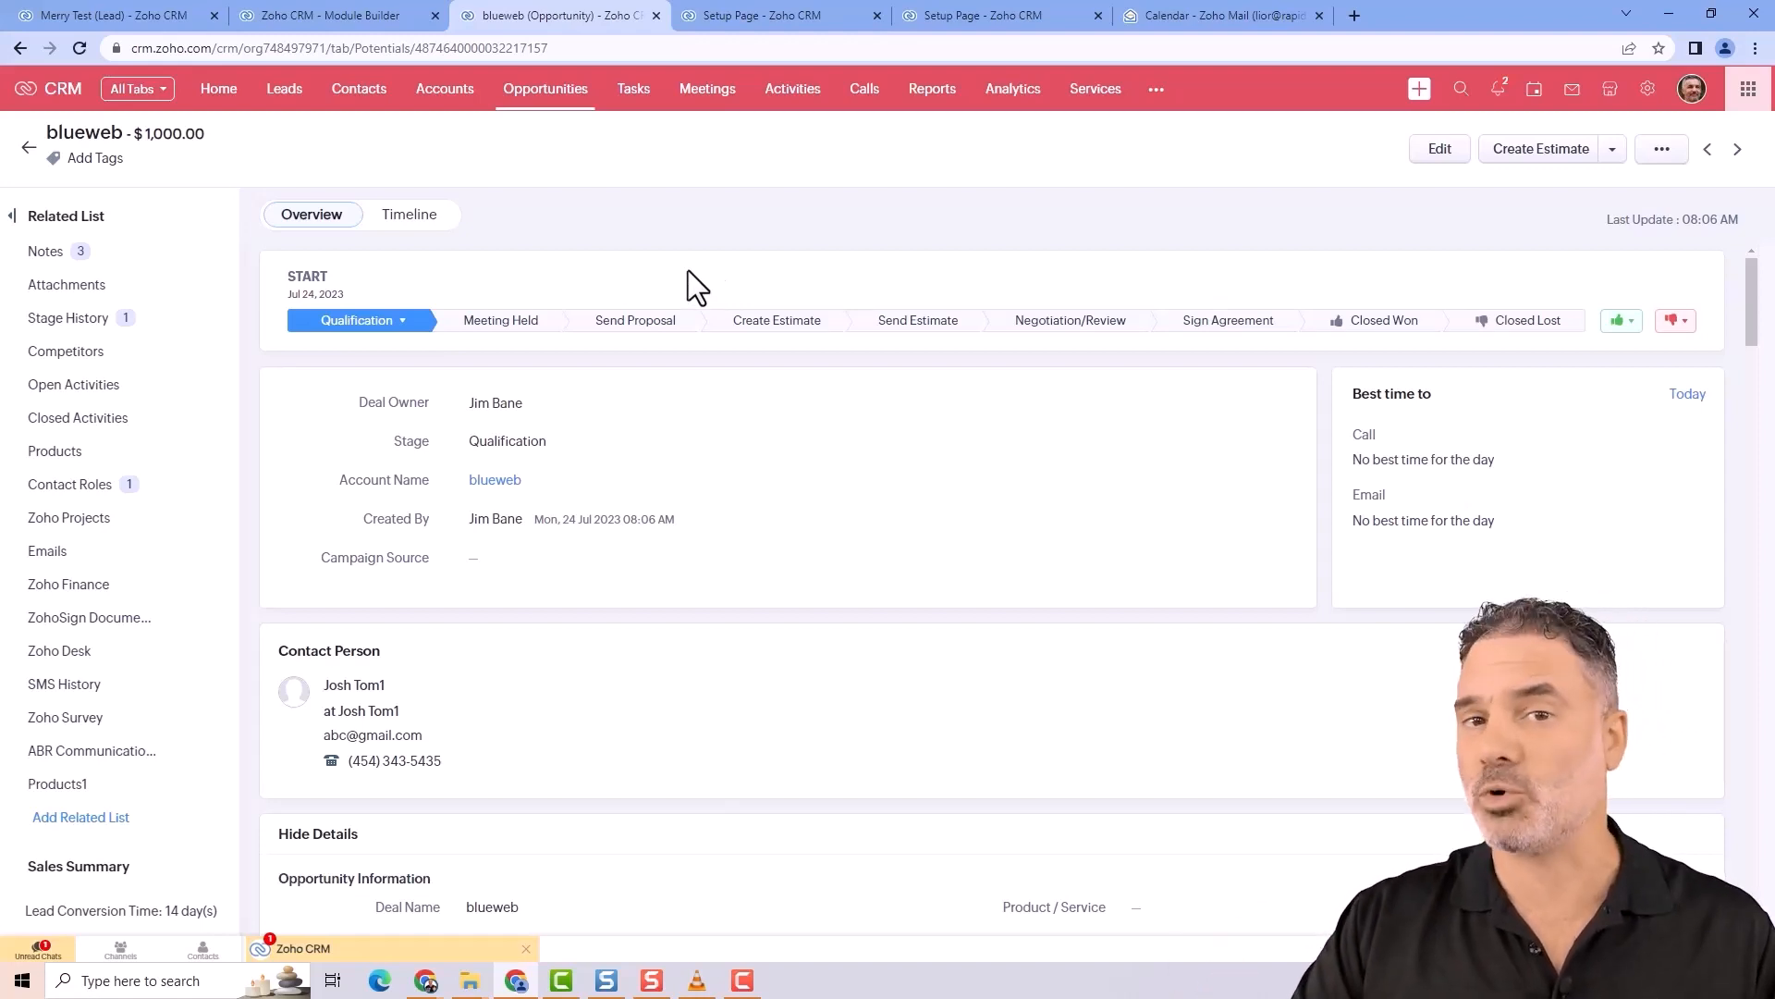
mouse_move(440, 281)
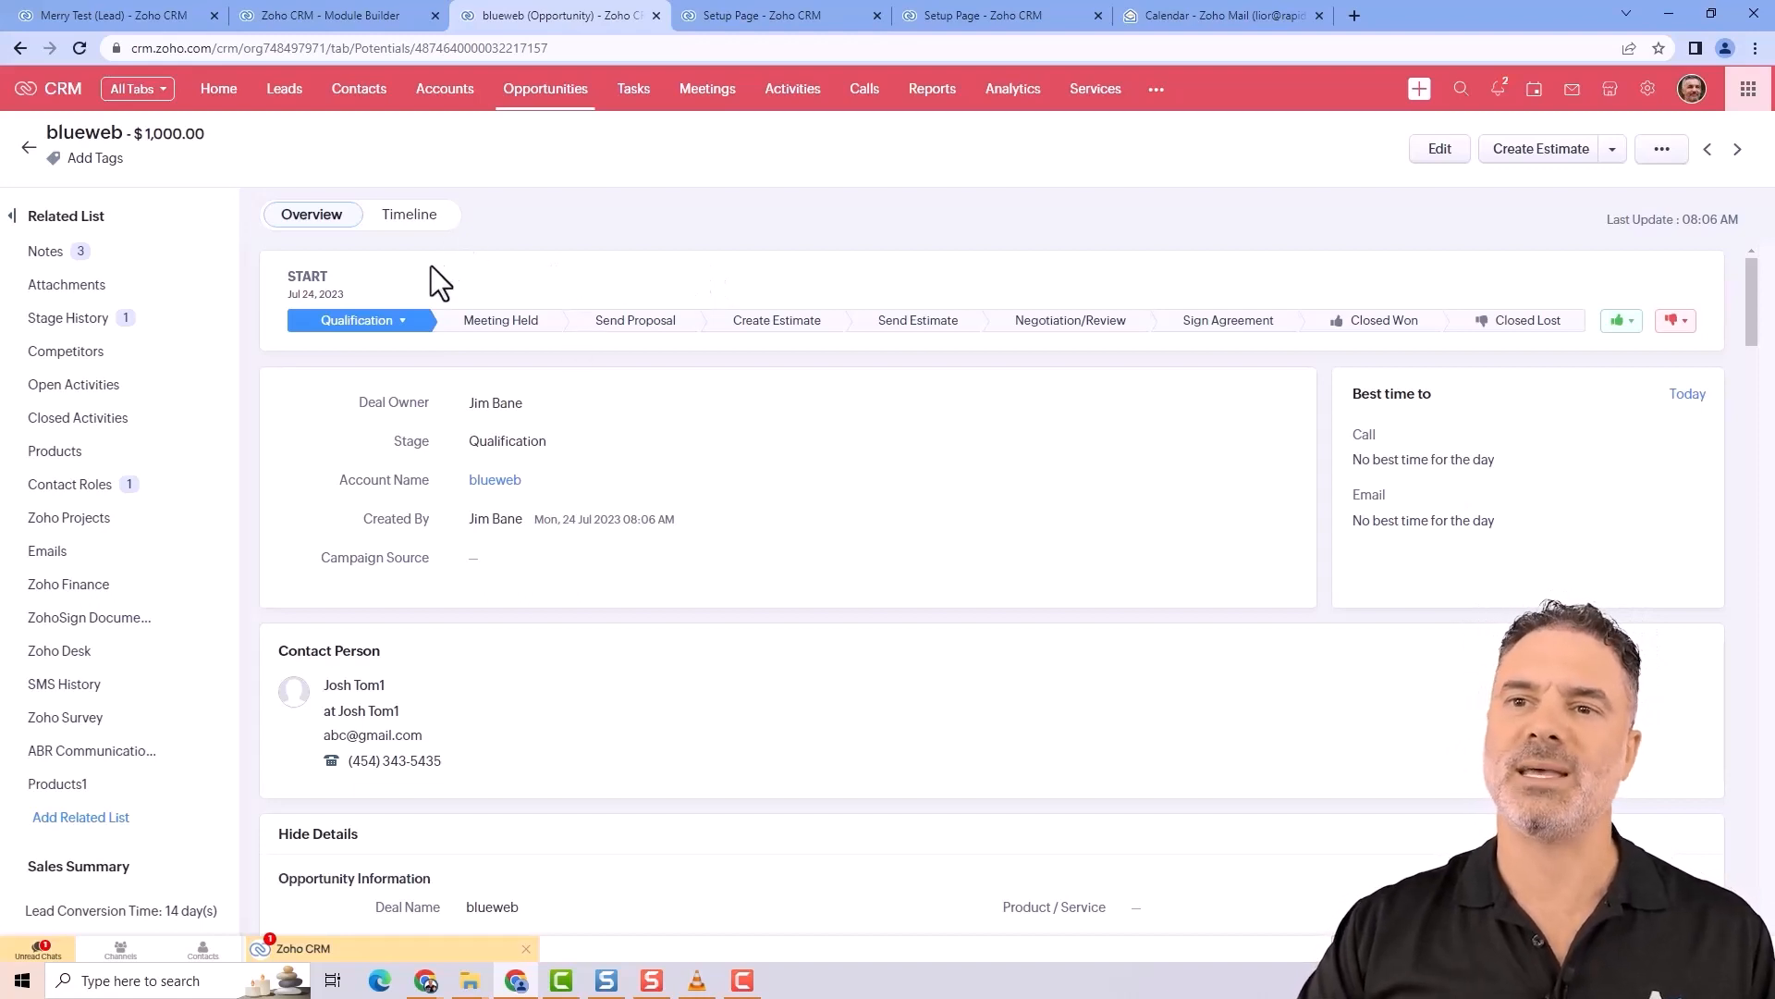
mouse_move(403, 296)
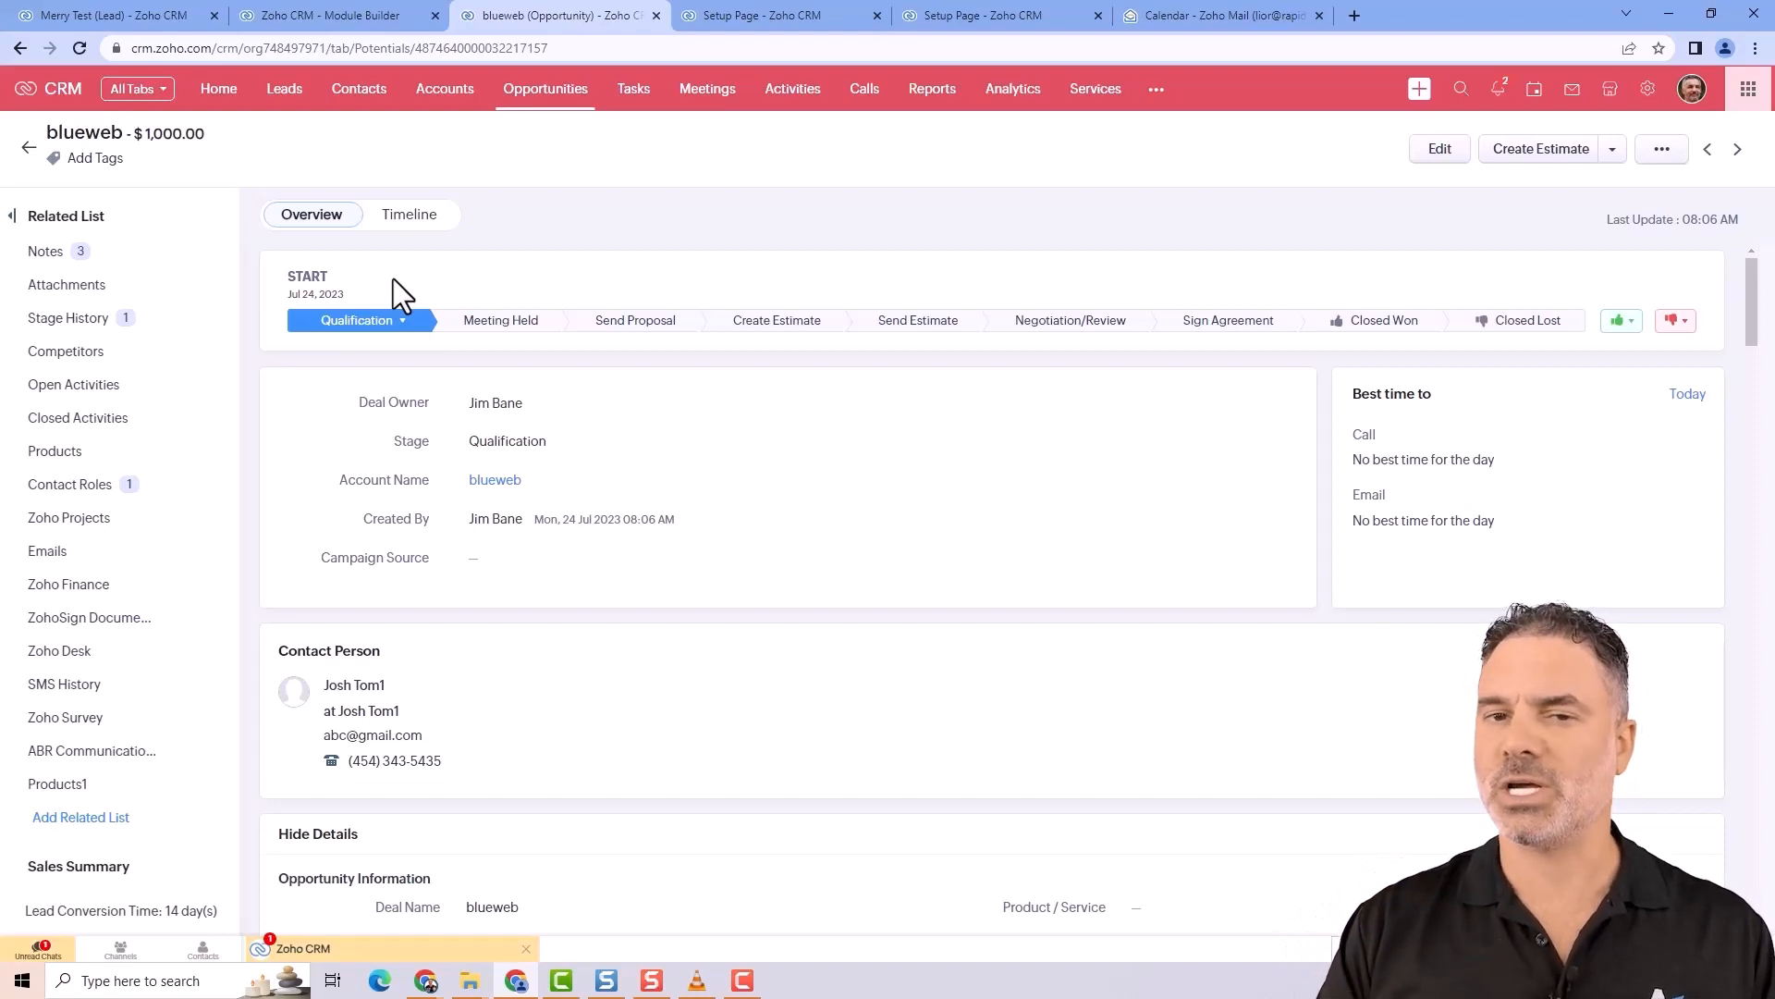
mouse_move(563, 332)
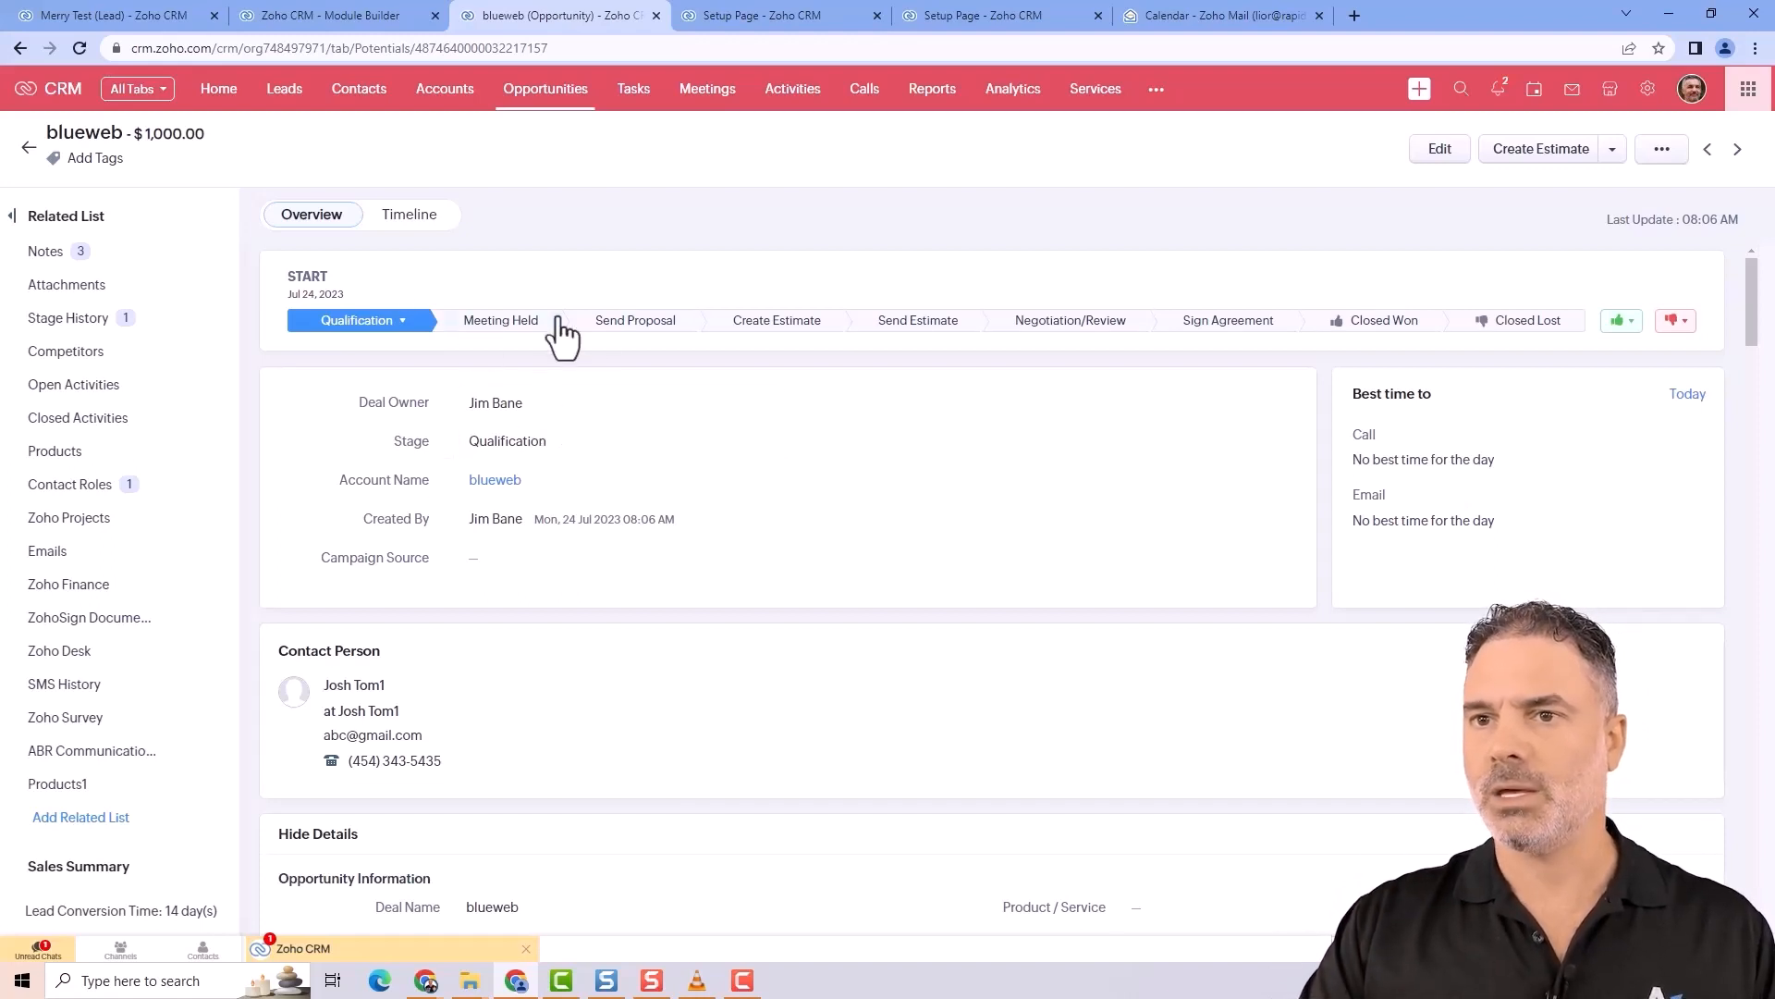
scroll(down, 3)
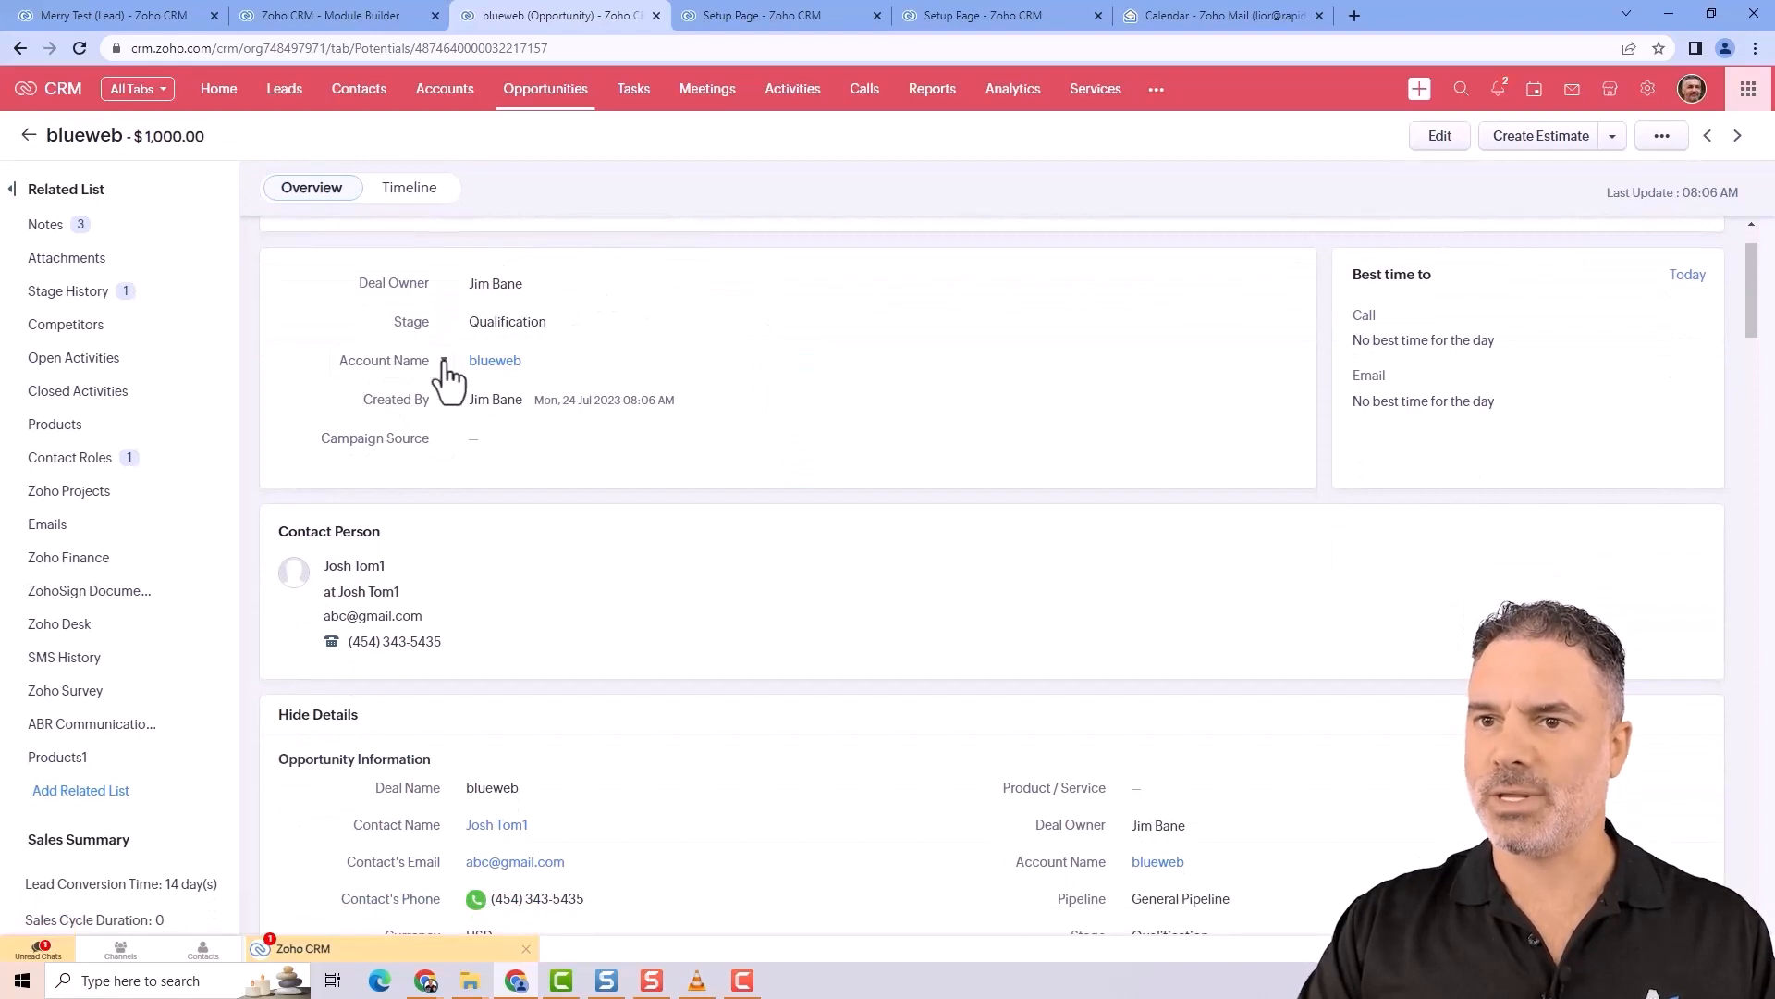
mouse_move(357, 624)
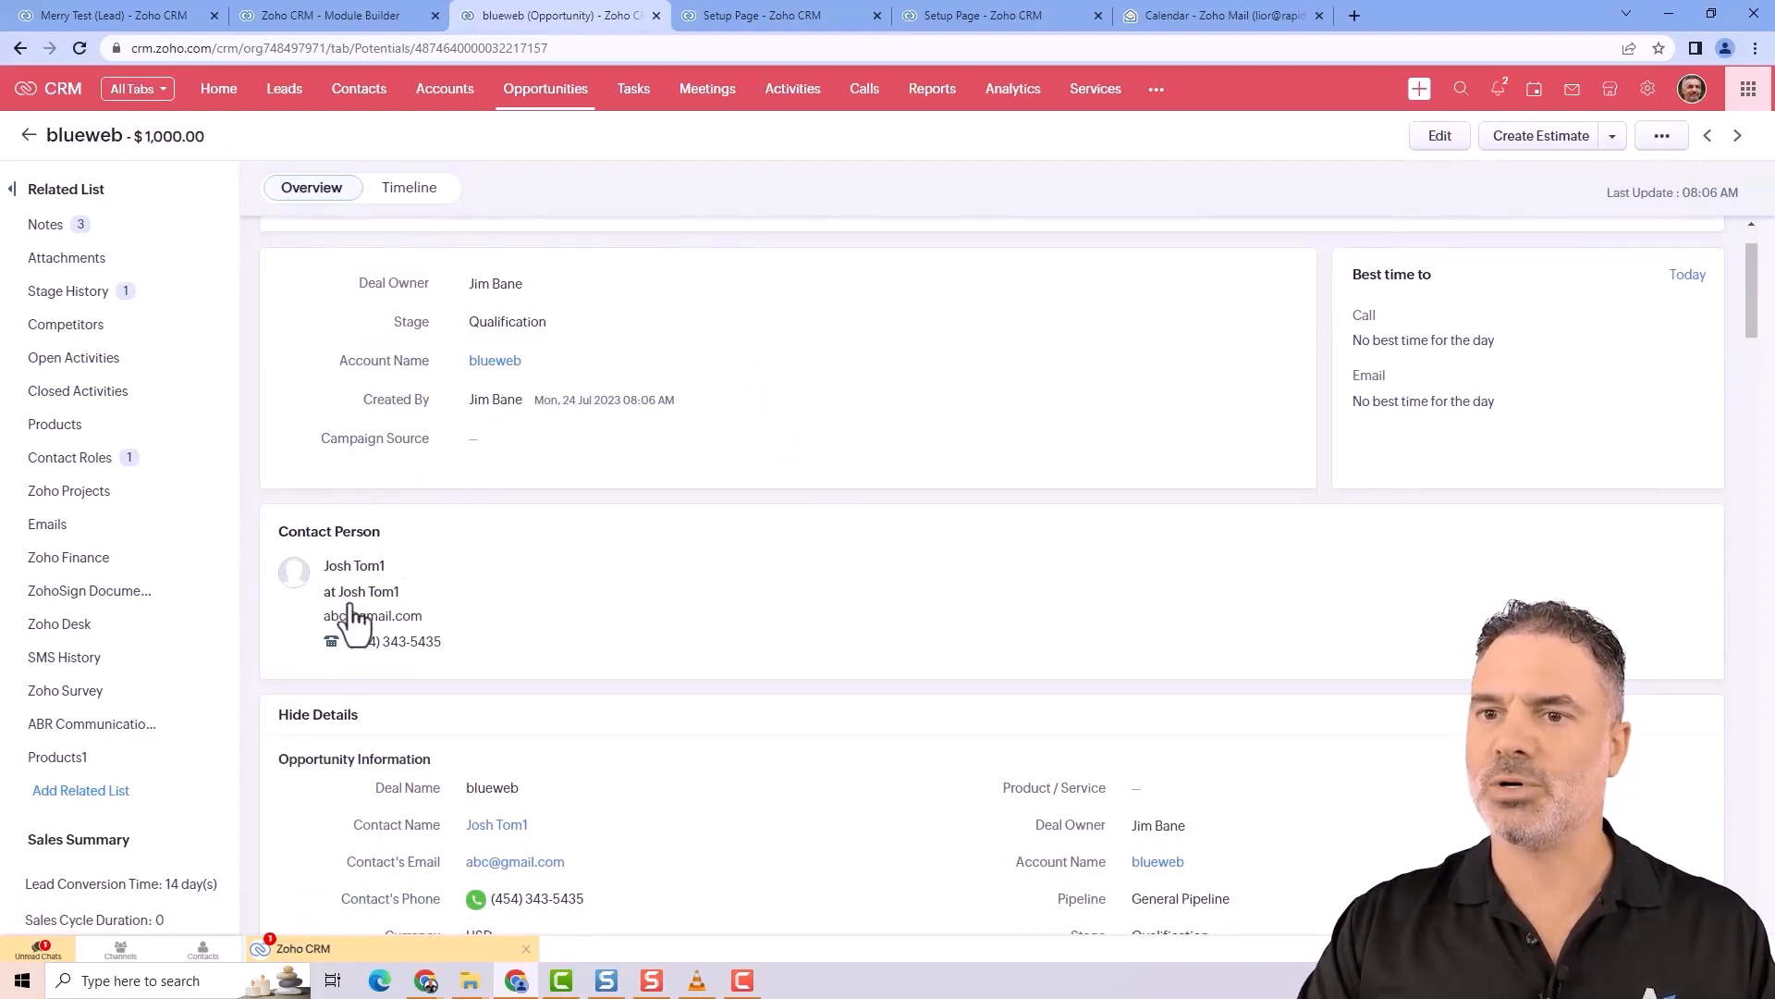
scroll(down, 3)
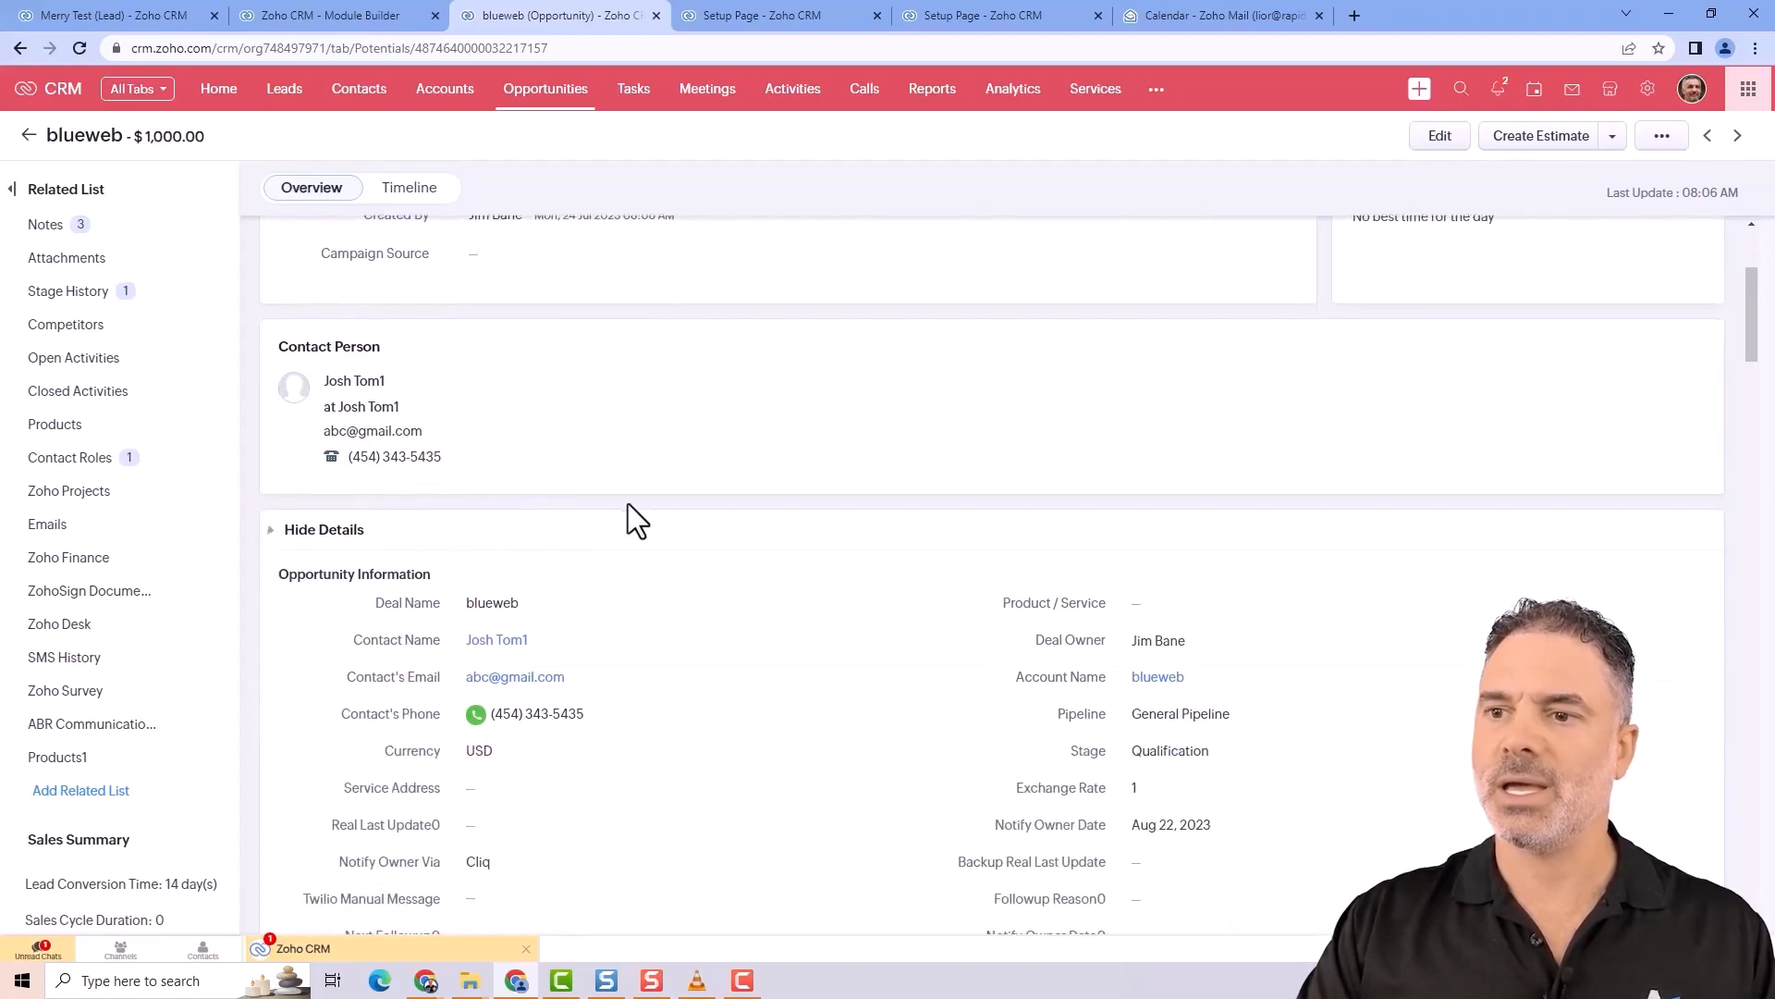
scroll(down, 3)
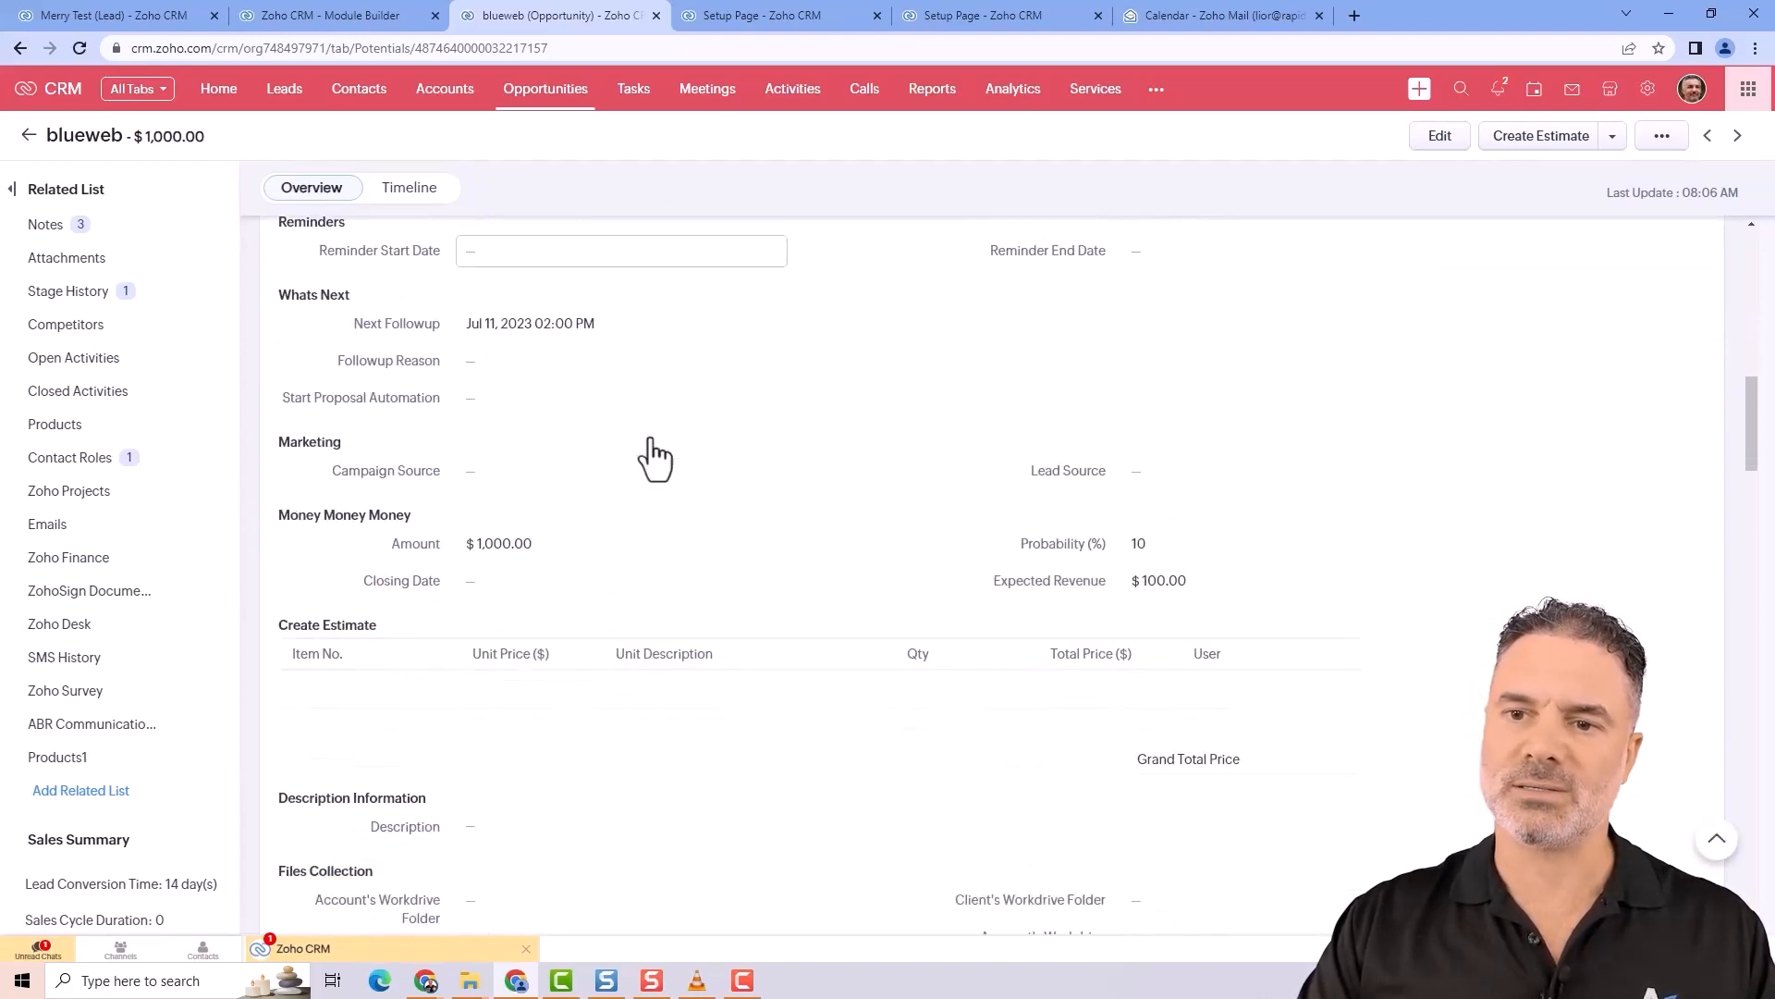
scroll(up, 3)
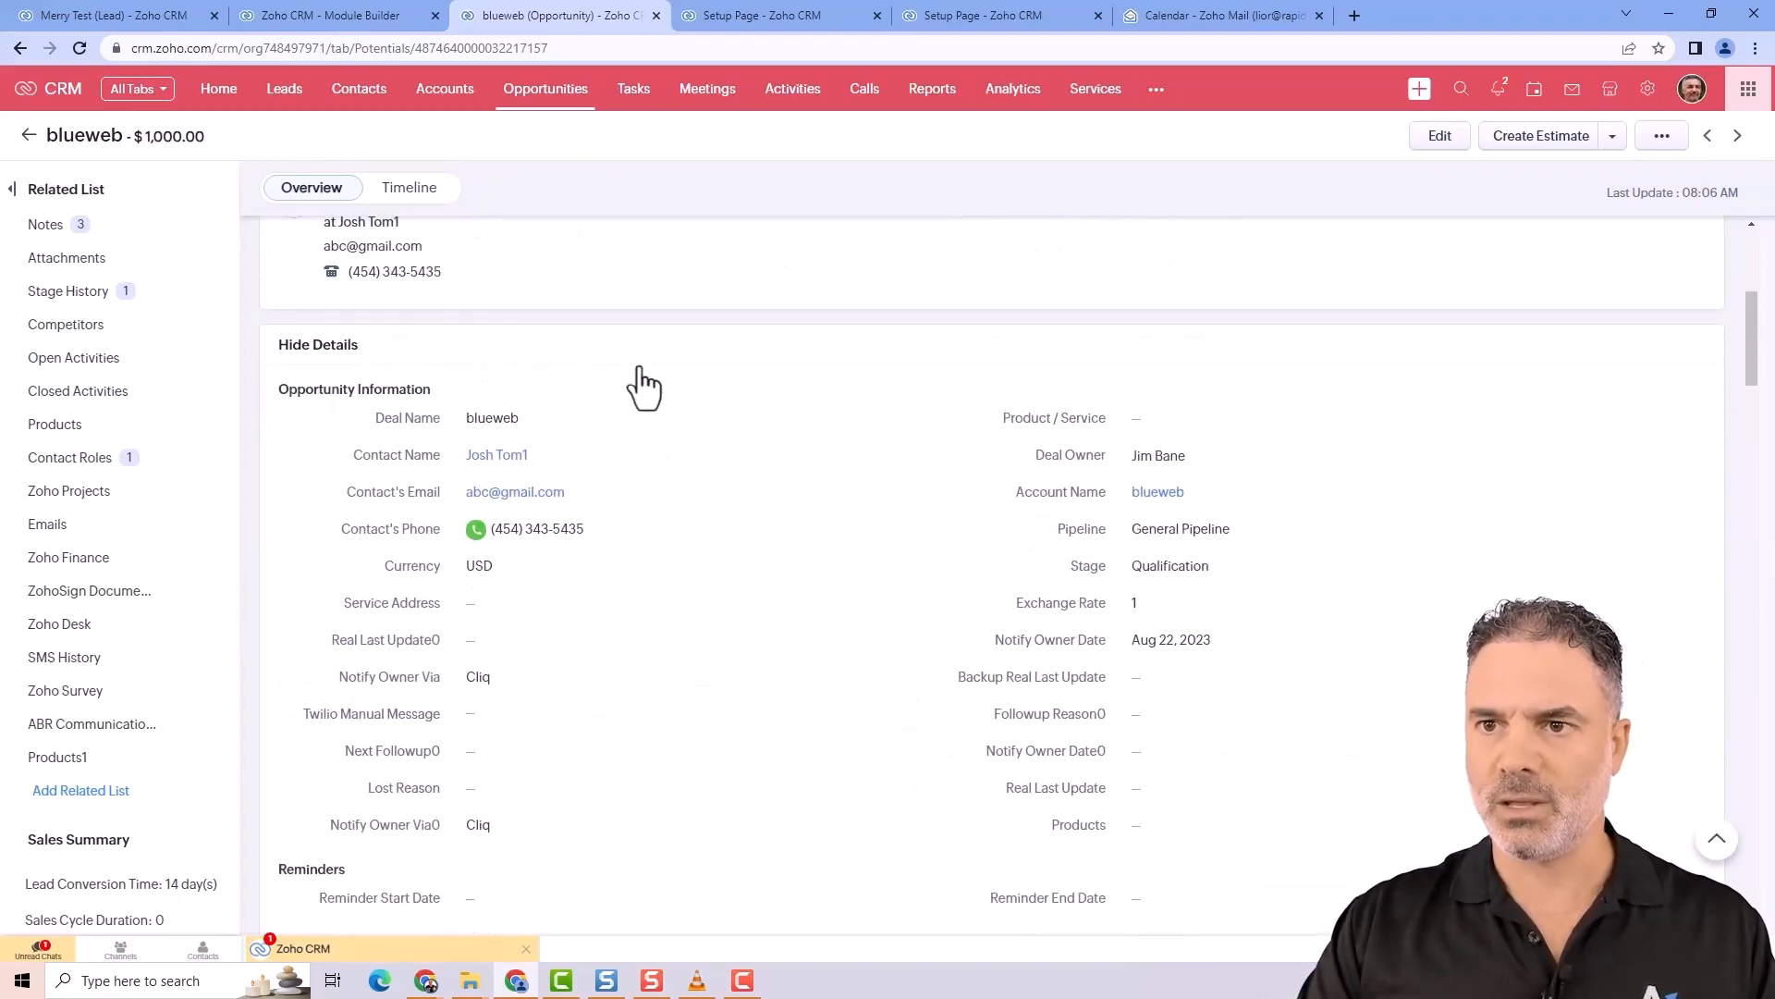
scroll(up, 3)
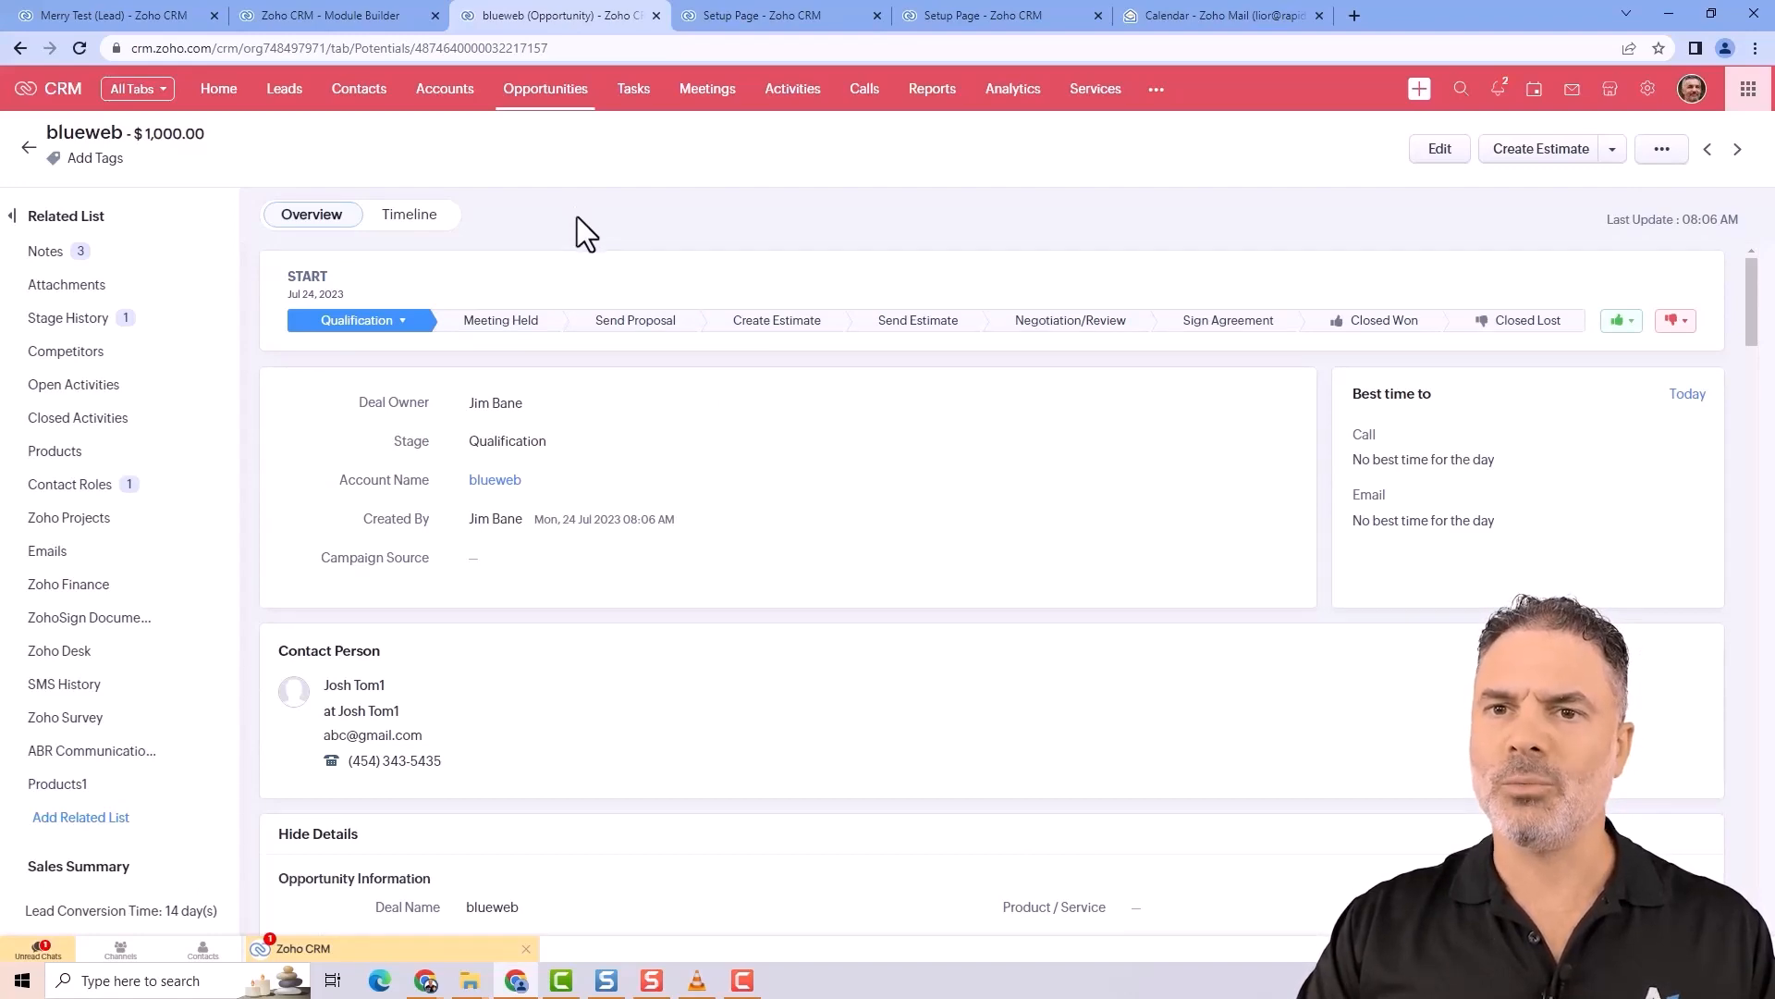
- Scroll the blueweb opportunity down to its Contact Roles related list showing Josh Tom1
scroll(down, 3)
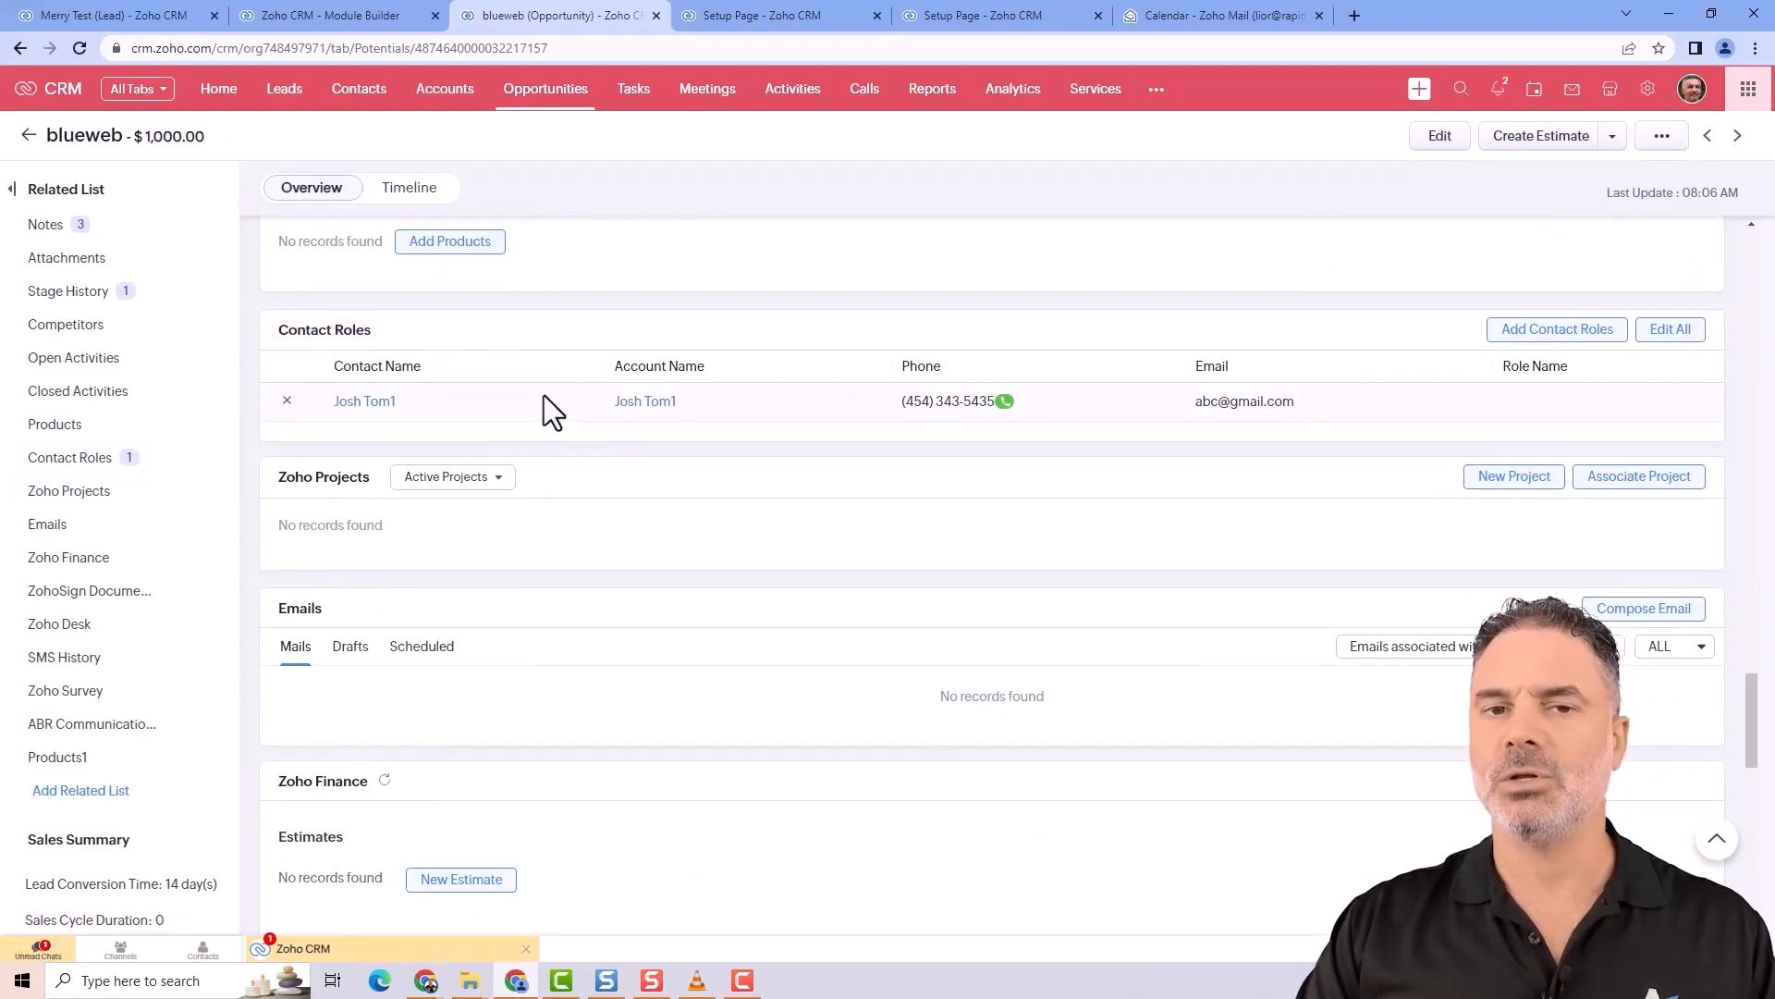
mouse_move(407, 439)
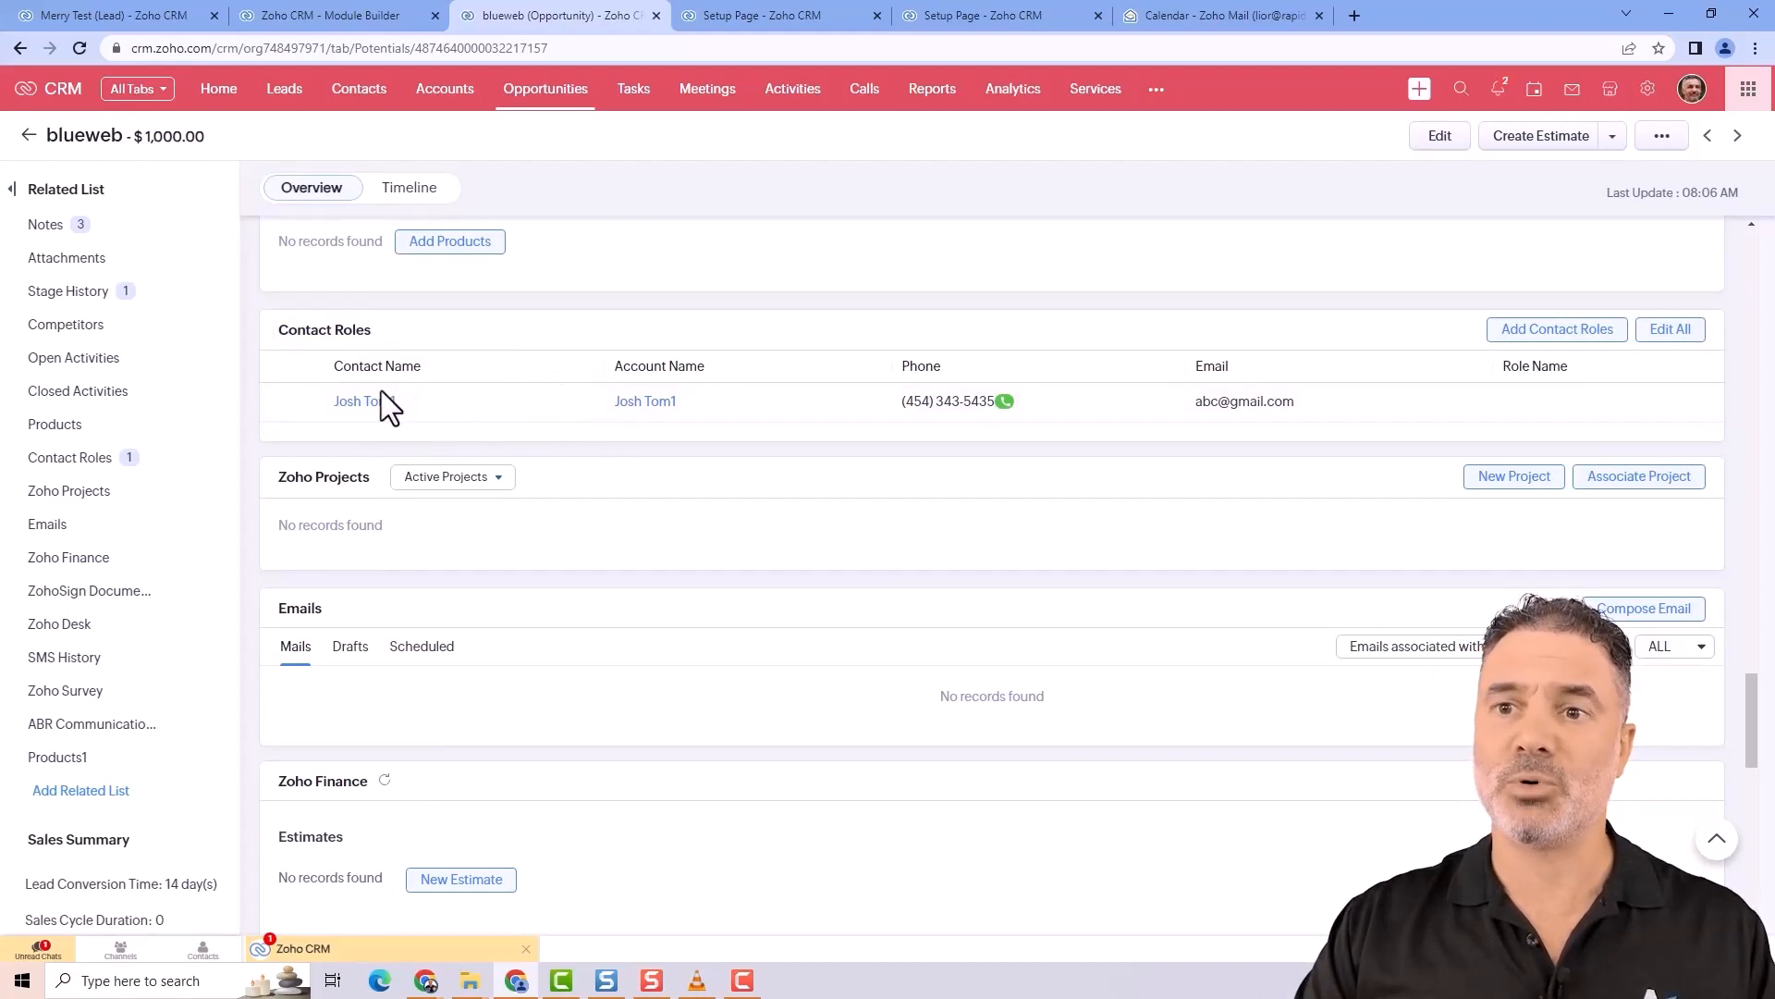
mouse_move(366, 402)
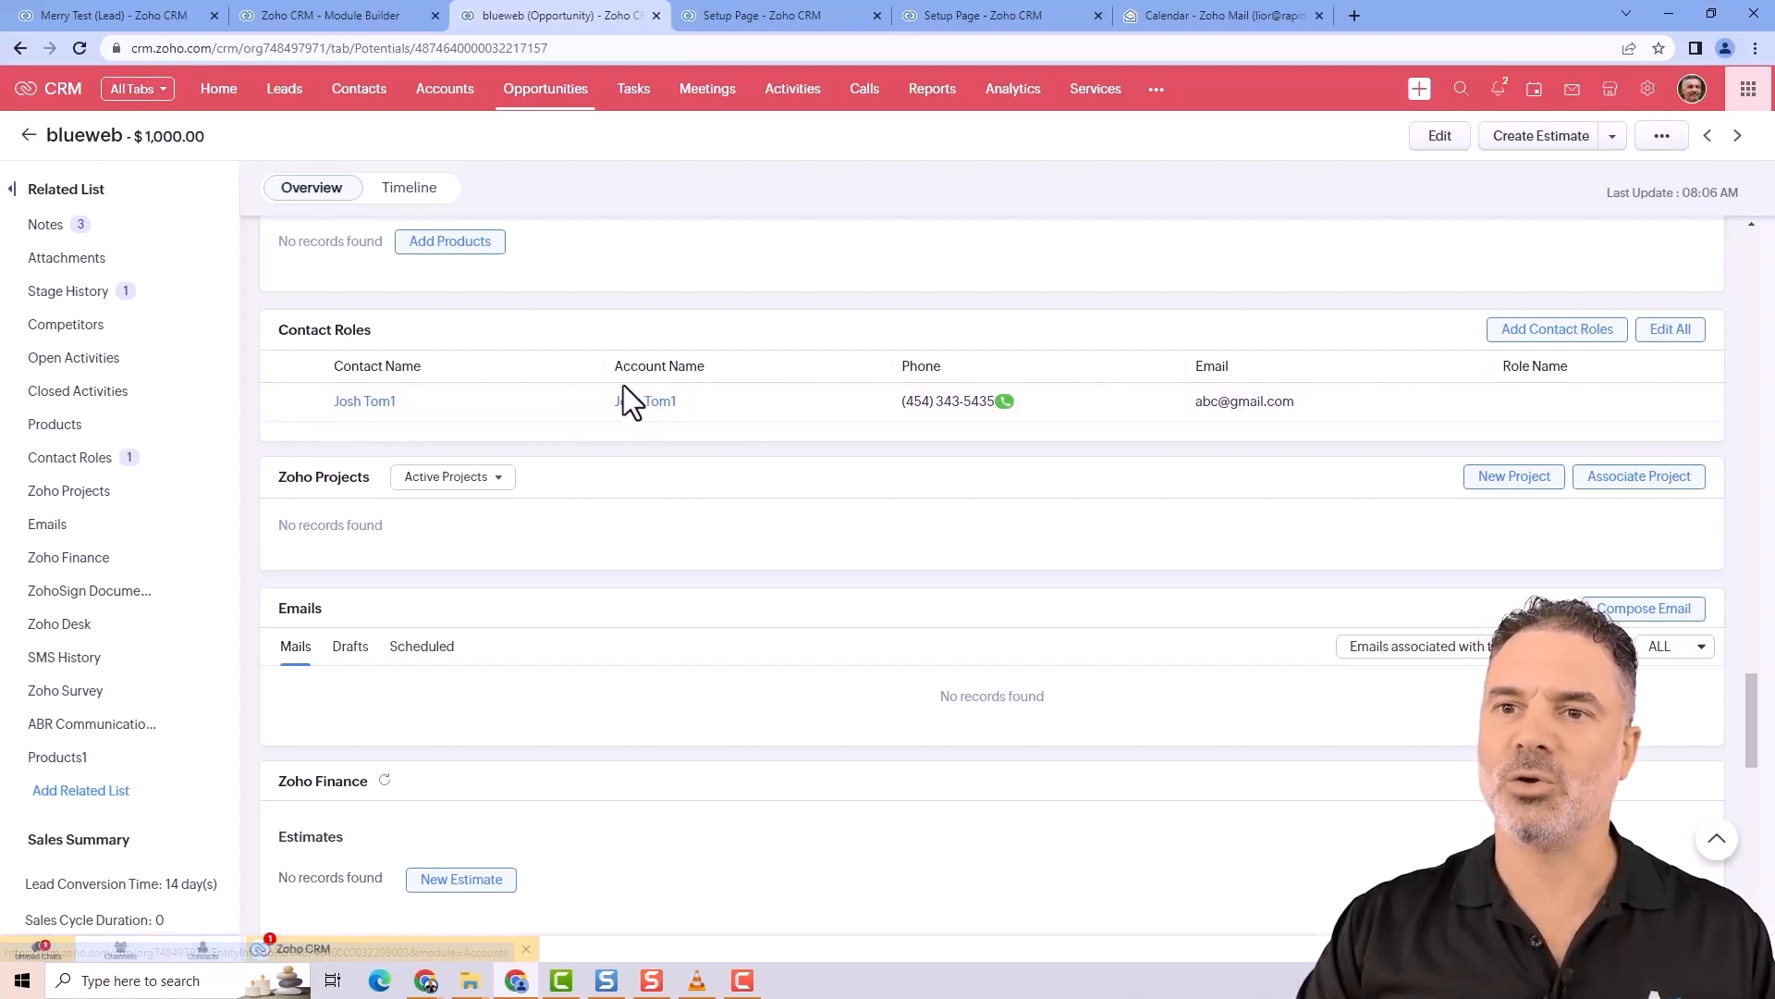
mouse_move(588, 401)
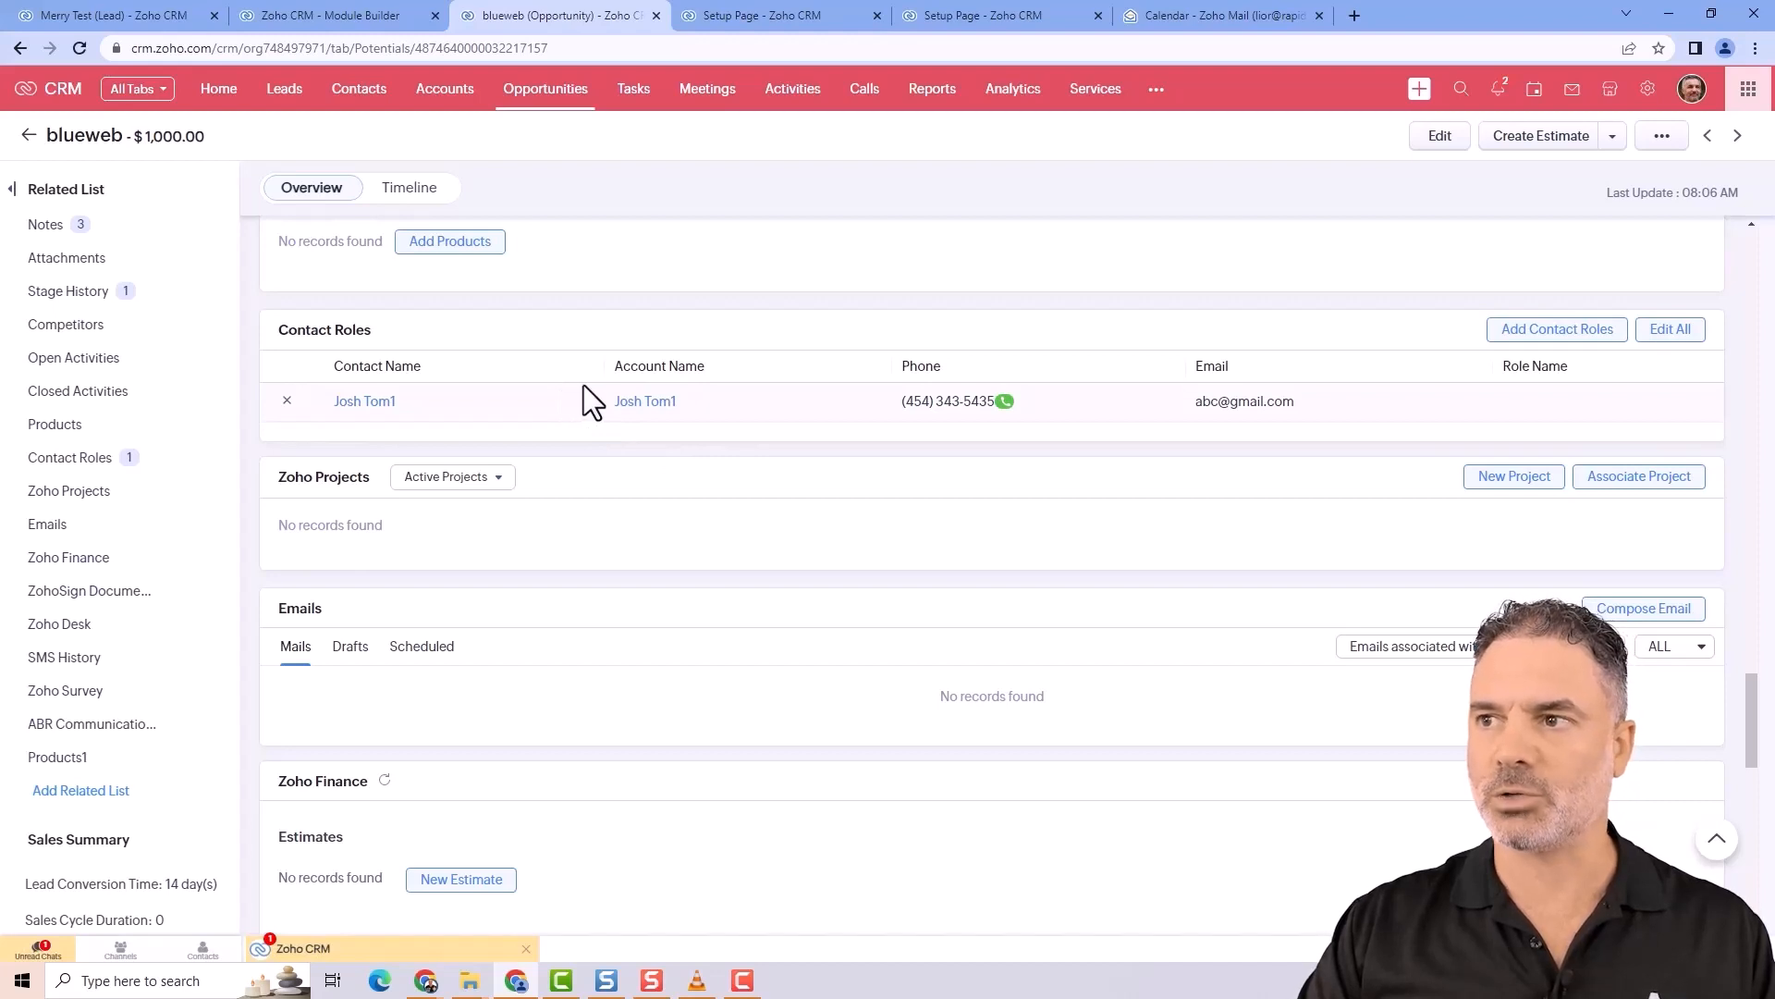
mouse_move(1556, 329)
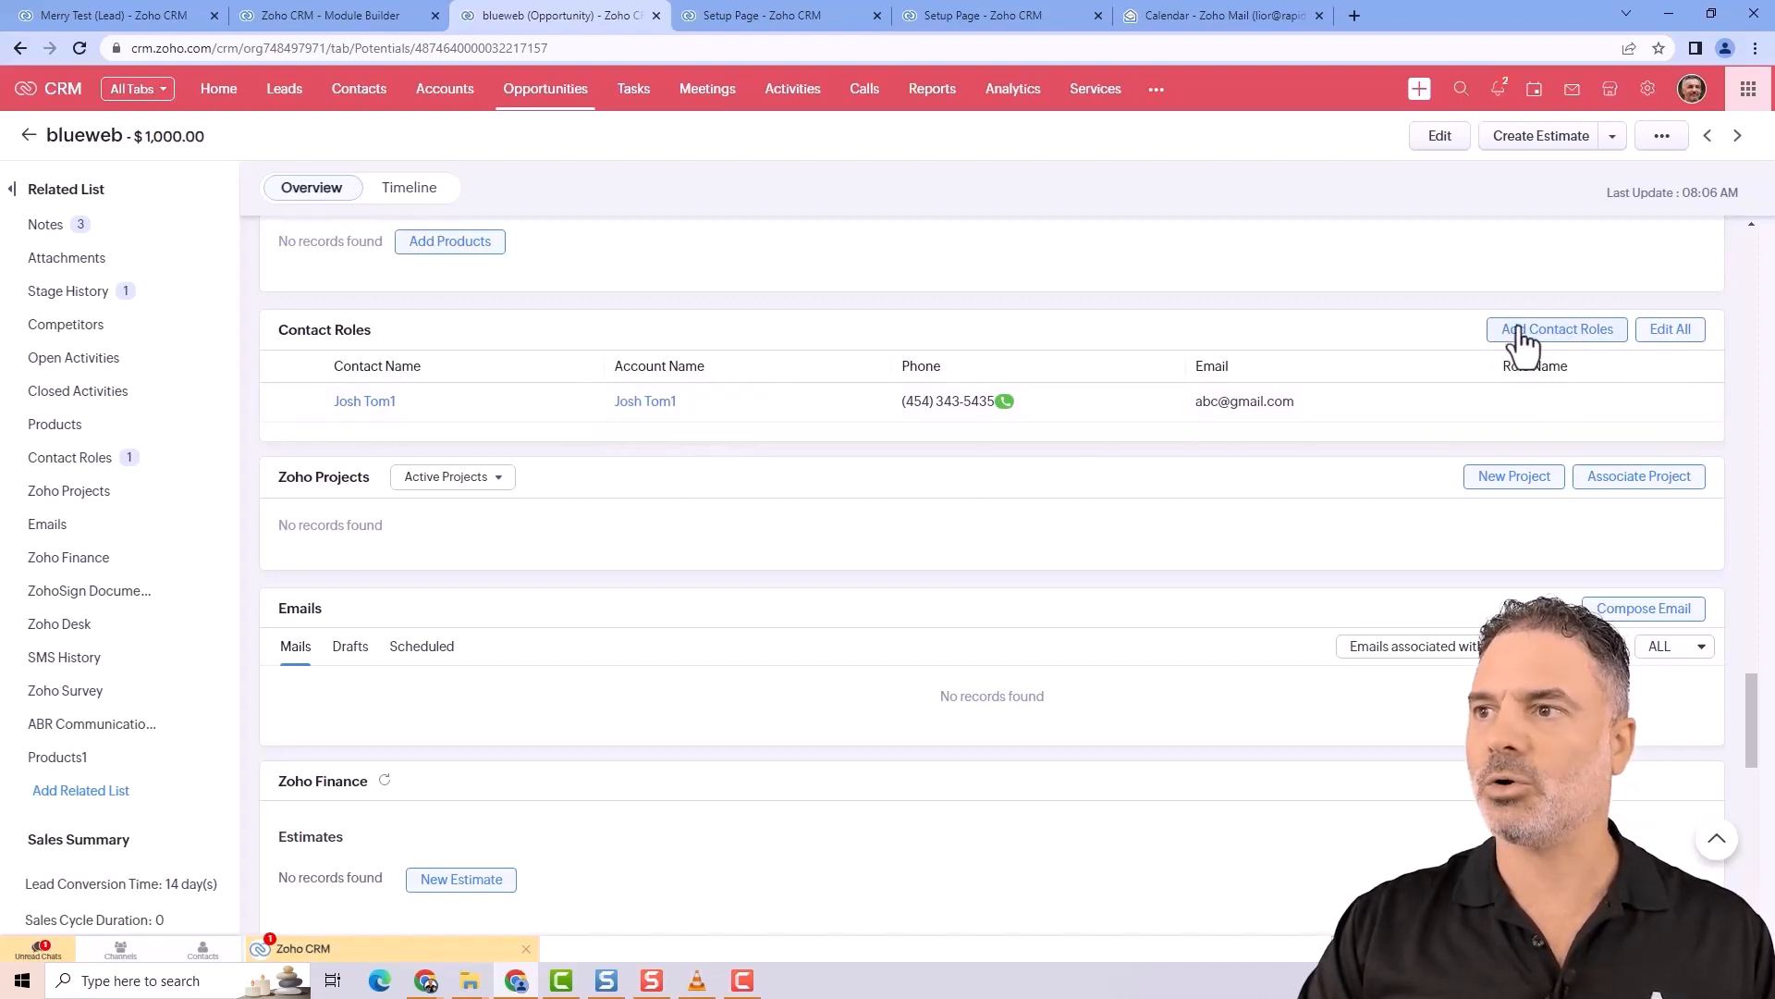
- Start a contact role mapping for blueweb with Adam chosen from all contacts, role list shown
click(1555, 329)
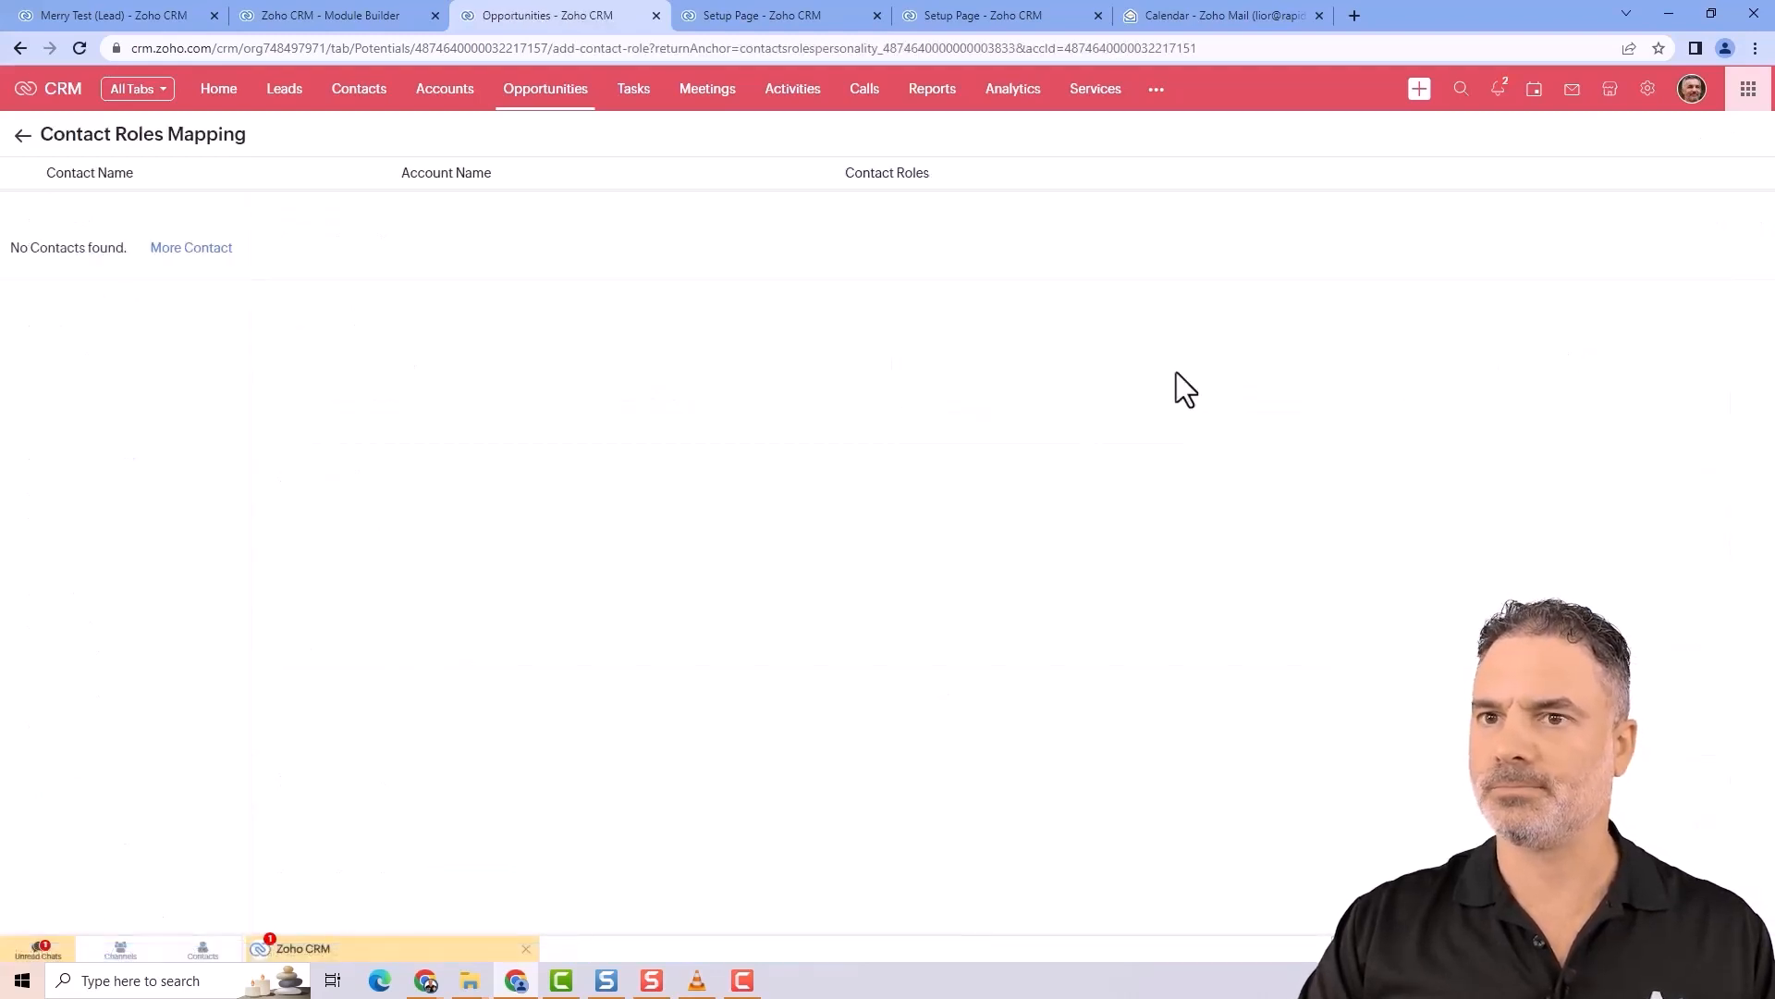
click(190, 246)
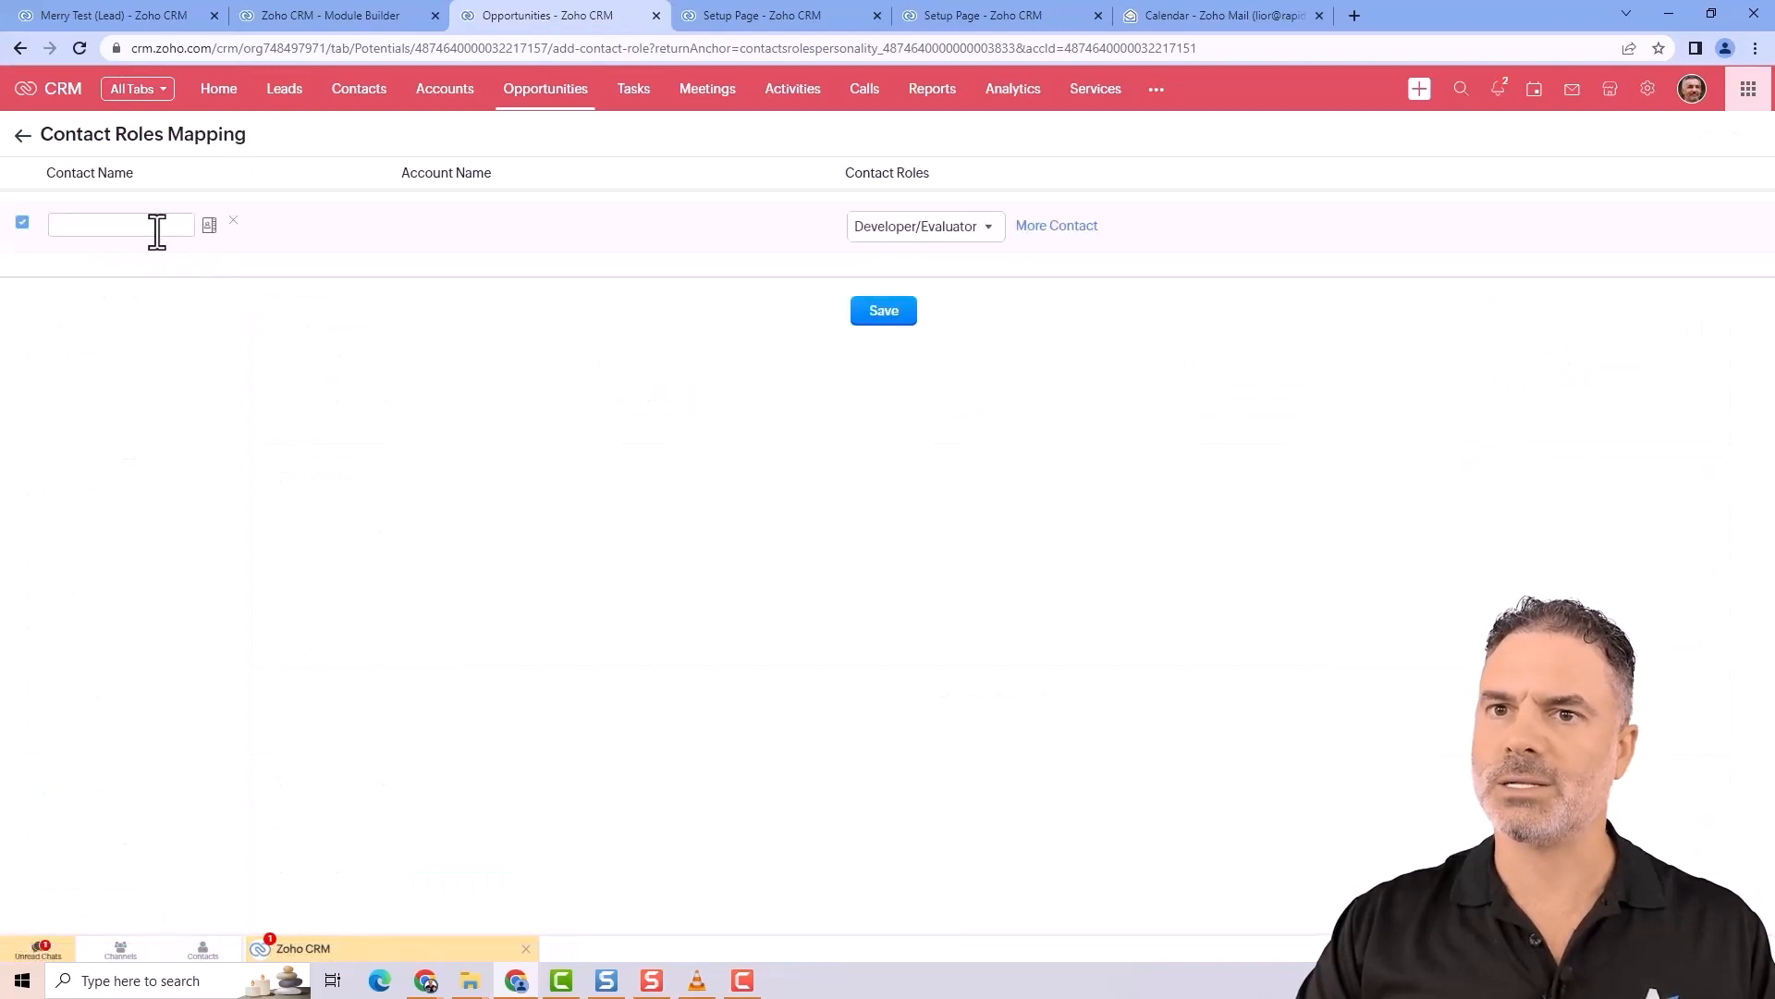
click(209, 226)
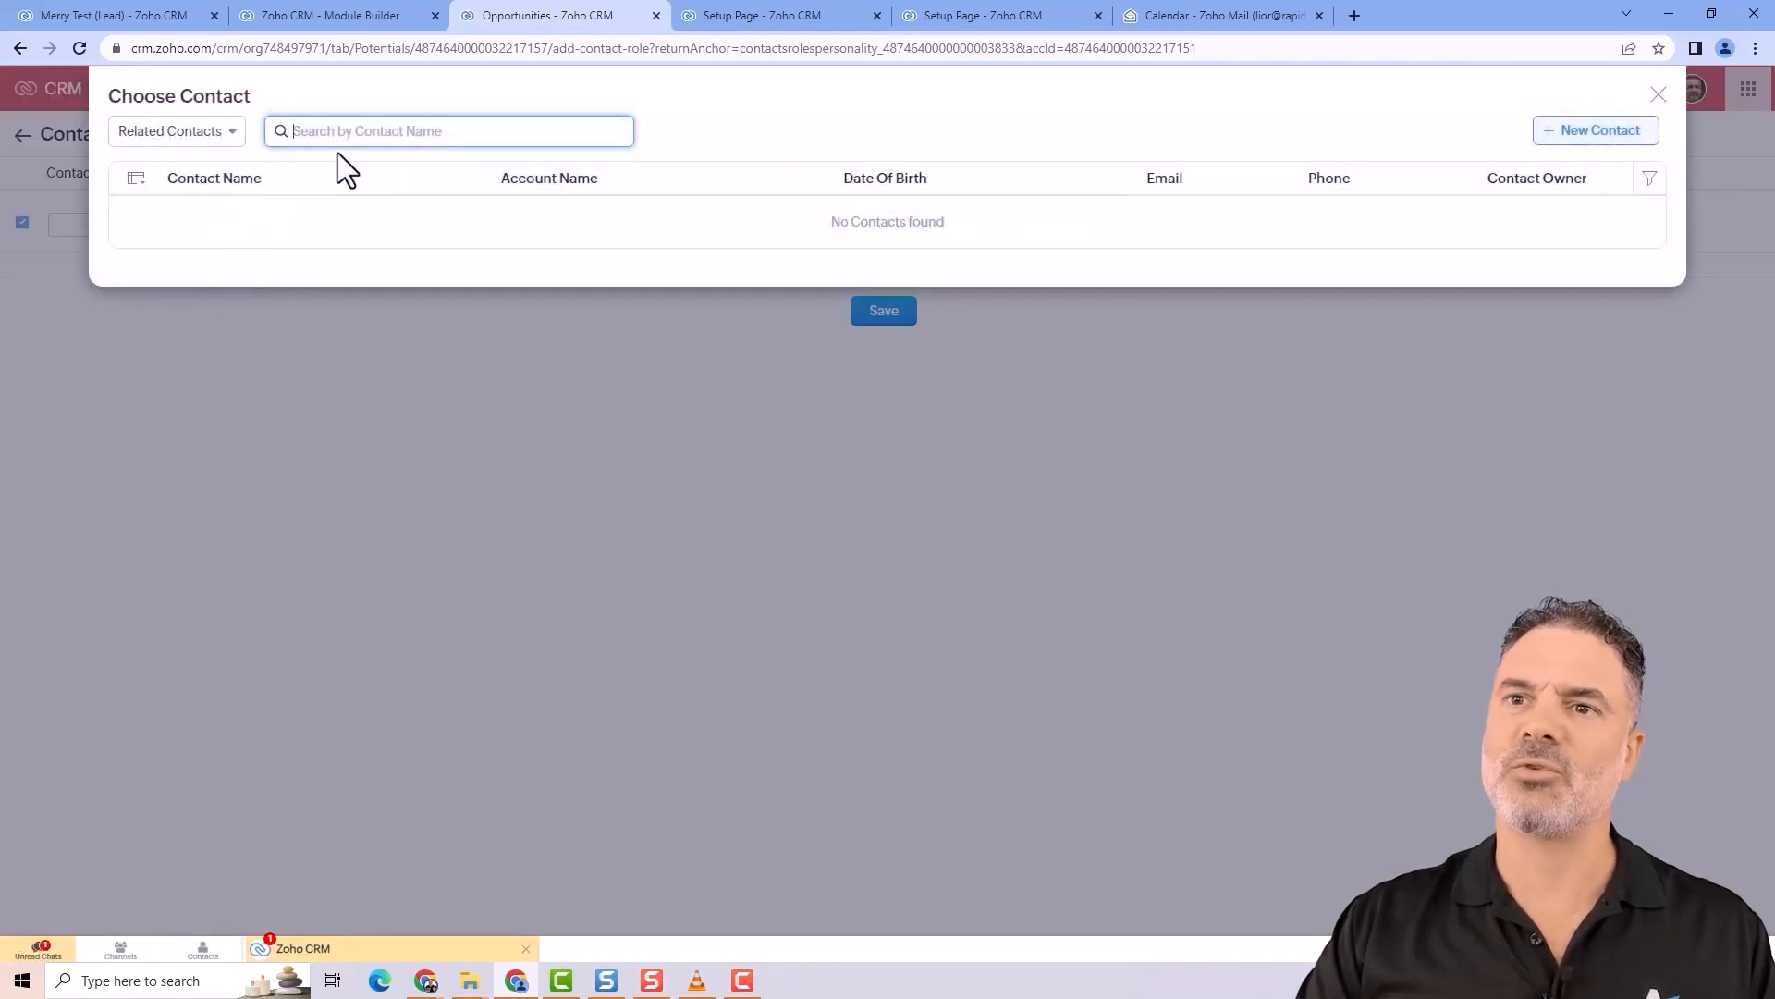
click(176, 129)
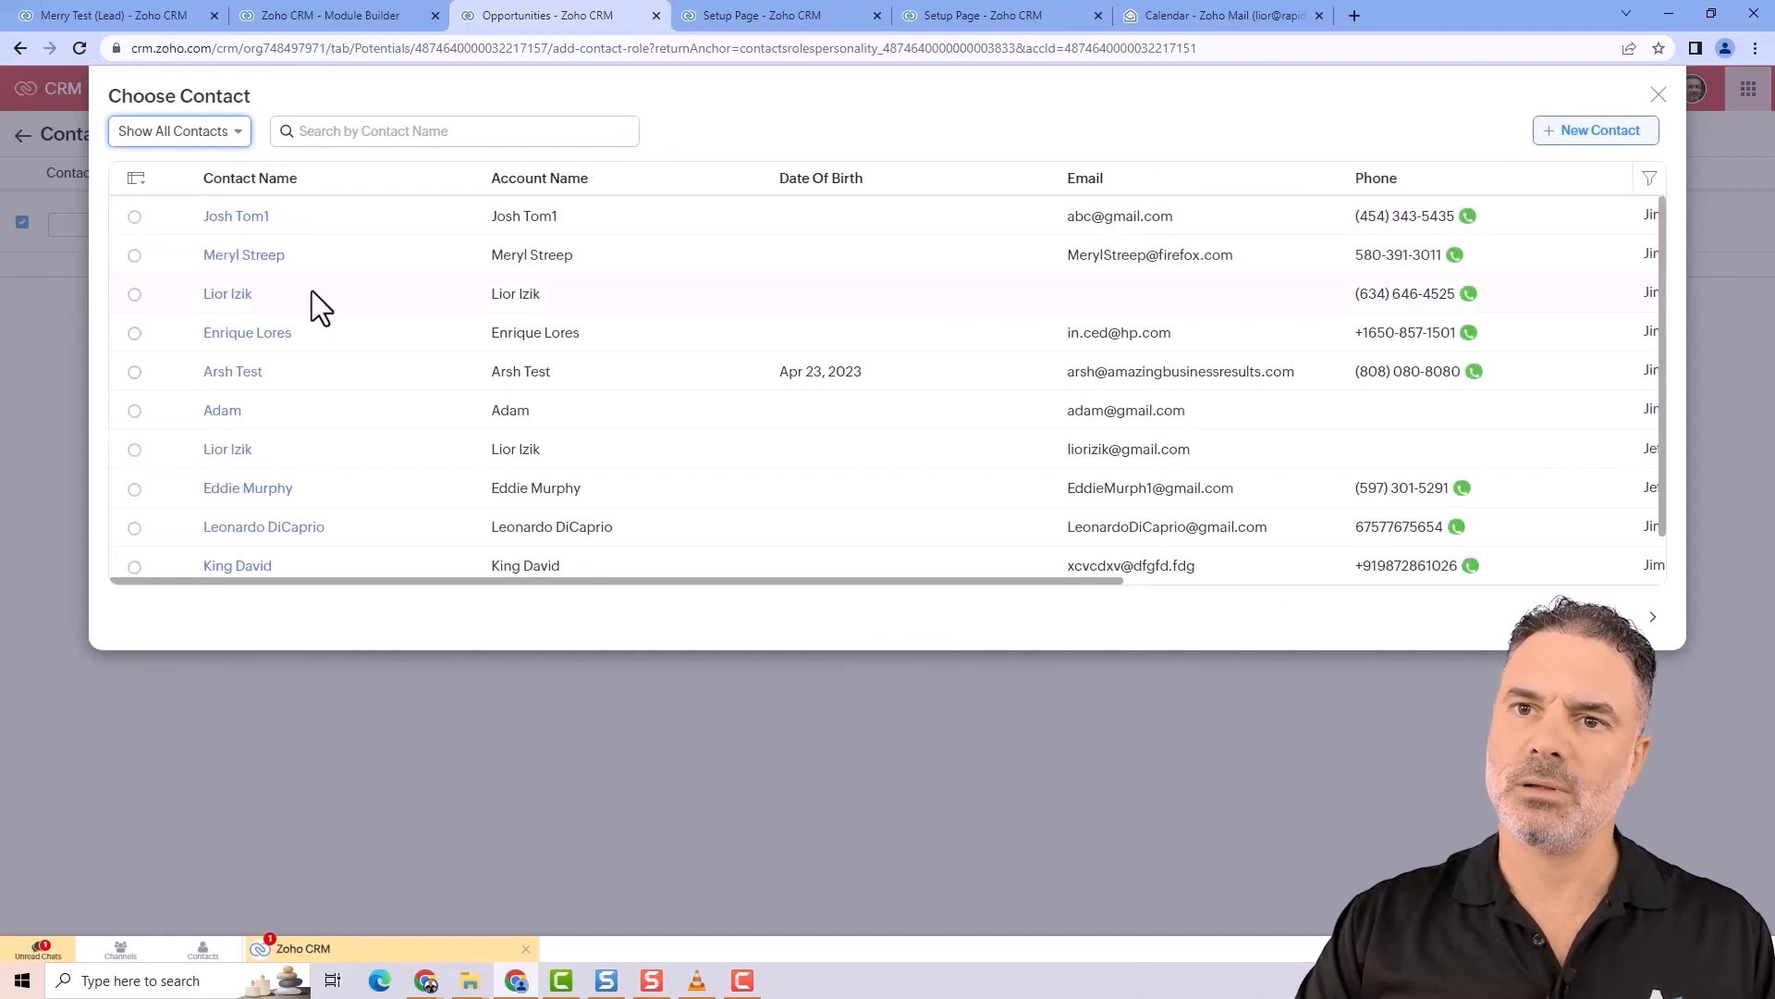
mouse_move(130, 431)
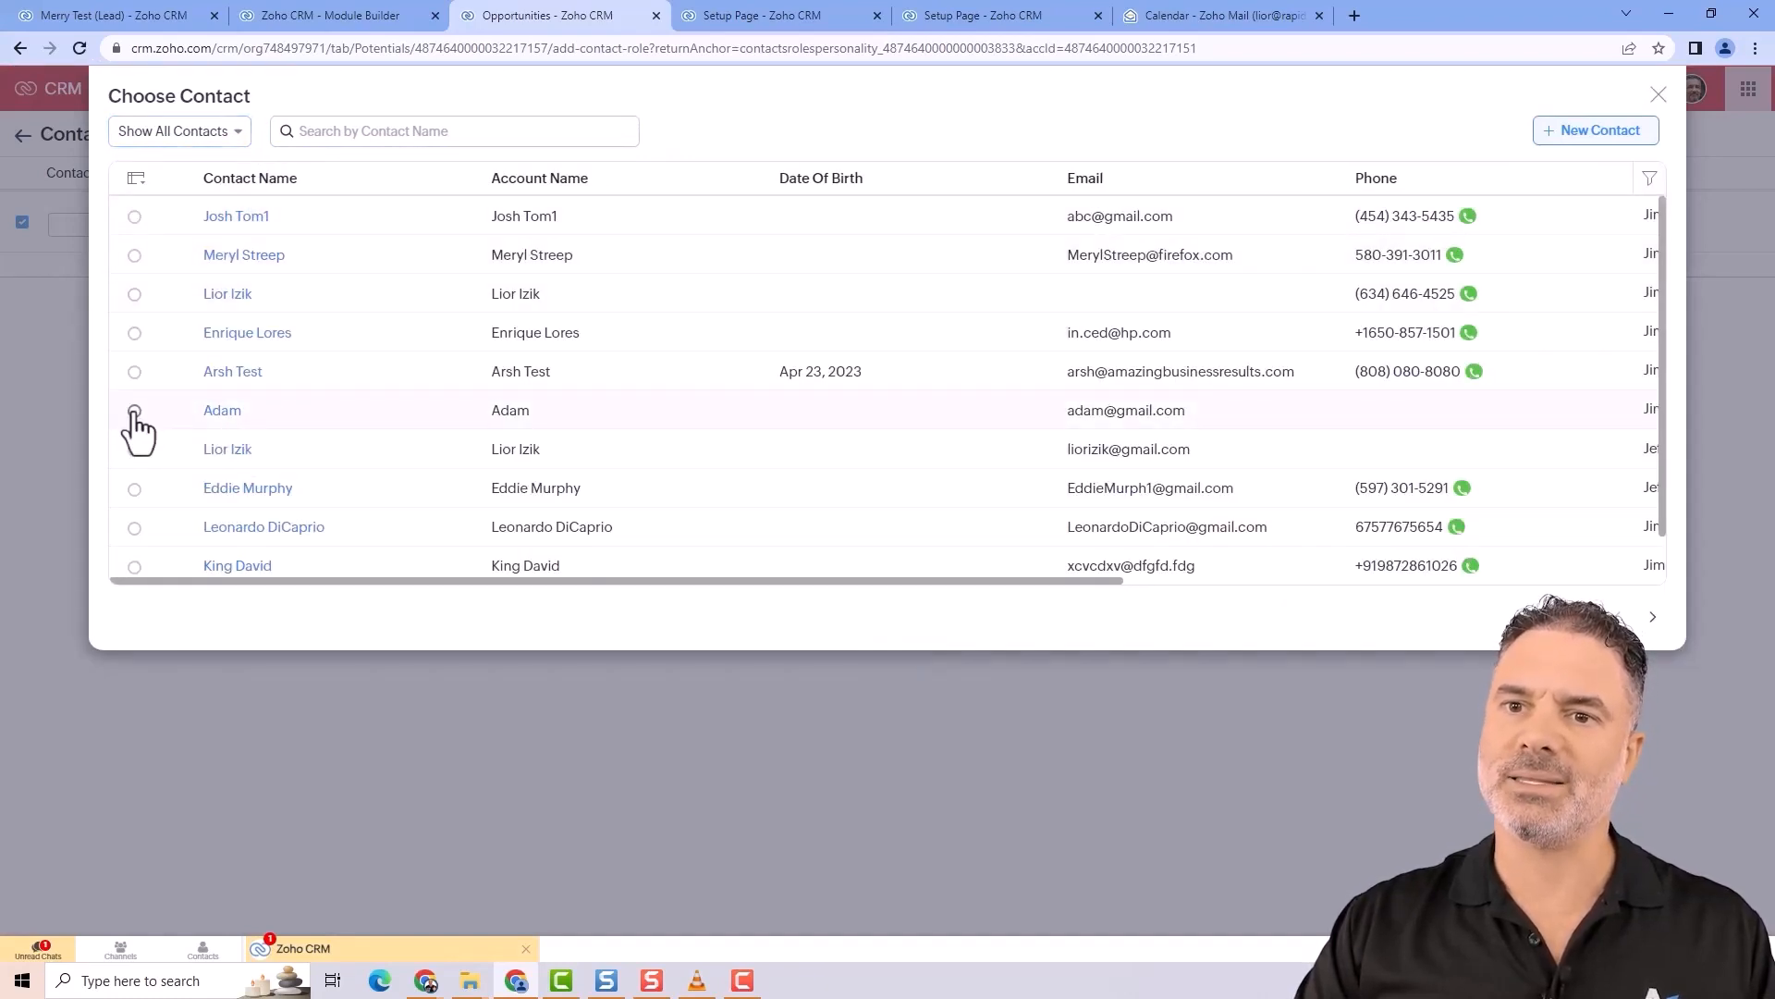
click(133, 410)
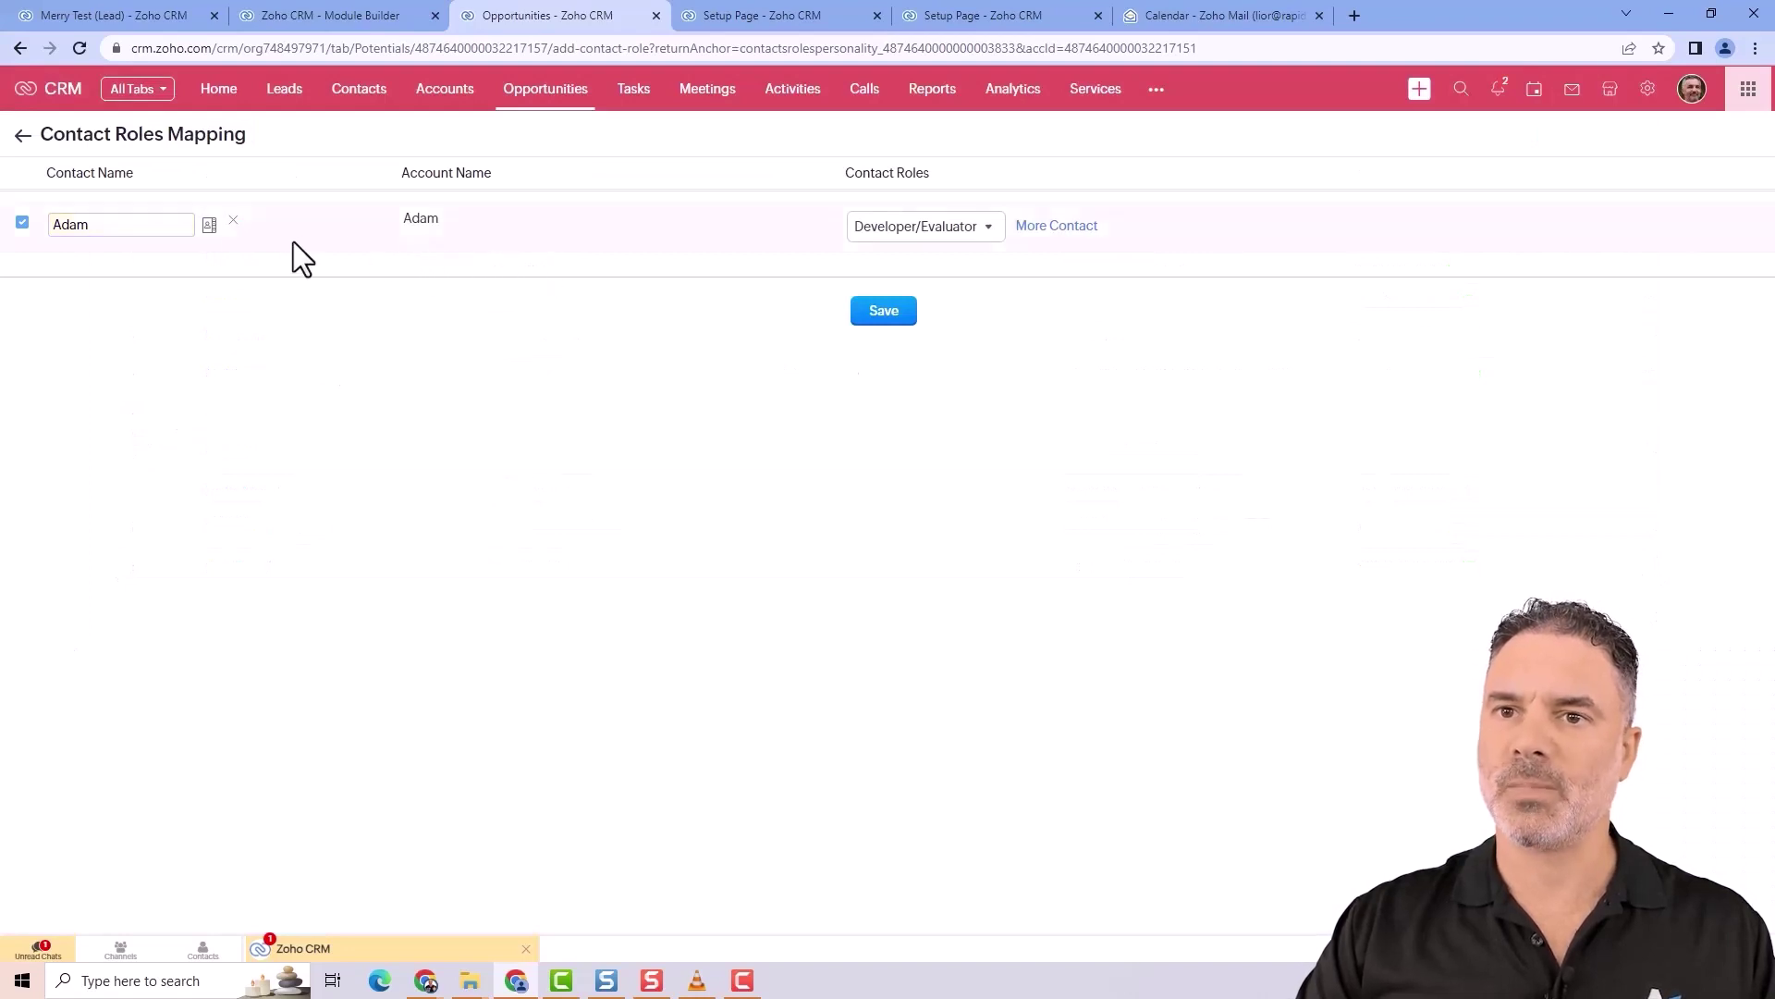
mouse_move(145, 233)
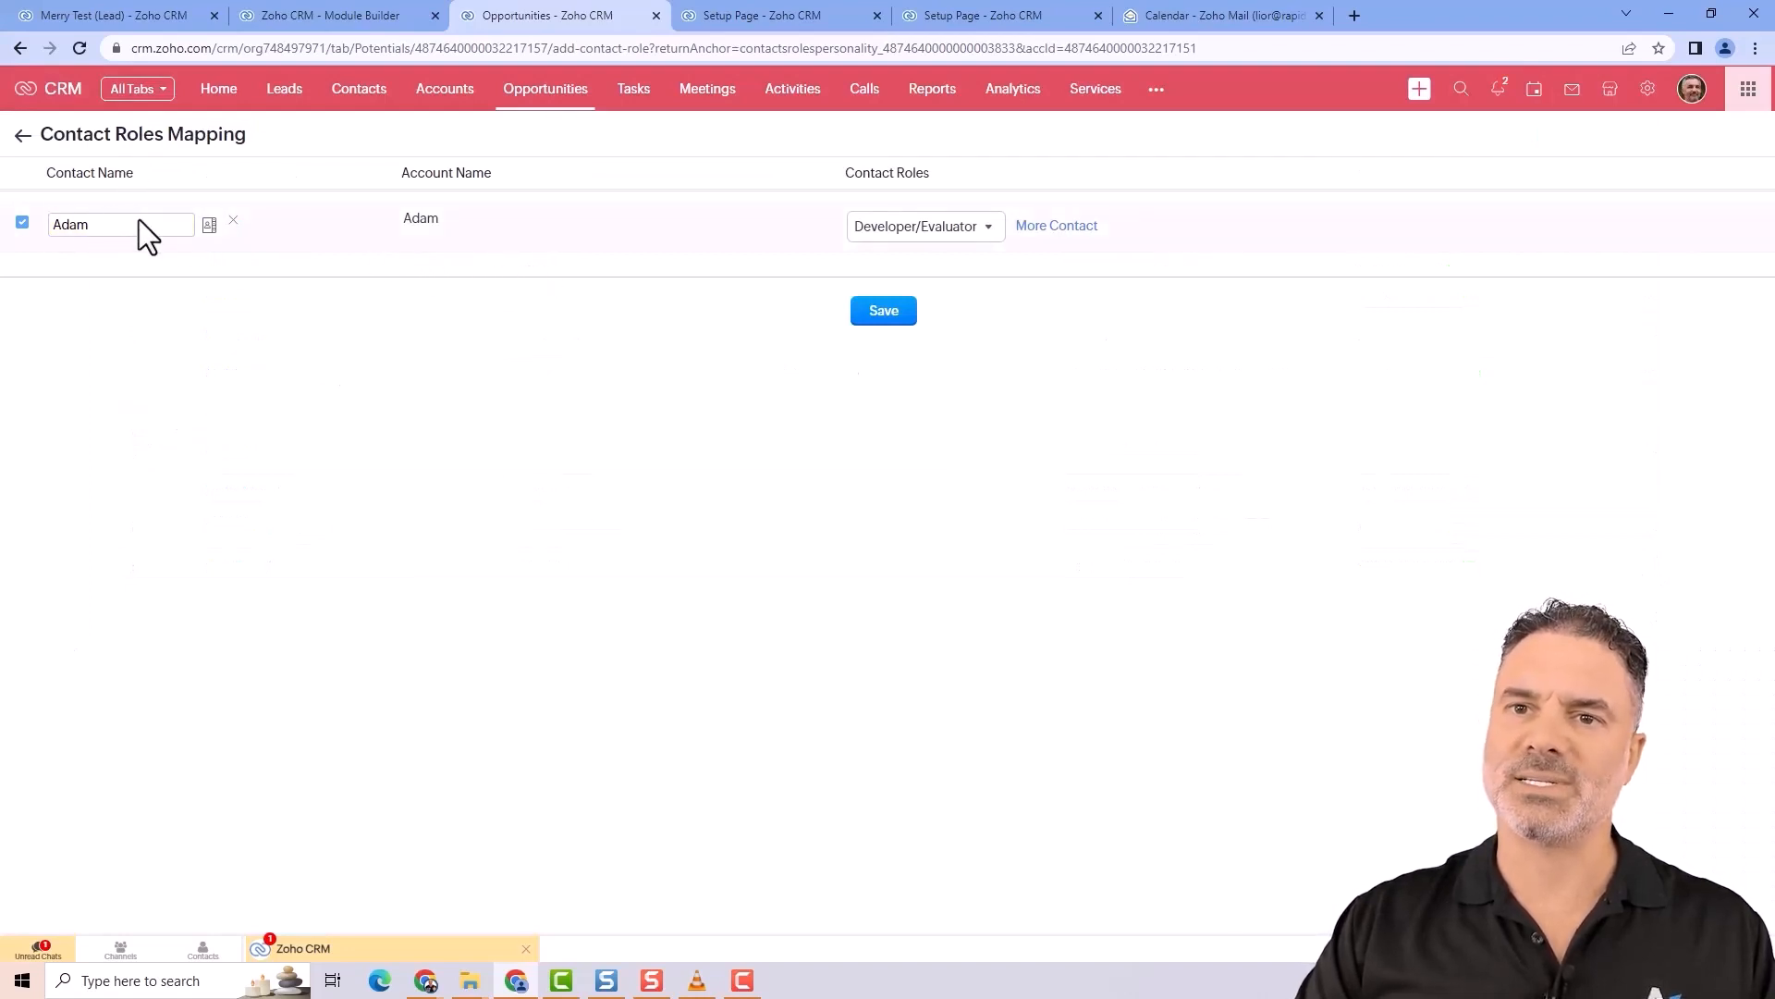
click(923, 226)
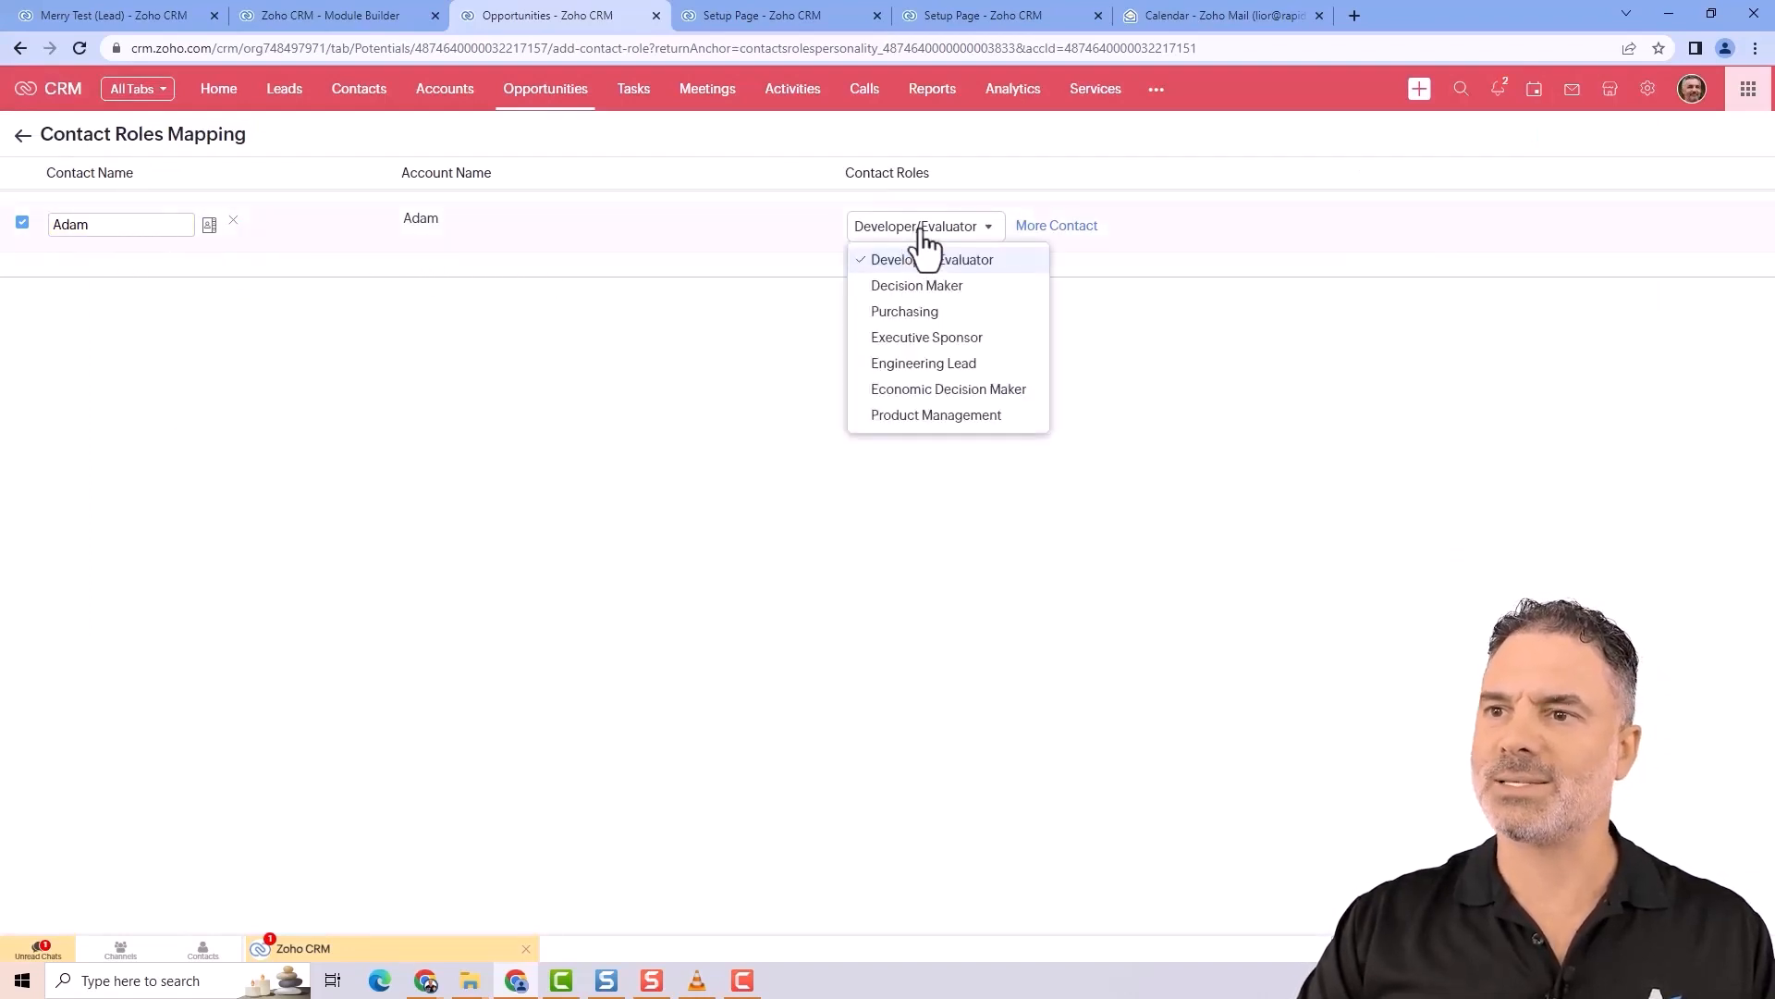
mouse_move(995, 306)
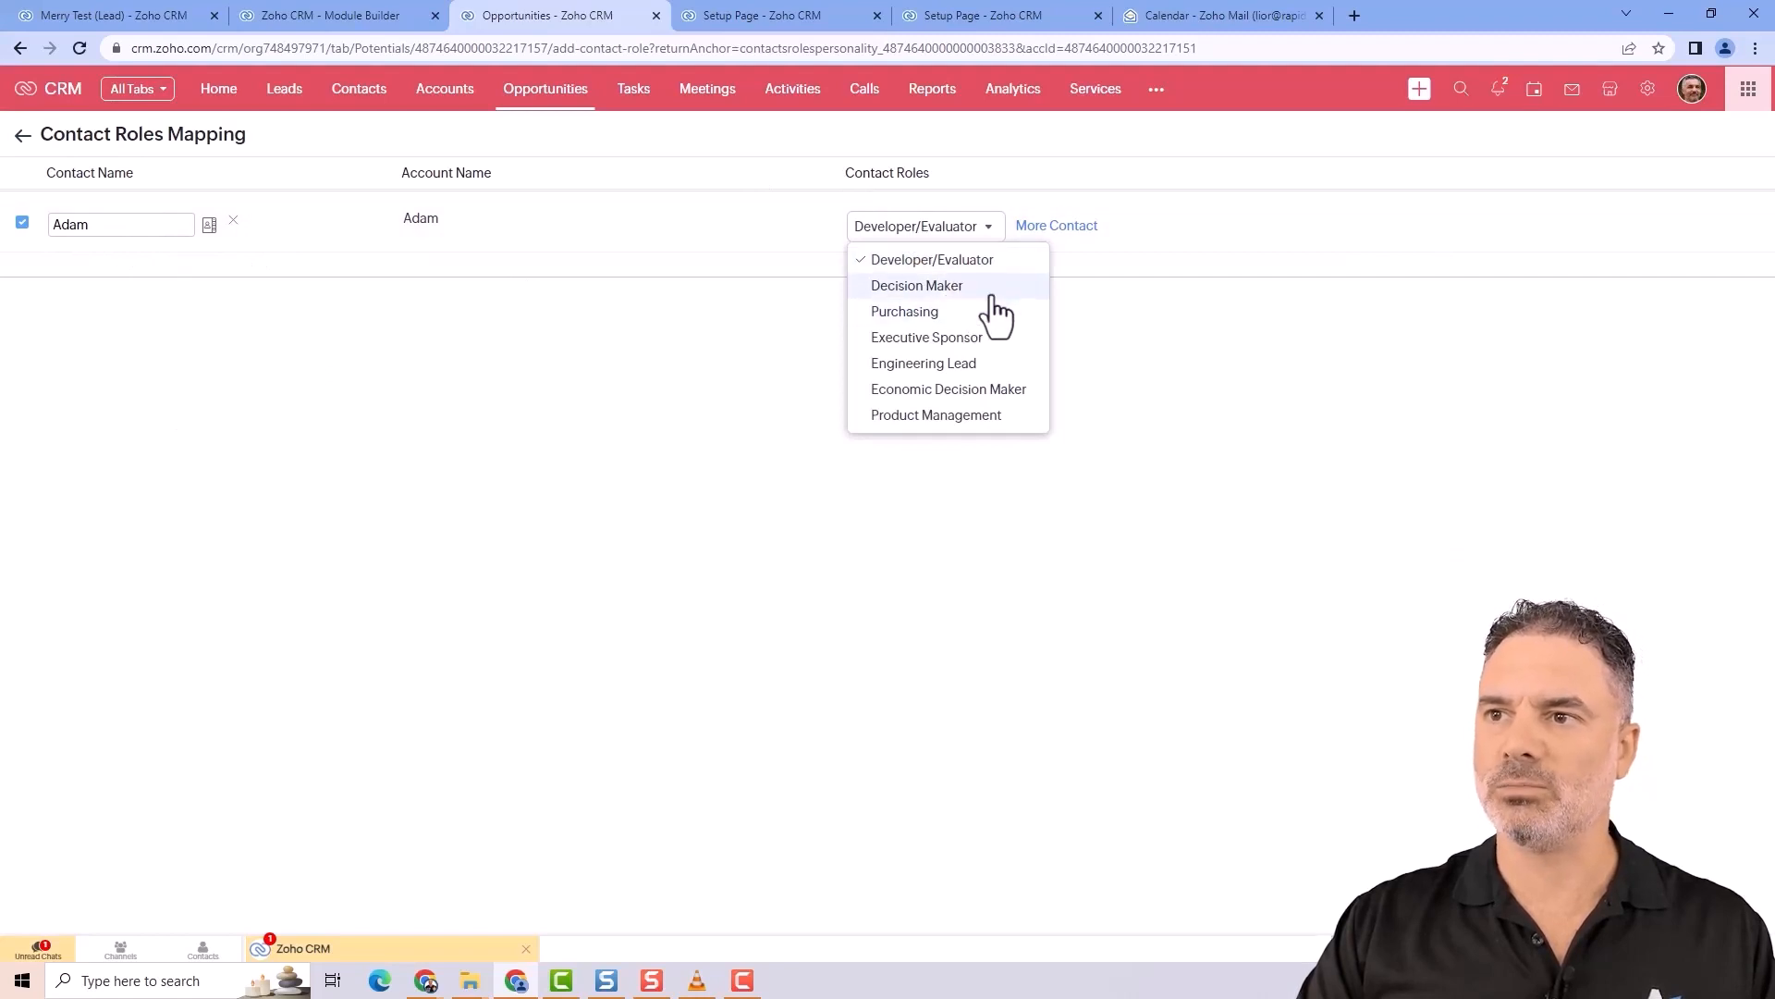
mouse_move(939, 266)
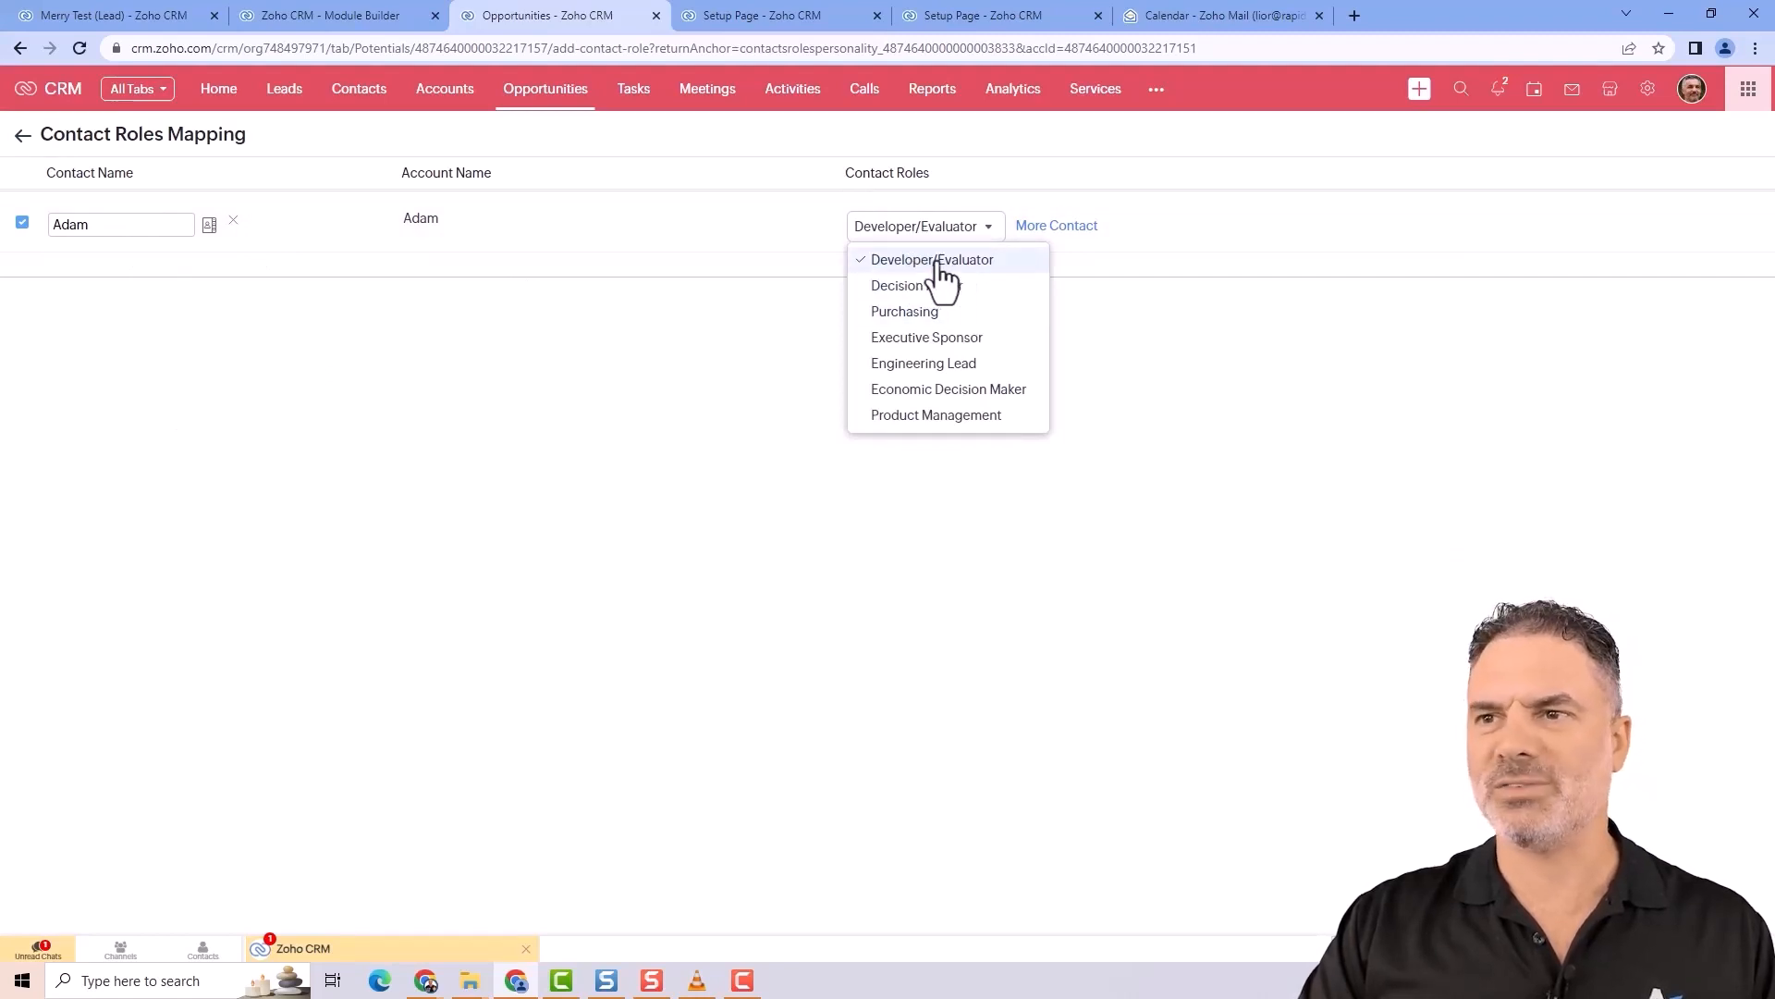
mouse_move(917, 318)
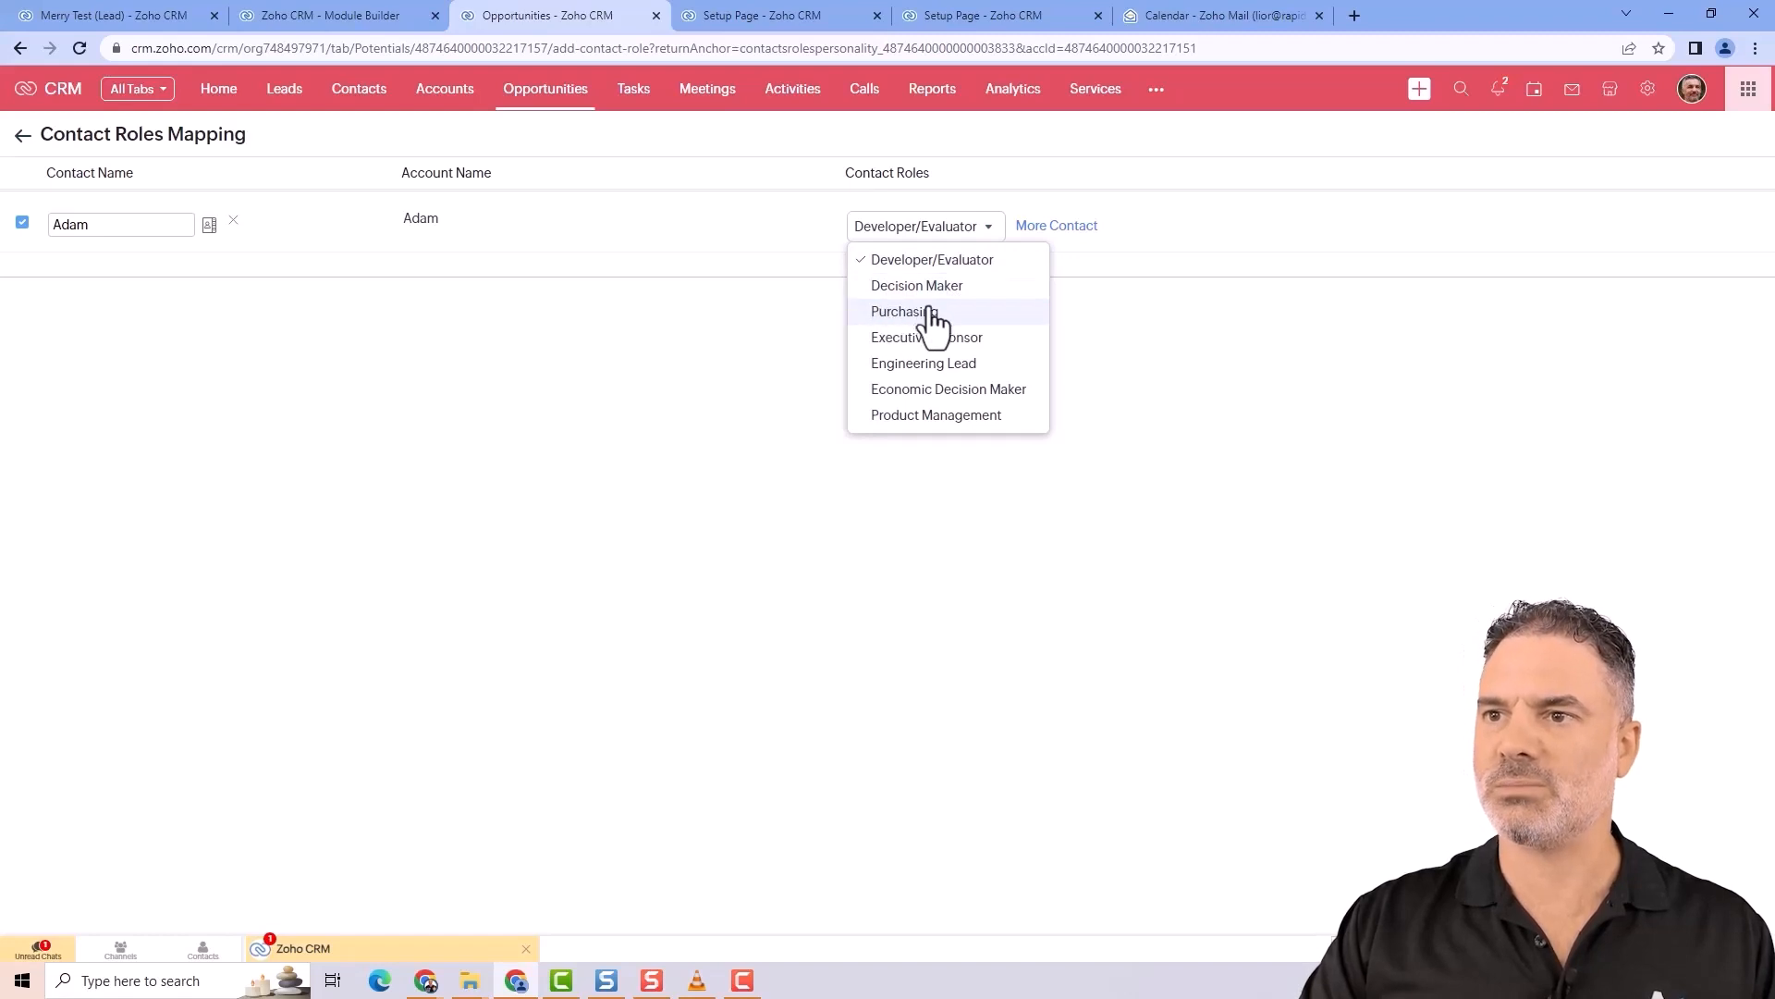
mouse_move(801, 453)
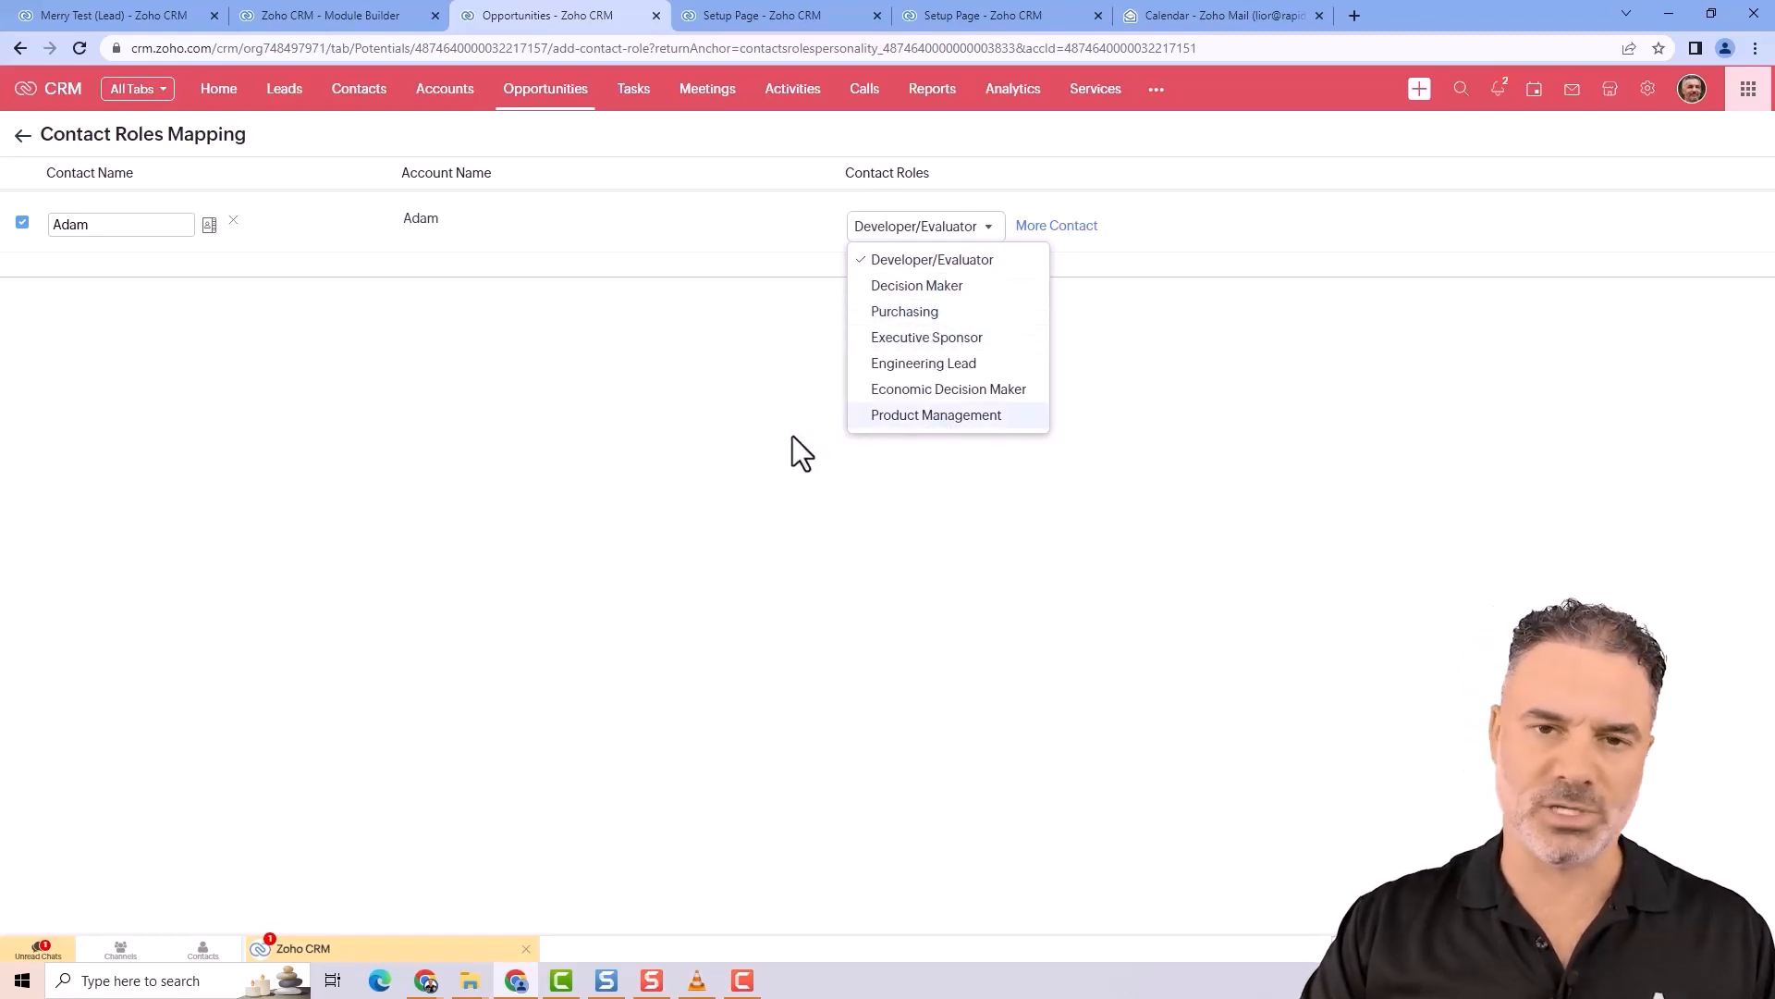
mouse_move(759, 372)
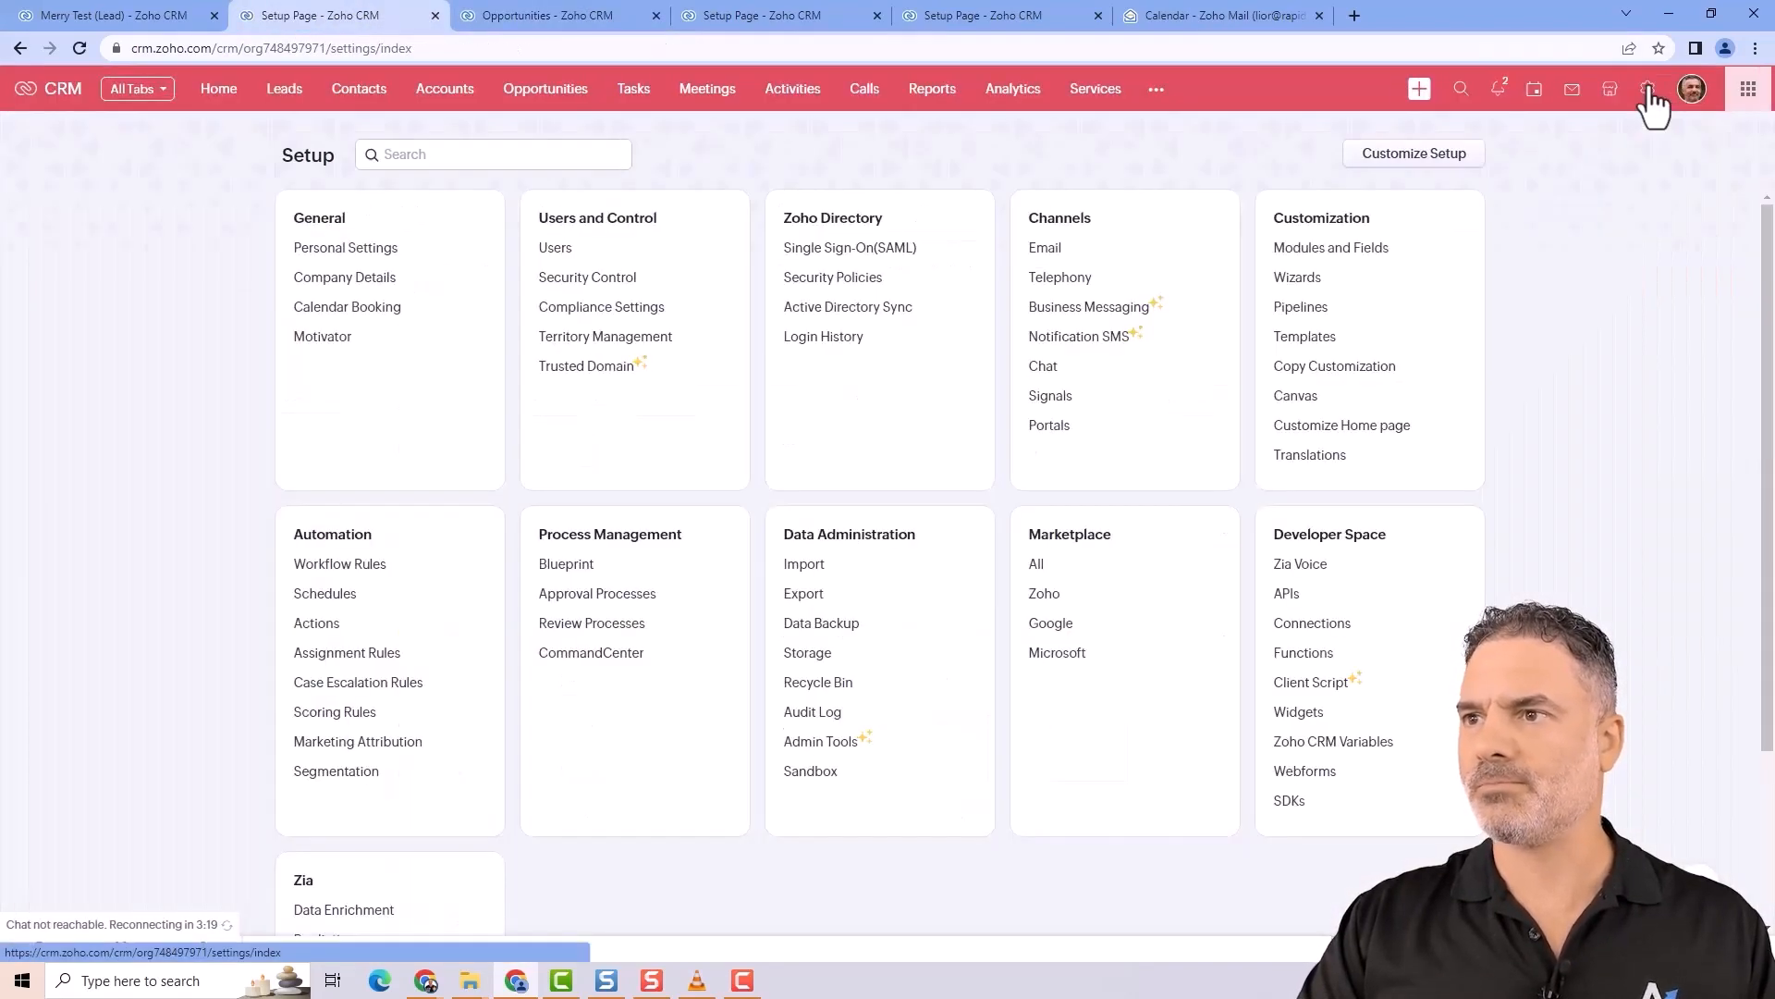
- Add Lawyer as a new contact role for the Opportunities module in Modules and Fields and save it
click(1330, 246)
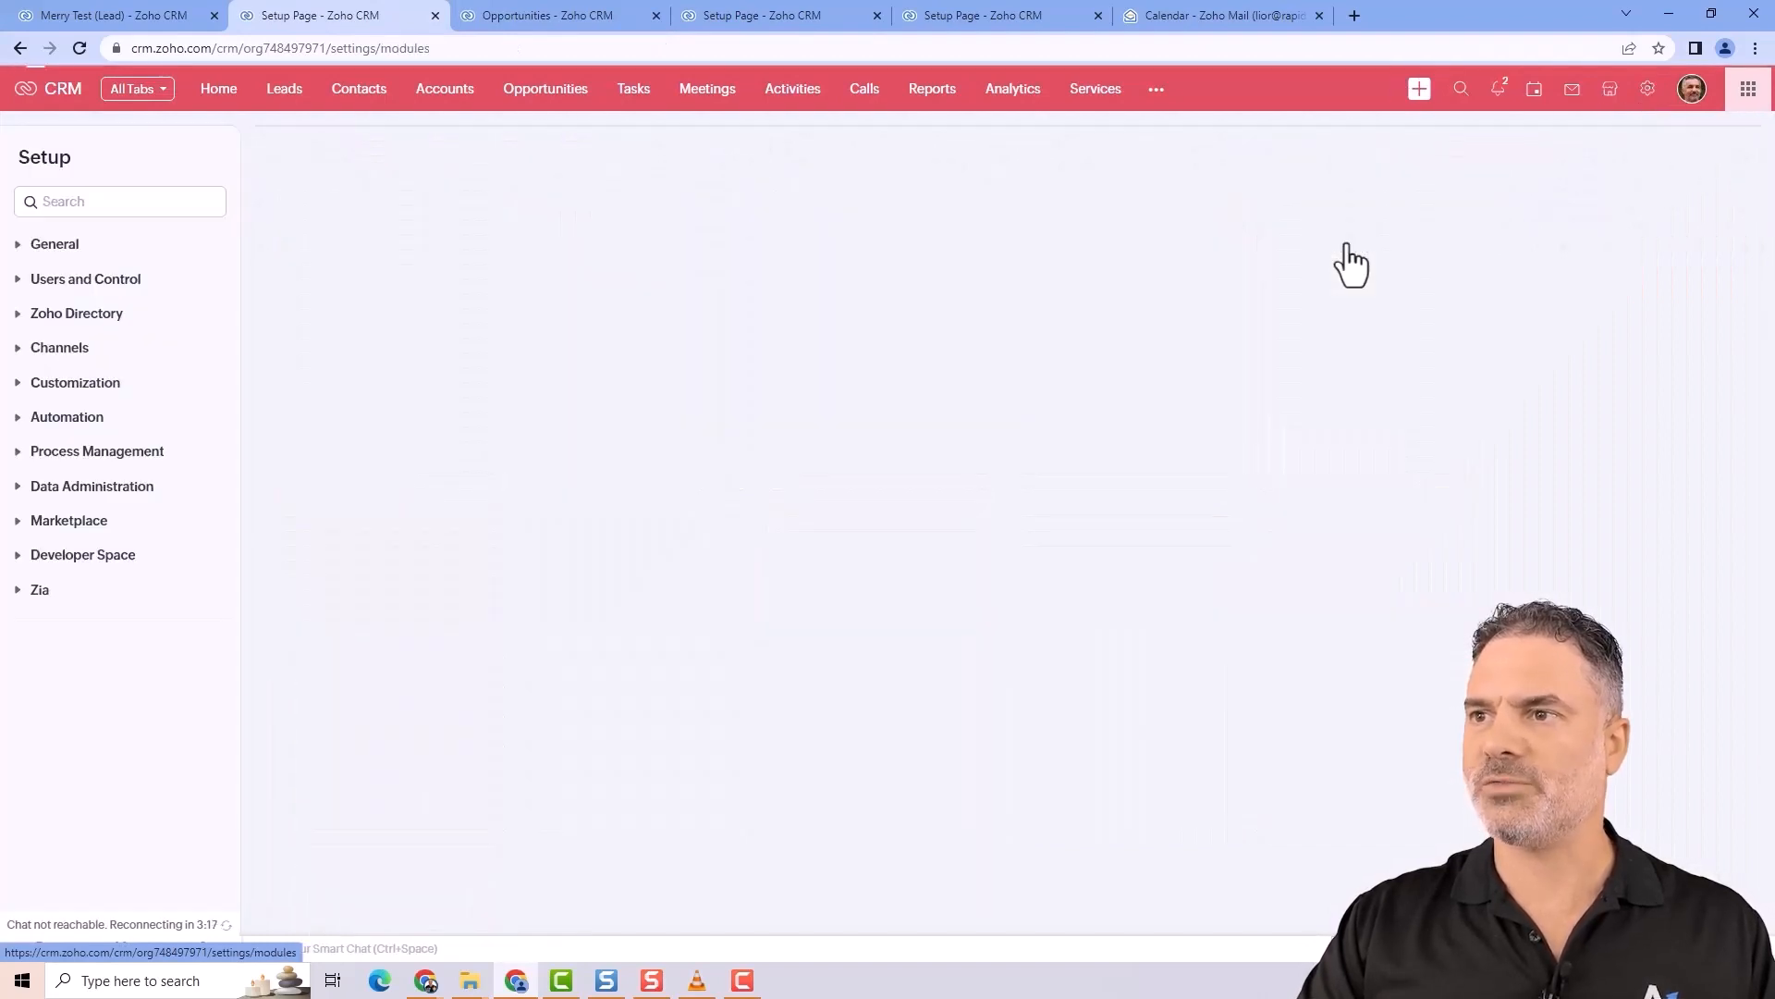
click(74, 381)
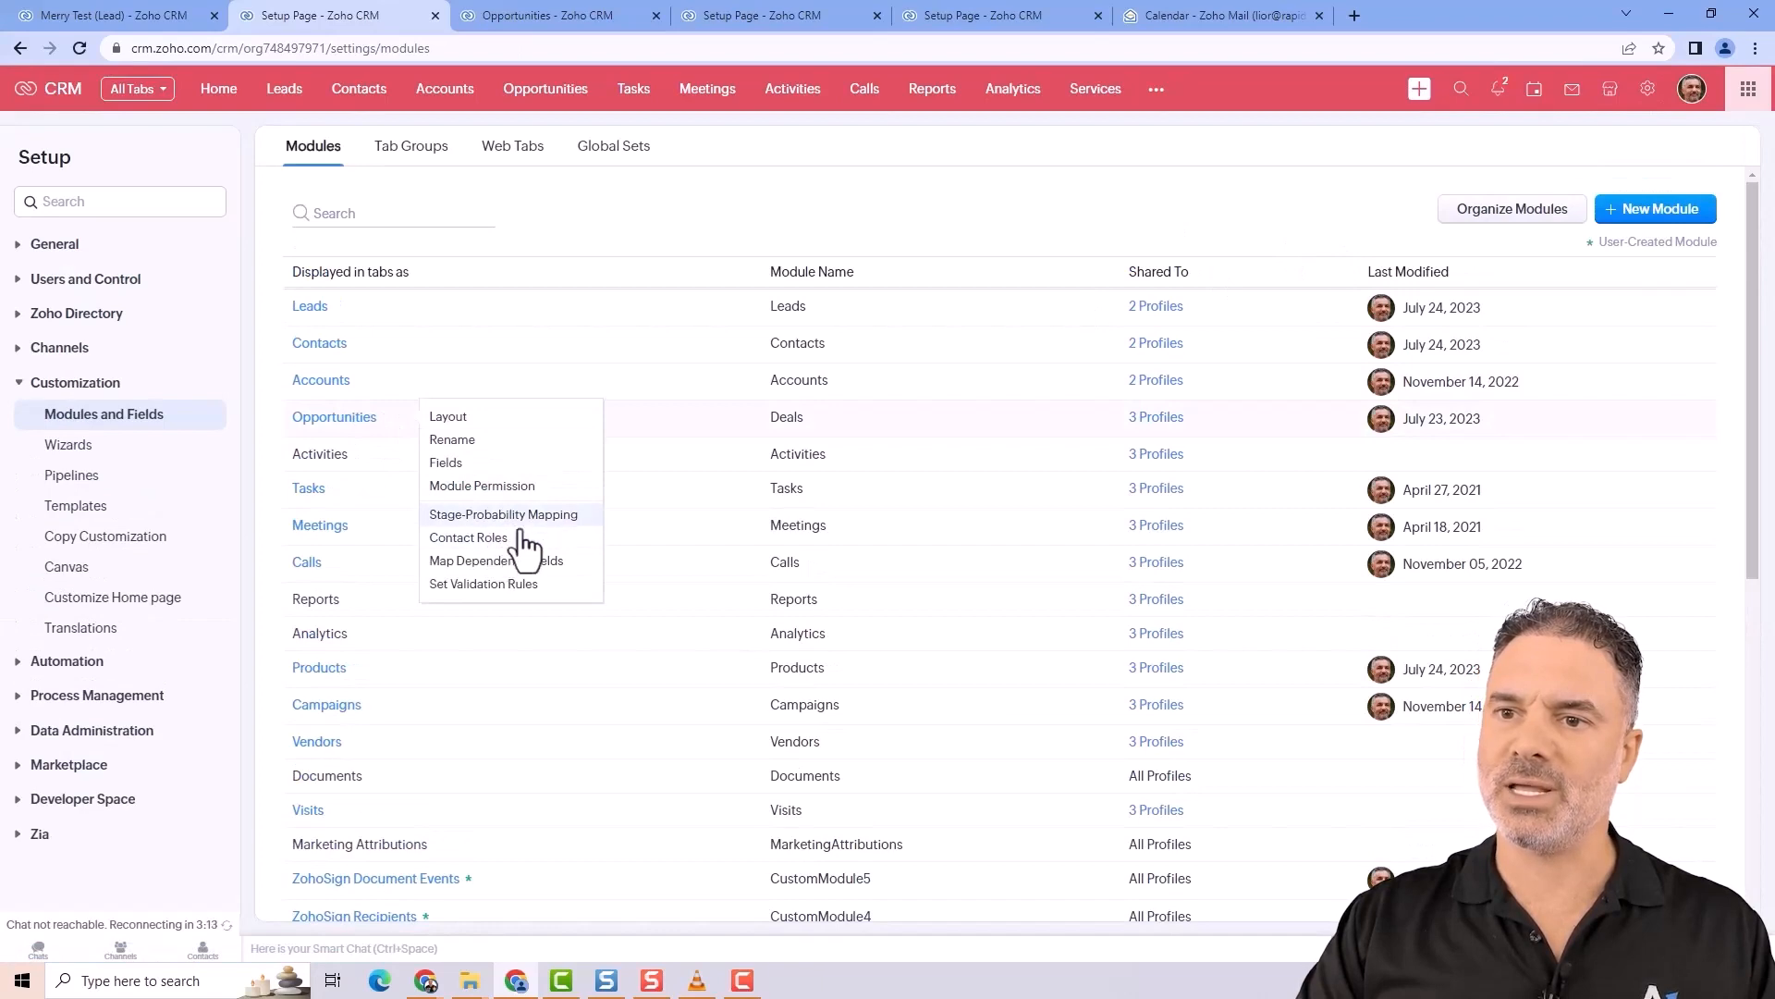
click(468, 536)
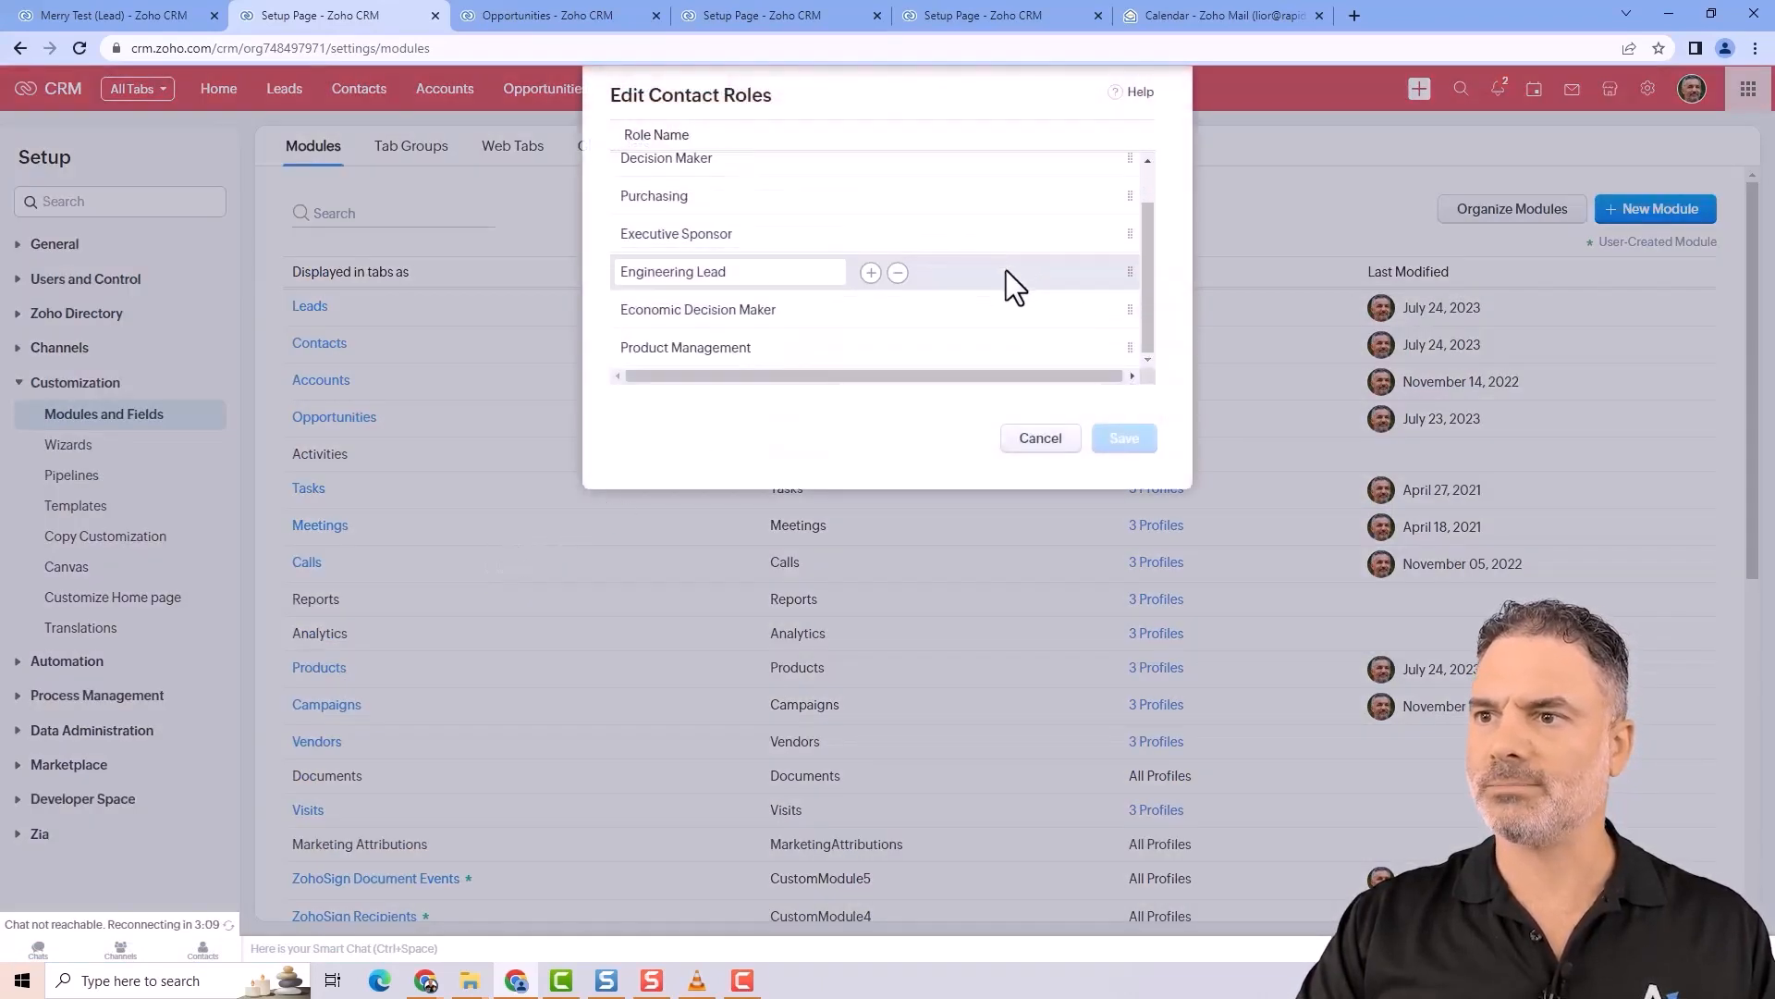
click(869, 272)
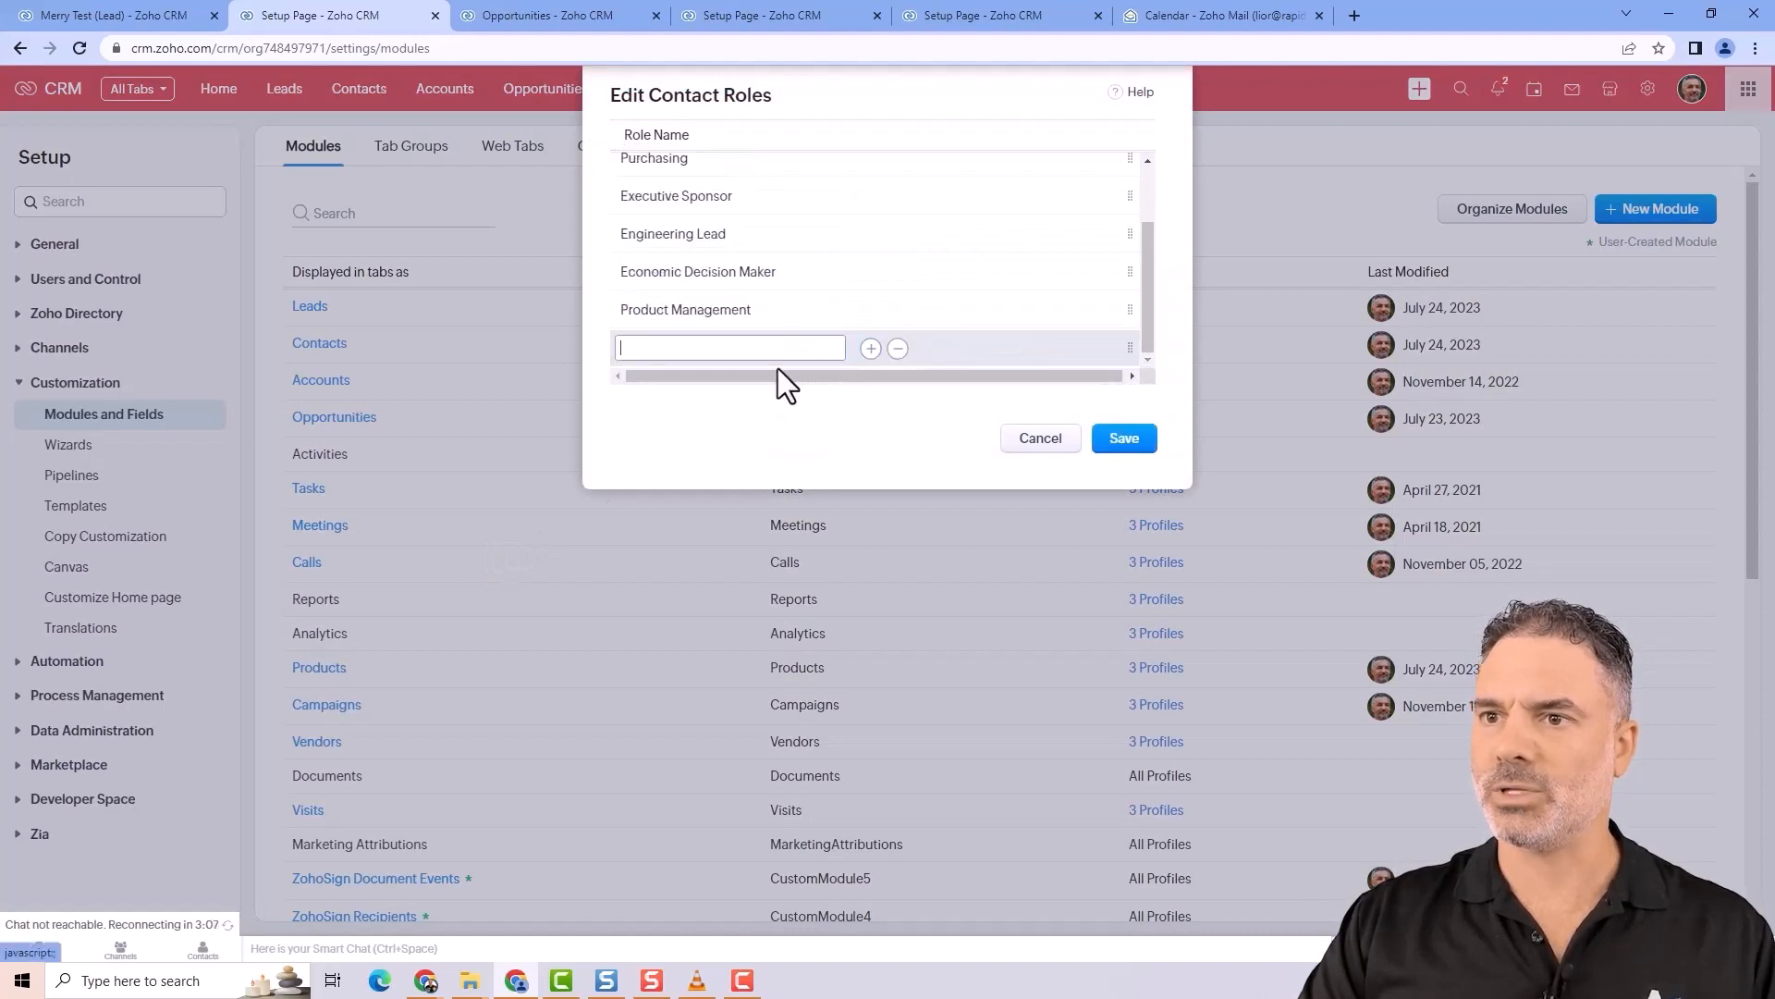
text(Lawye)
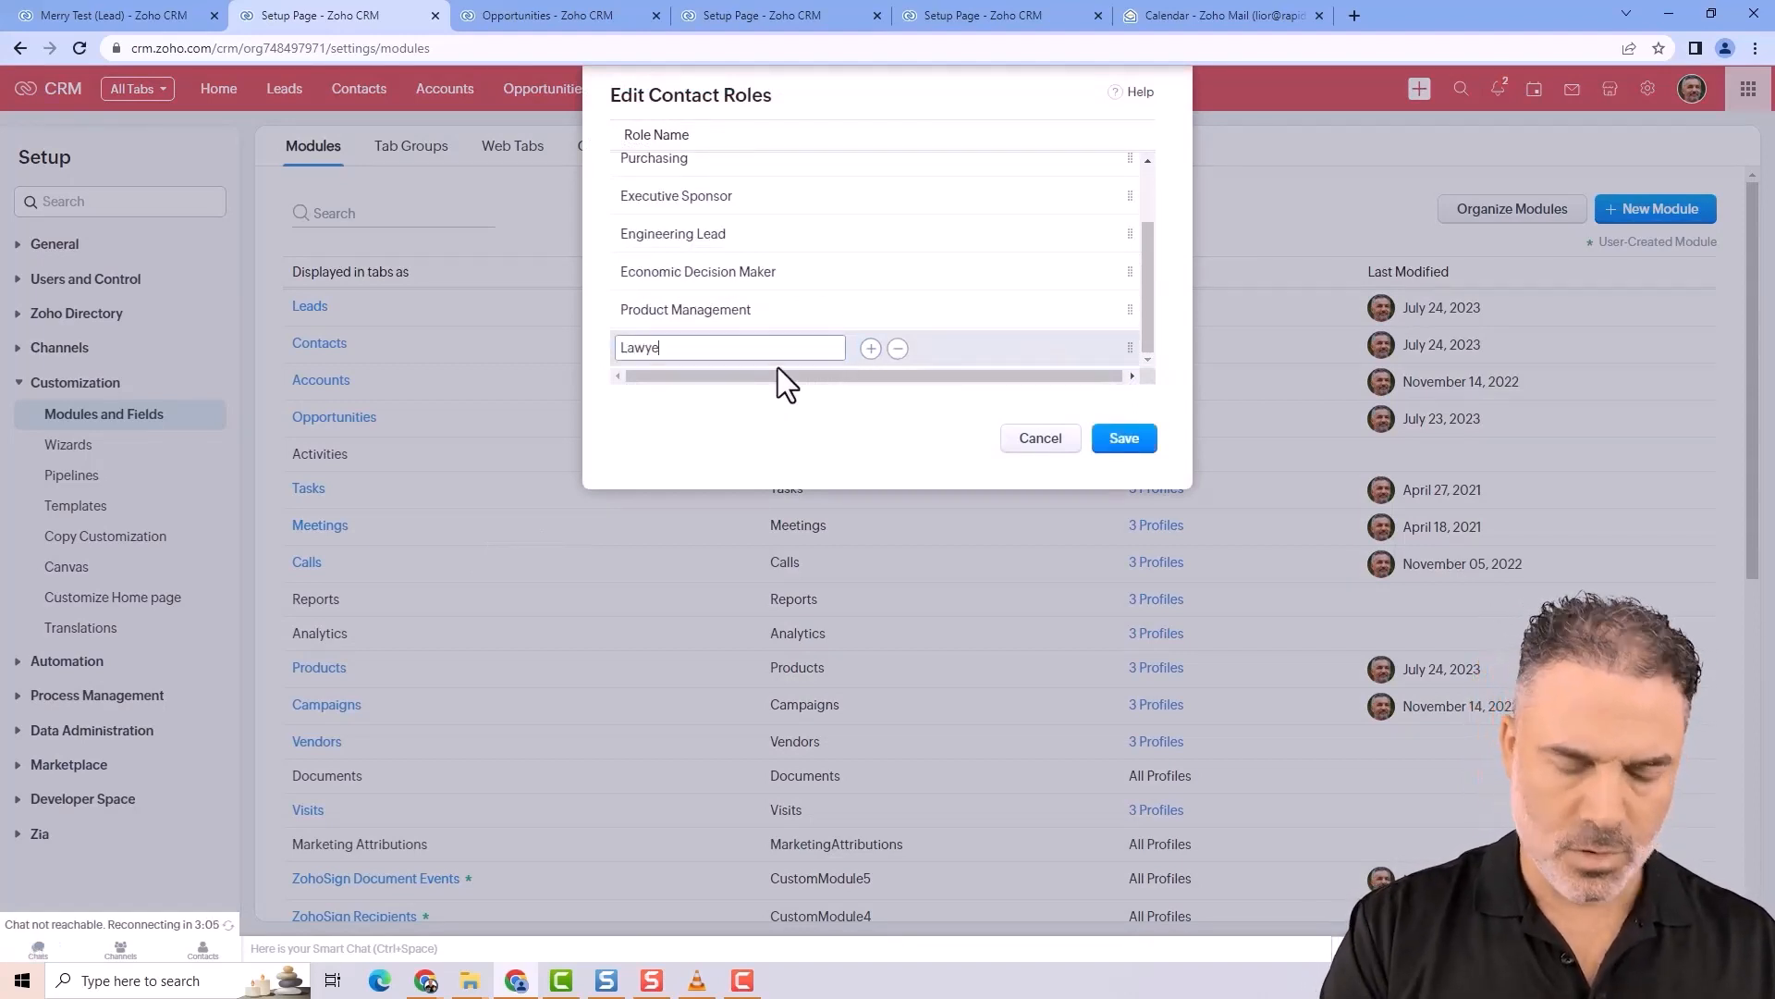
click(1122, 438)
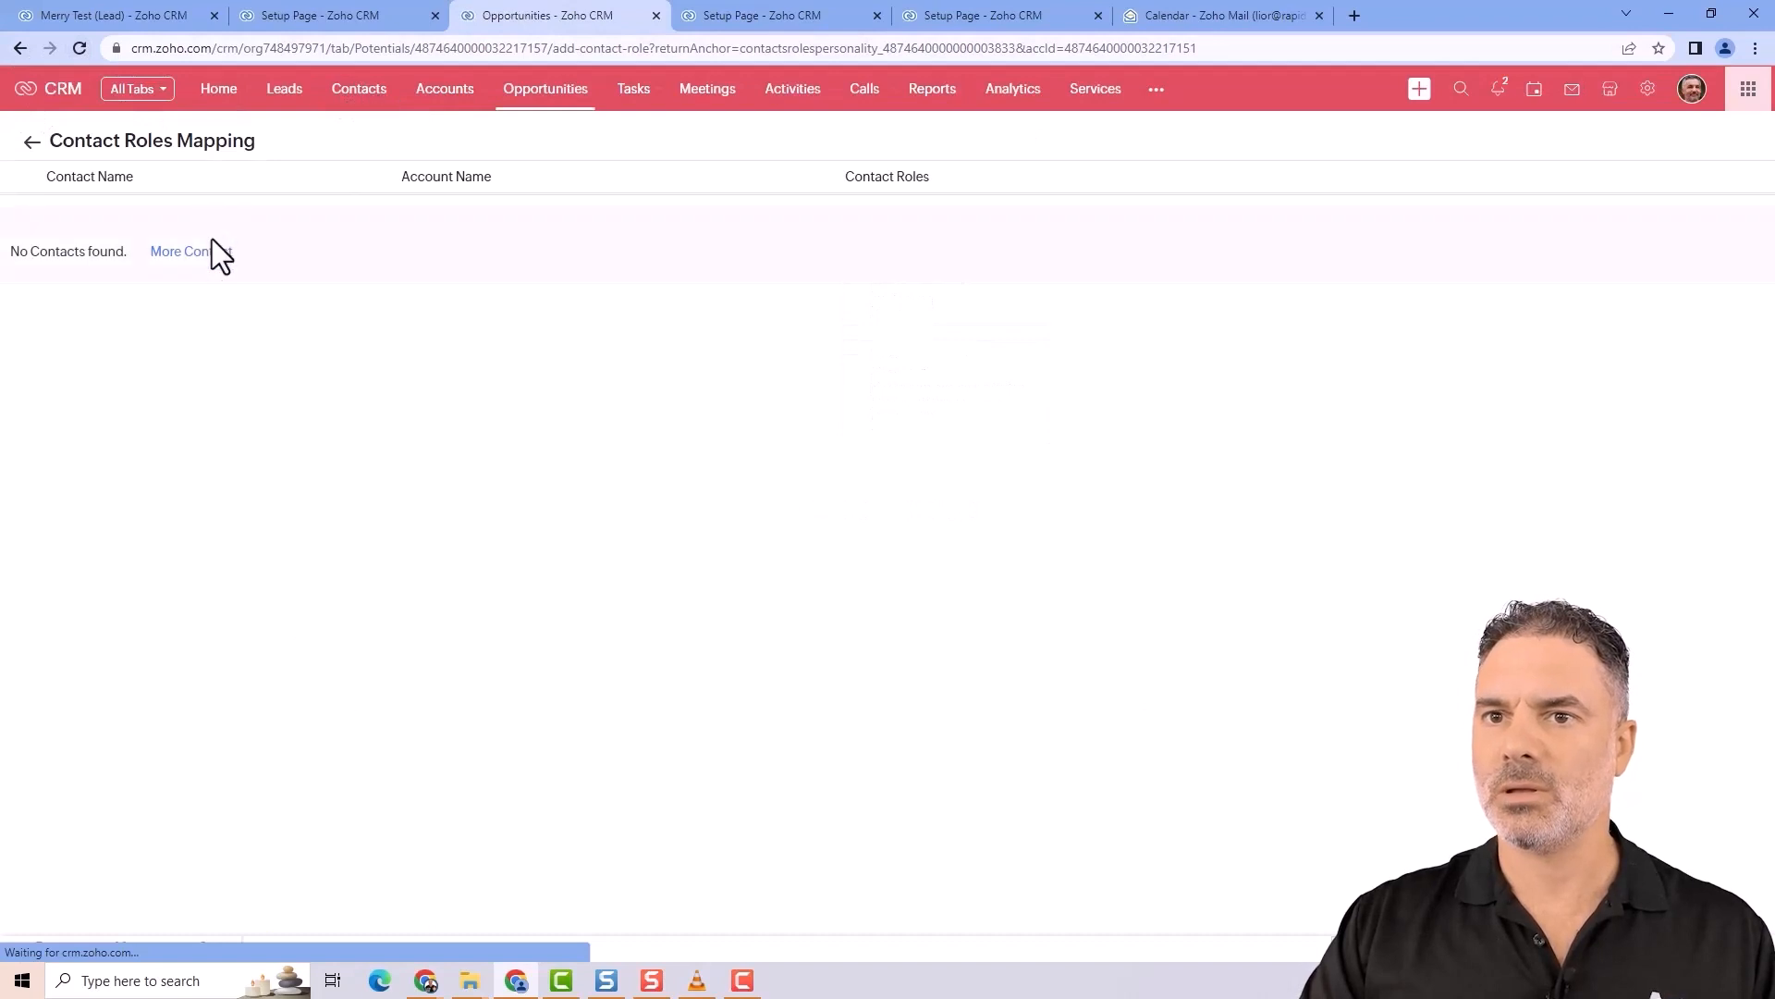
- Map Adam to the blueweb opportunity with the Lawyer role and save the mapping
click(181, 250)
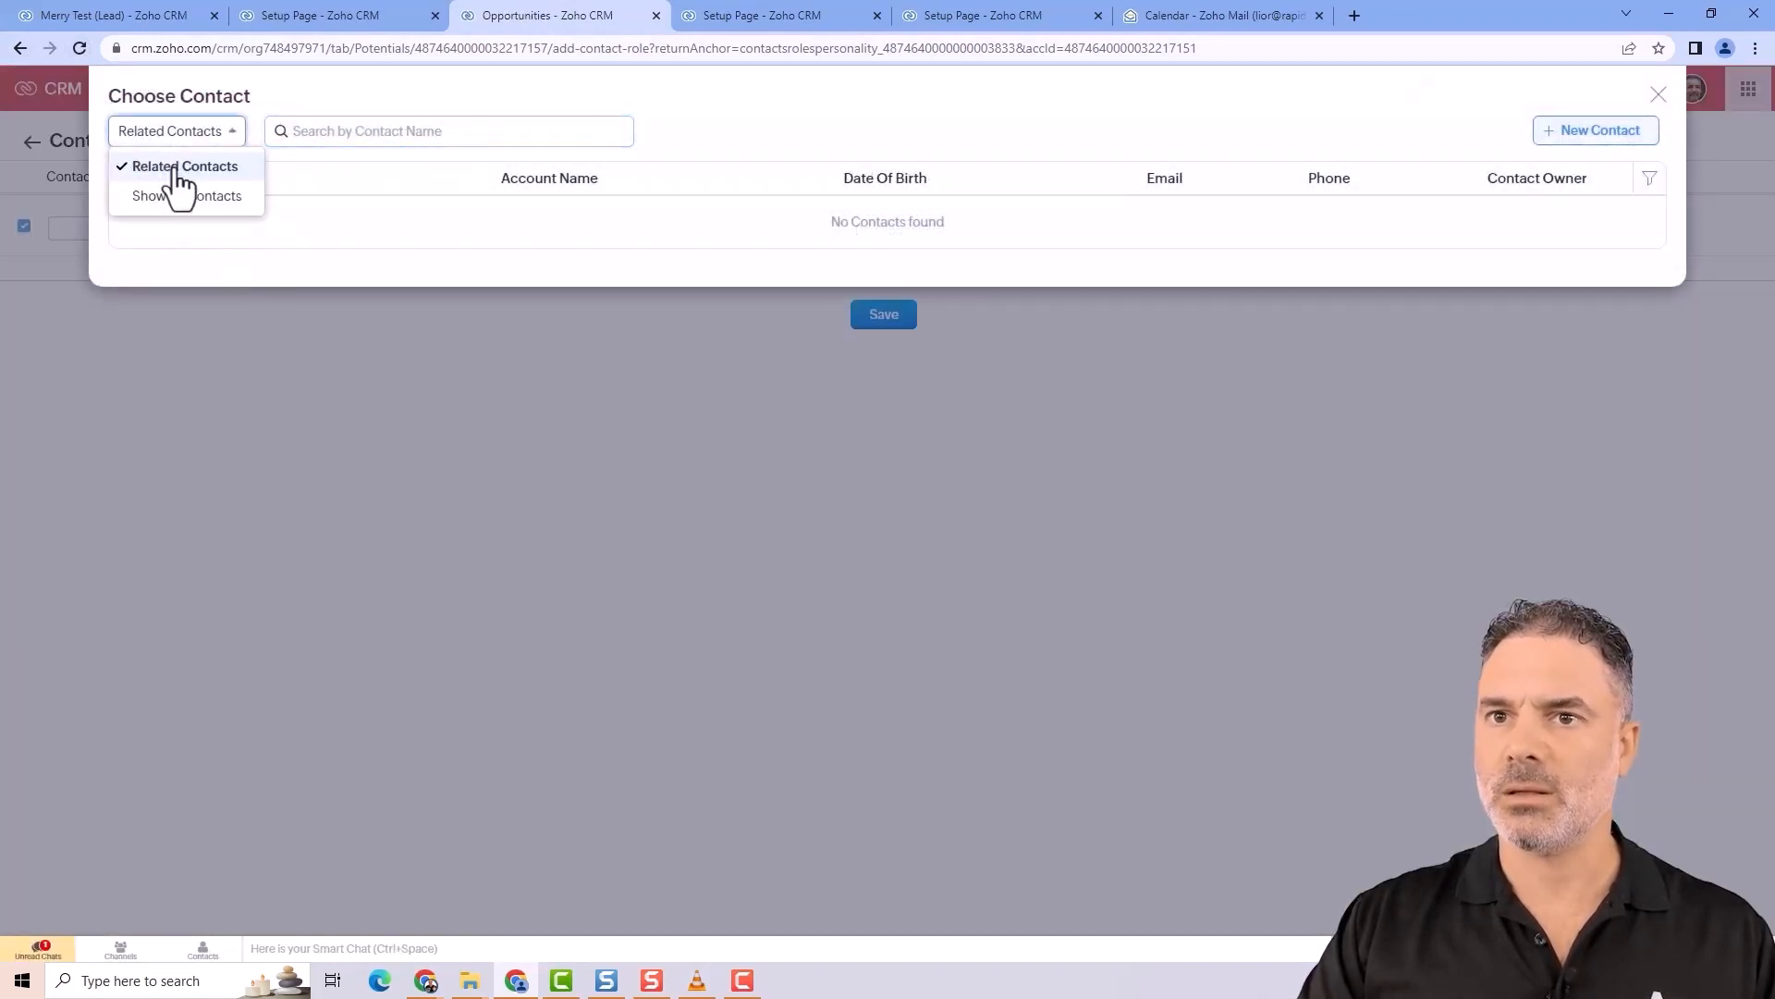
click(184, 194)
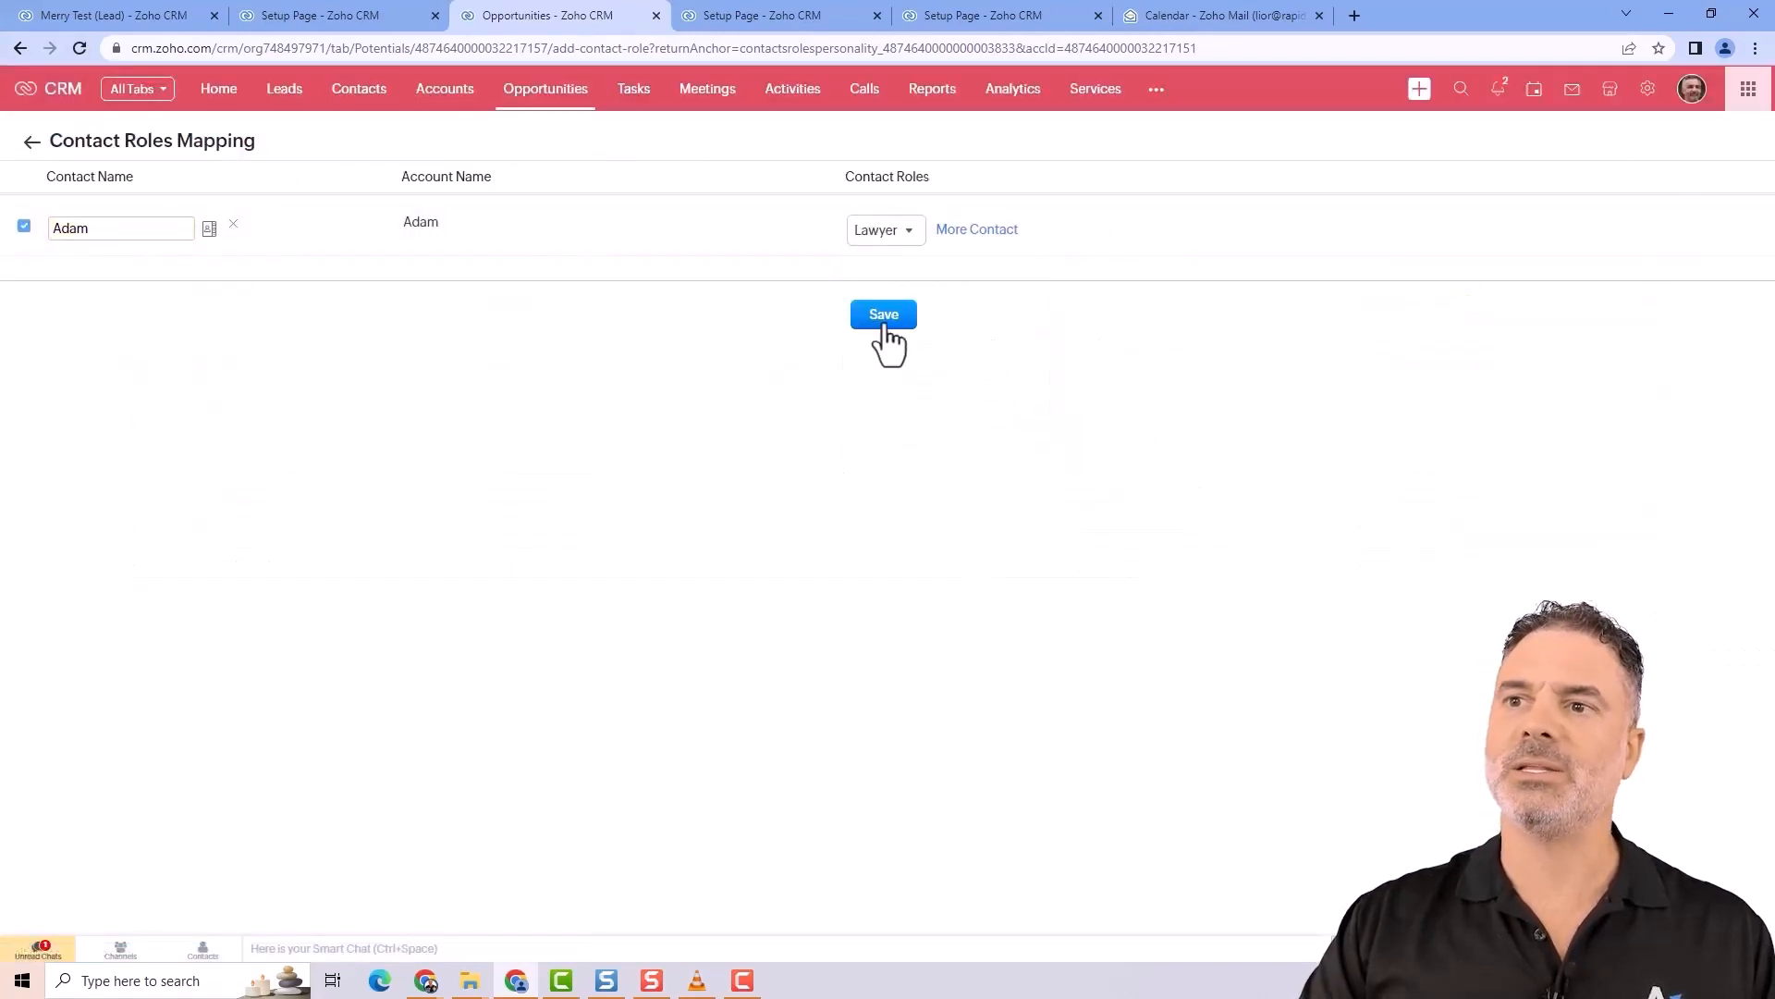
click(882, 314)
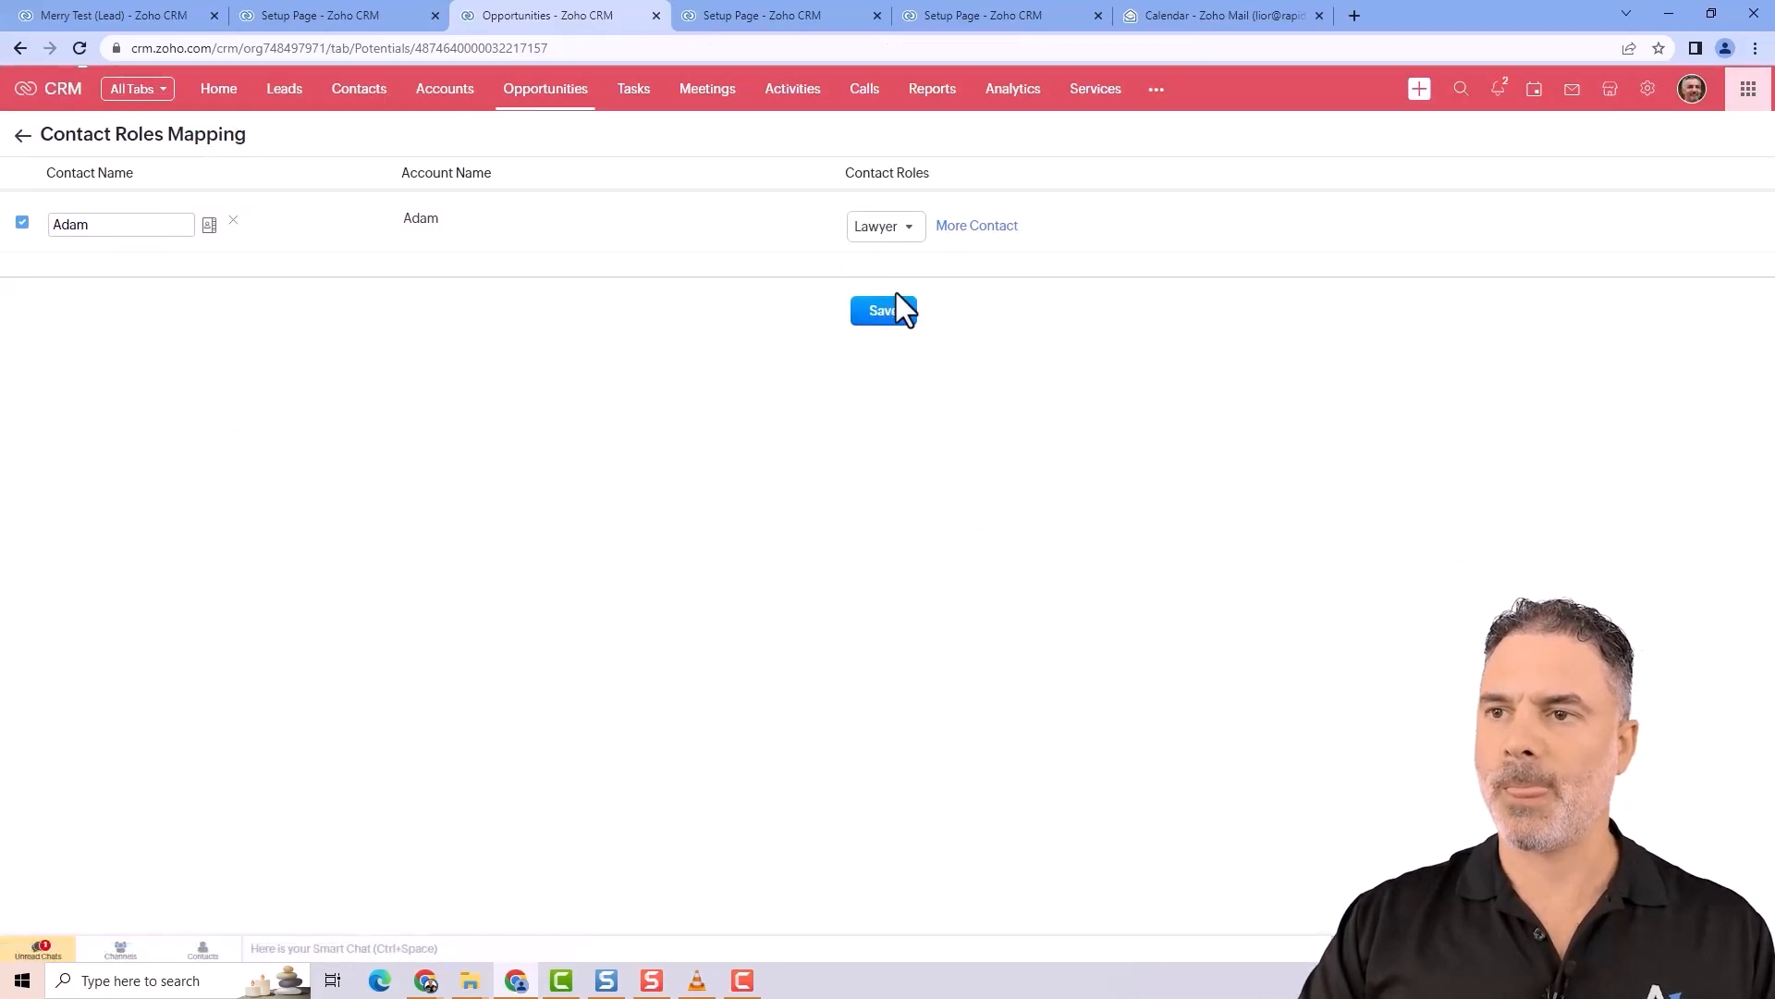
- Scroll the blueweb opportunity down to its Contact Roles list showing Adam (Lawyer) and Josh Tom1
click(882, 311)
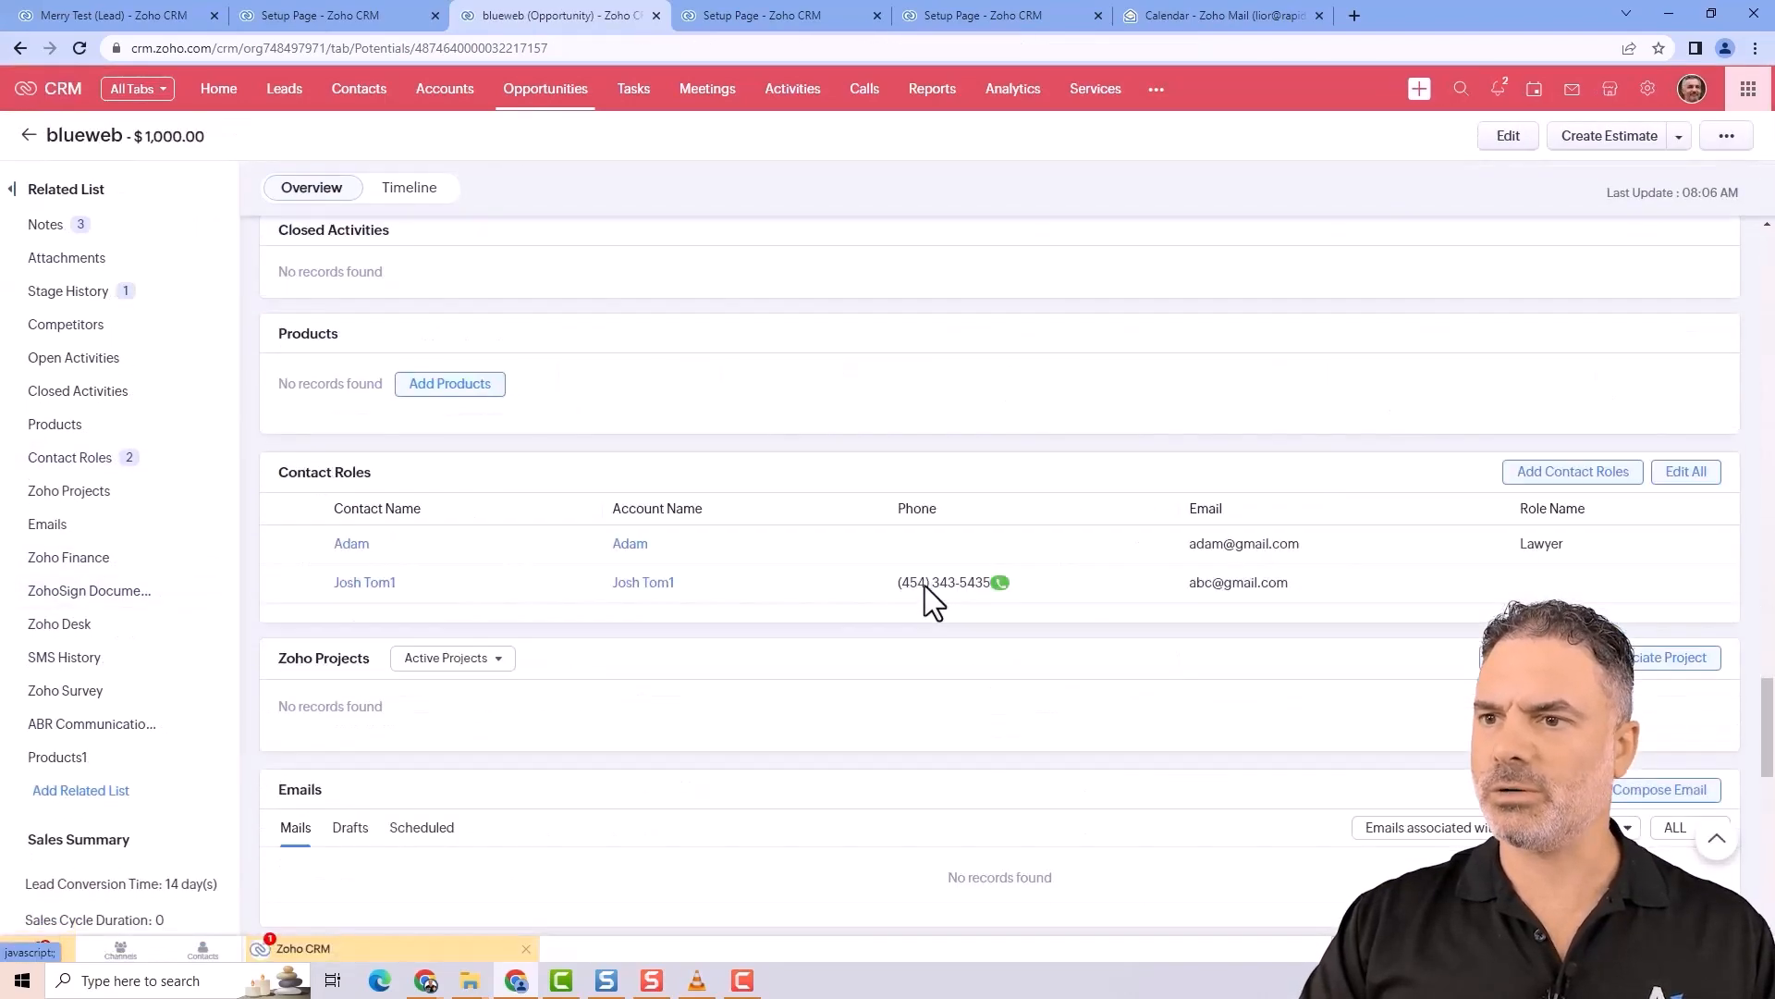
scroll(down, 3)
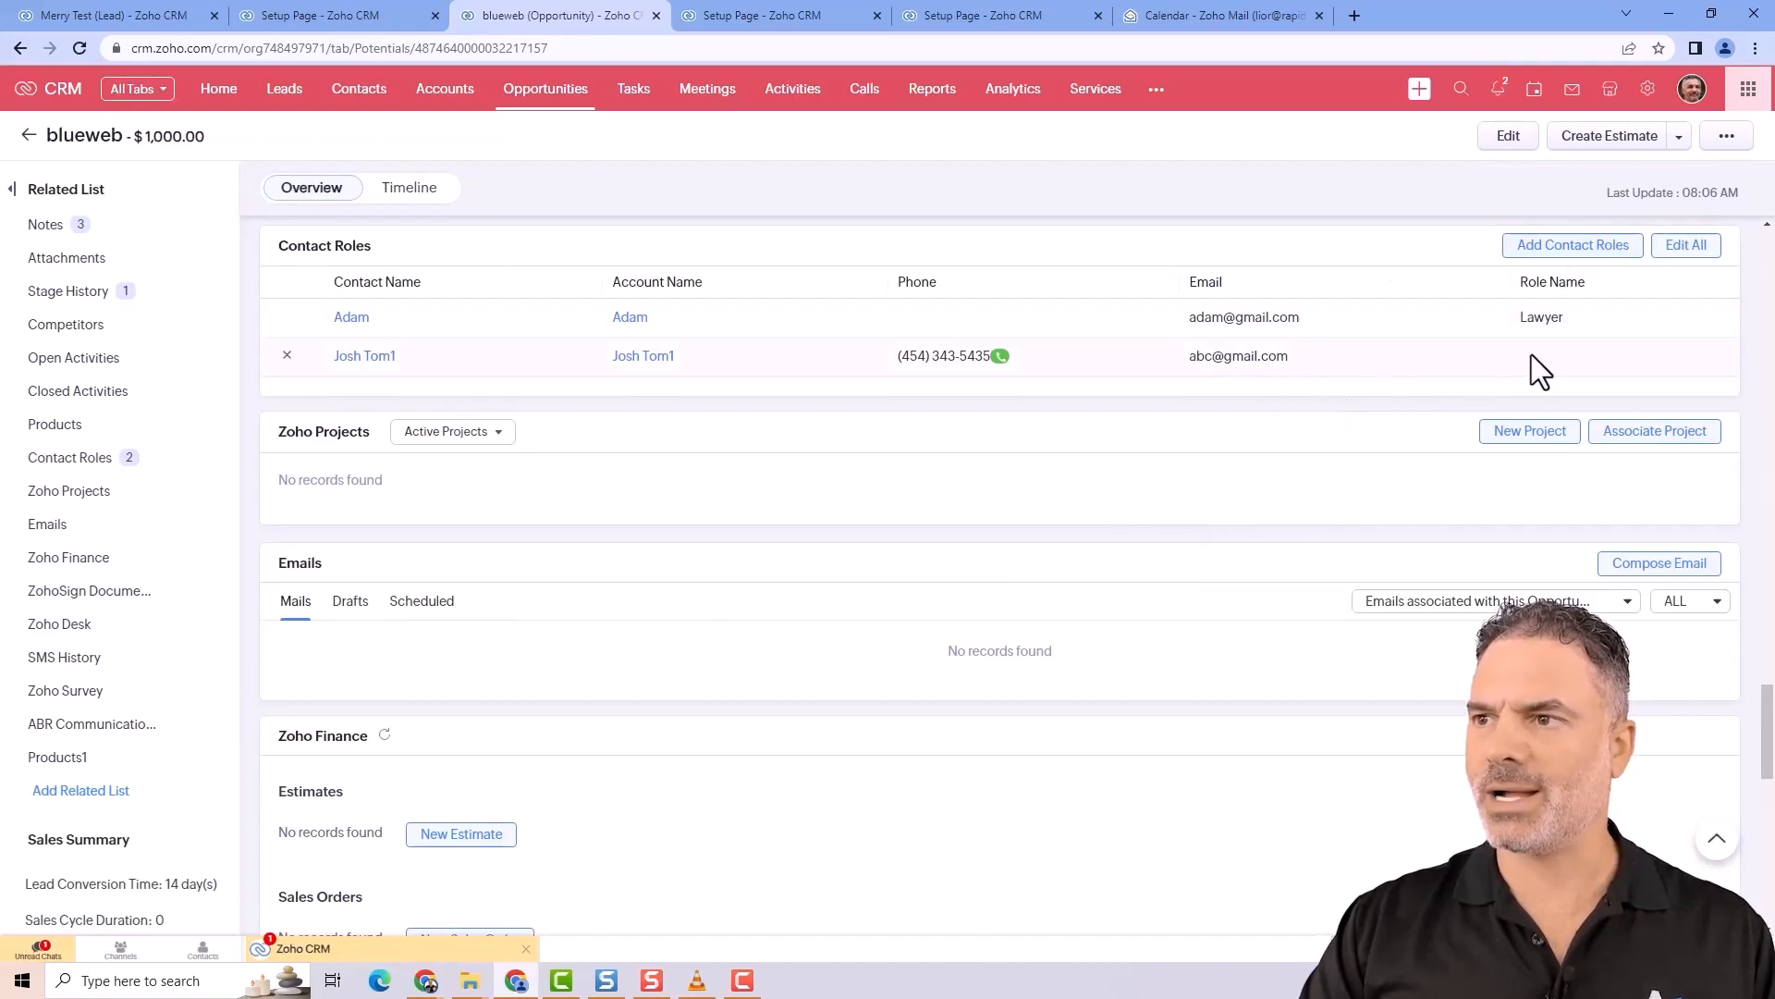
mouse_move(1520, 376)
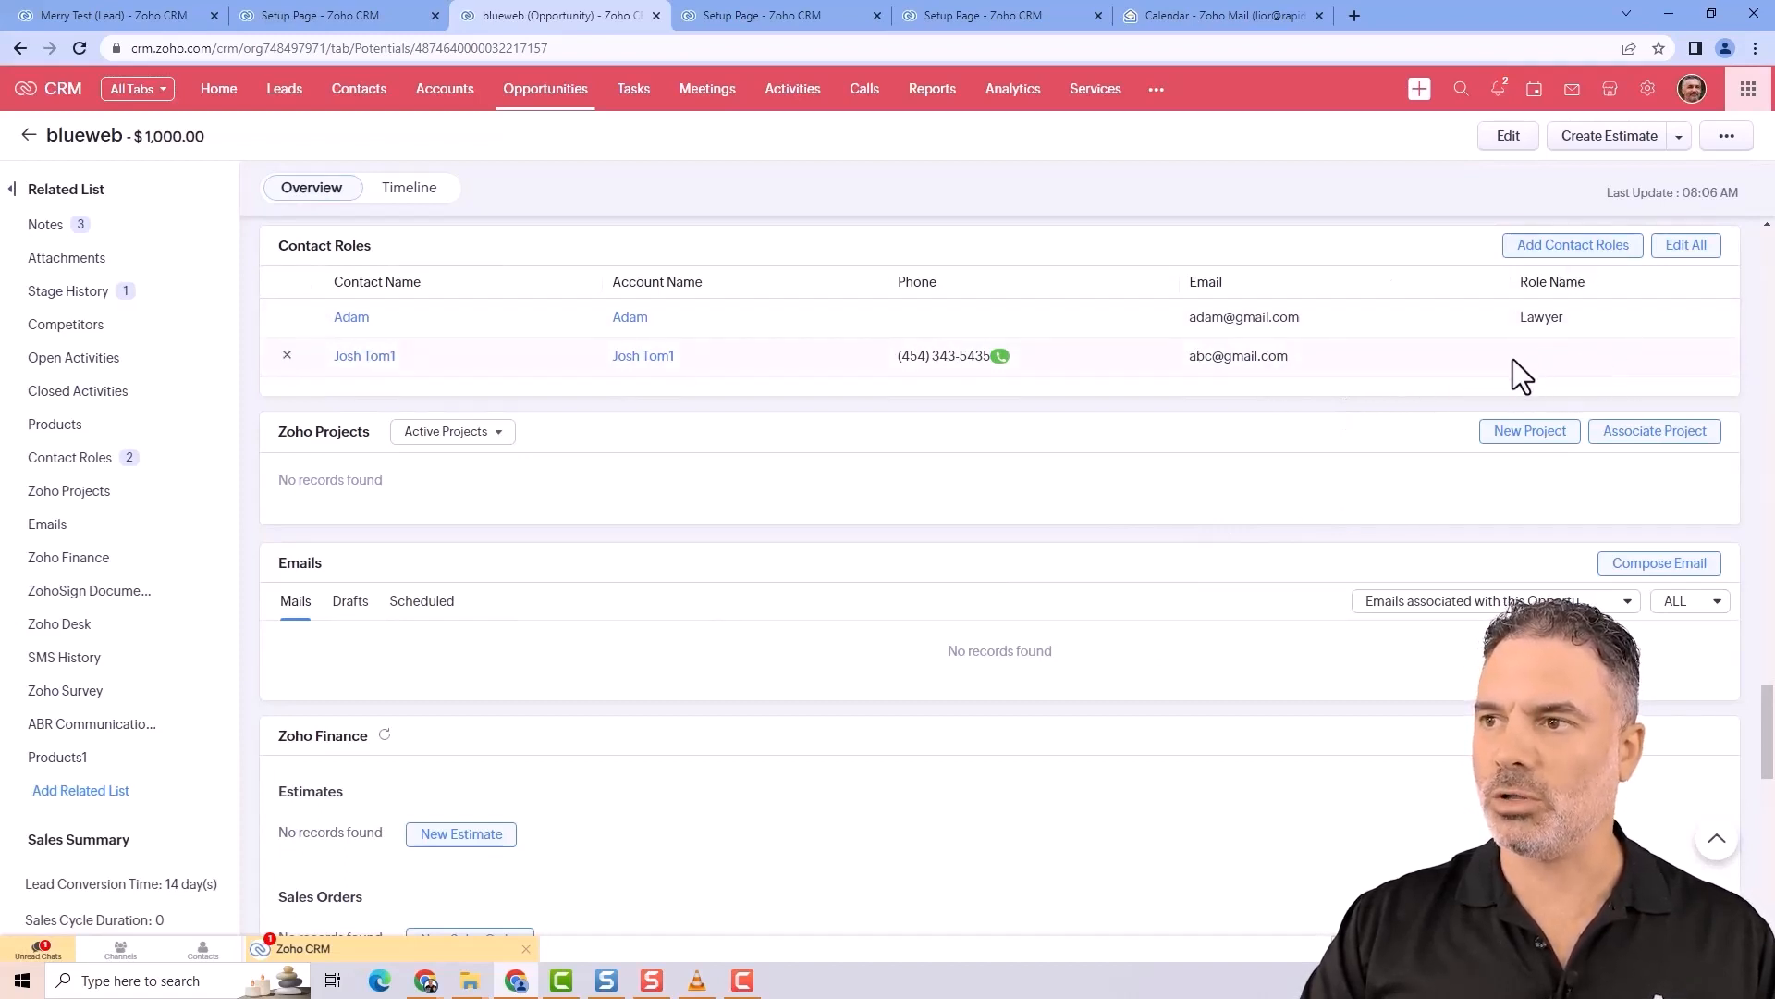
mouse_move(1502, 334)
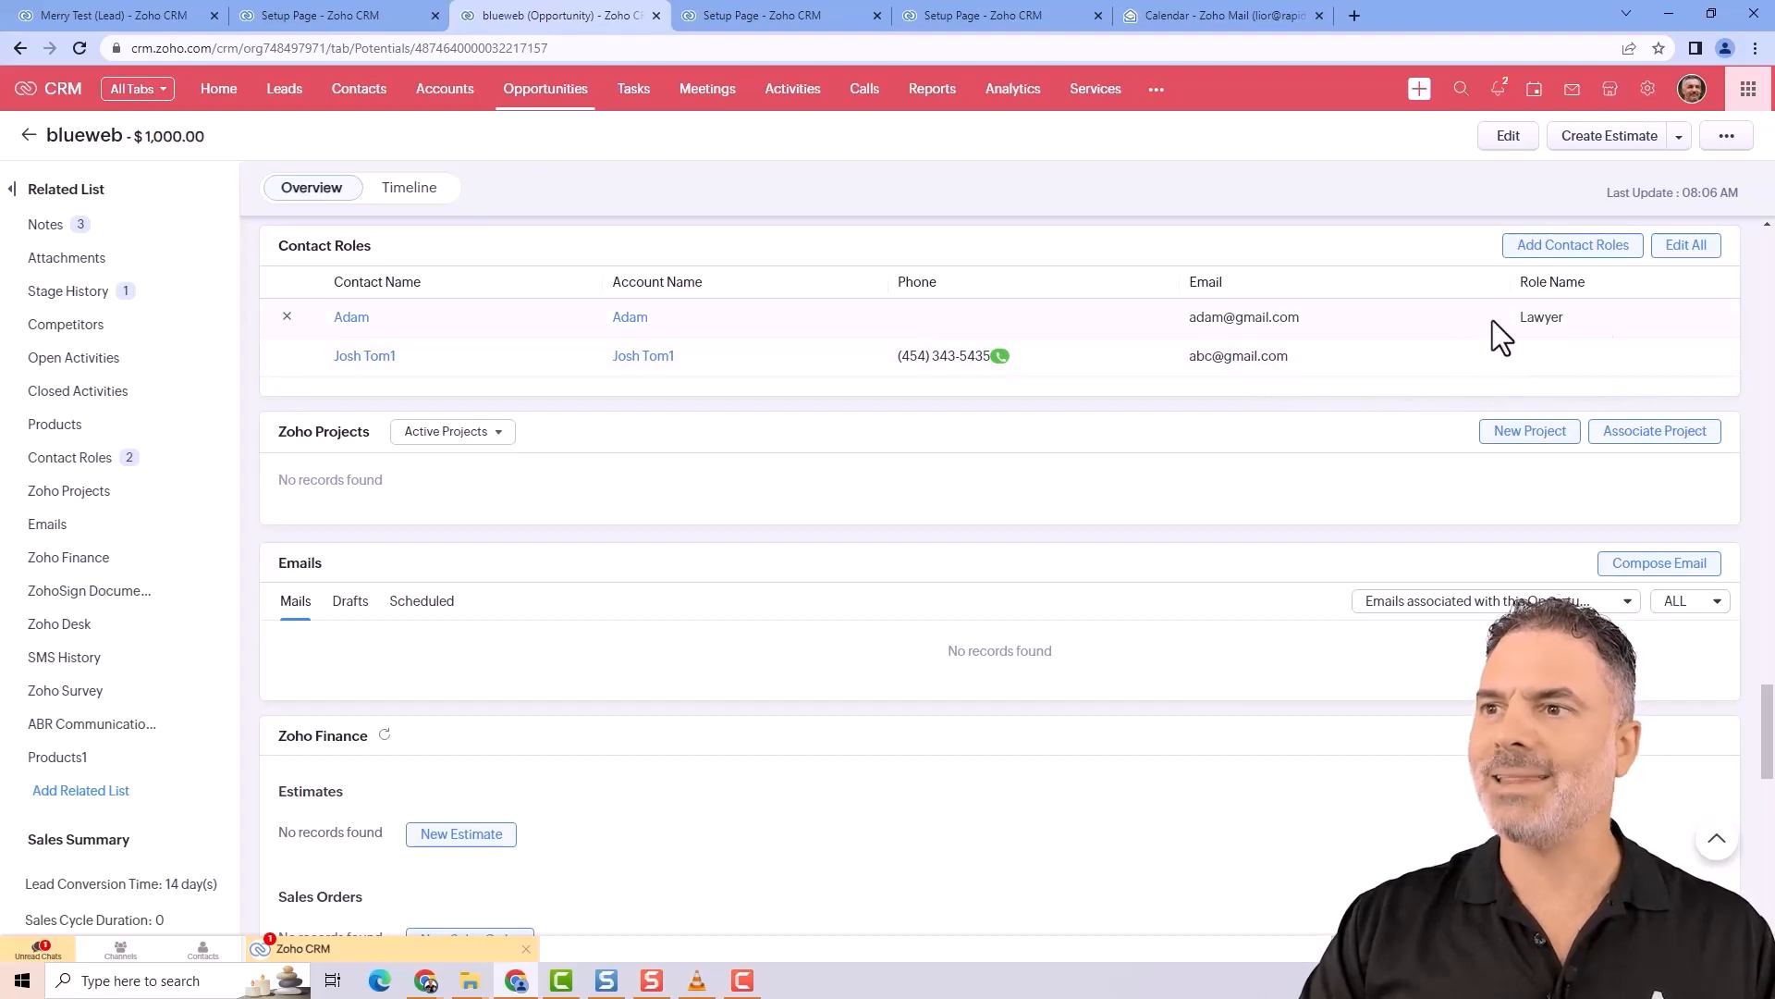
mouse_move(1515, 340)
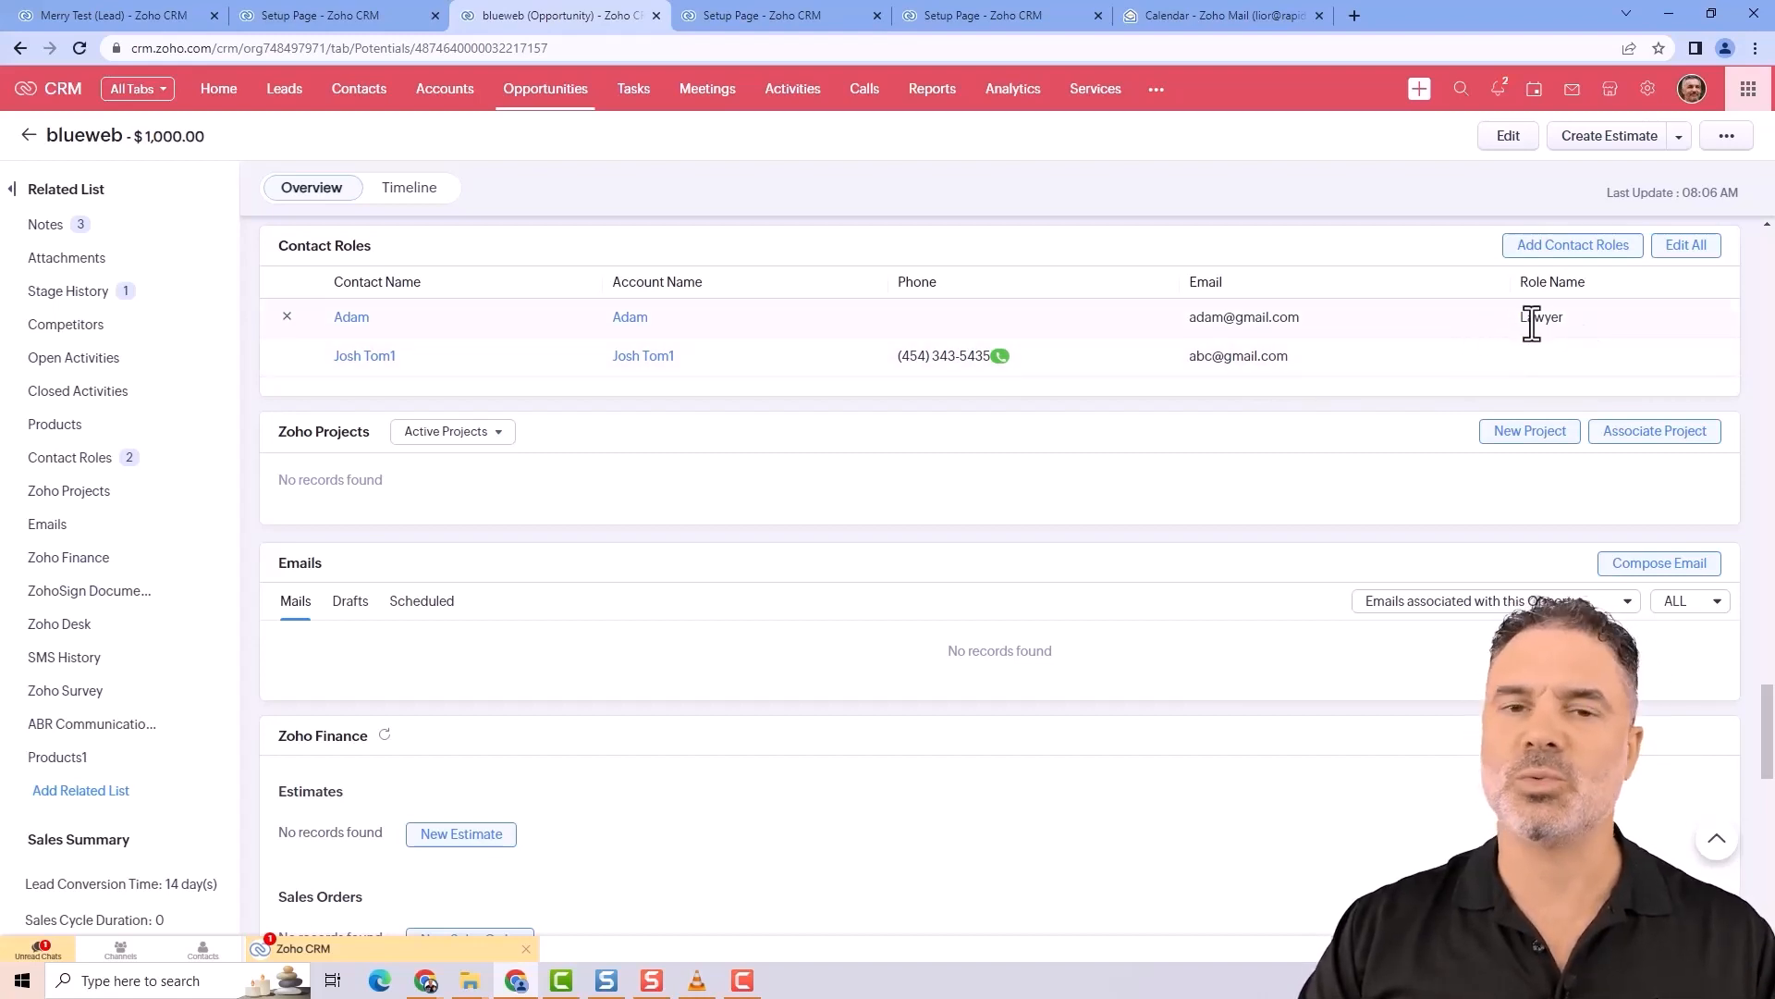
mouse_move(1107, 322)
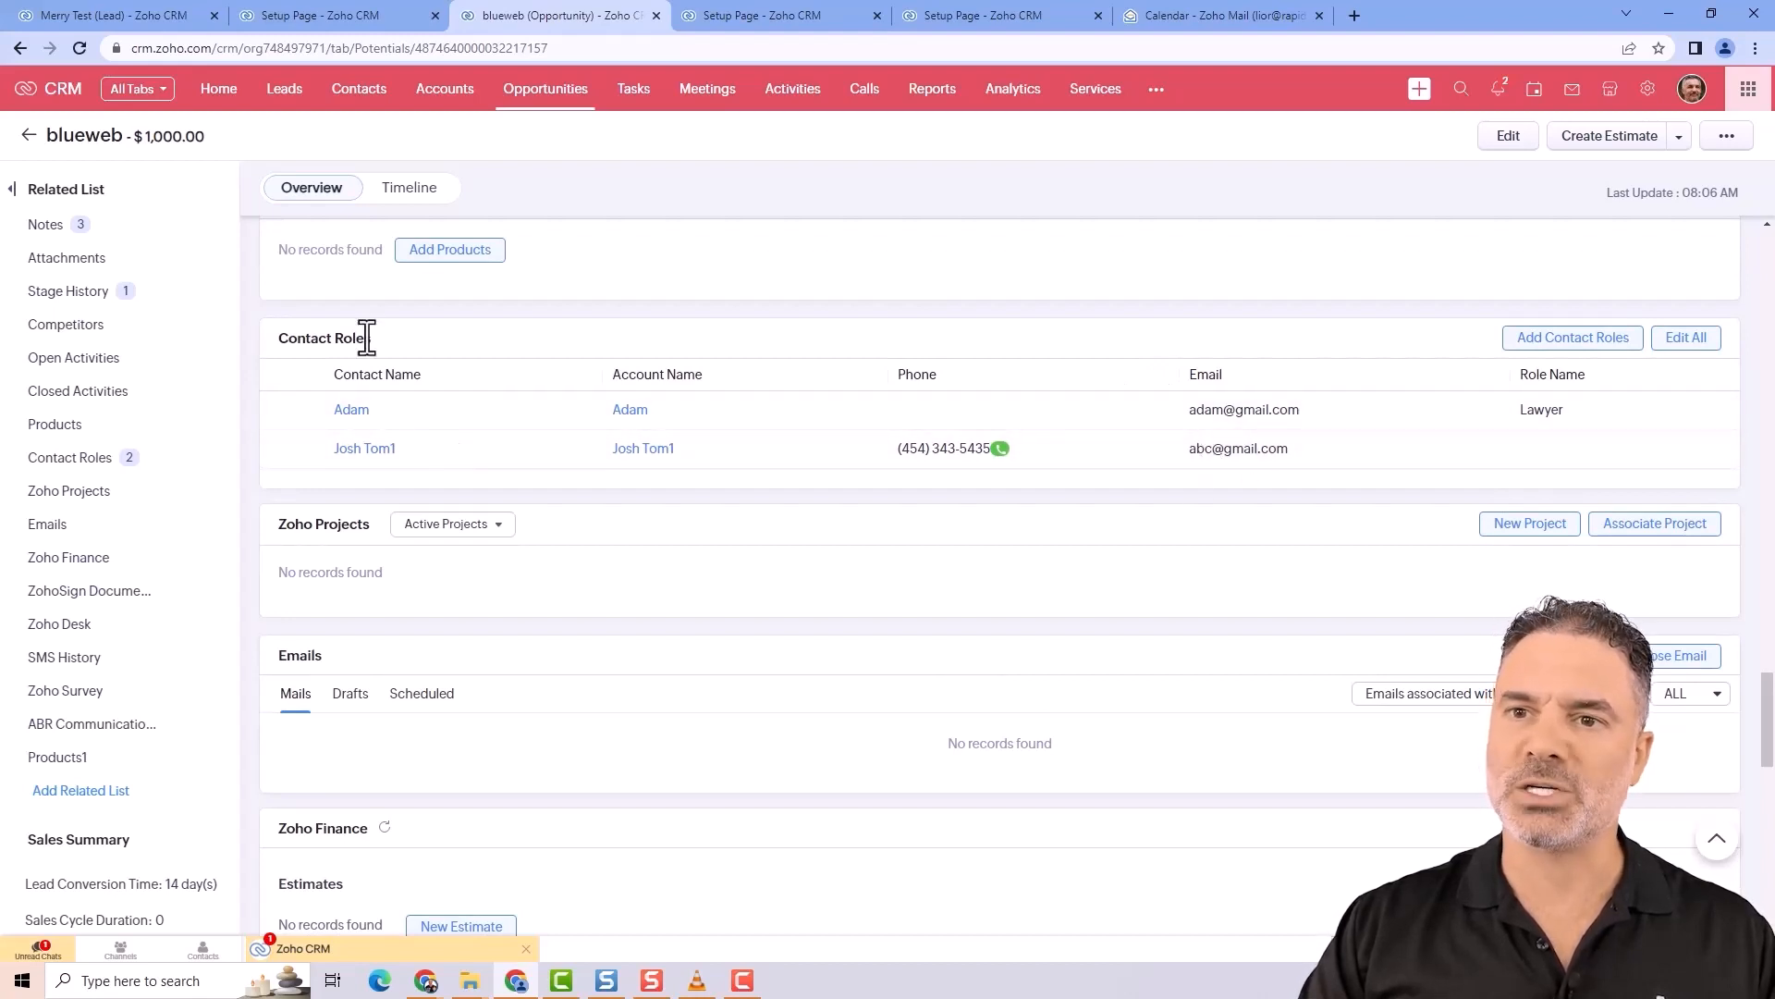
mouse_move(566, 322)
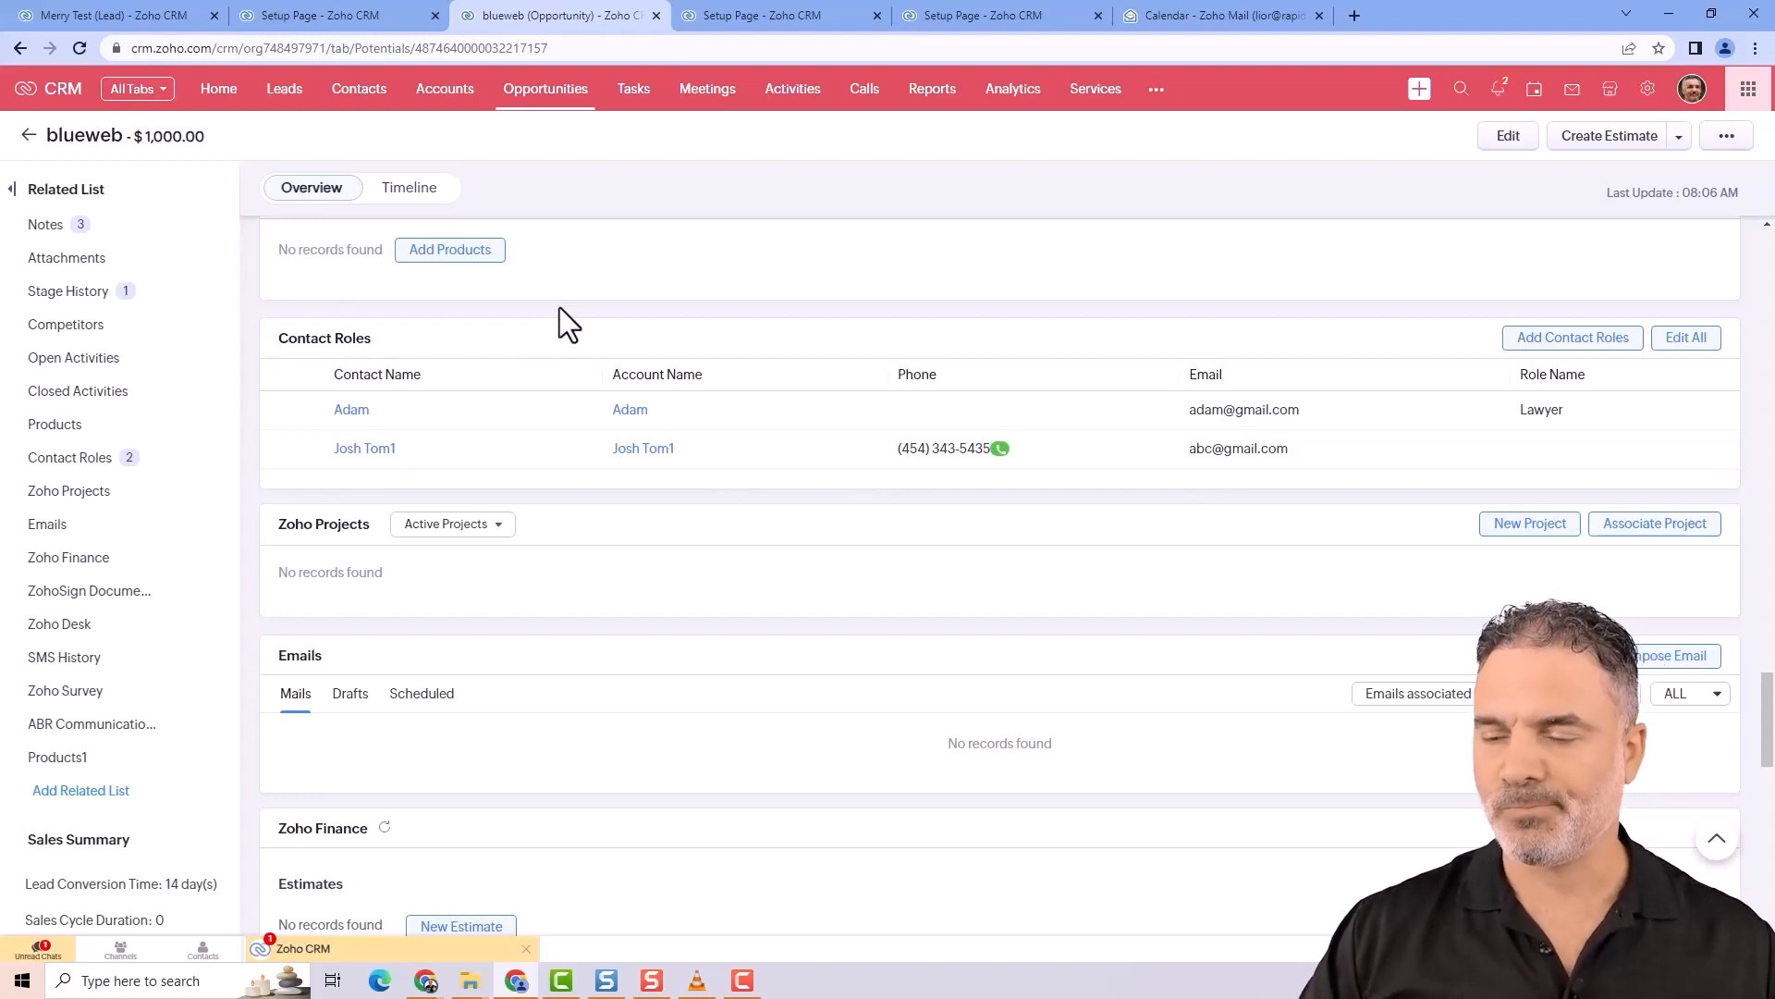
mouse_move(853, 410)
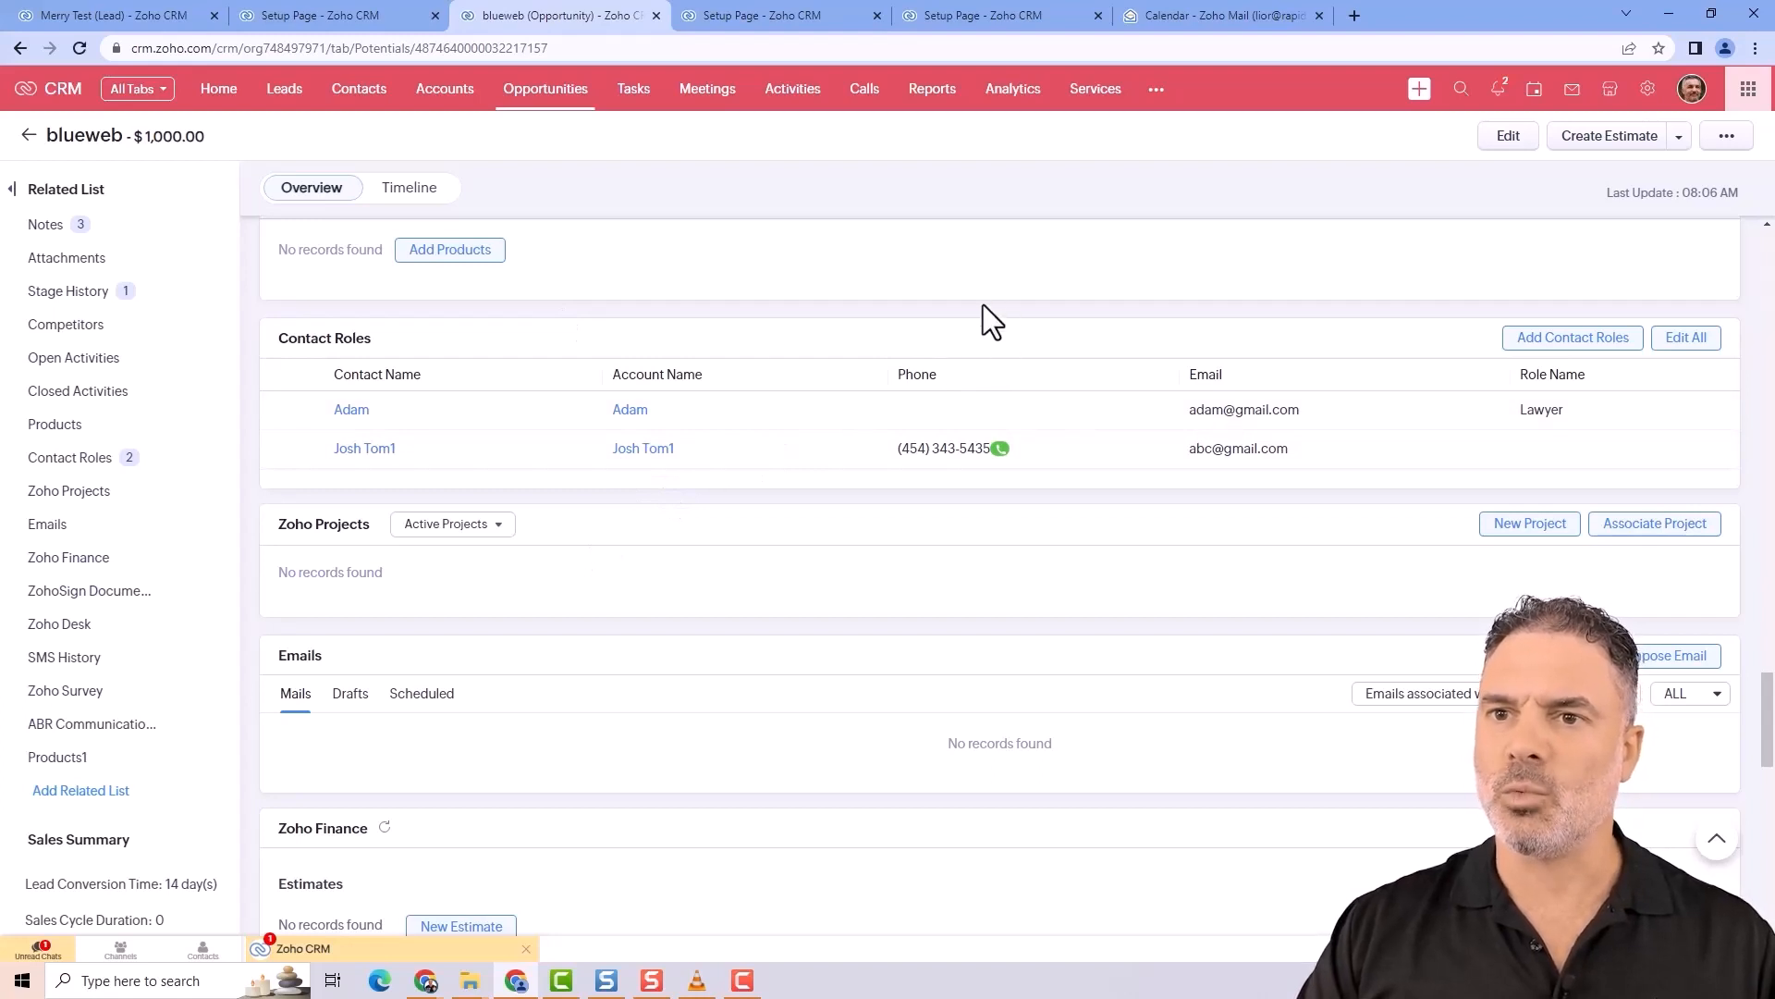
mouse_move(769, 316)
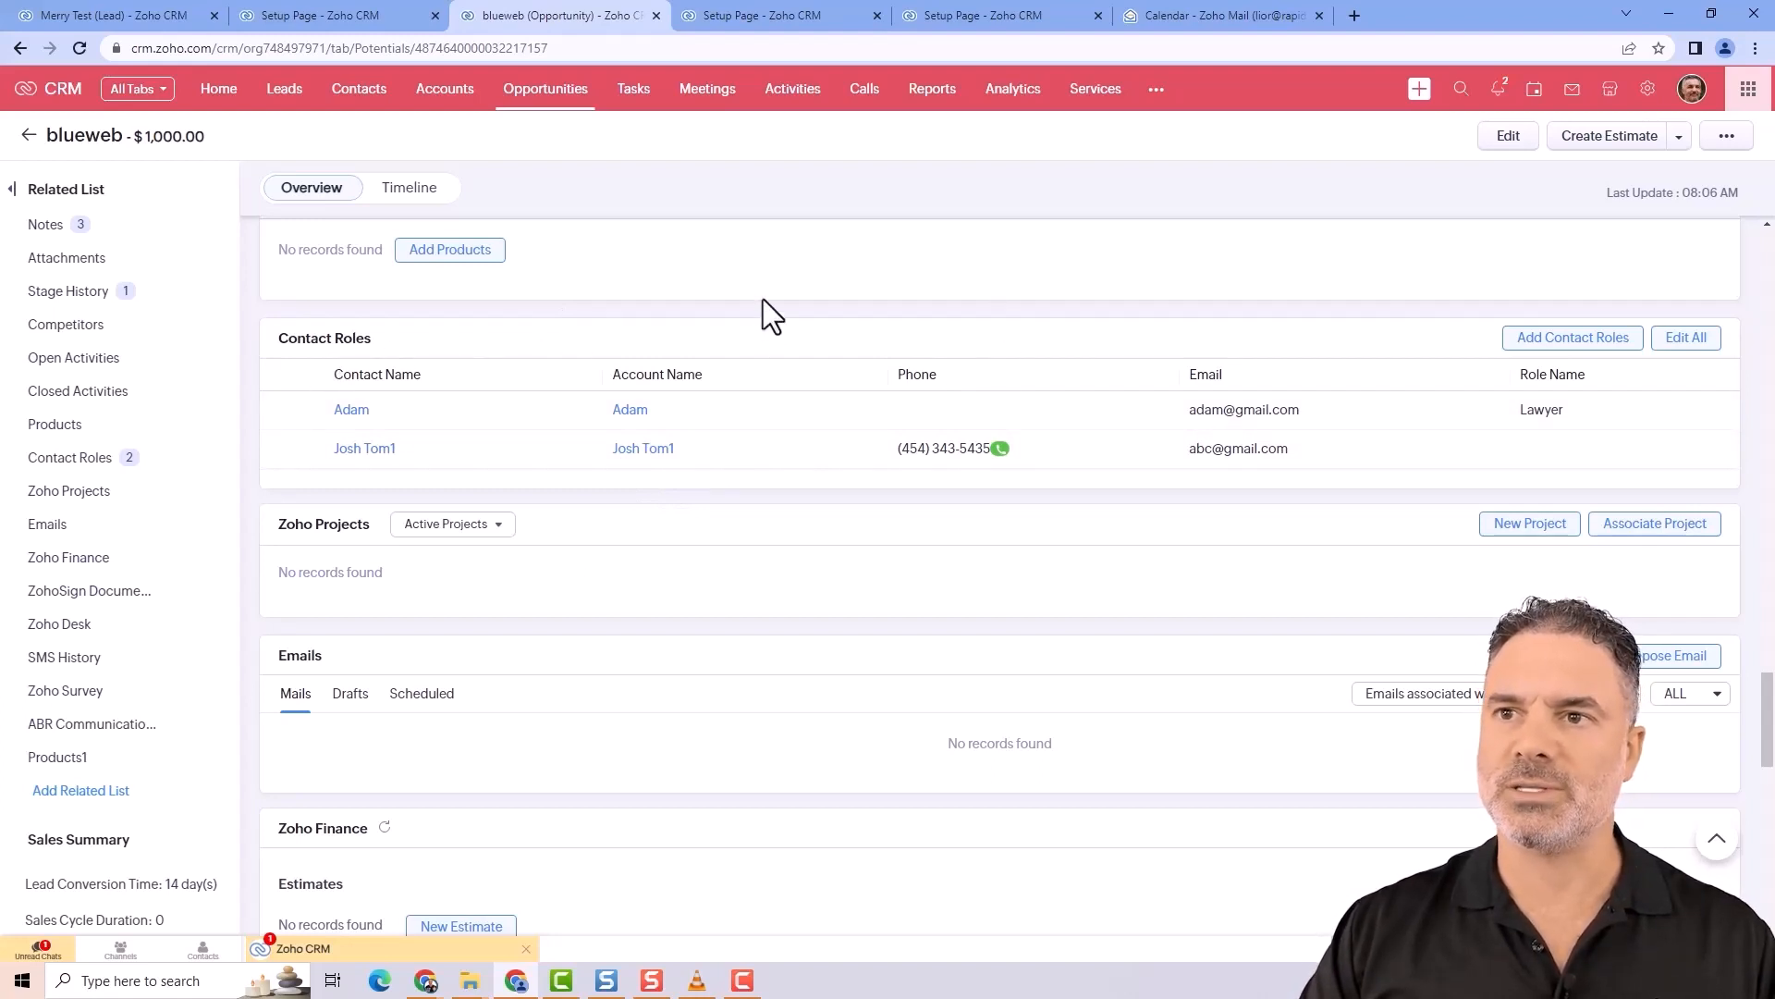
mouse_move(866, 270)
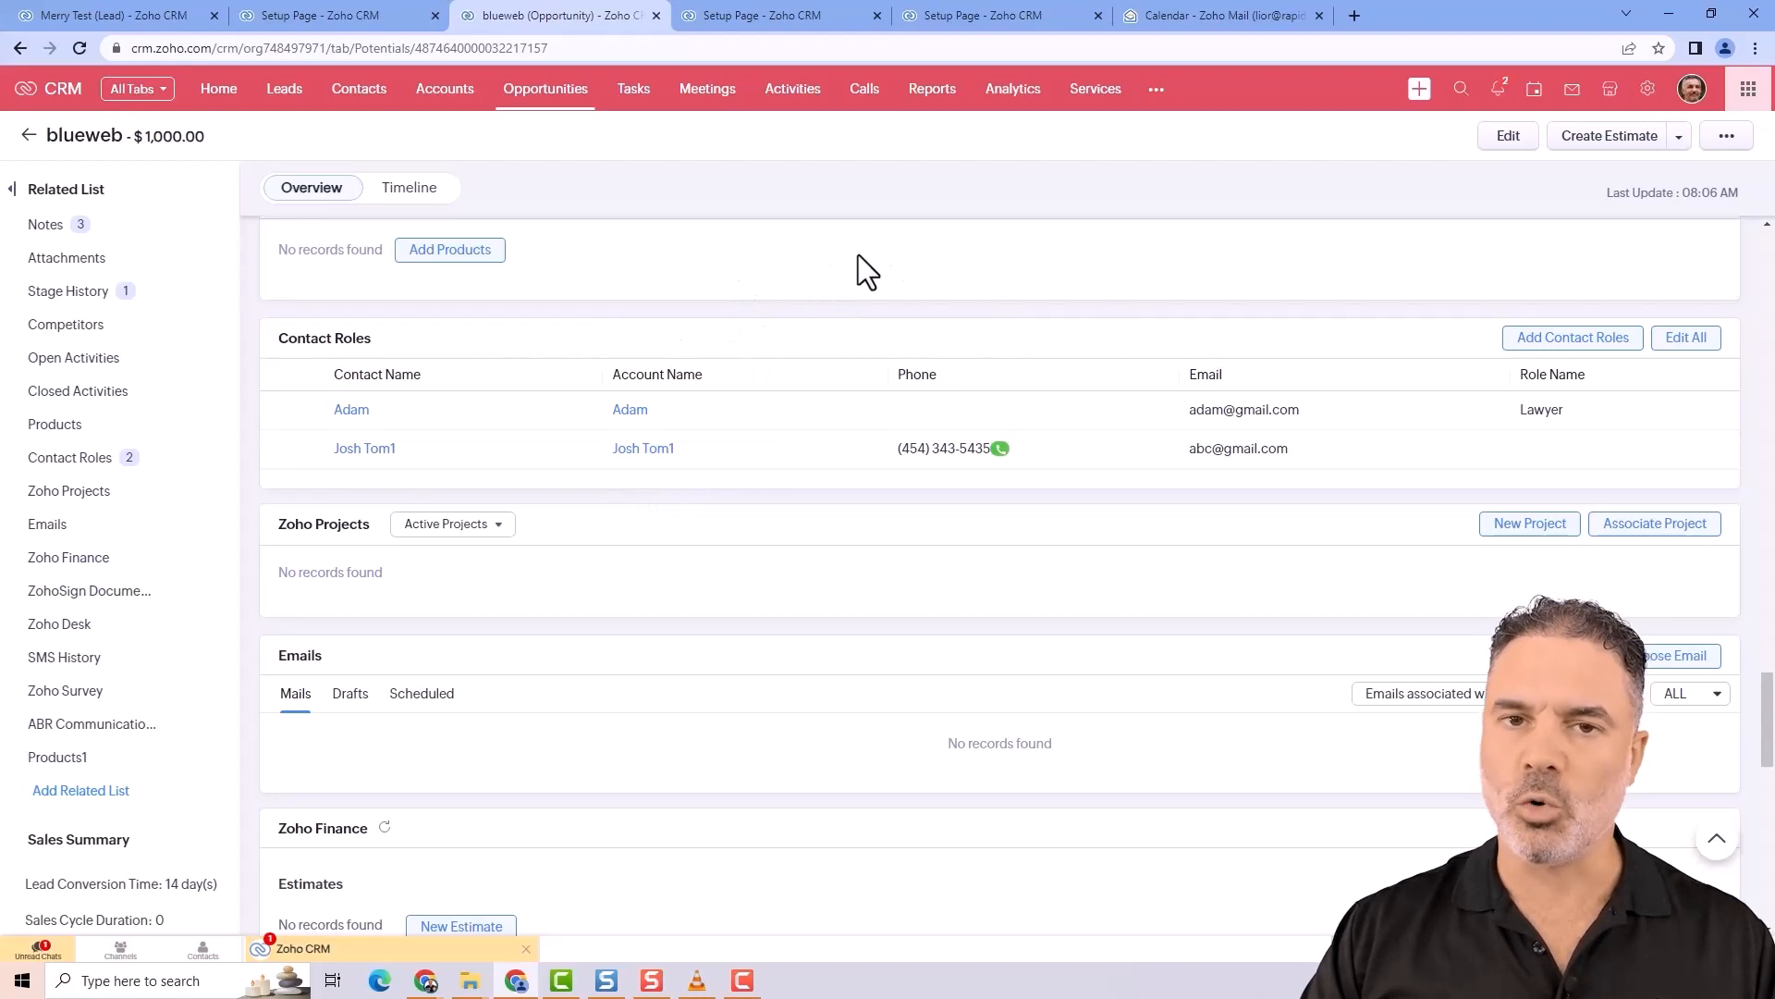
mouse_move(934, 329)
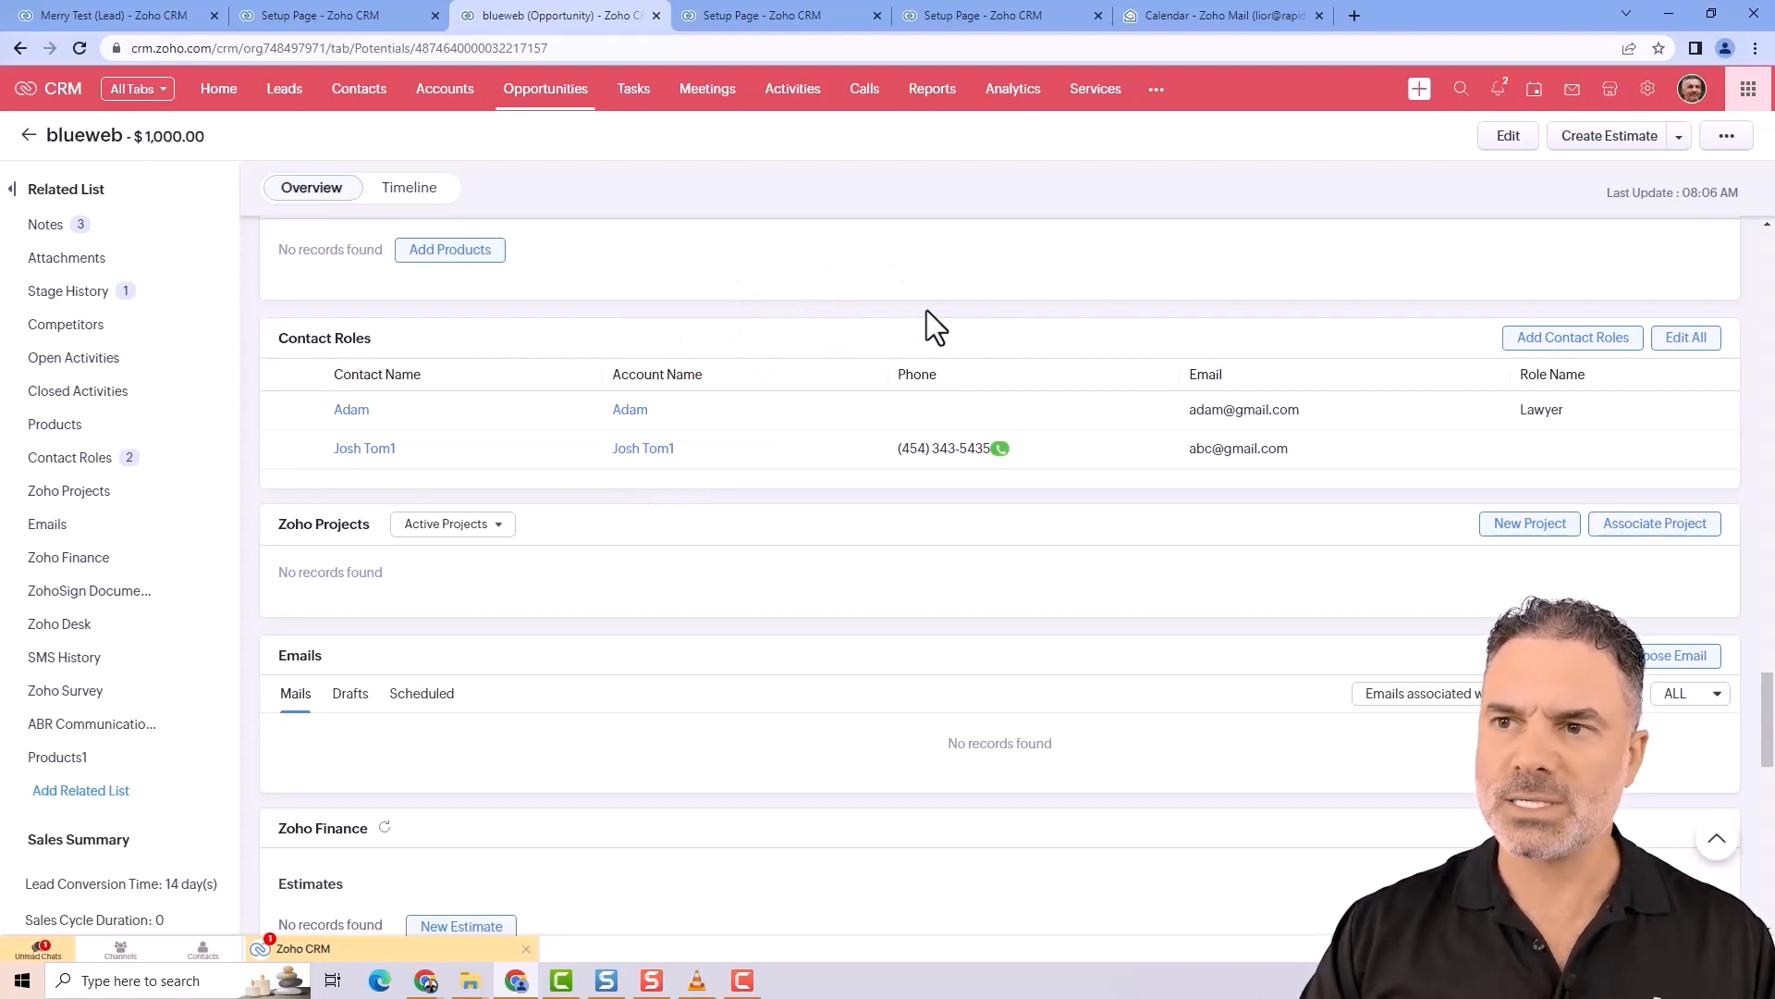
mouse_move(980, 379)
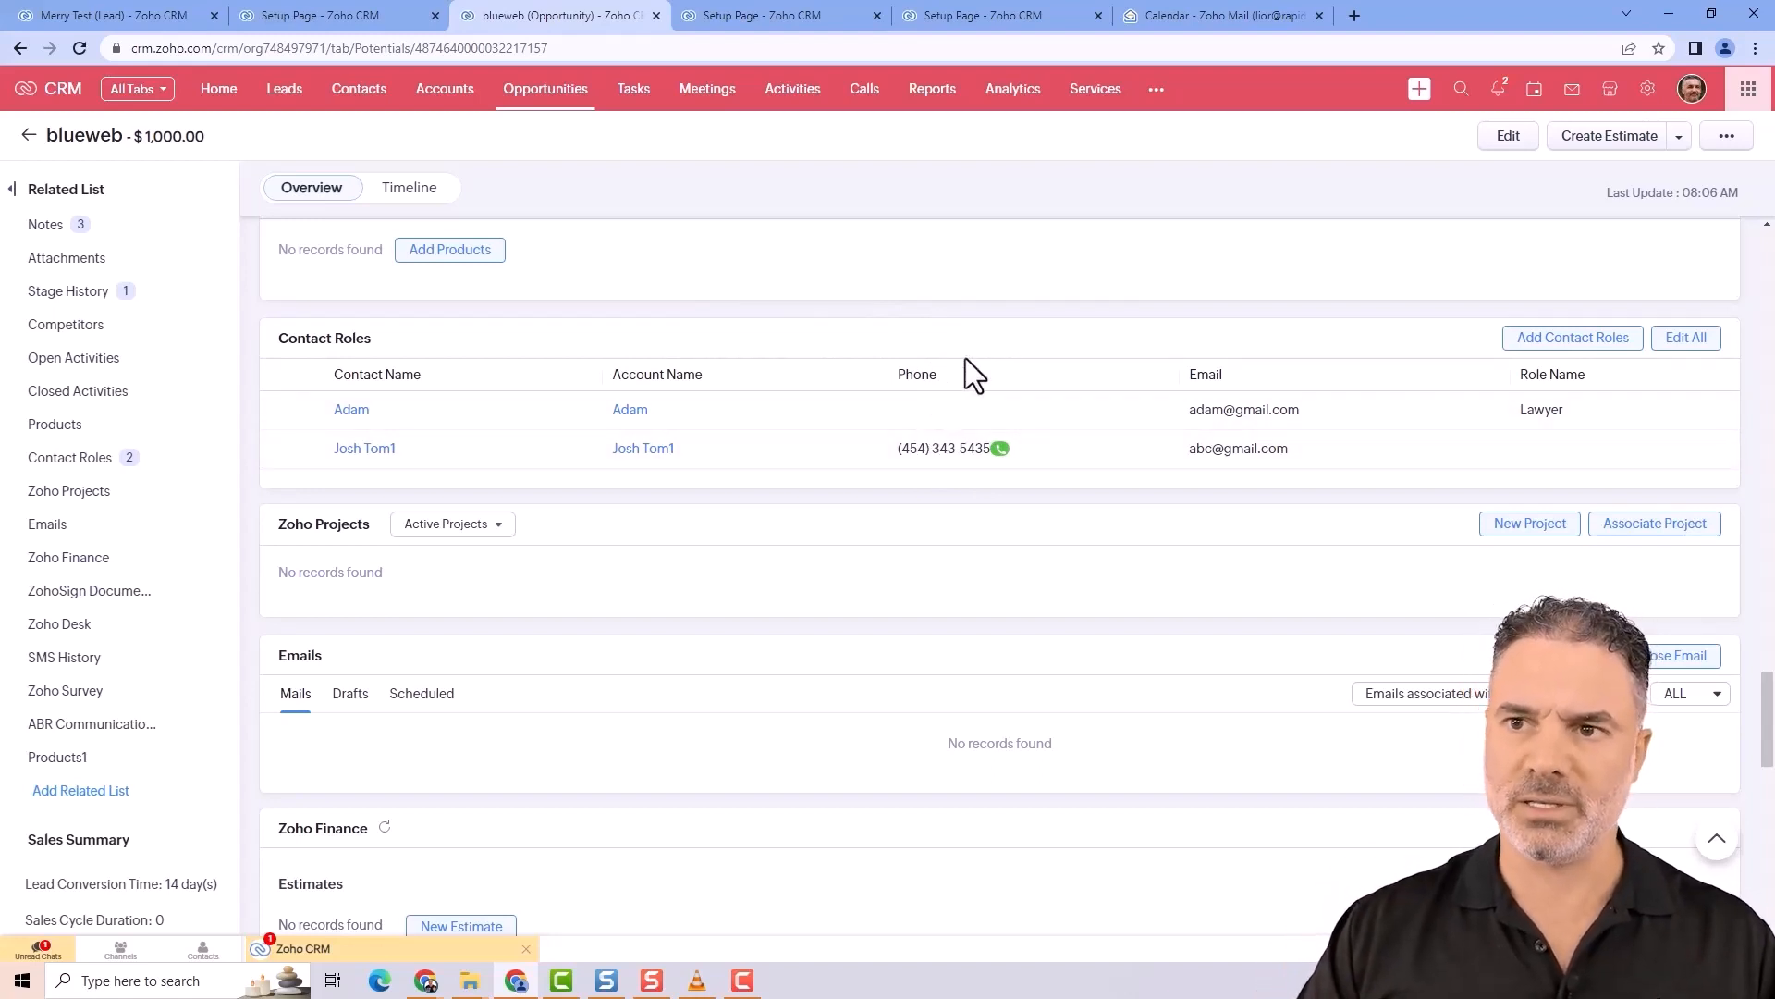
mouse_move(976, 335)
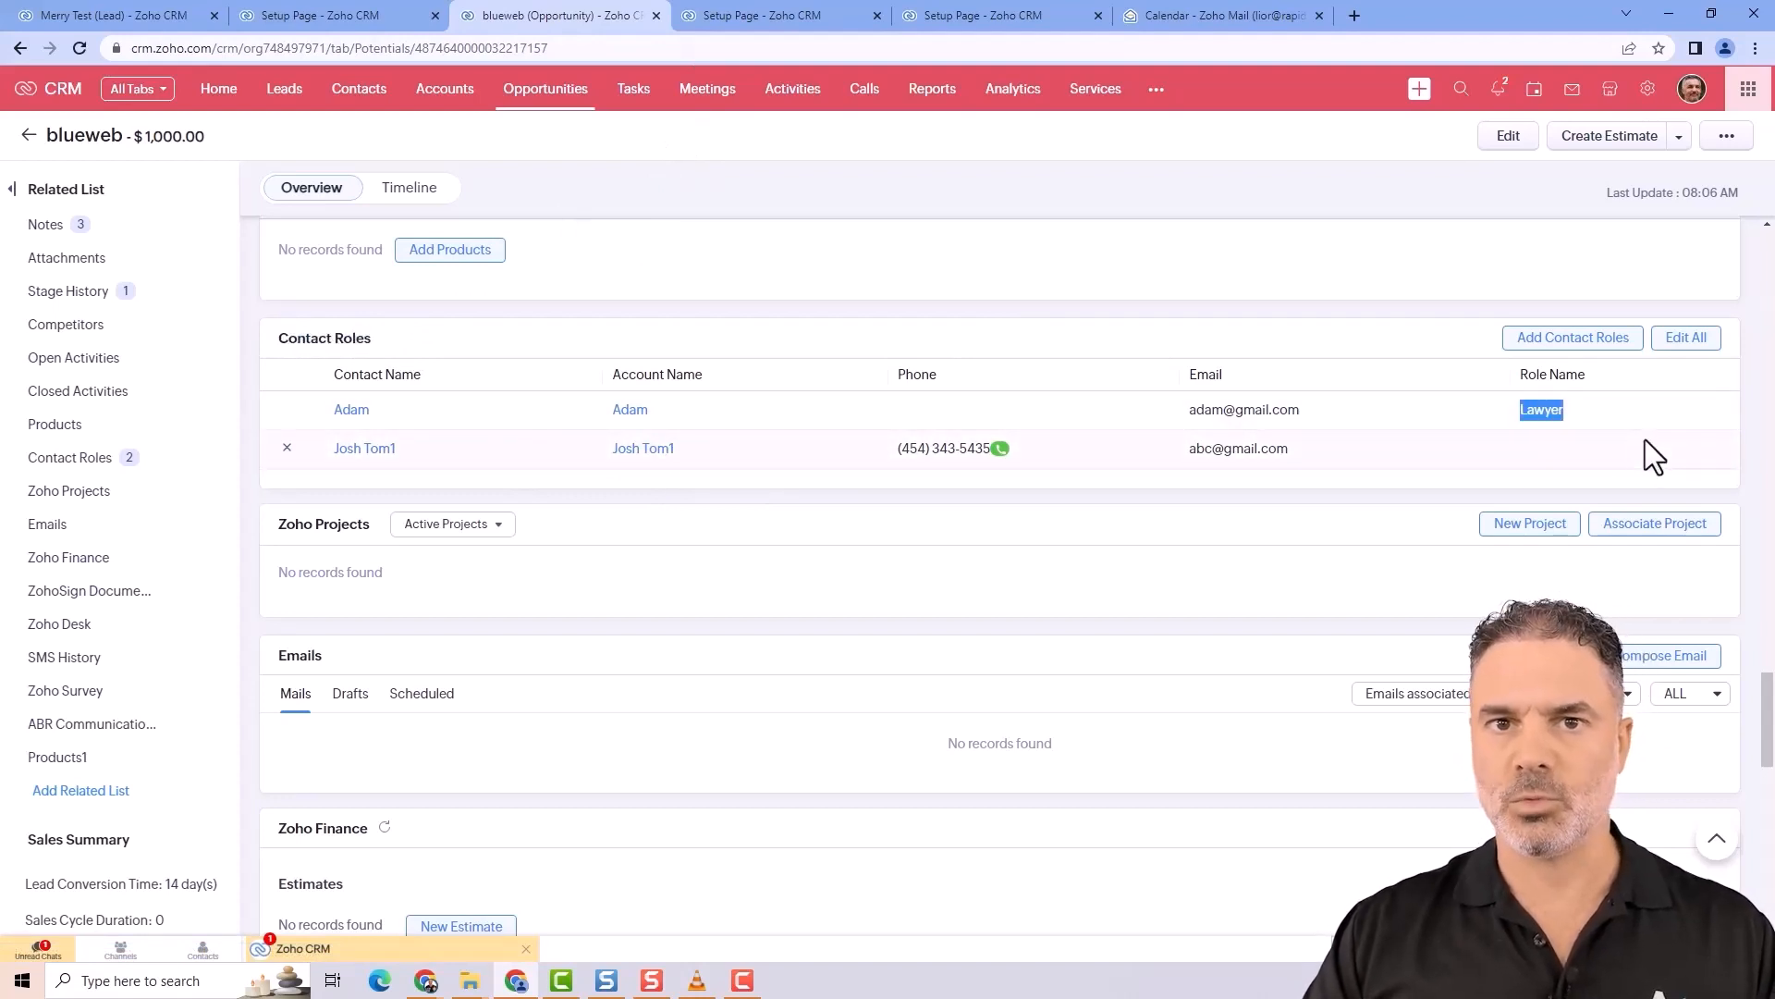
mouse_move(1226, 299)
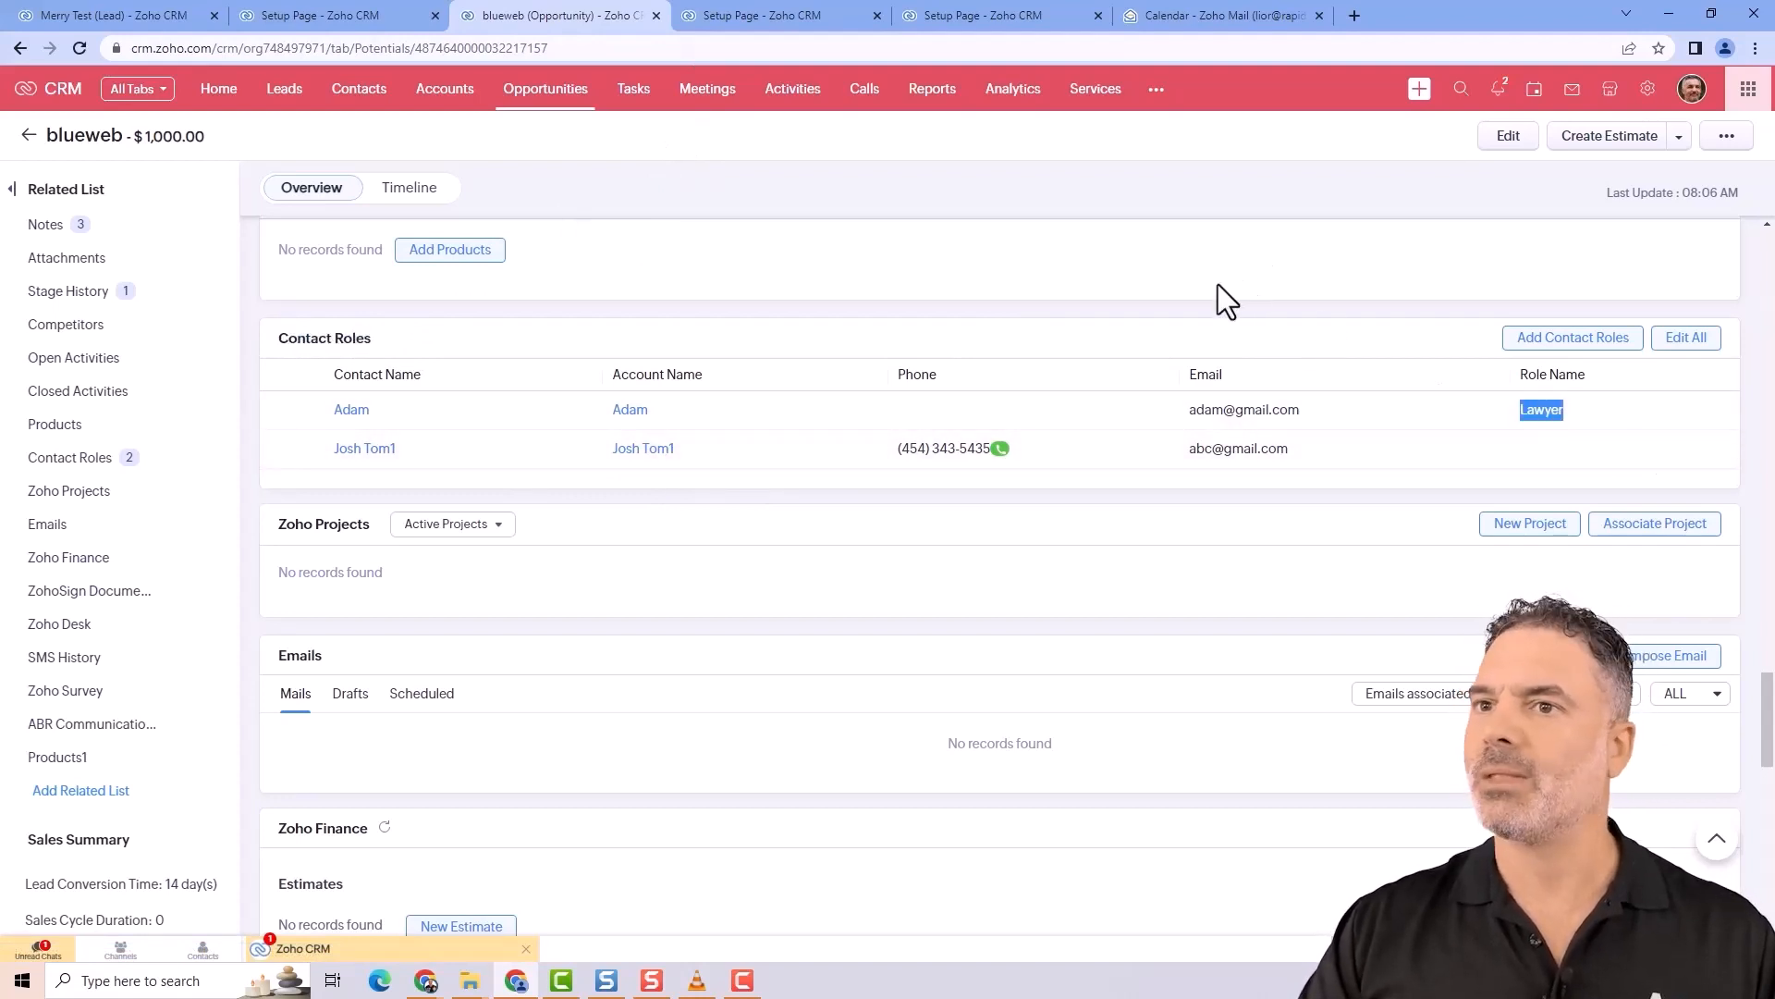
mouse_move(1245, 390)
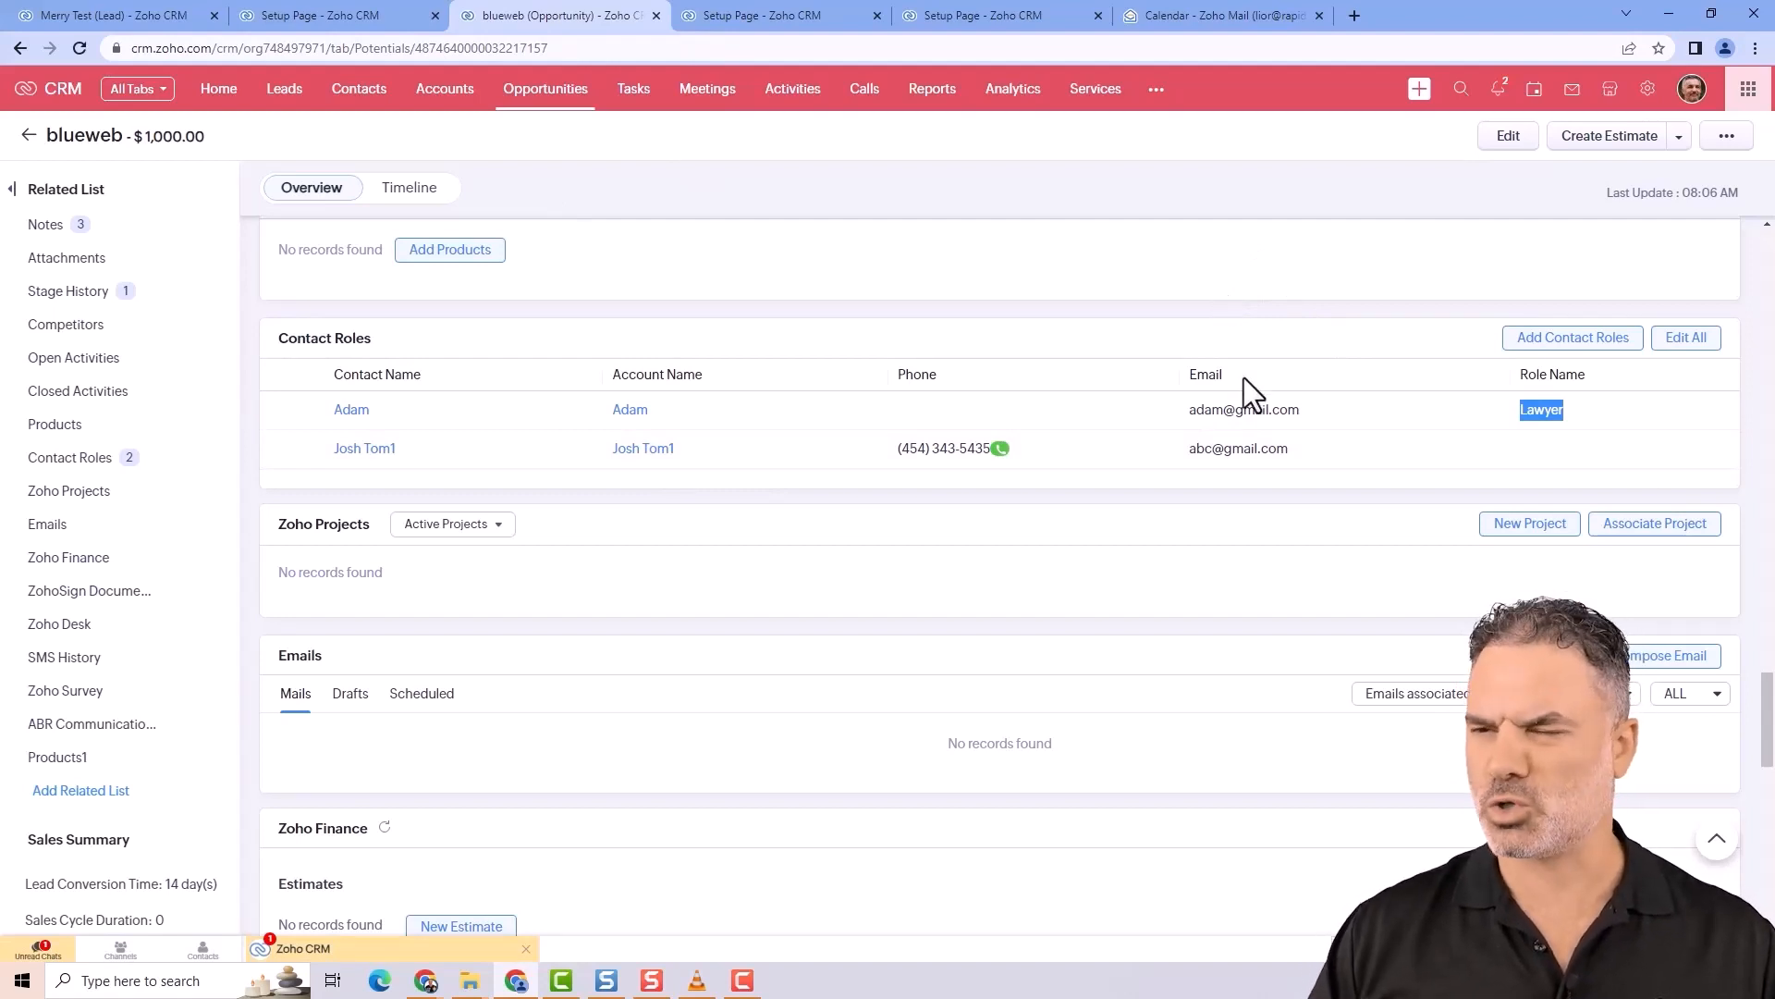
mouse_move(917, 458)
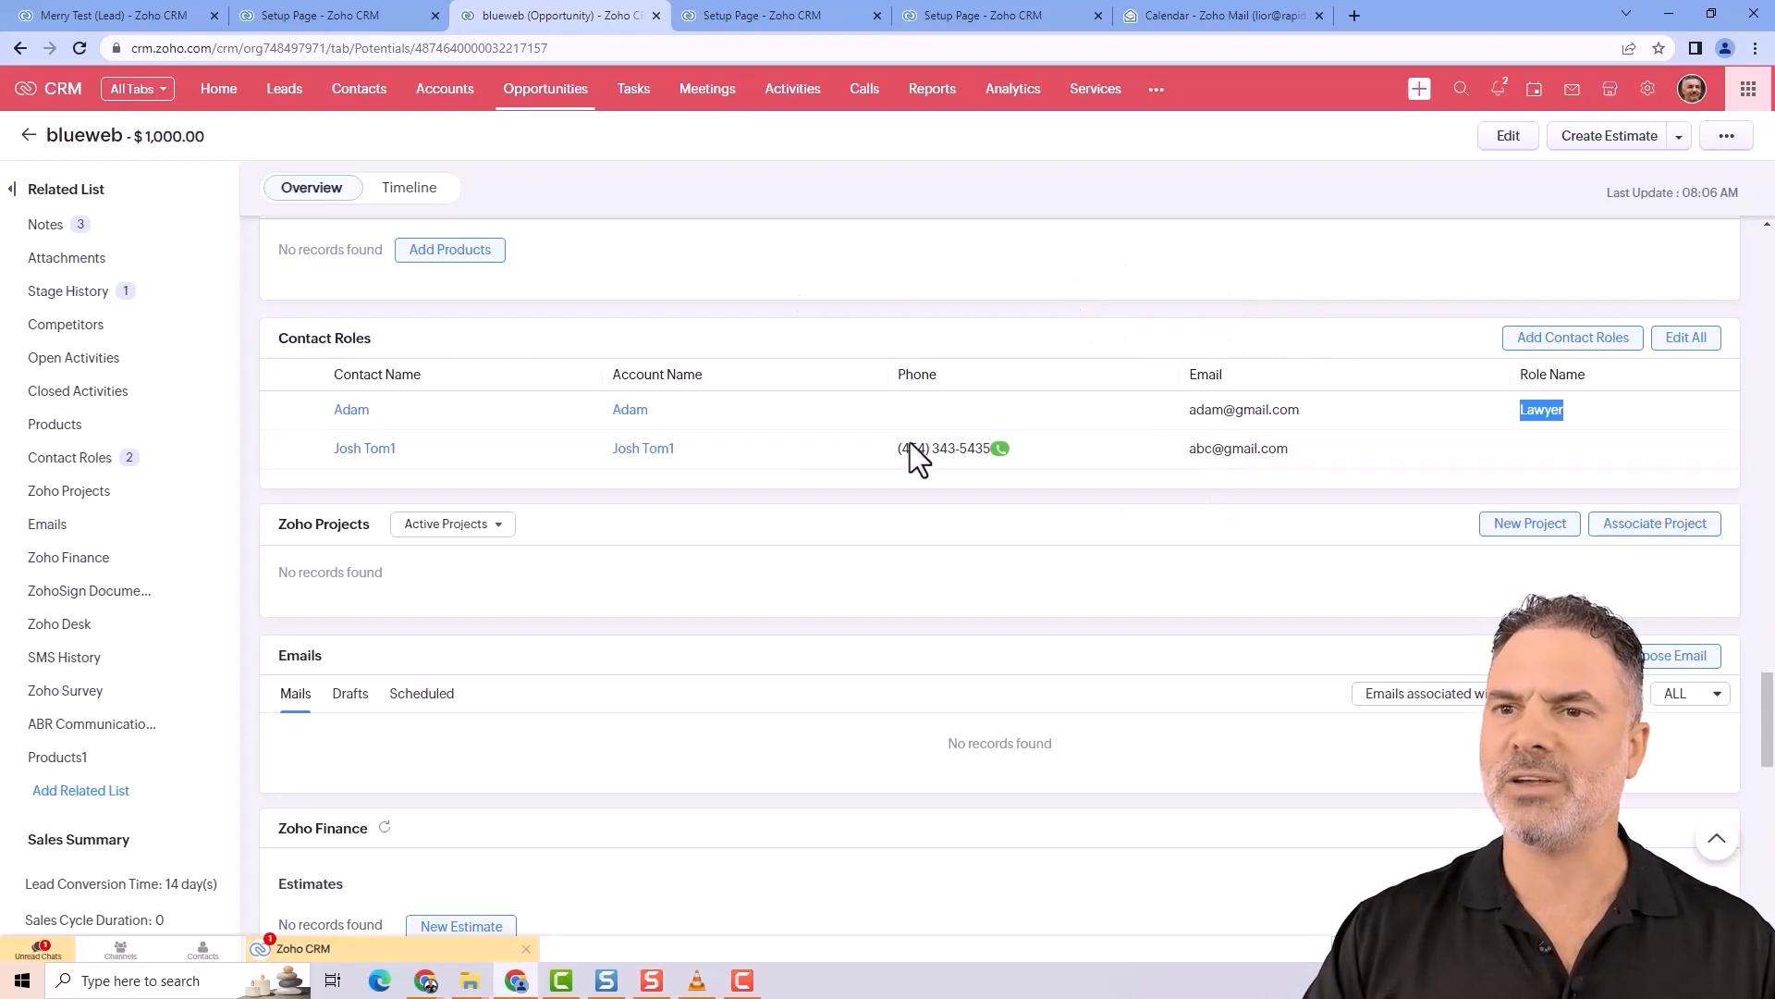
mouse_move(860, 458)
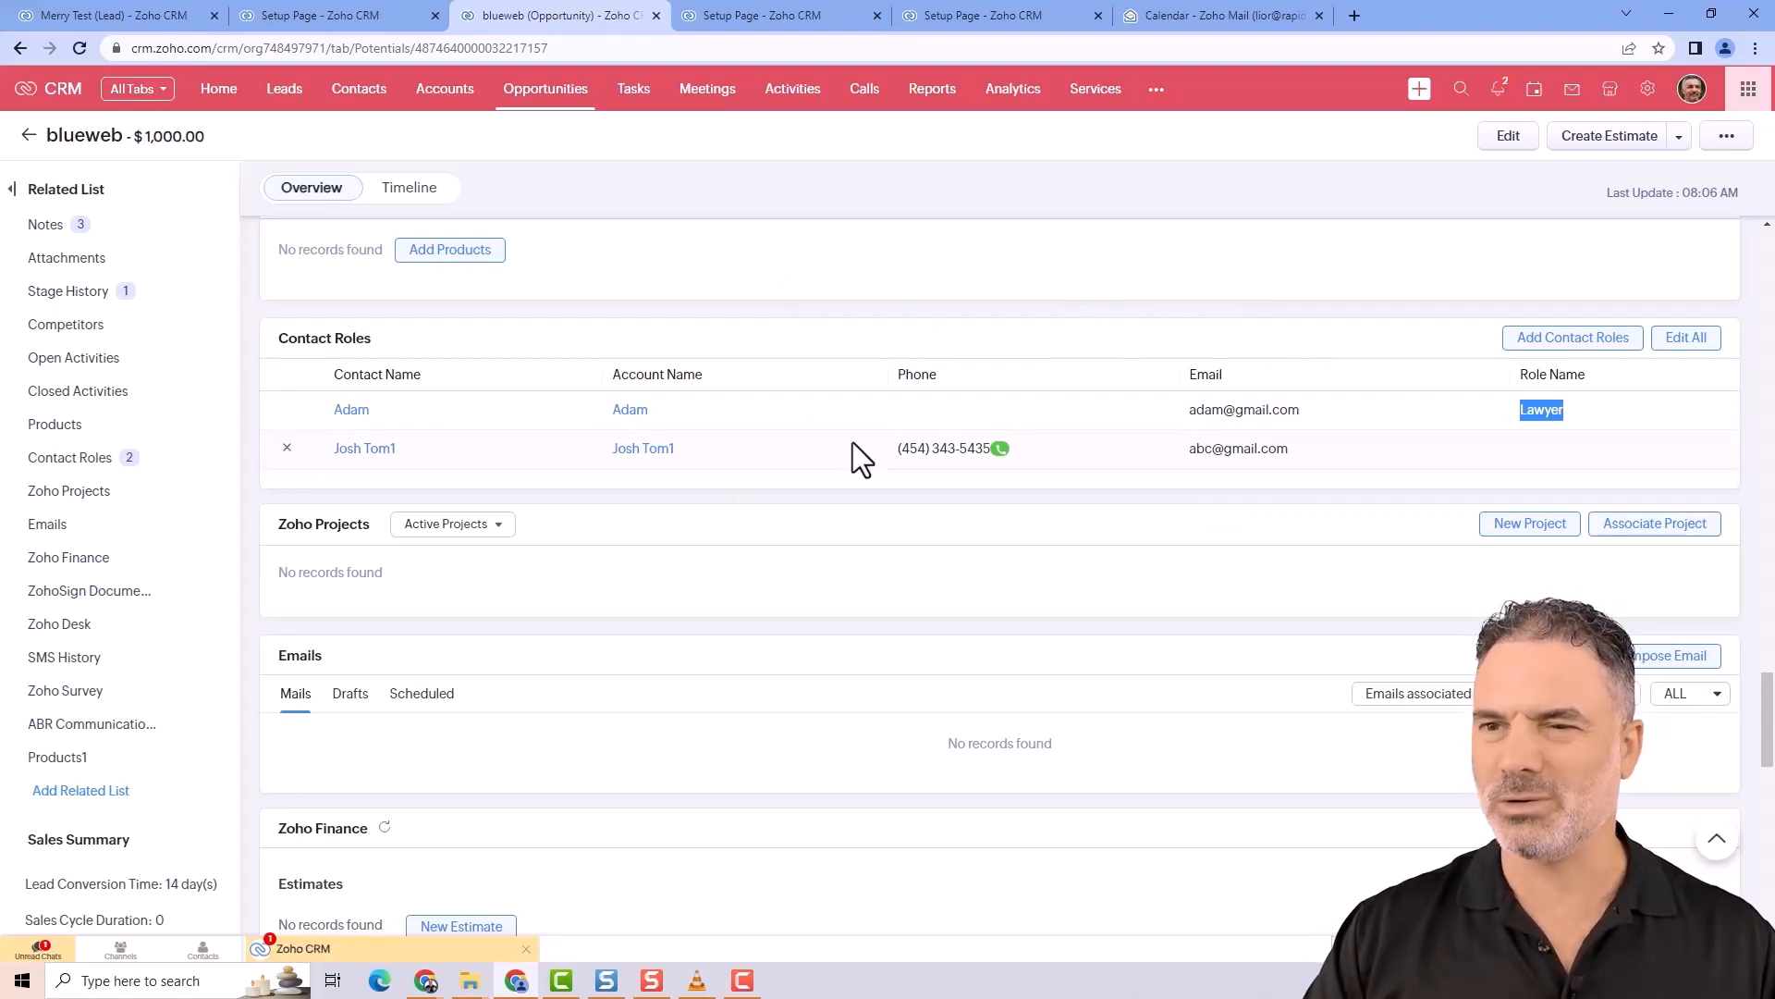
mouse_move(198, 597)
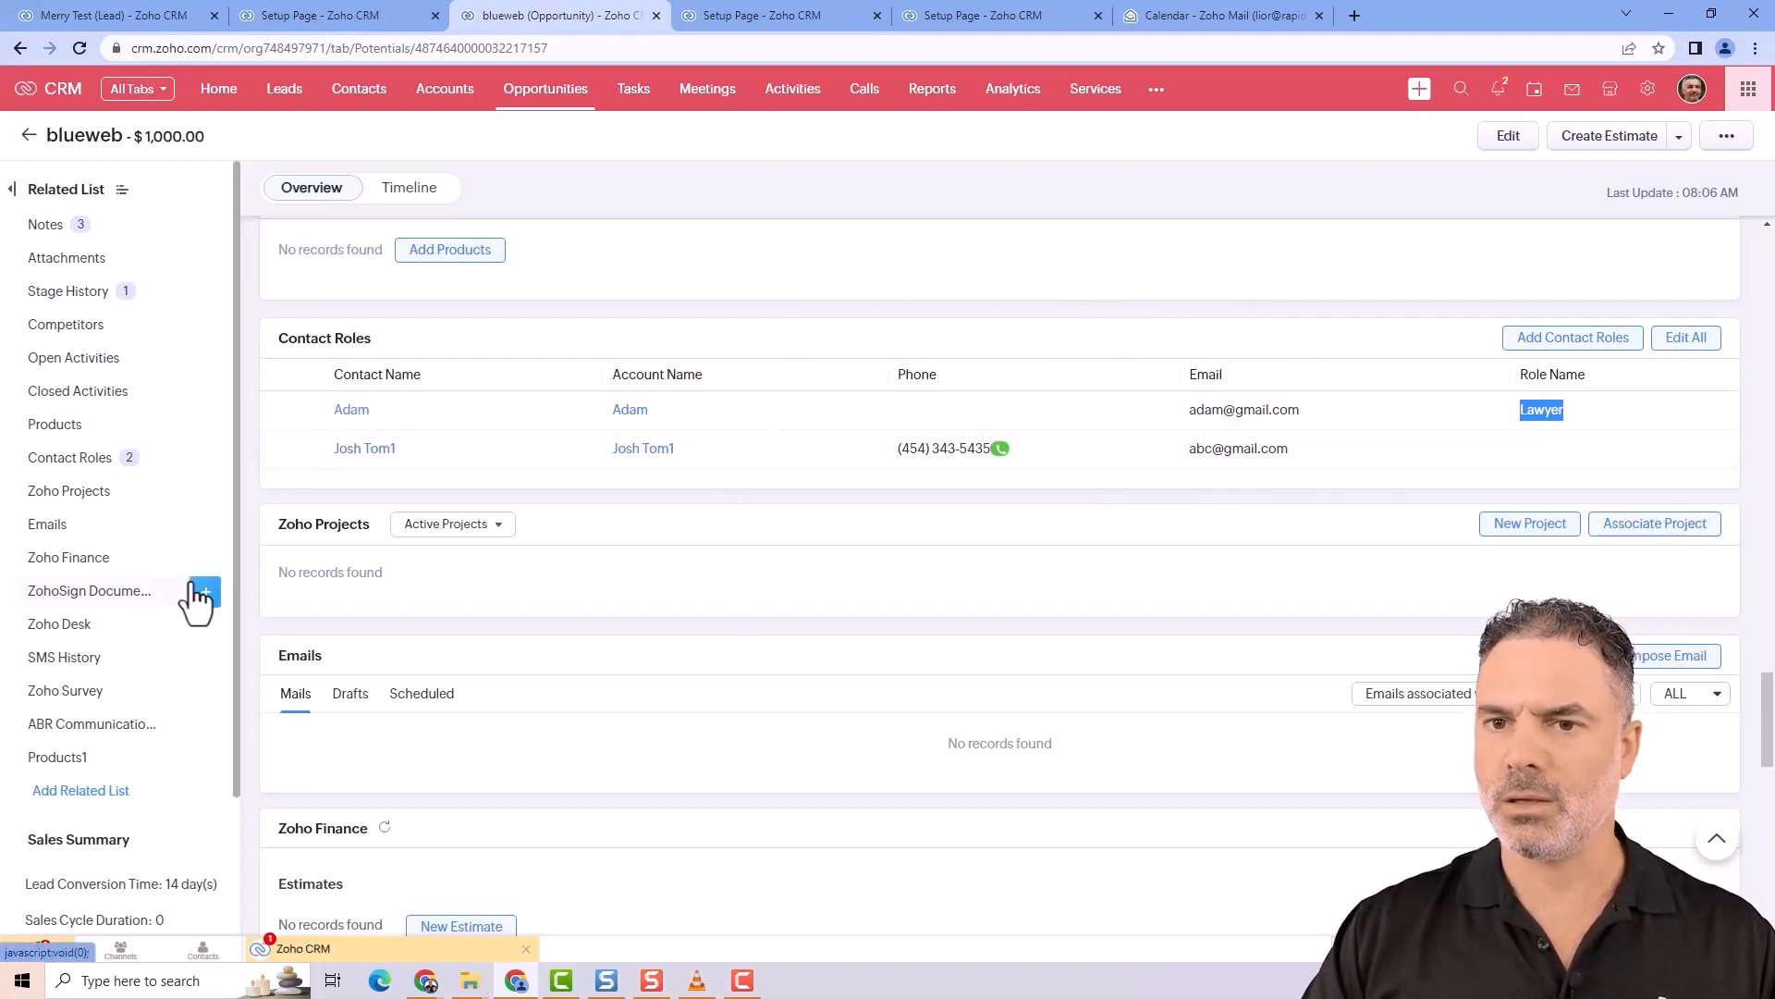
mouse_move(1648, 88)
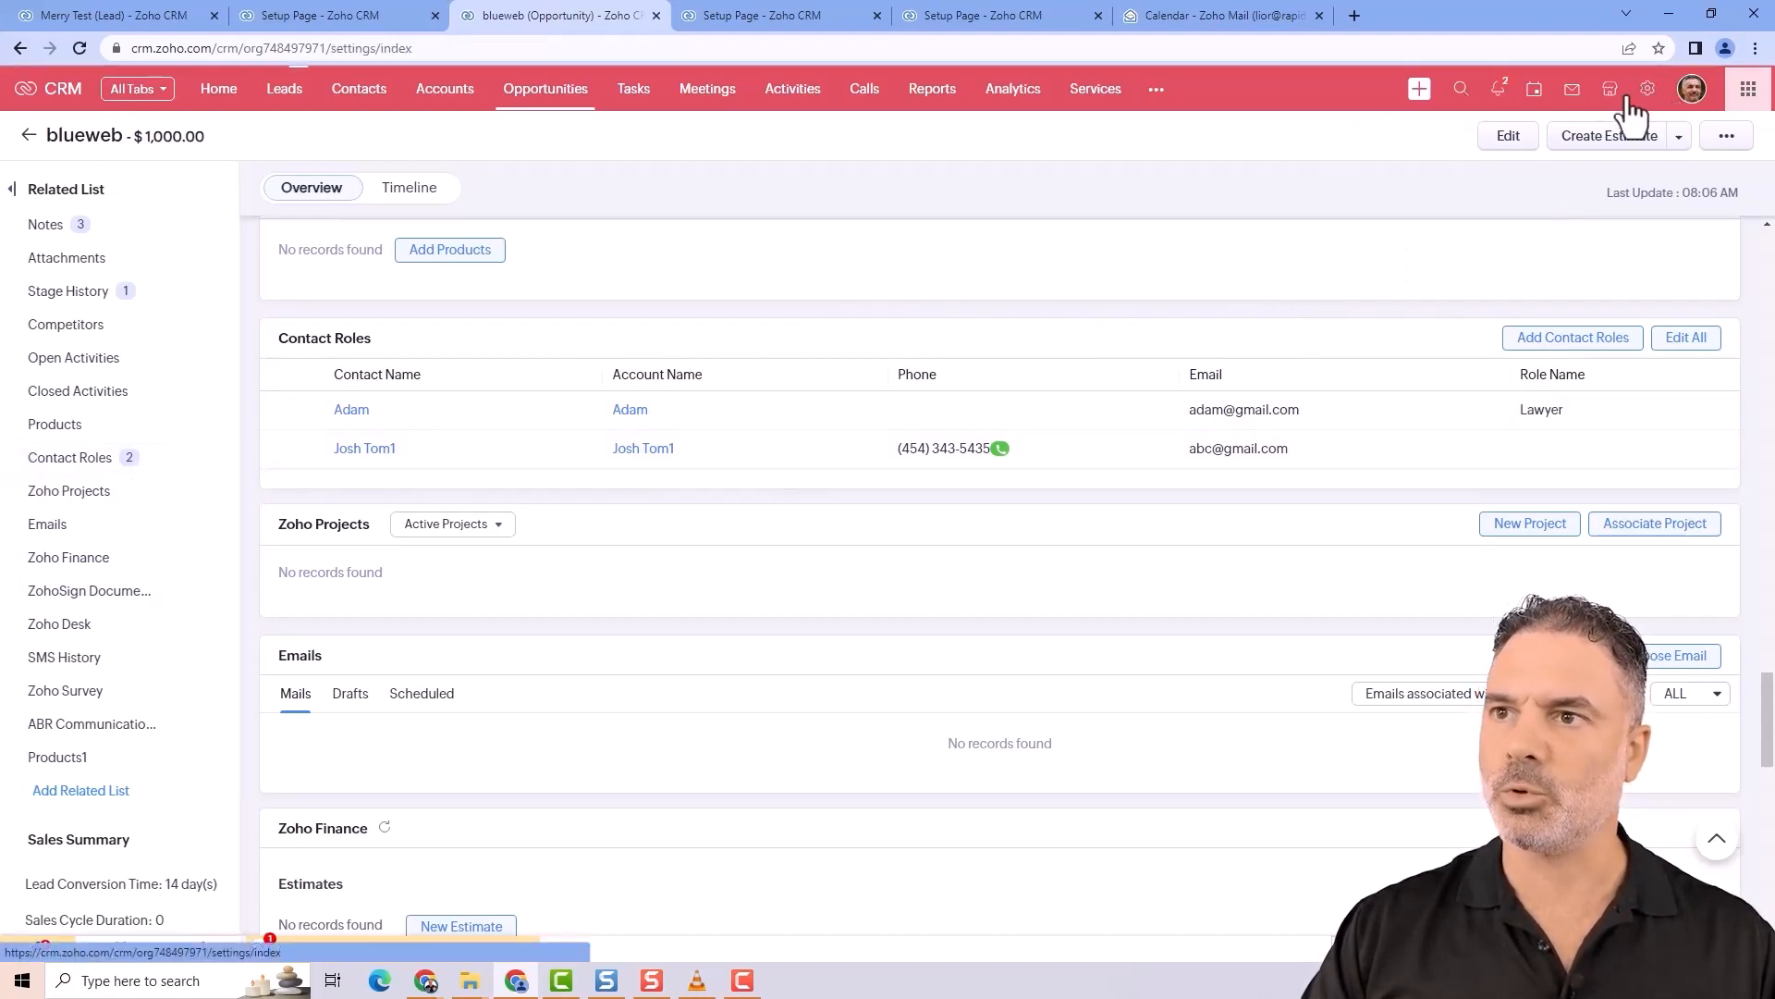
- Reach the Opportunities module's options menu in Setup's Modules and Fields page
click(1646, 89)
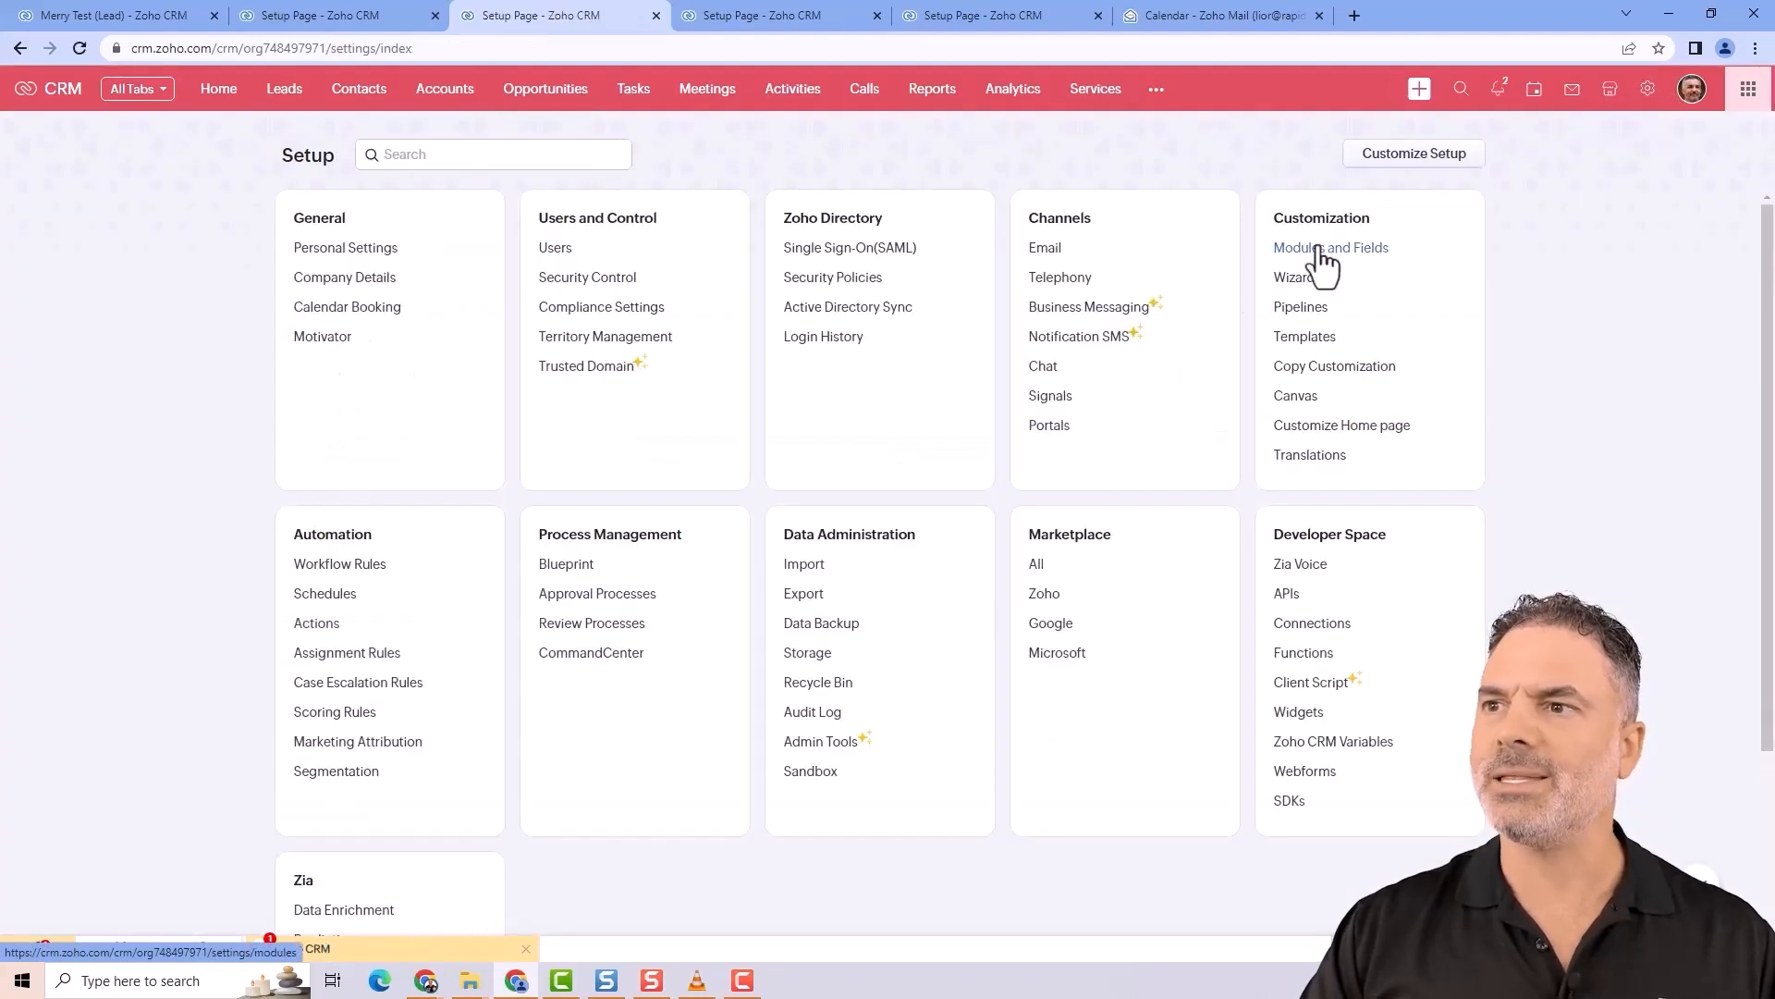
click(1334, 246)
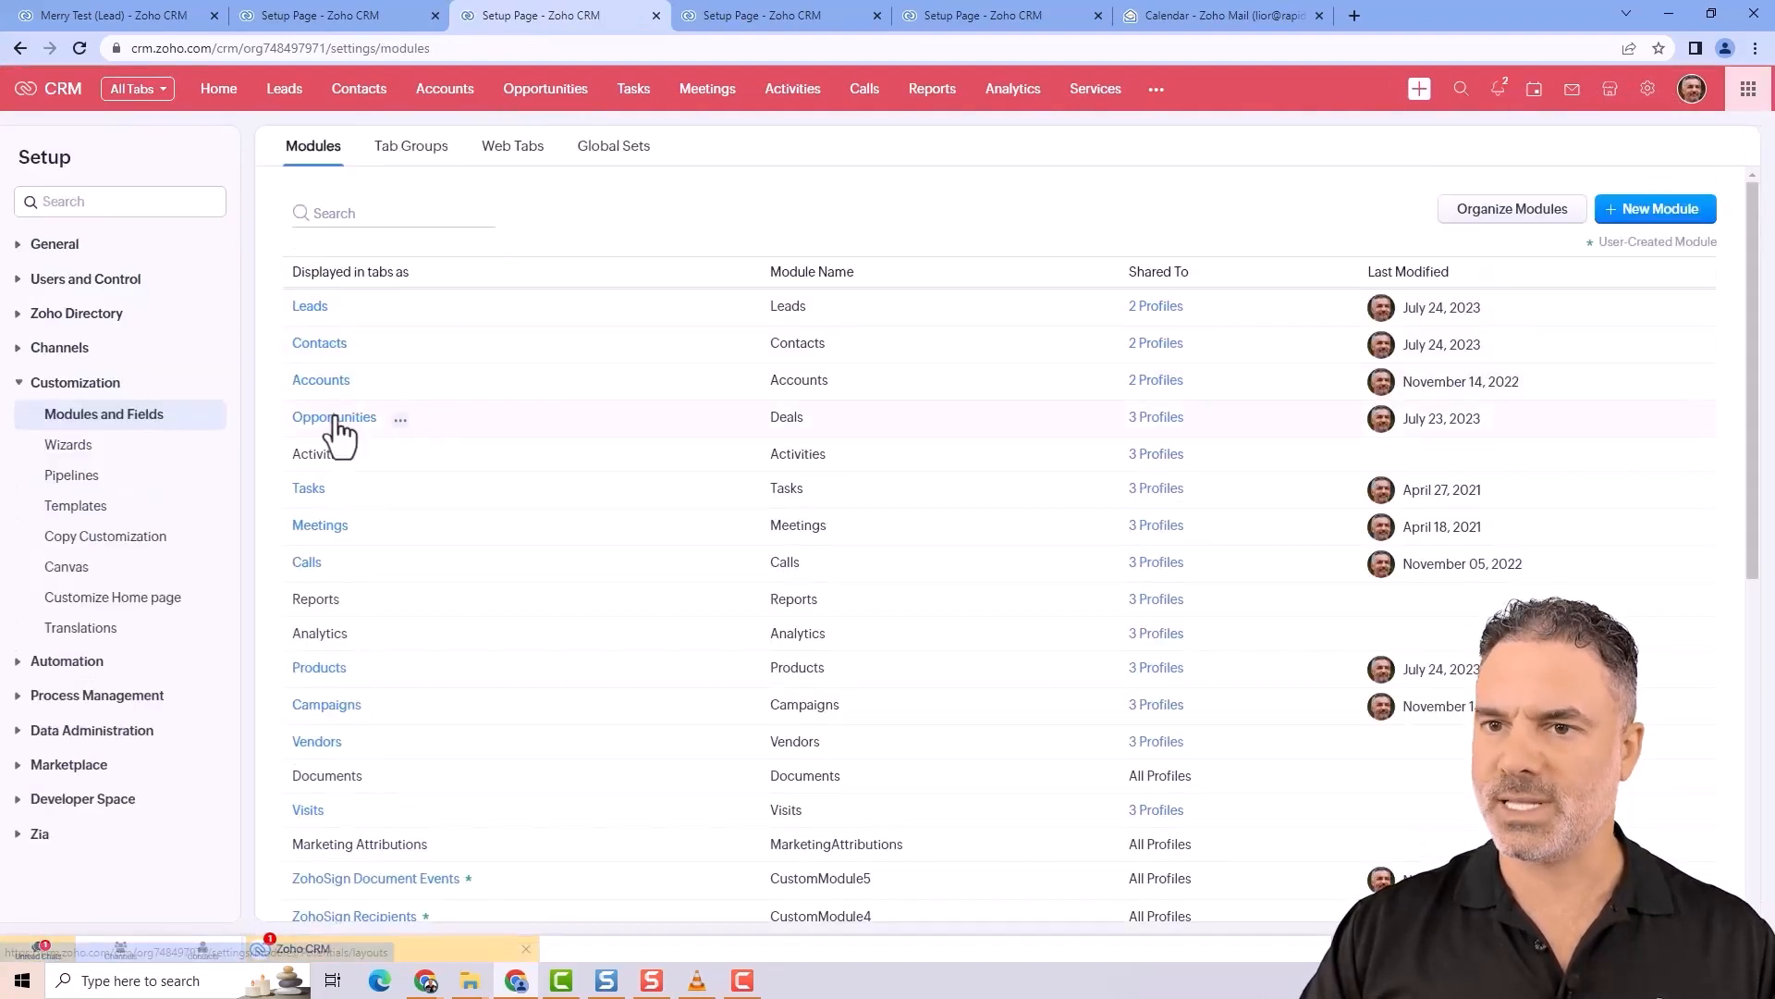
click(400, 420)
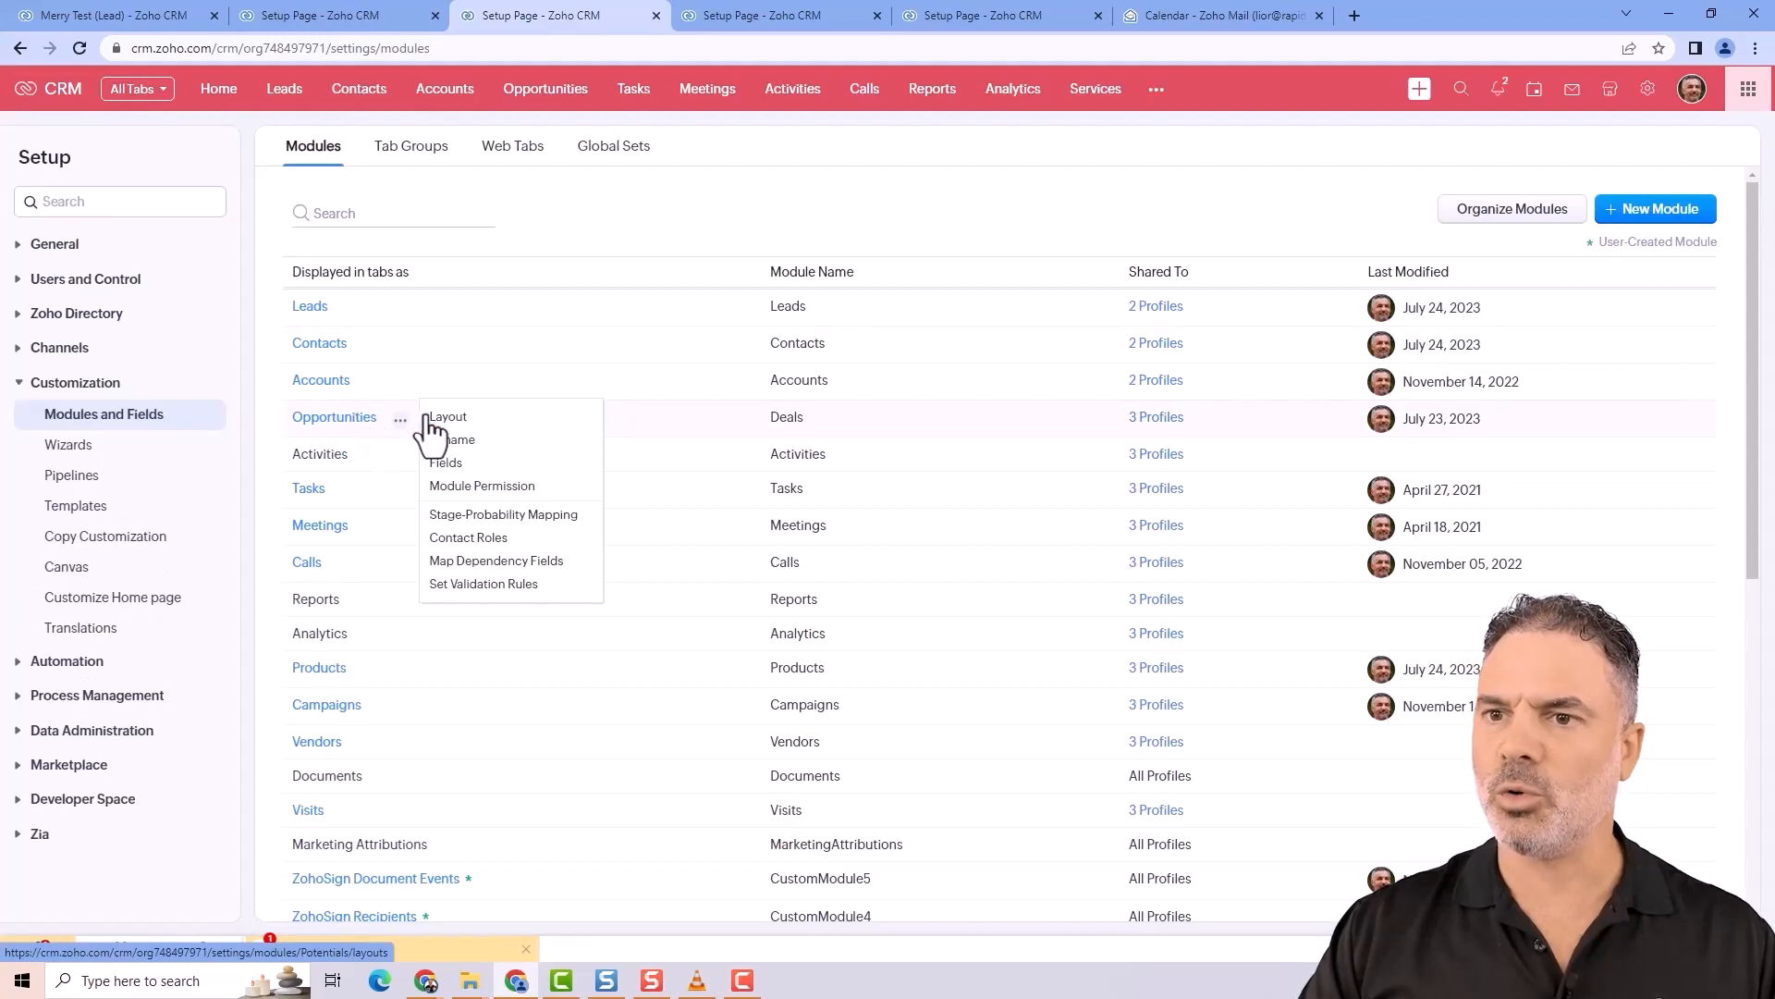
mouse_move(555, 533)
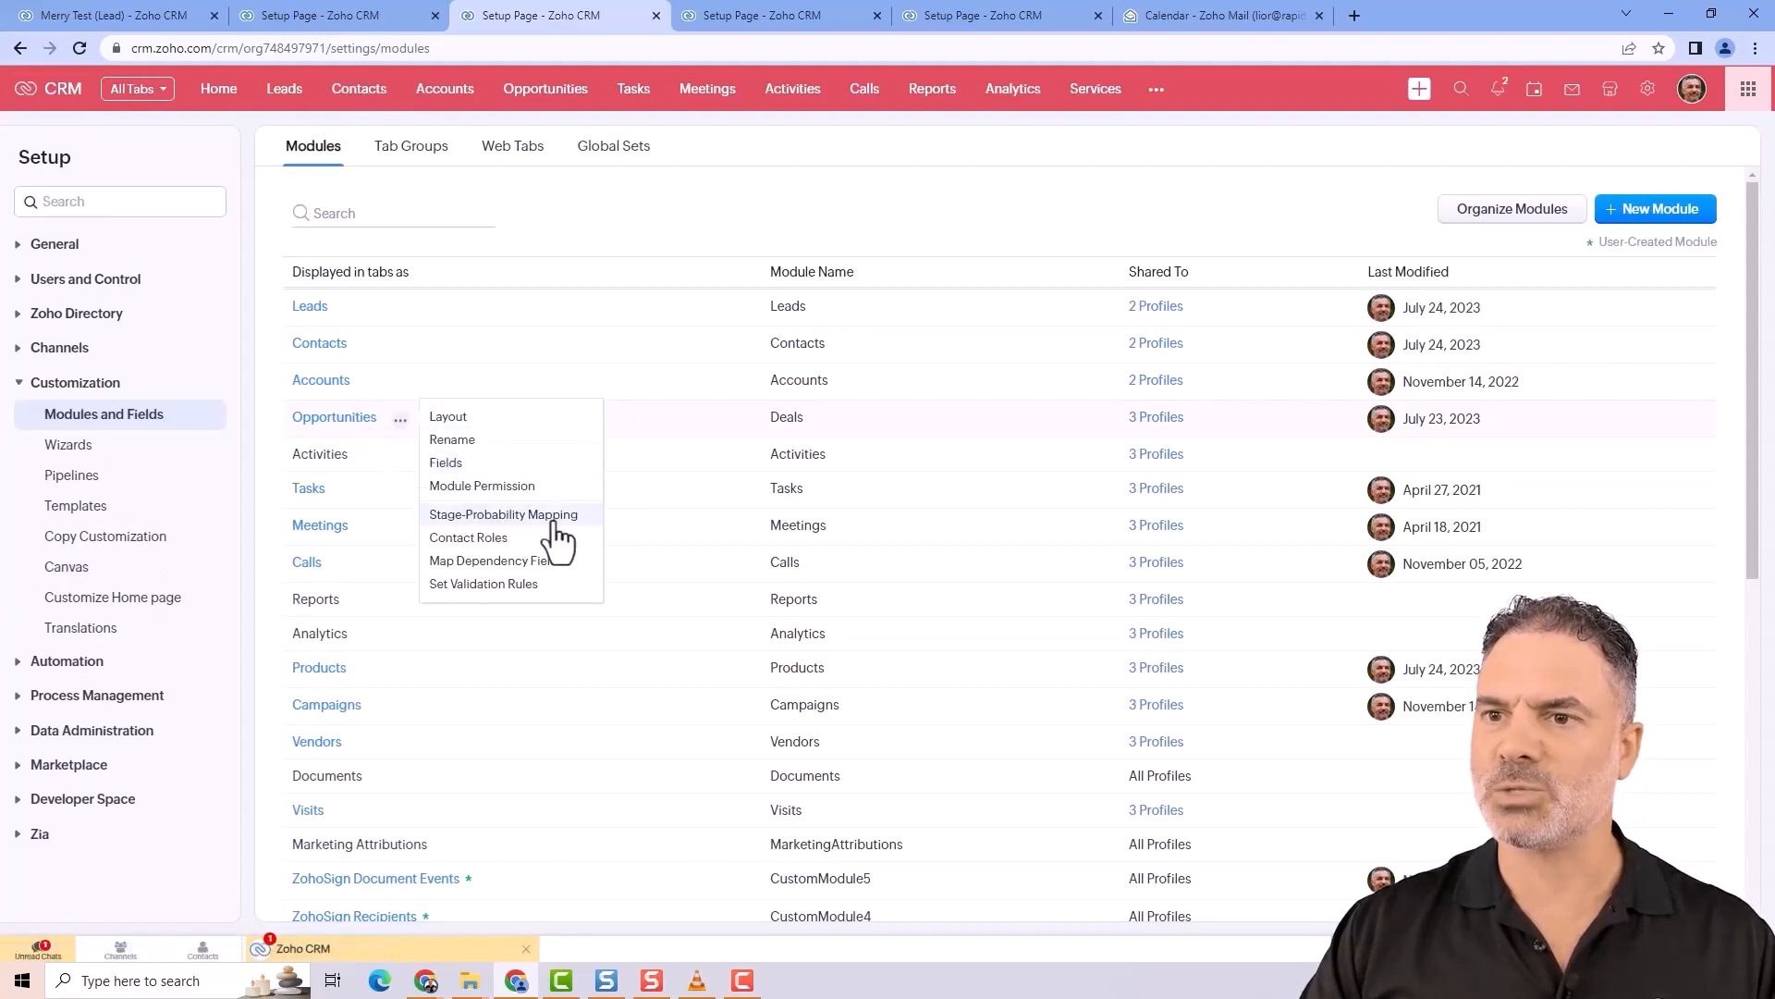
mouse_move(527, 522)
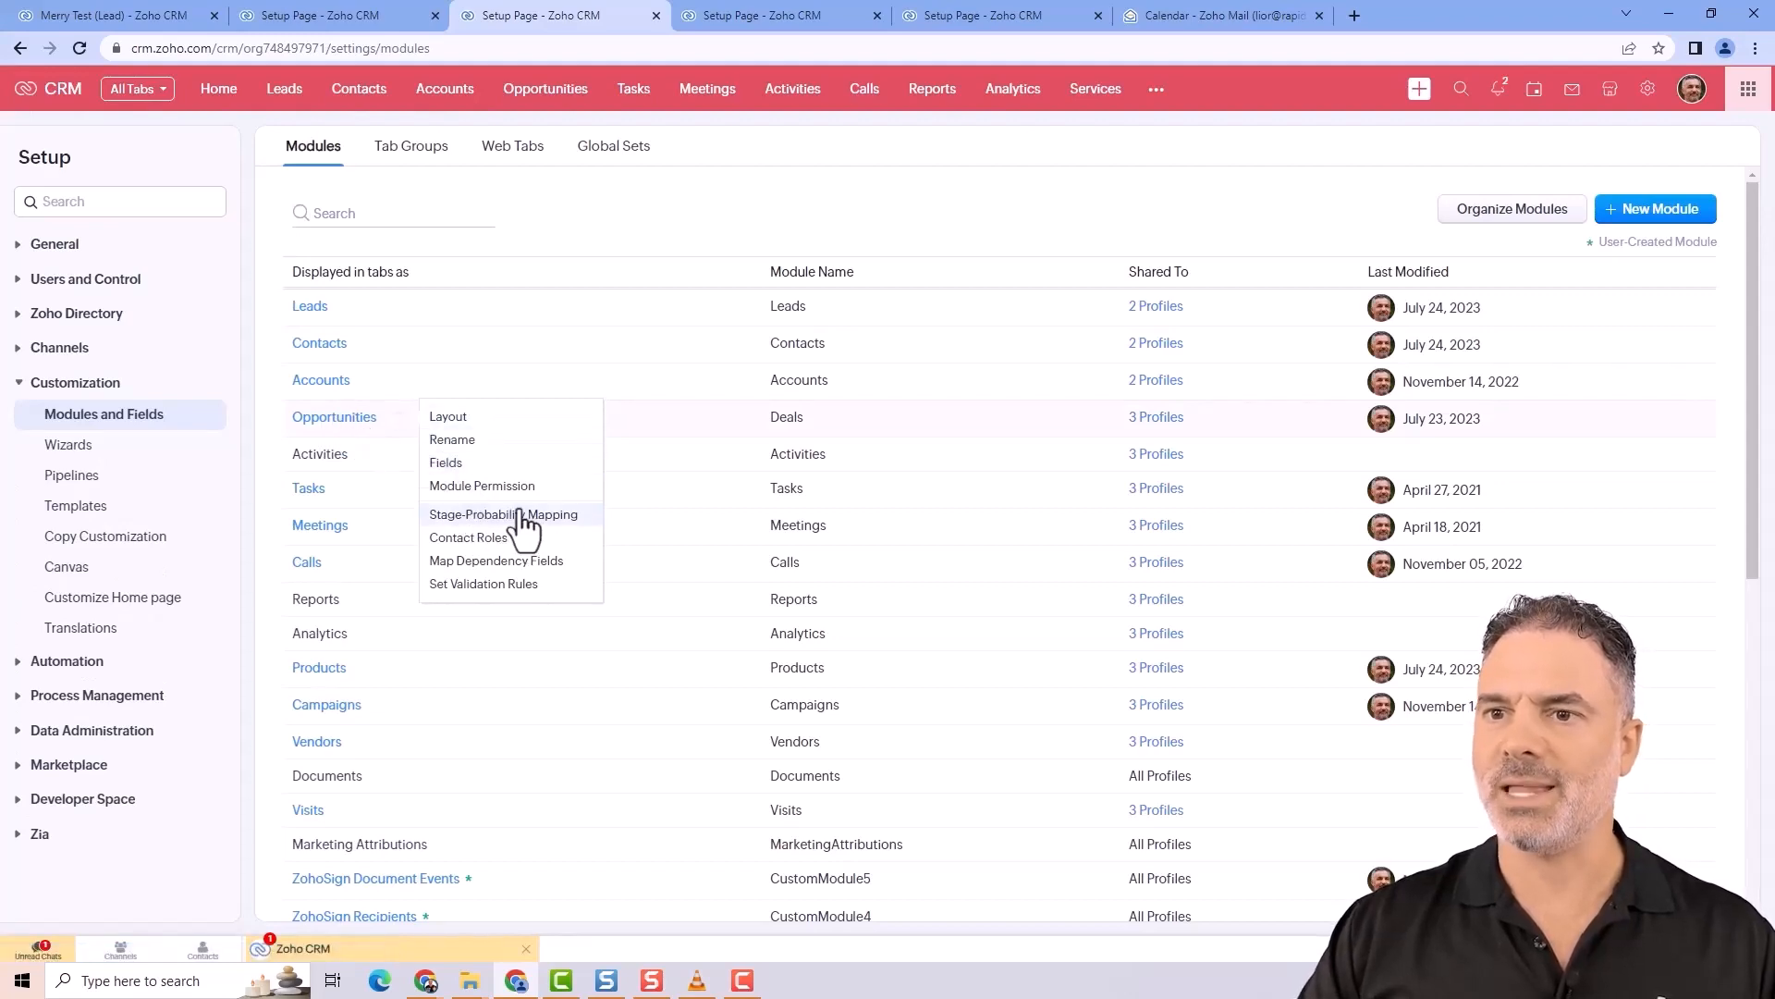
- In Stage-Probability Mapping, try a 'New Stage' row after Send Proposal, then discard it
click(503, 514)
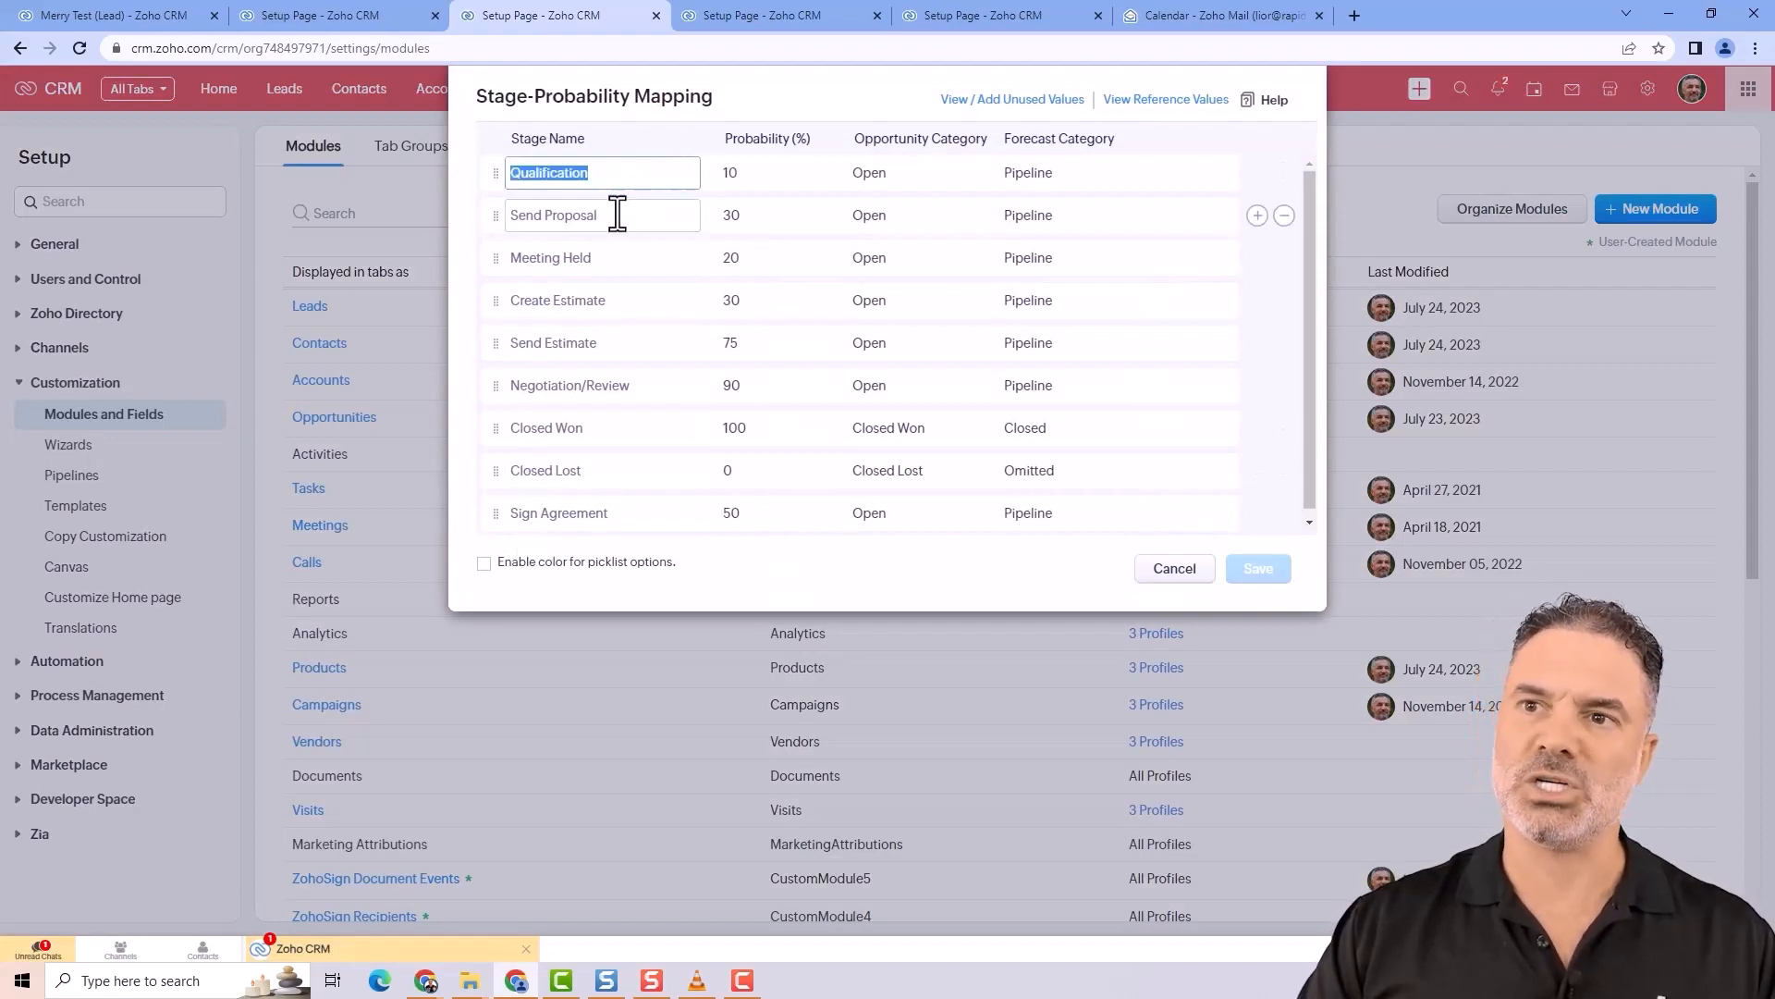
text(sdsd)
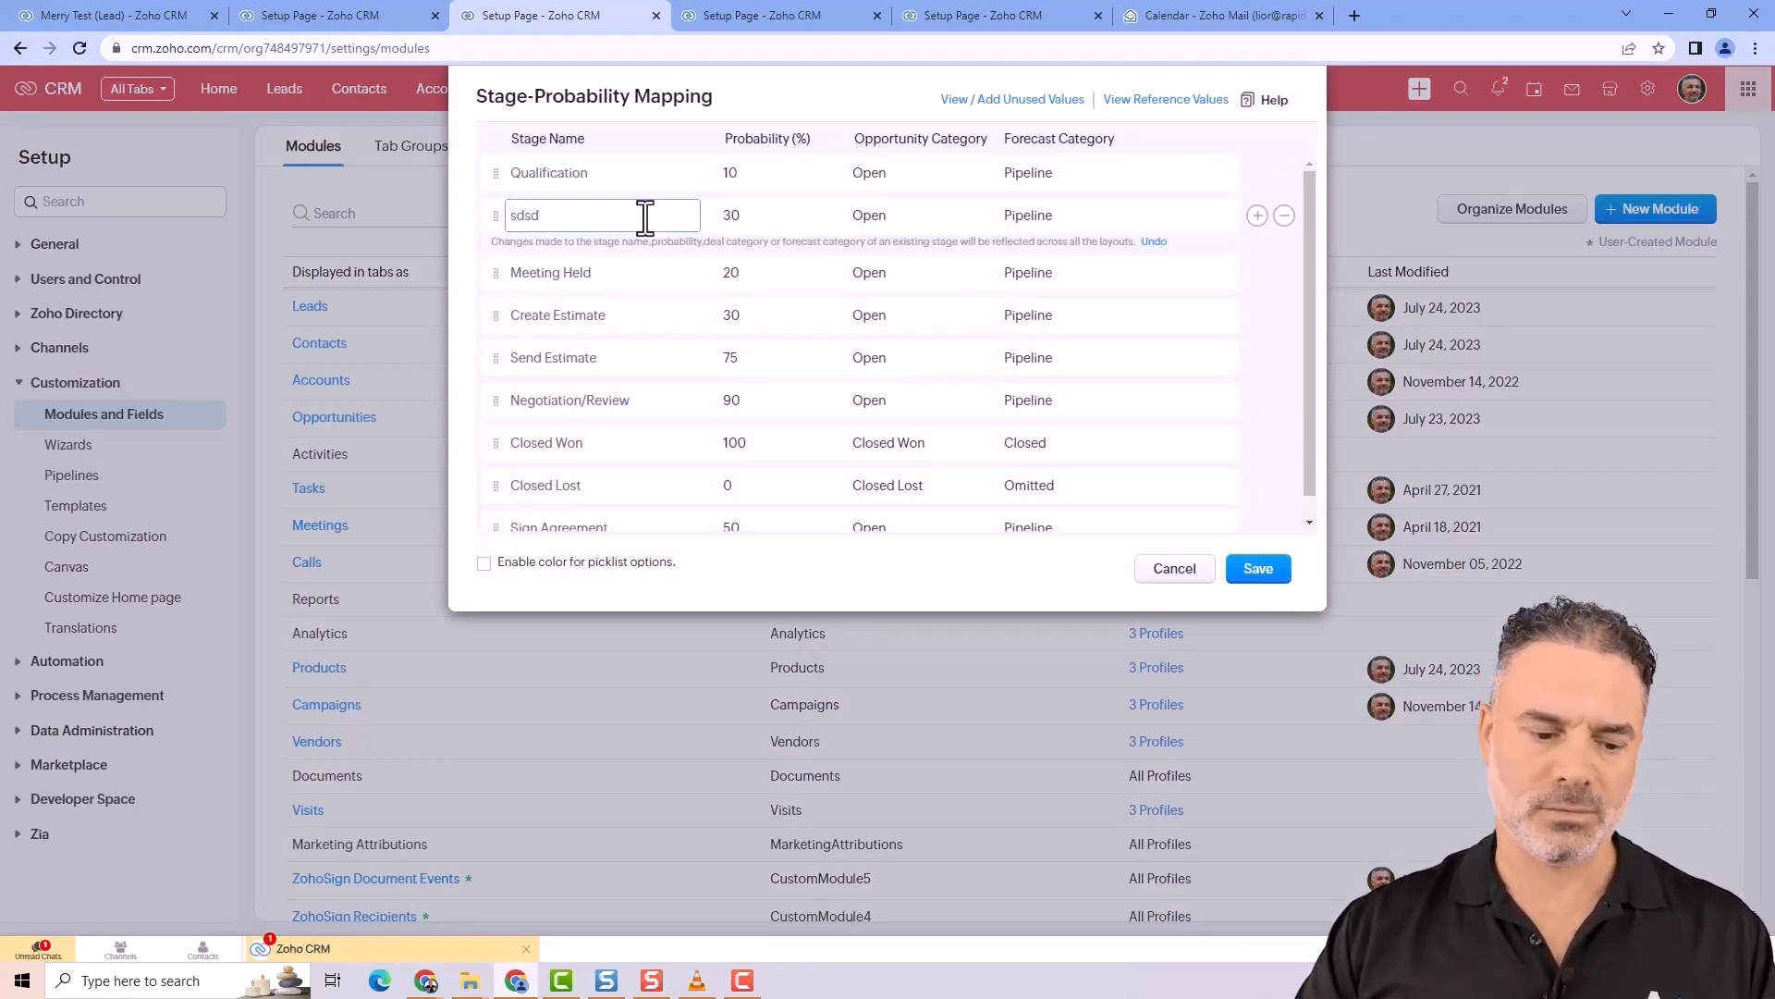
text(Send Proposal)
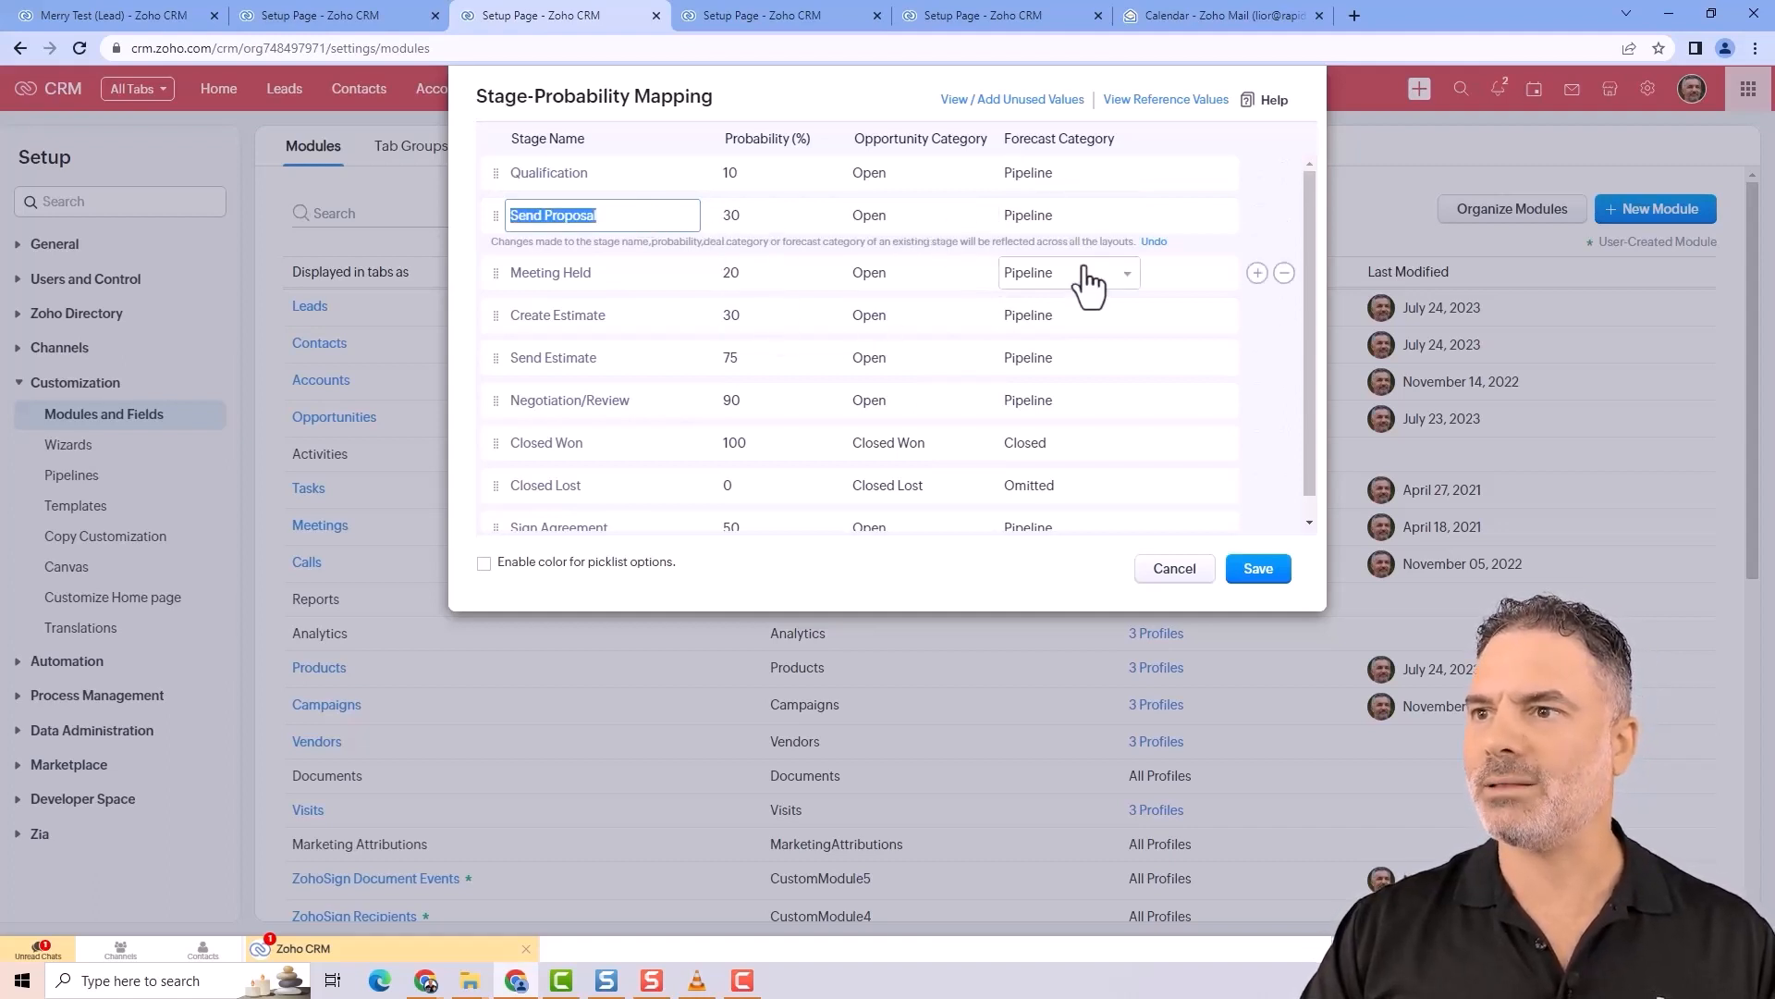
click(1258, 272)
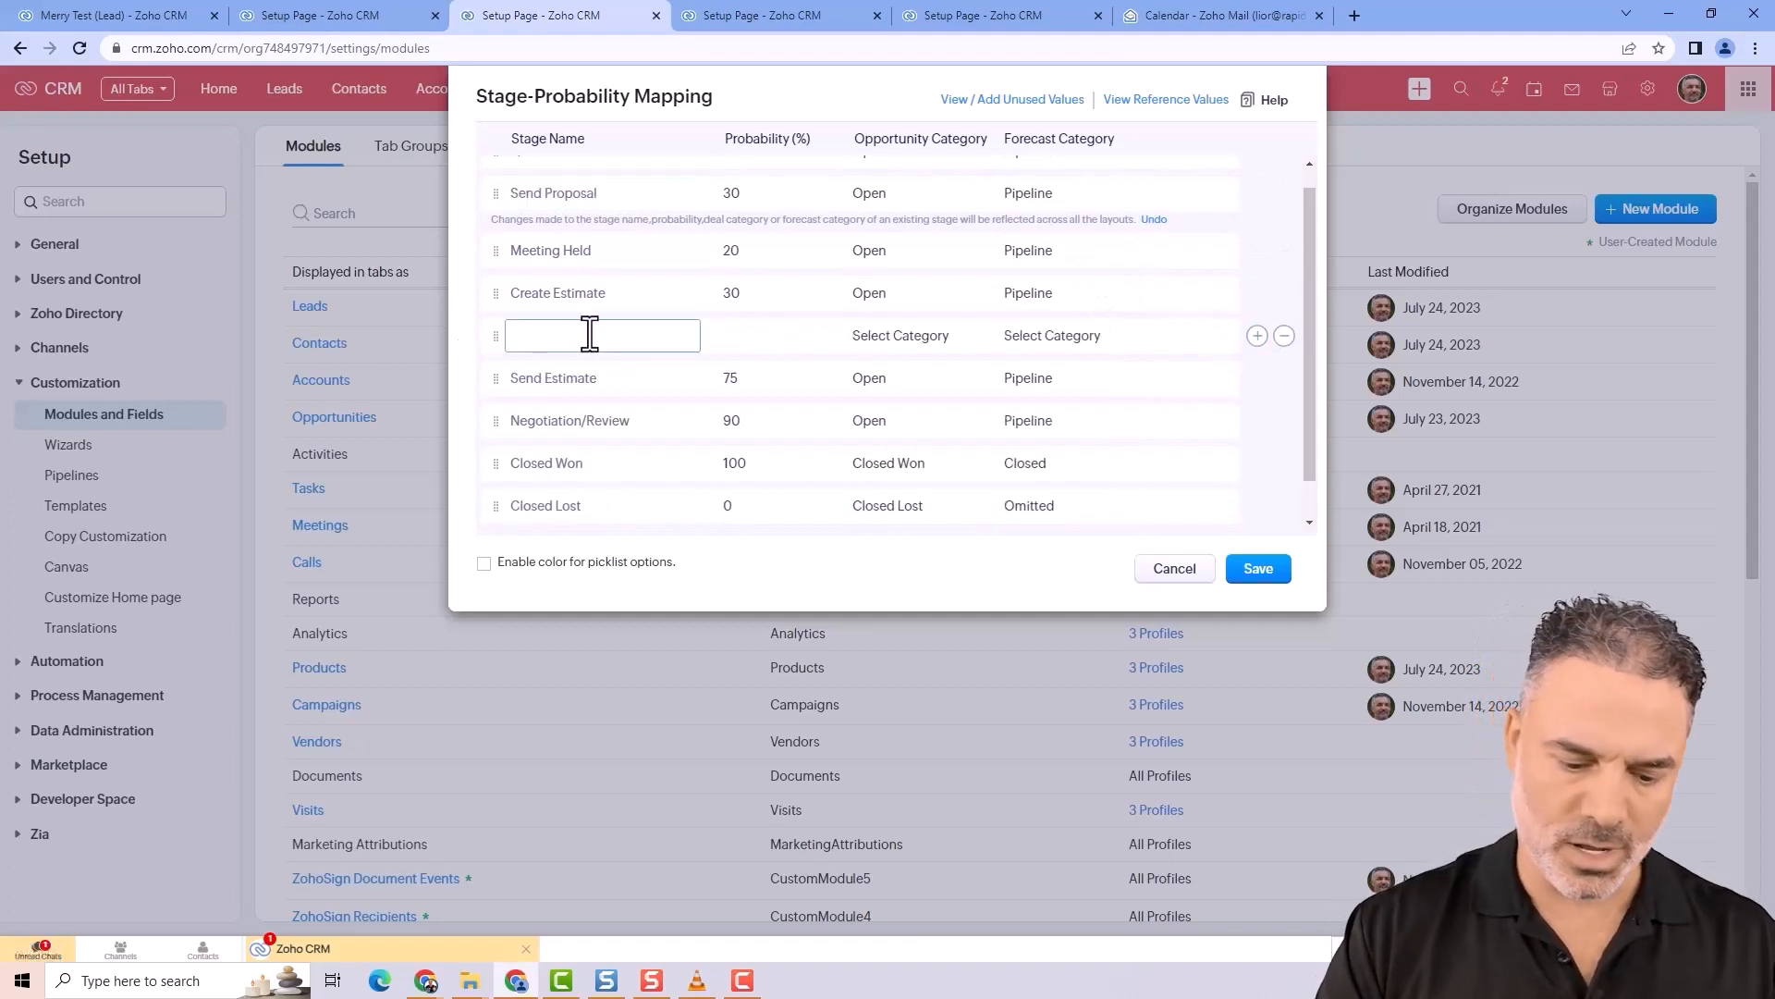
text(New Stage)
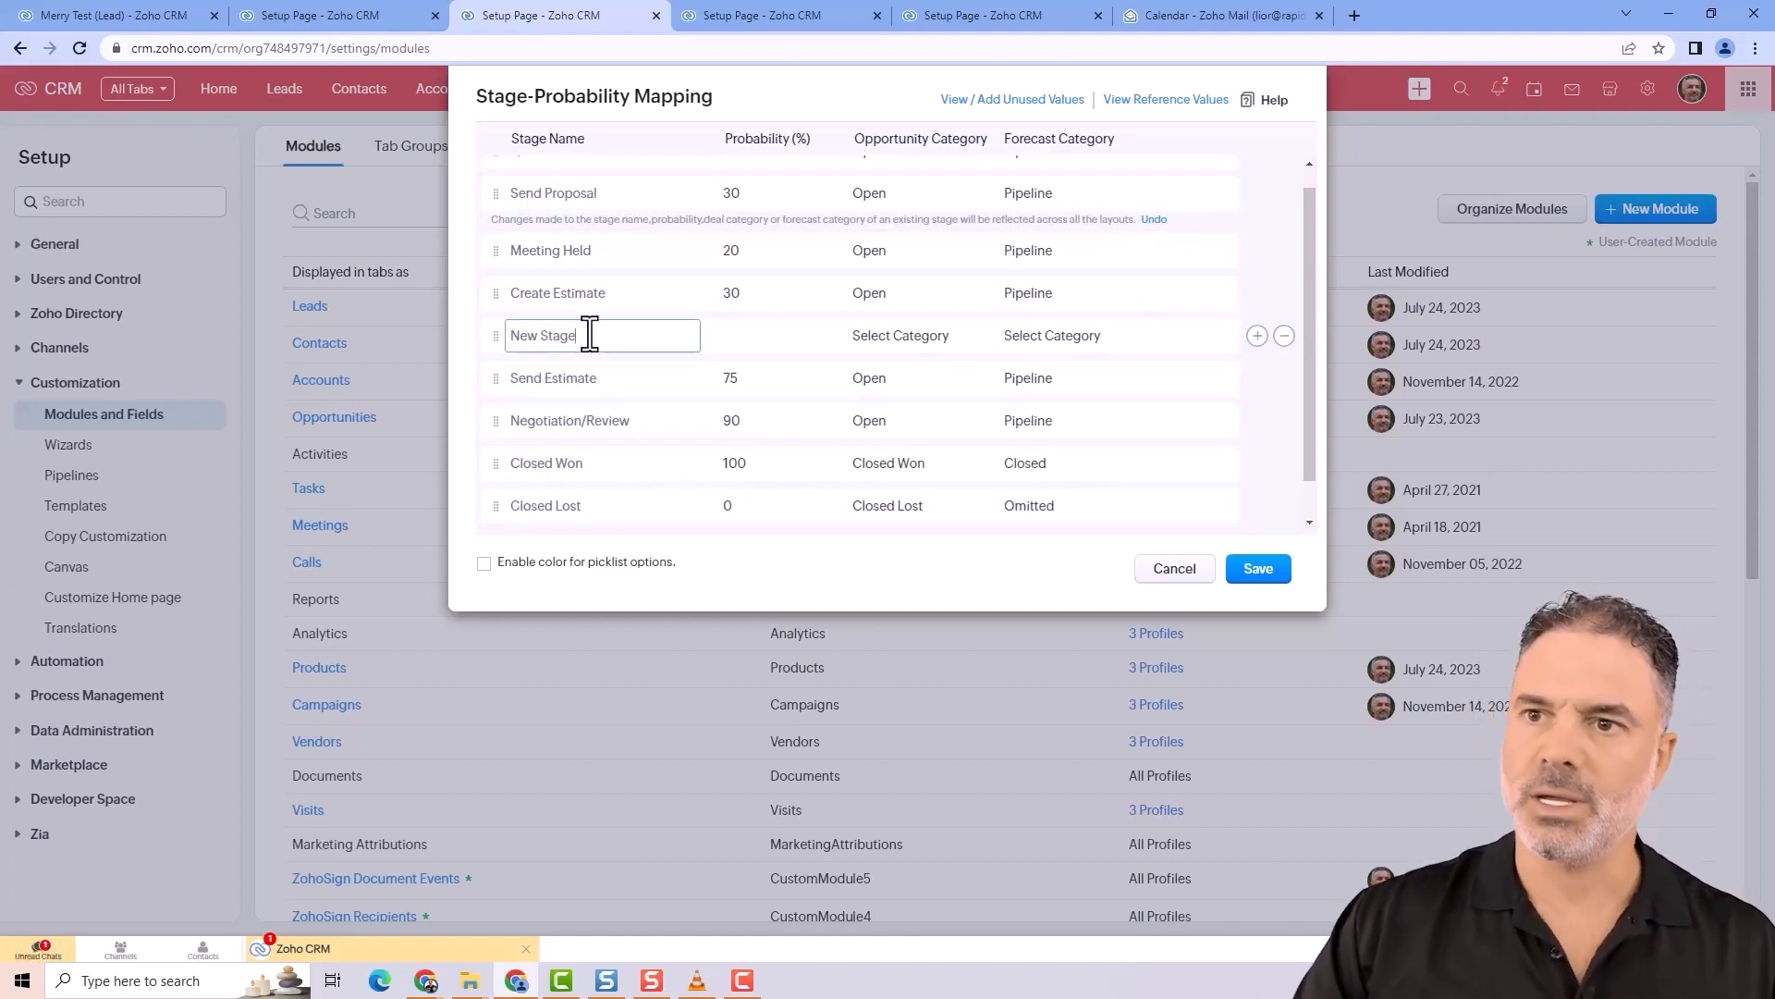
mouse_move(800, 272)
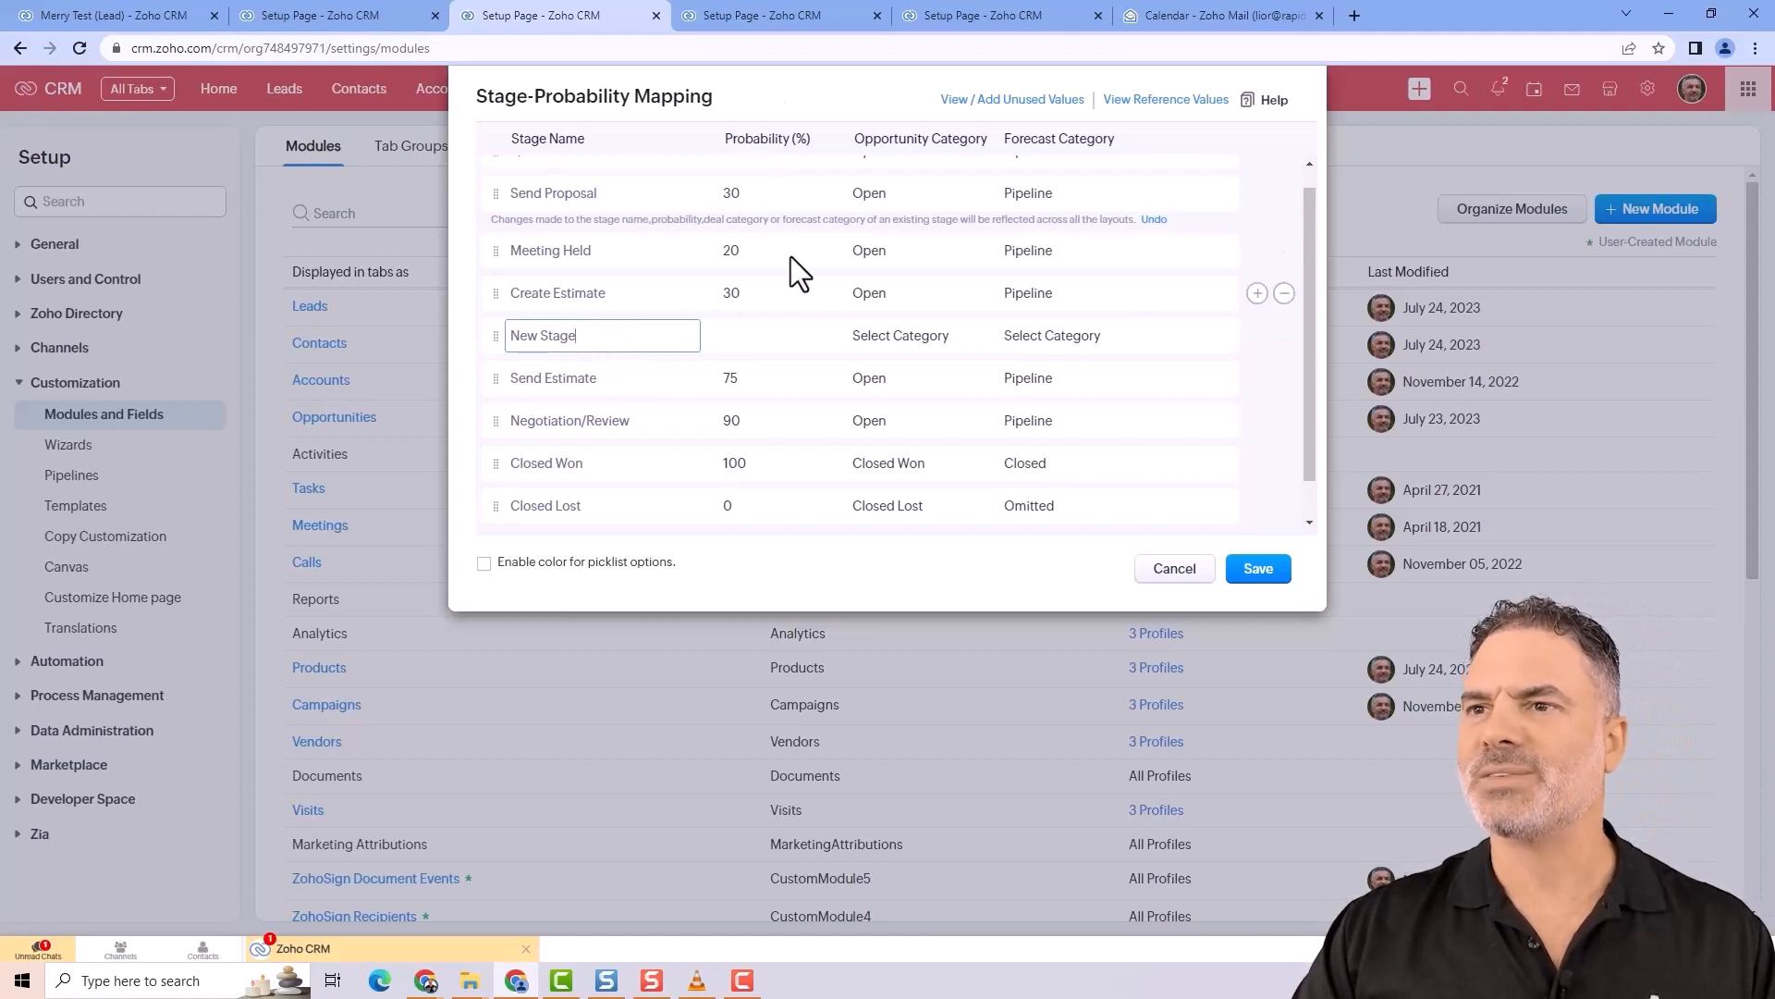
click(755, 334)
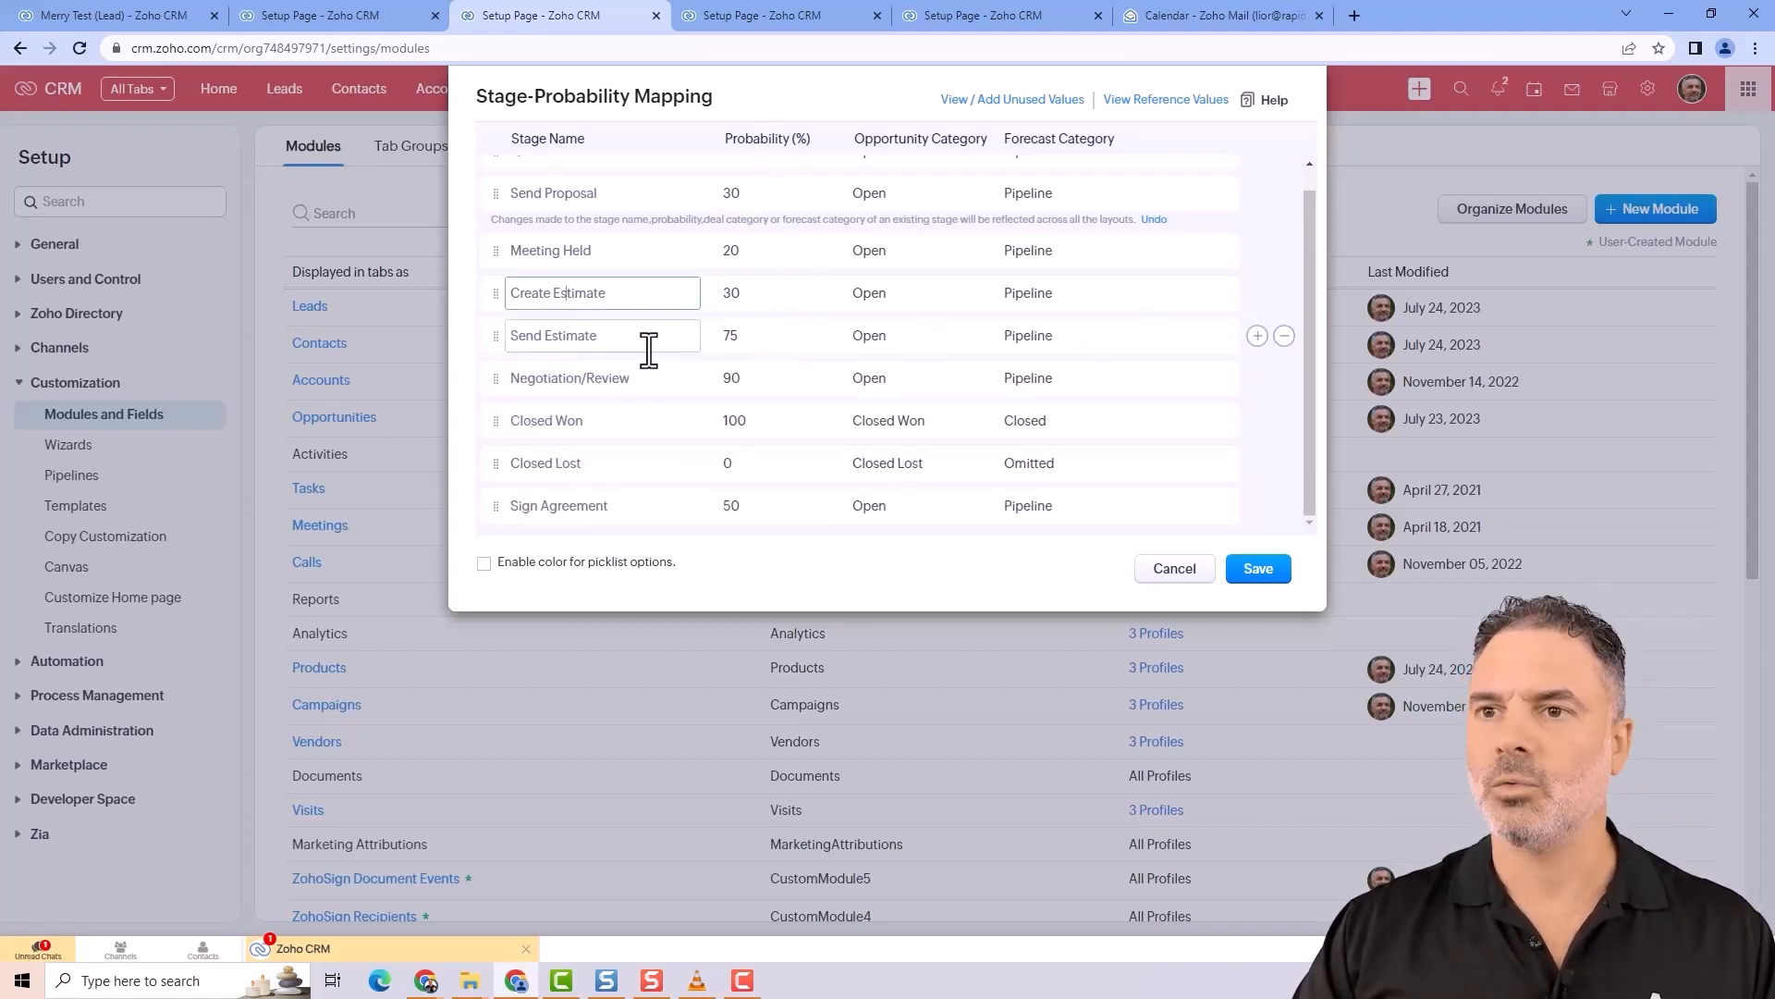
- Inspect the Send Estimate name, Create Estimate probability and a stage's Forecast Category fields
double_click(553, 335)
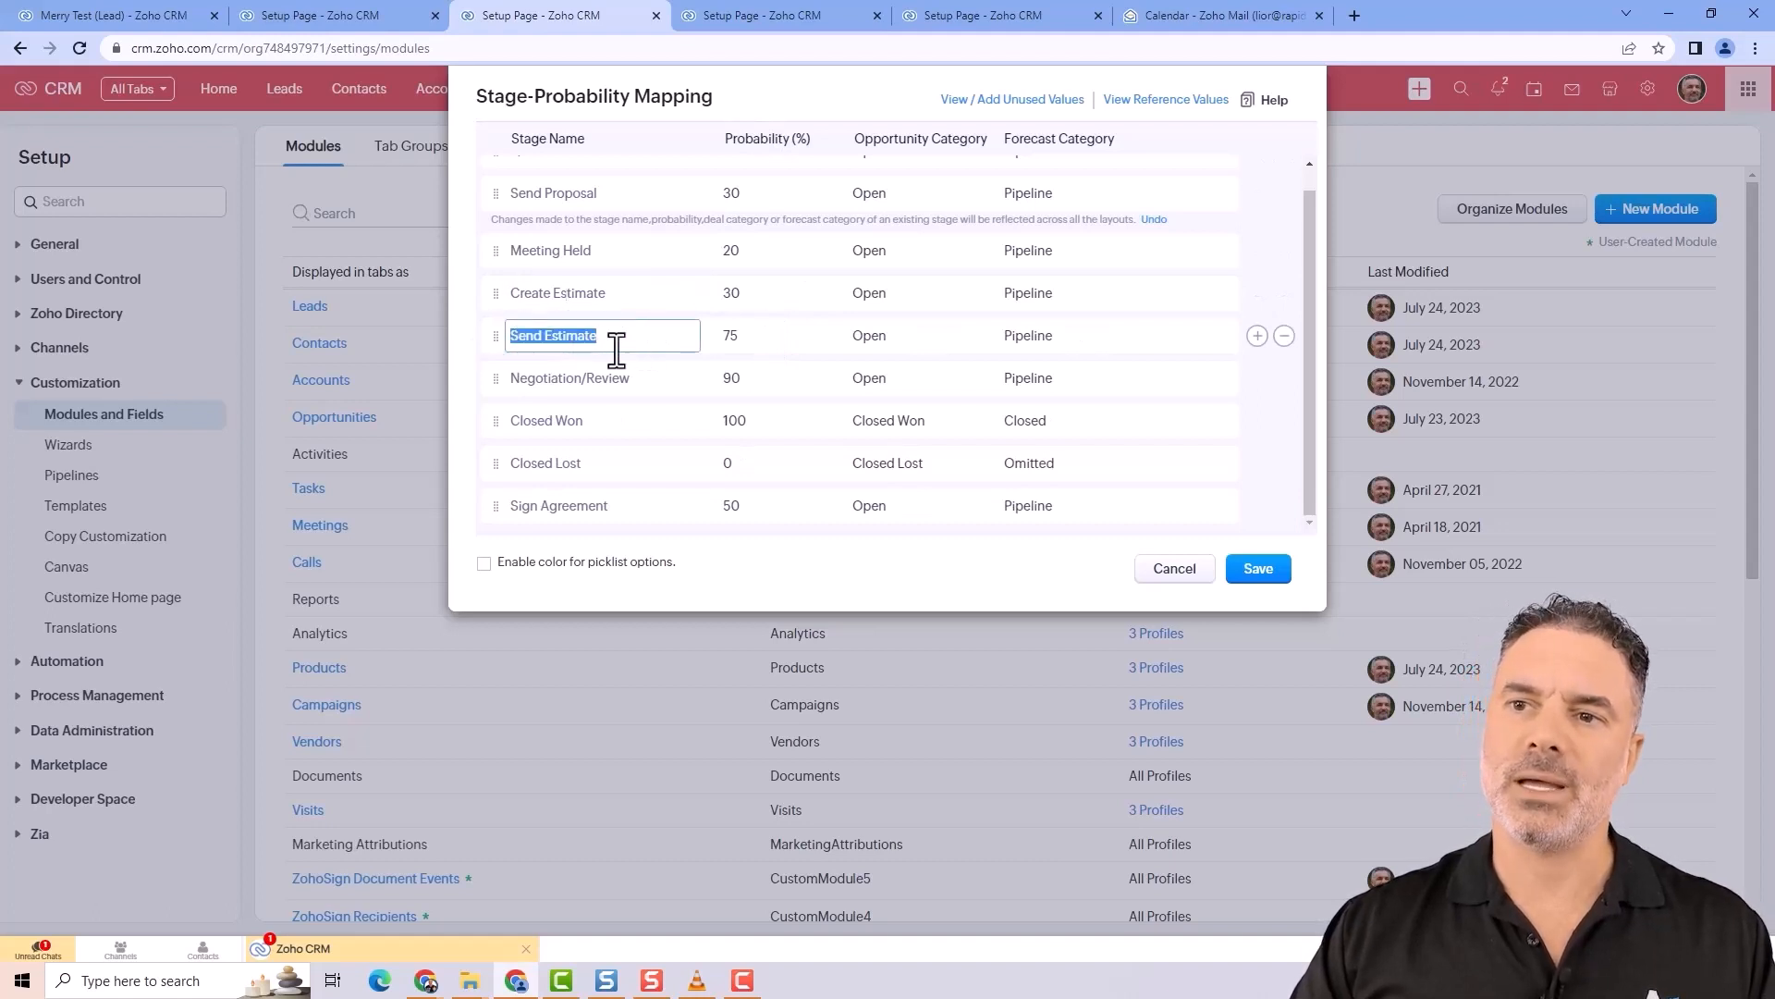
click(752, 334)
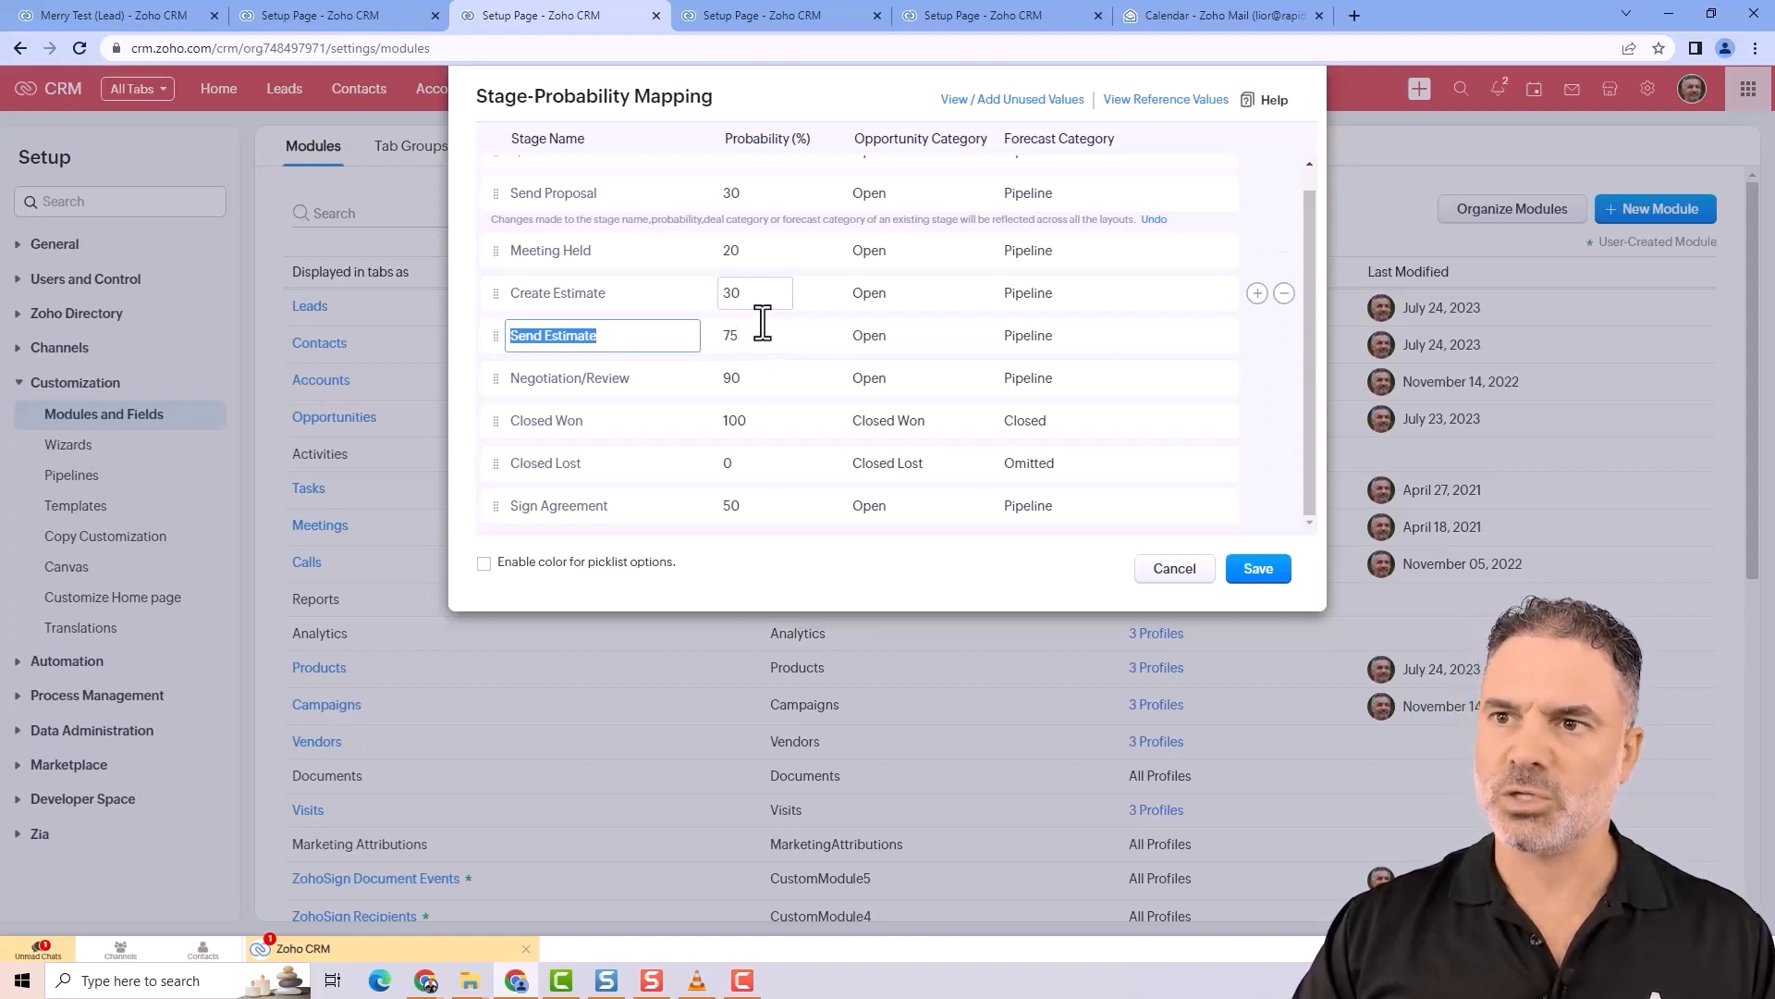
click(754, 462)
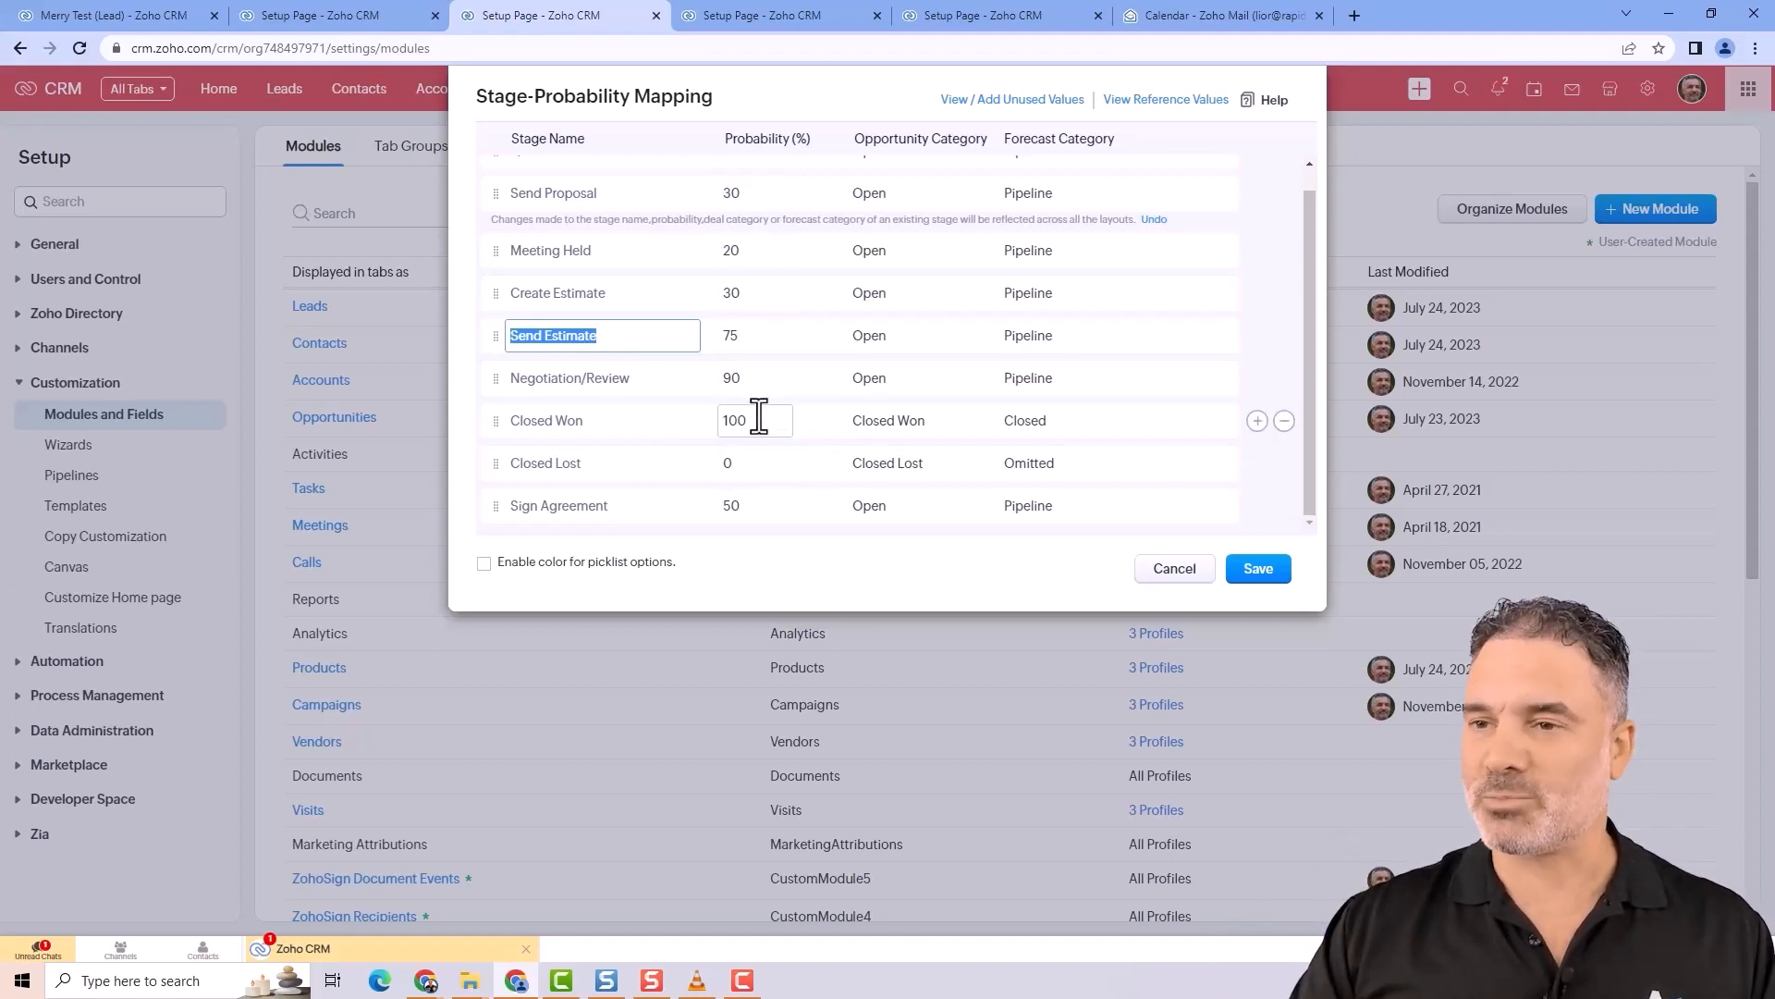
mouse_move(996, 455)
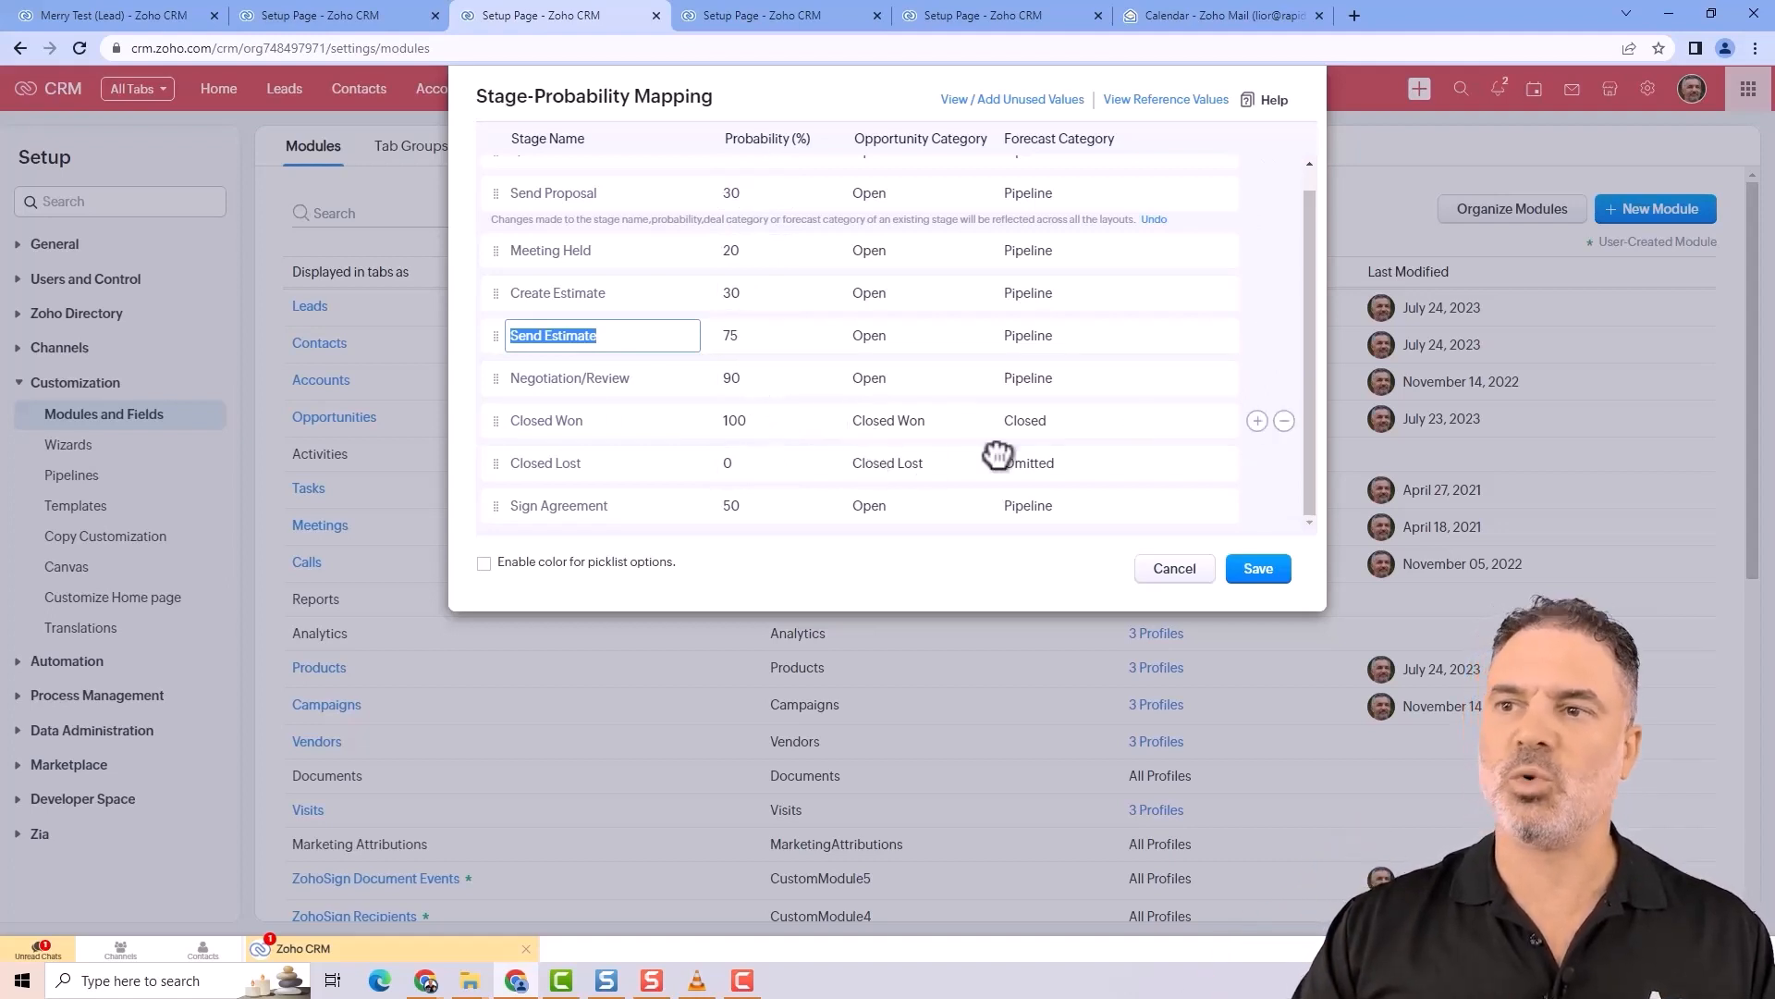
click(1065, 420)
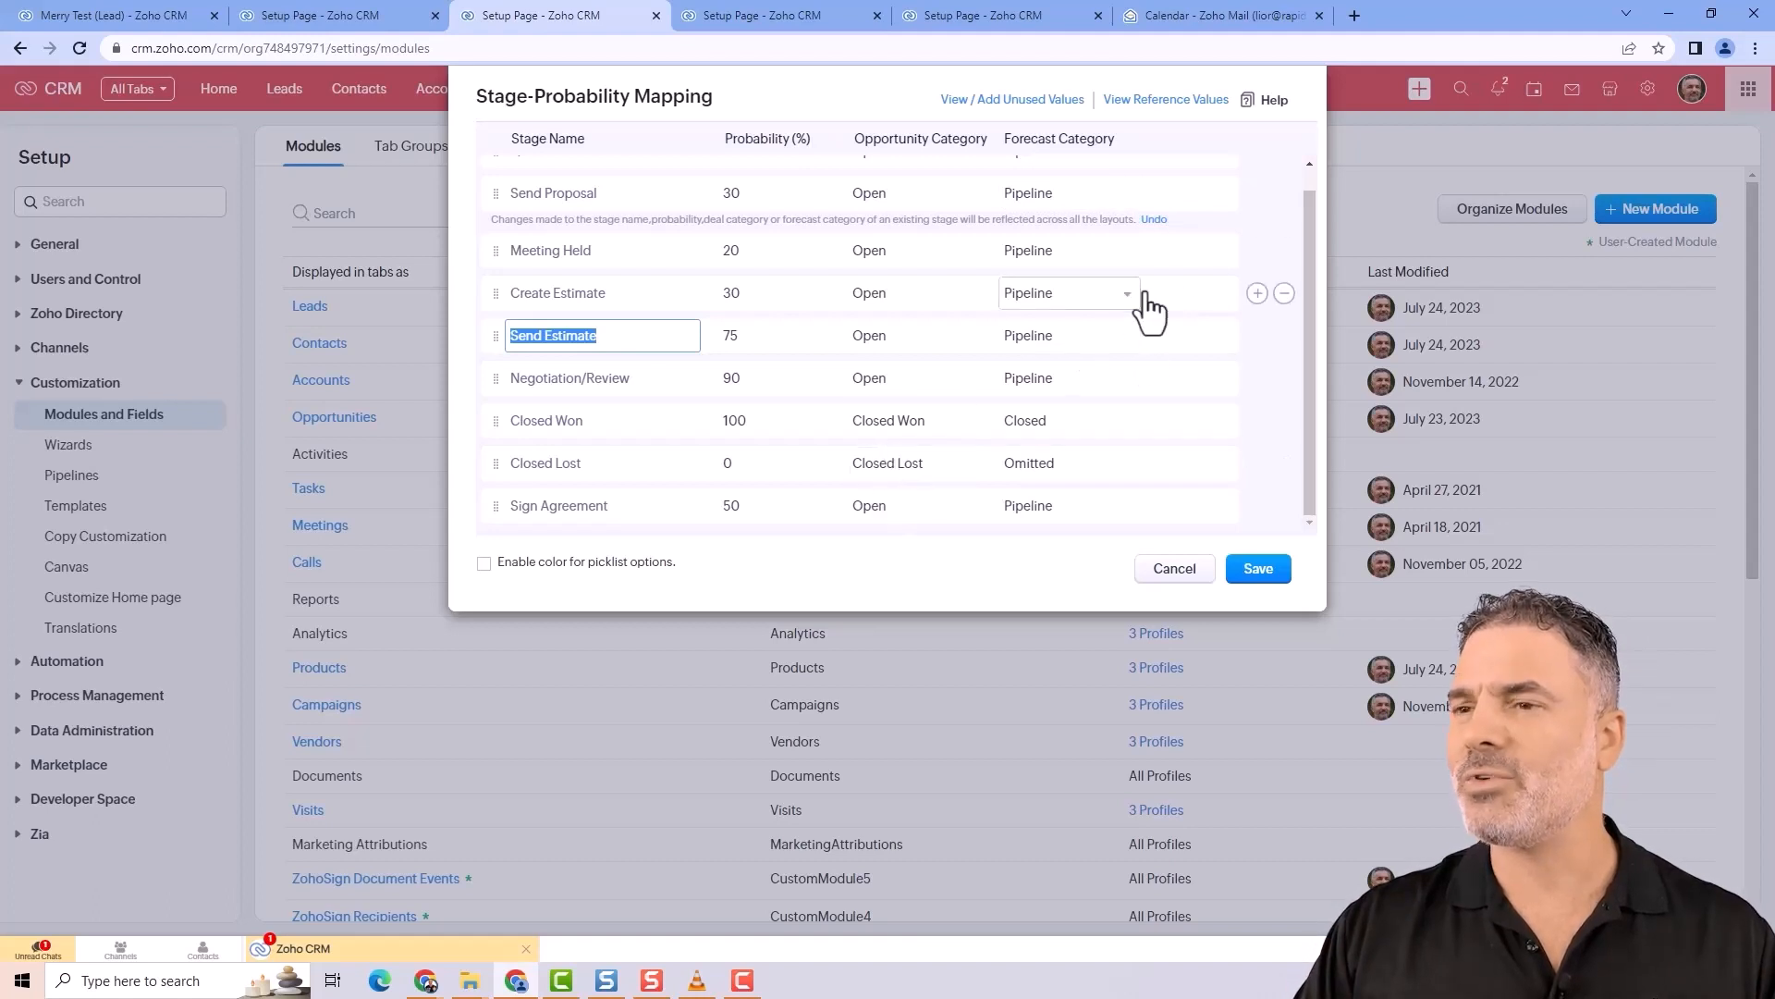
- Insert a test stage 'sdf' after Send Estimate with Open category and Pipeline forecast
click(1256, 292)
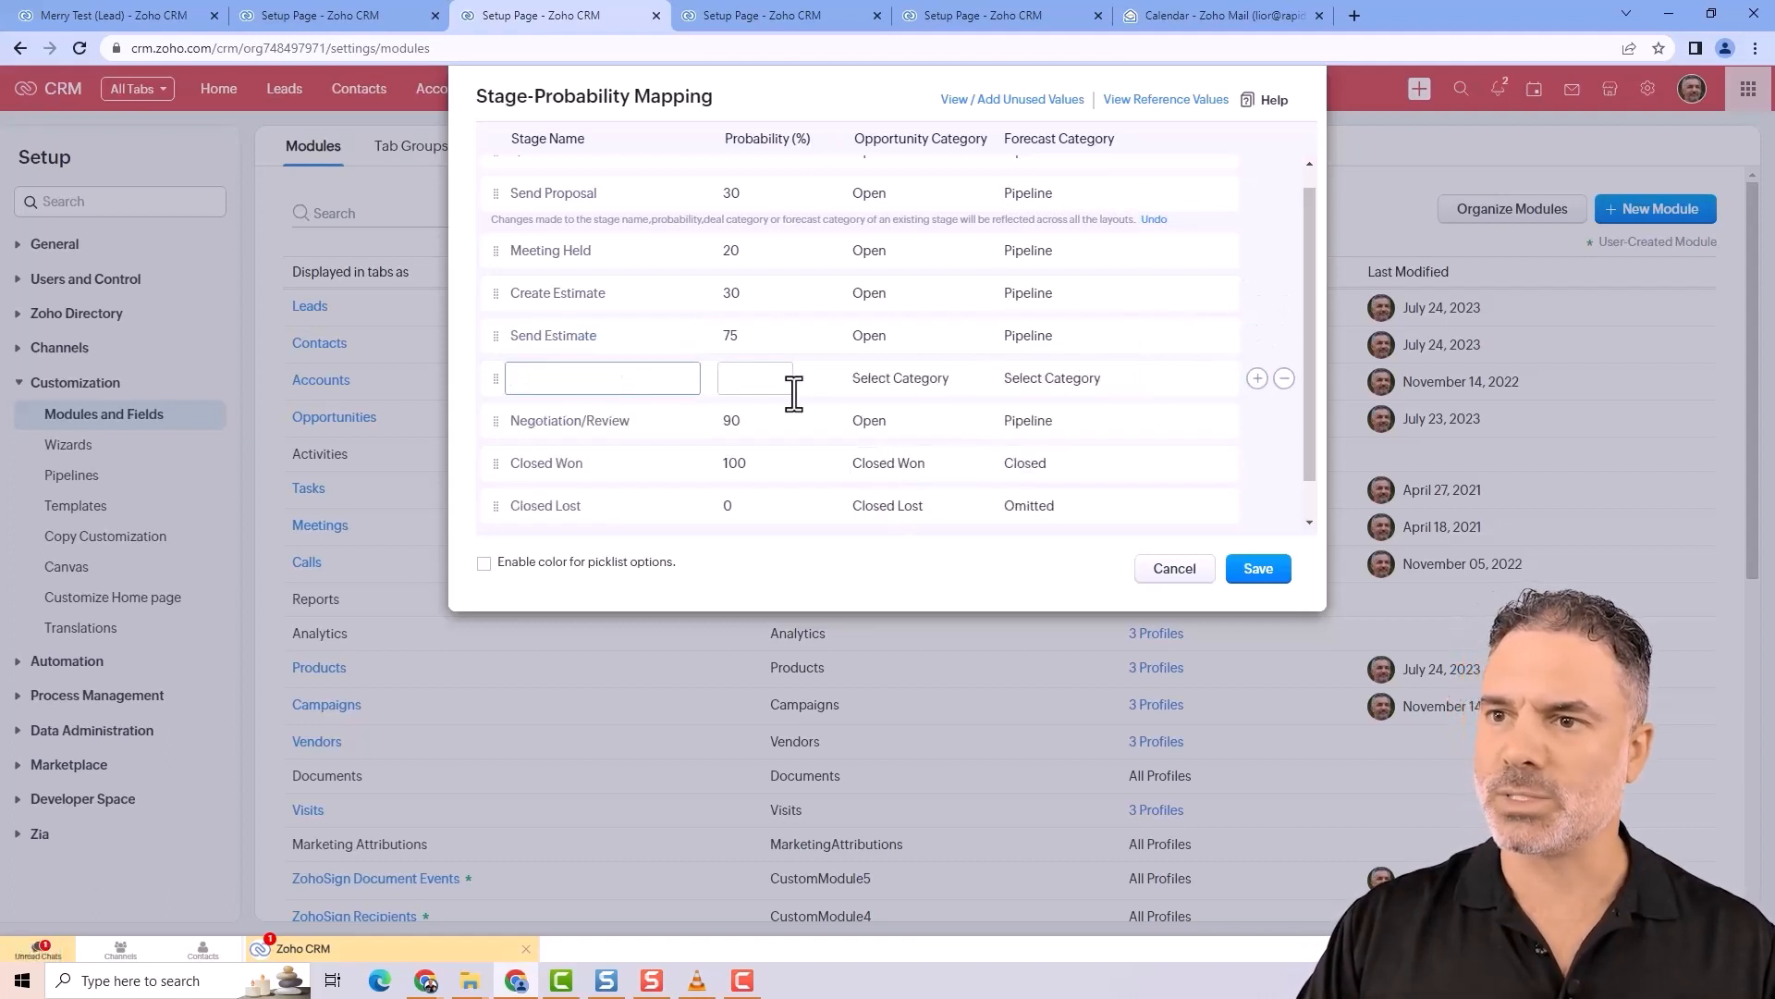
click(912, 377)
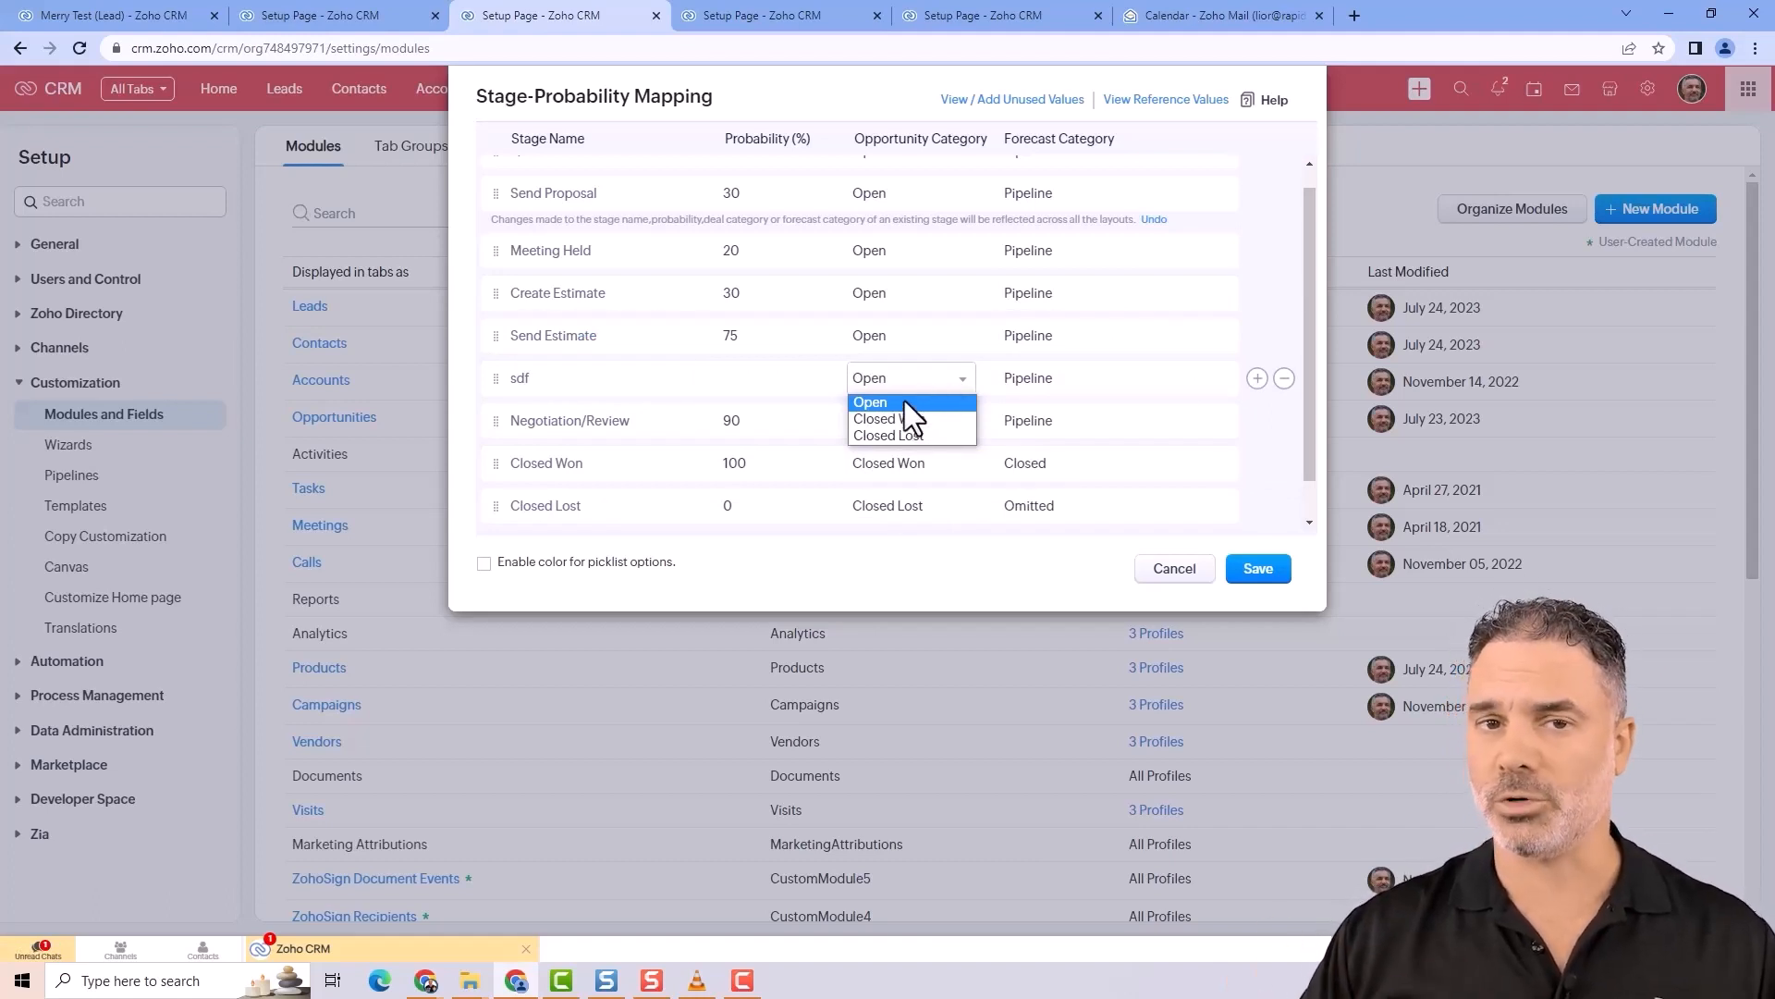
mouse_move(889, 420)
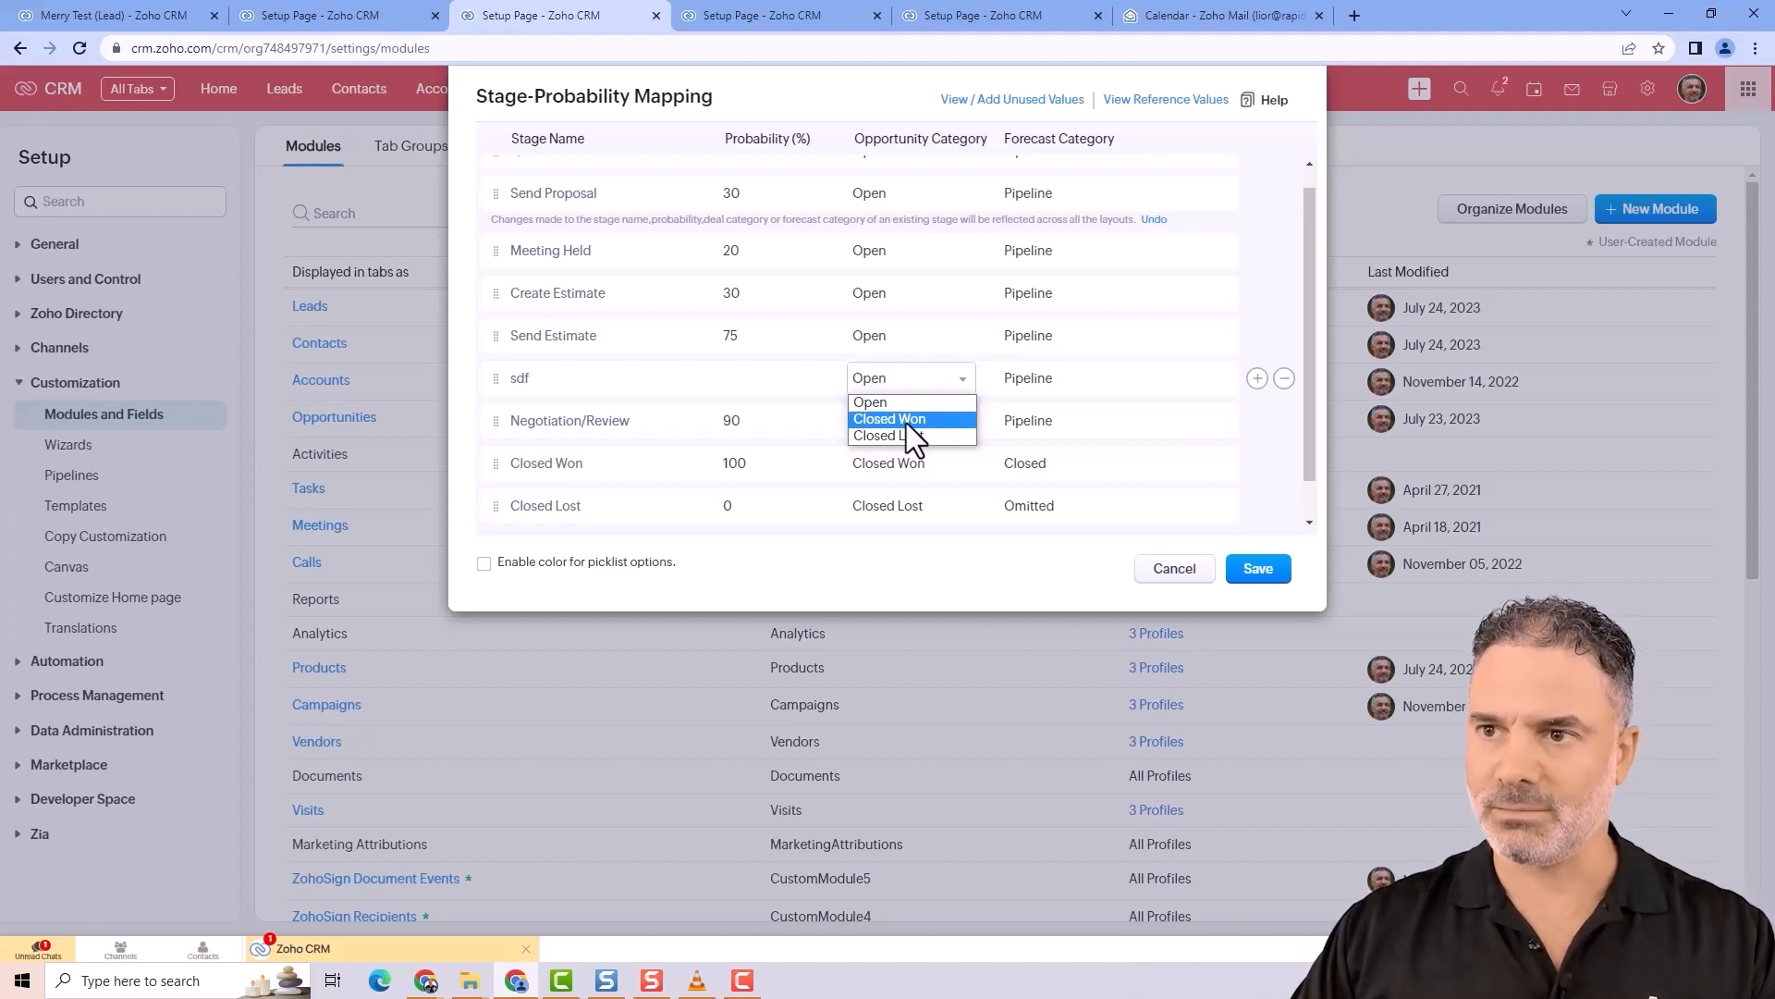
mouse_move(887, 436)
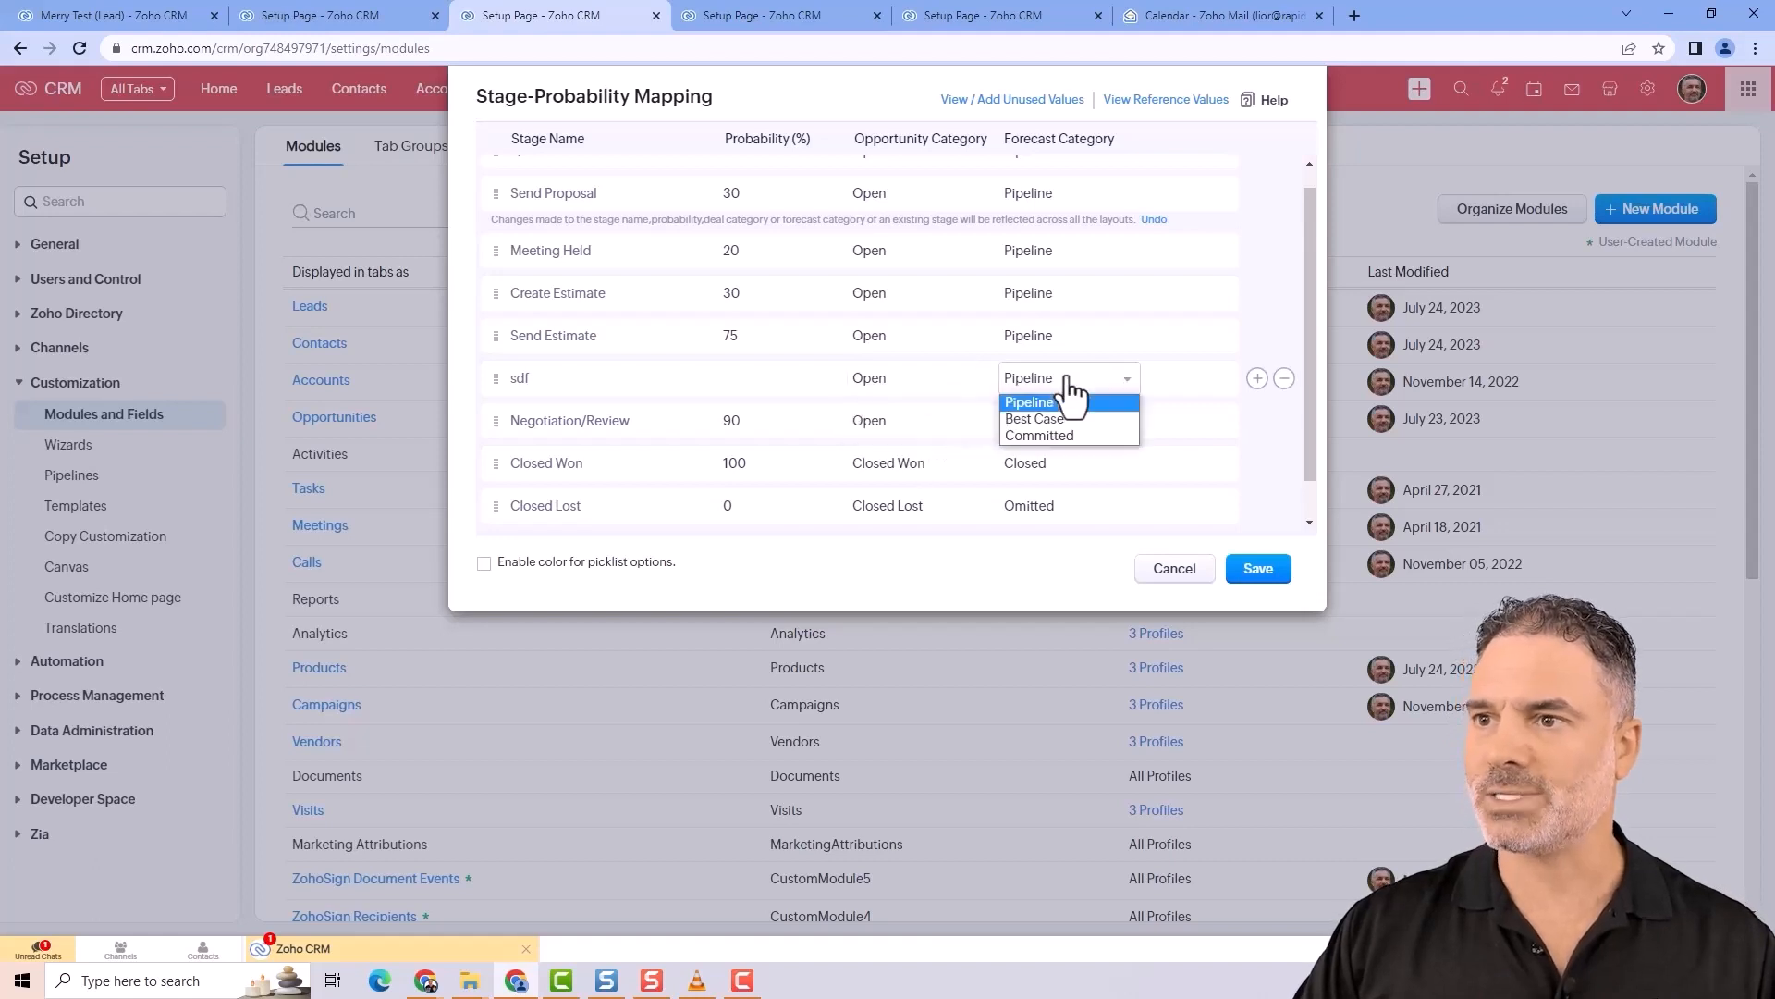
mouse_move(1228, 385)
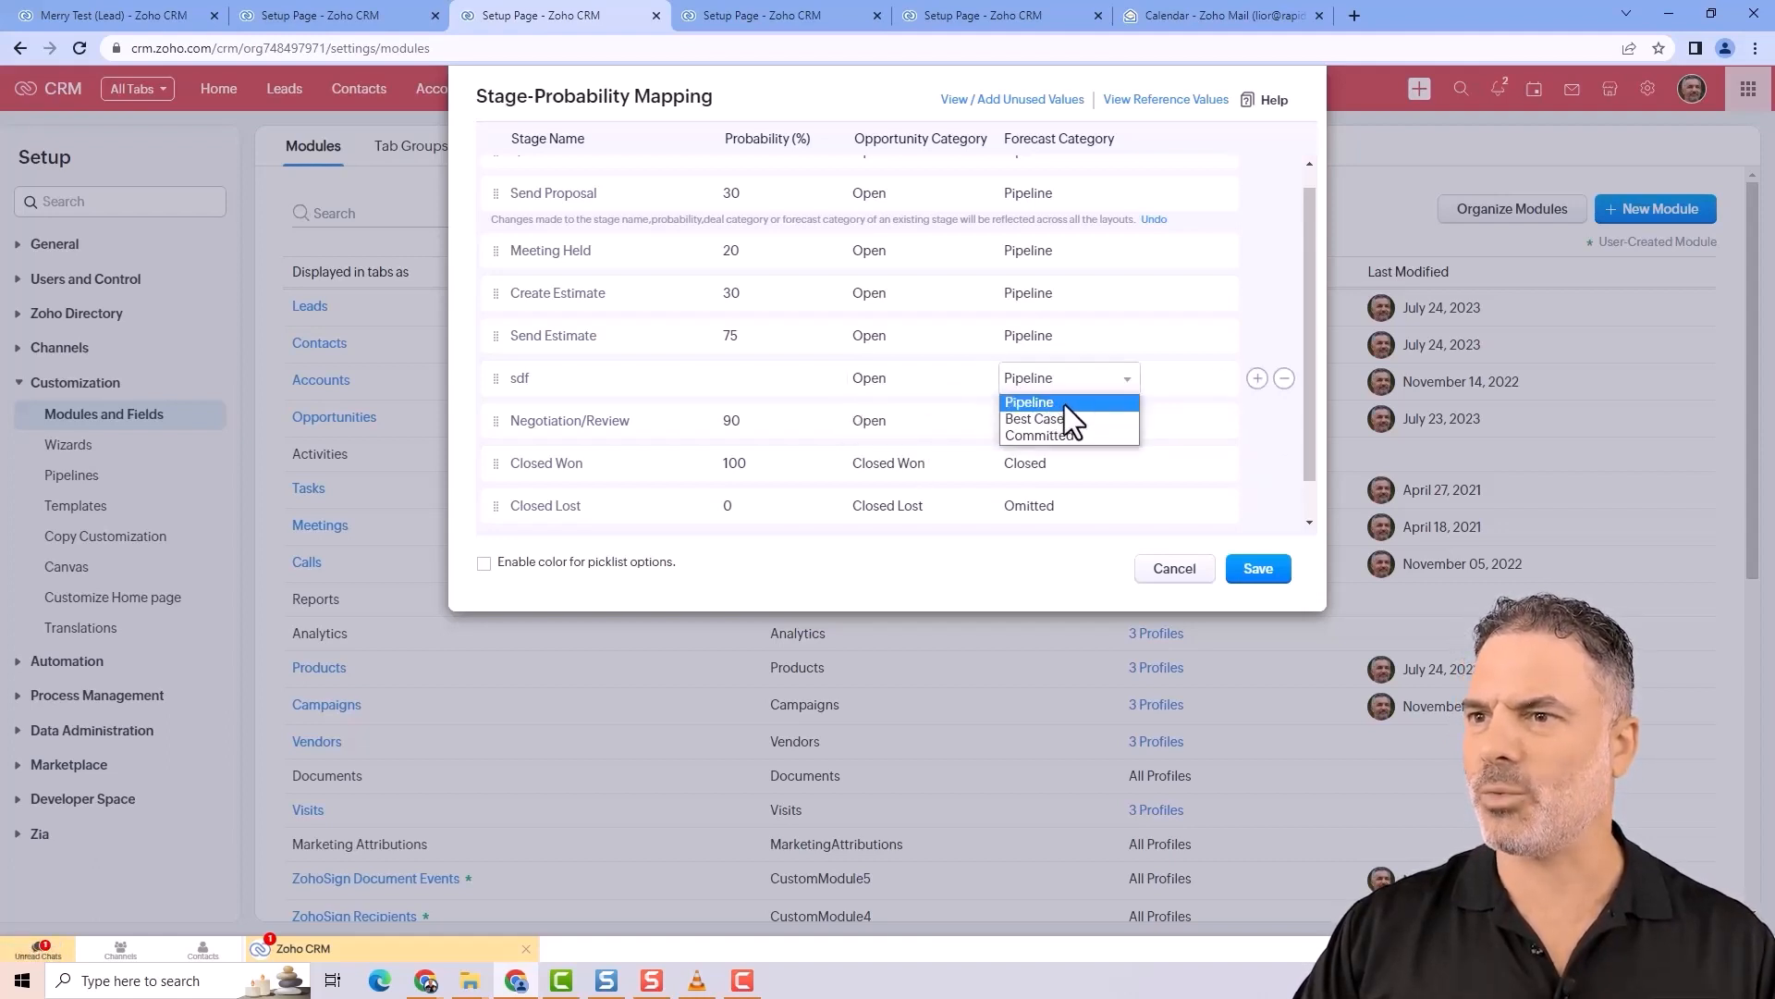
mouse_move(1283, 193)
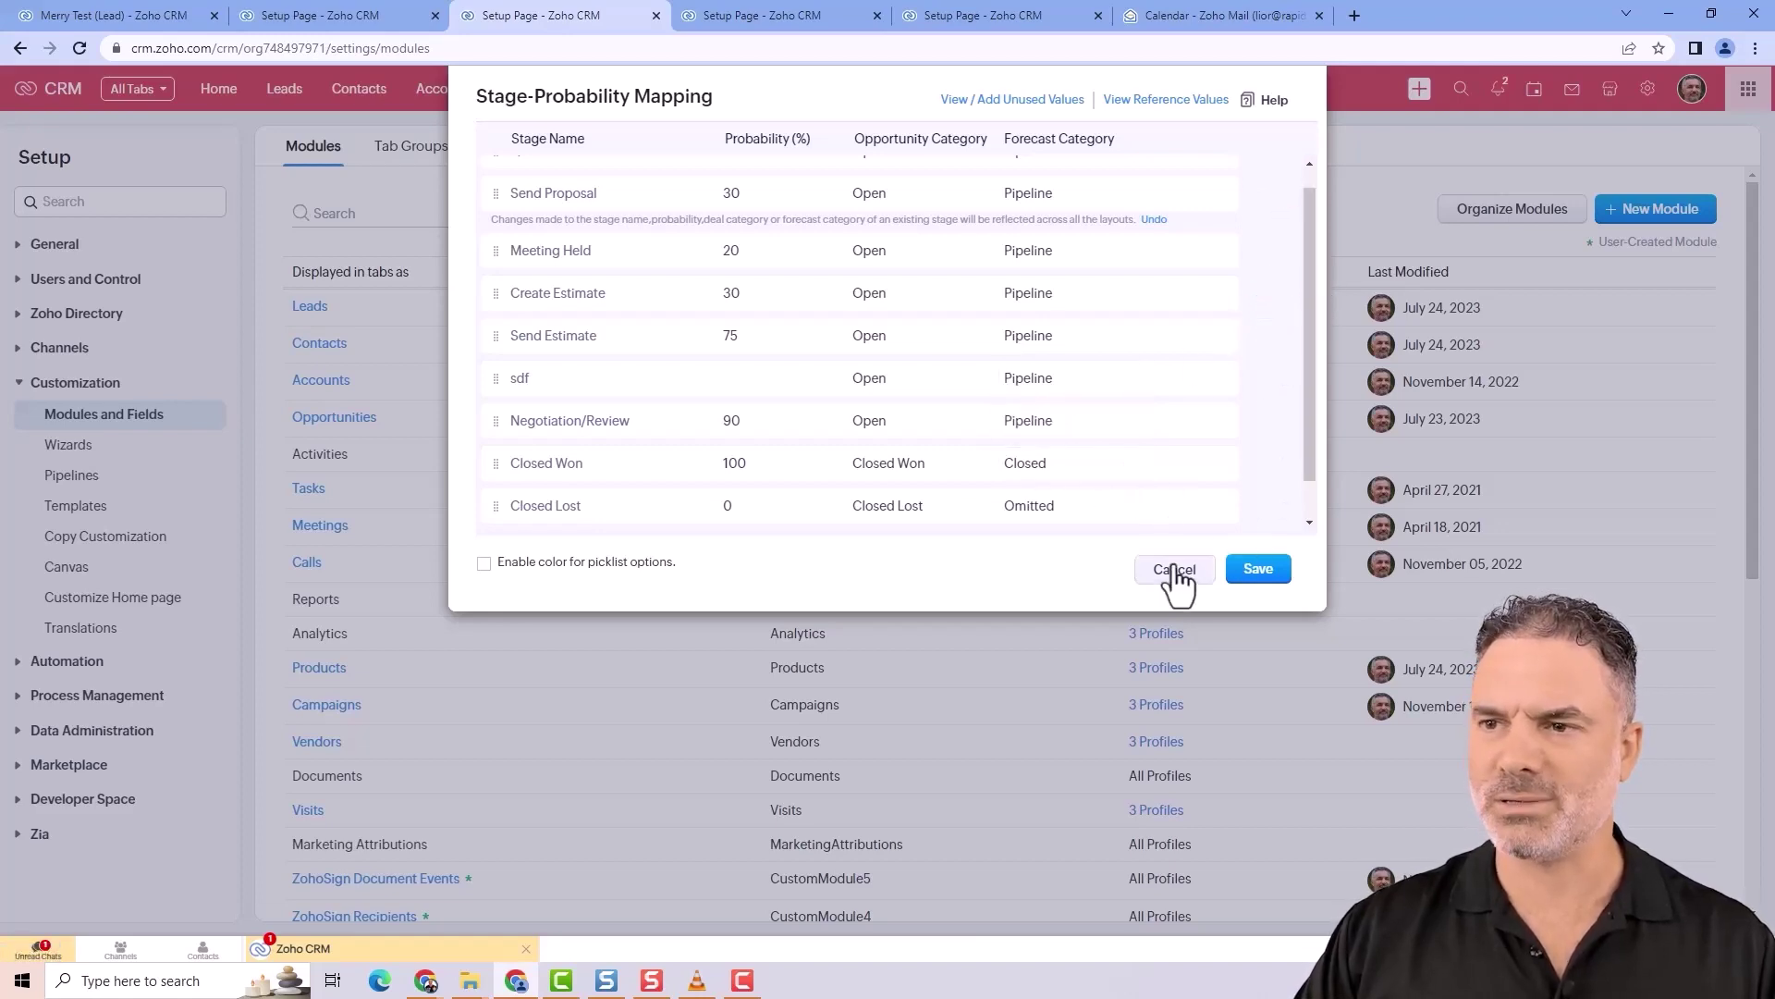
- Cancel the stage mapping edits and return to the My Opportunities Followups list of 27 deals
click(1172, 567)
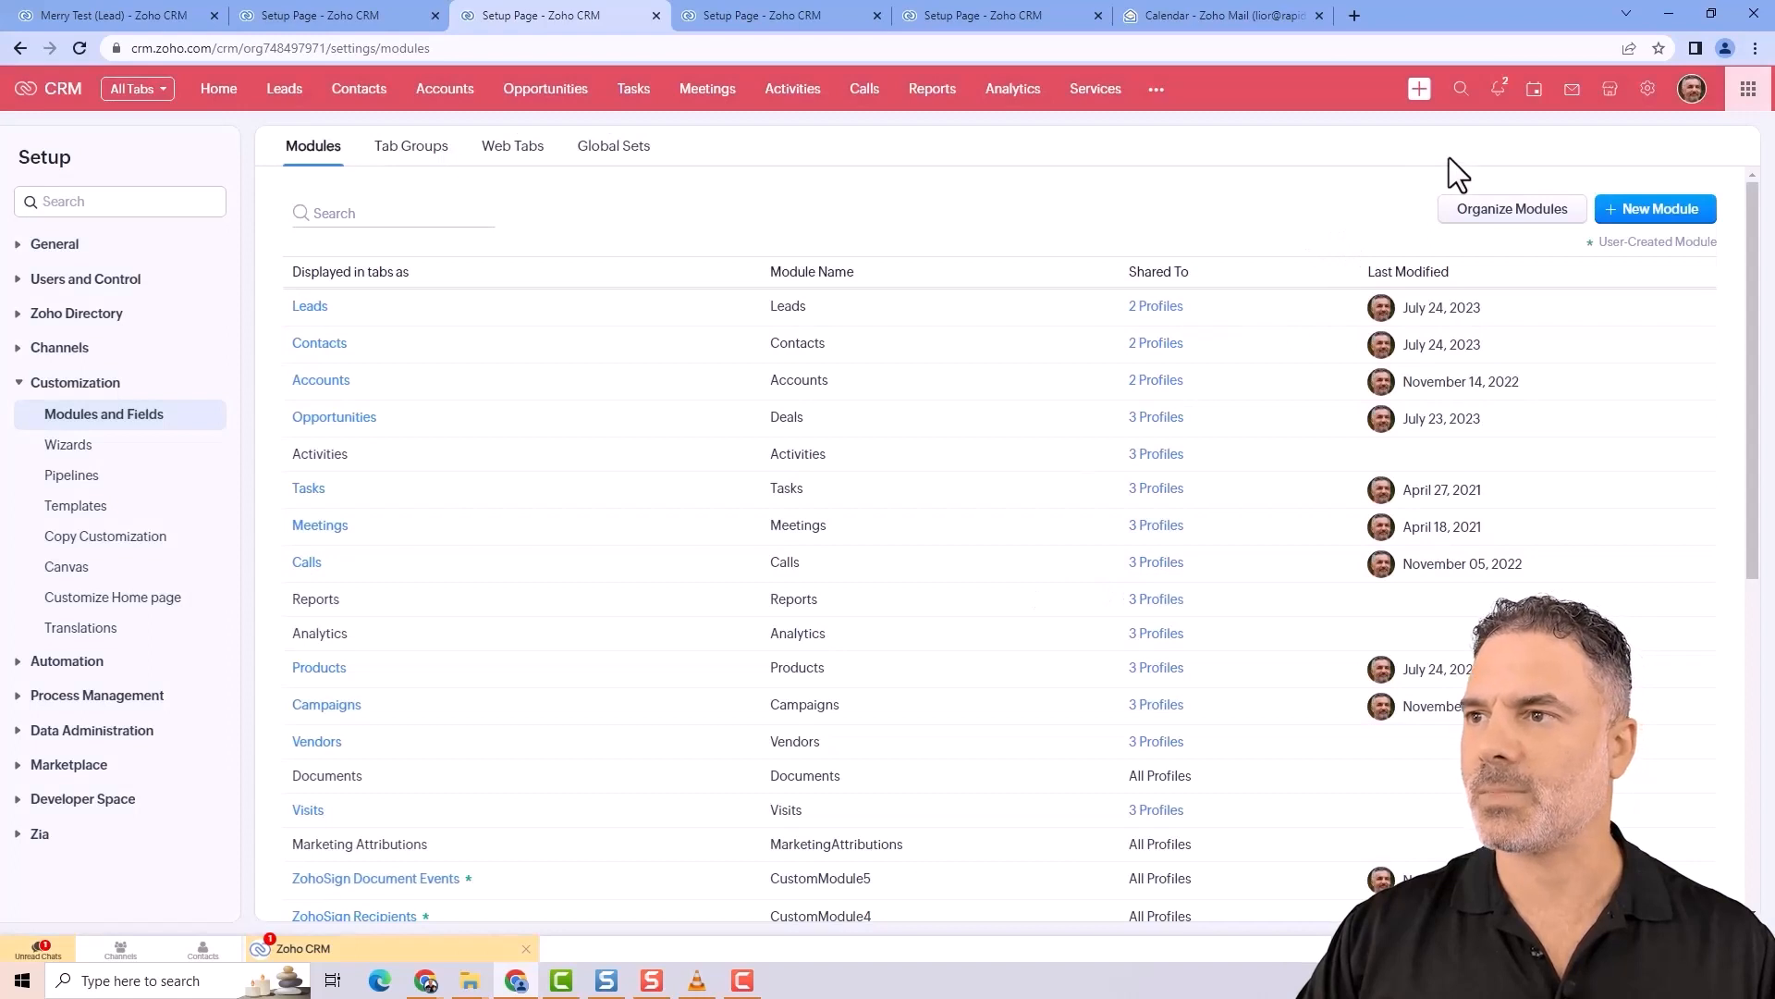
mouse_move(374, 442)
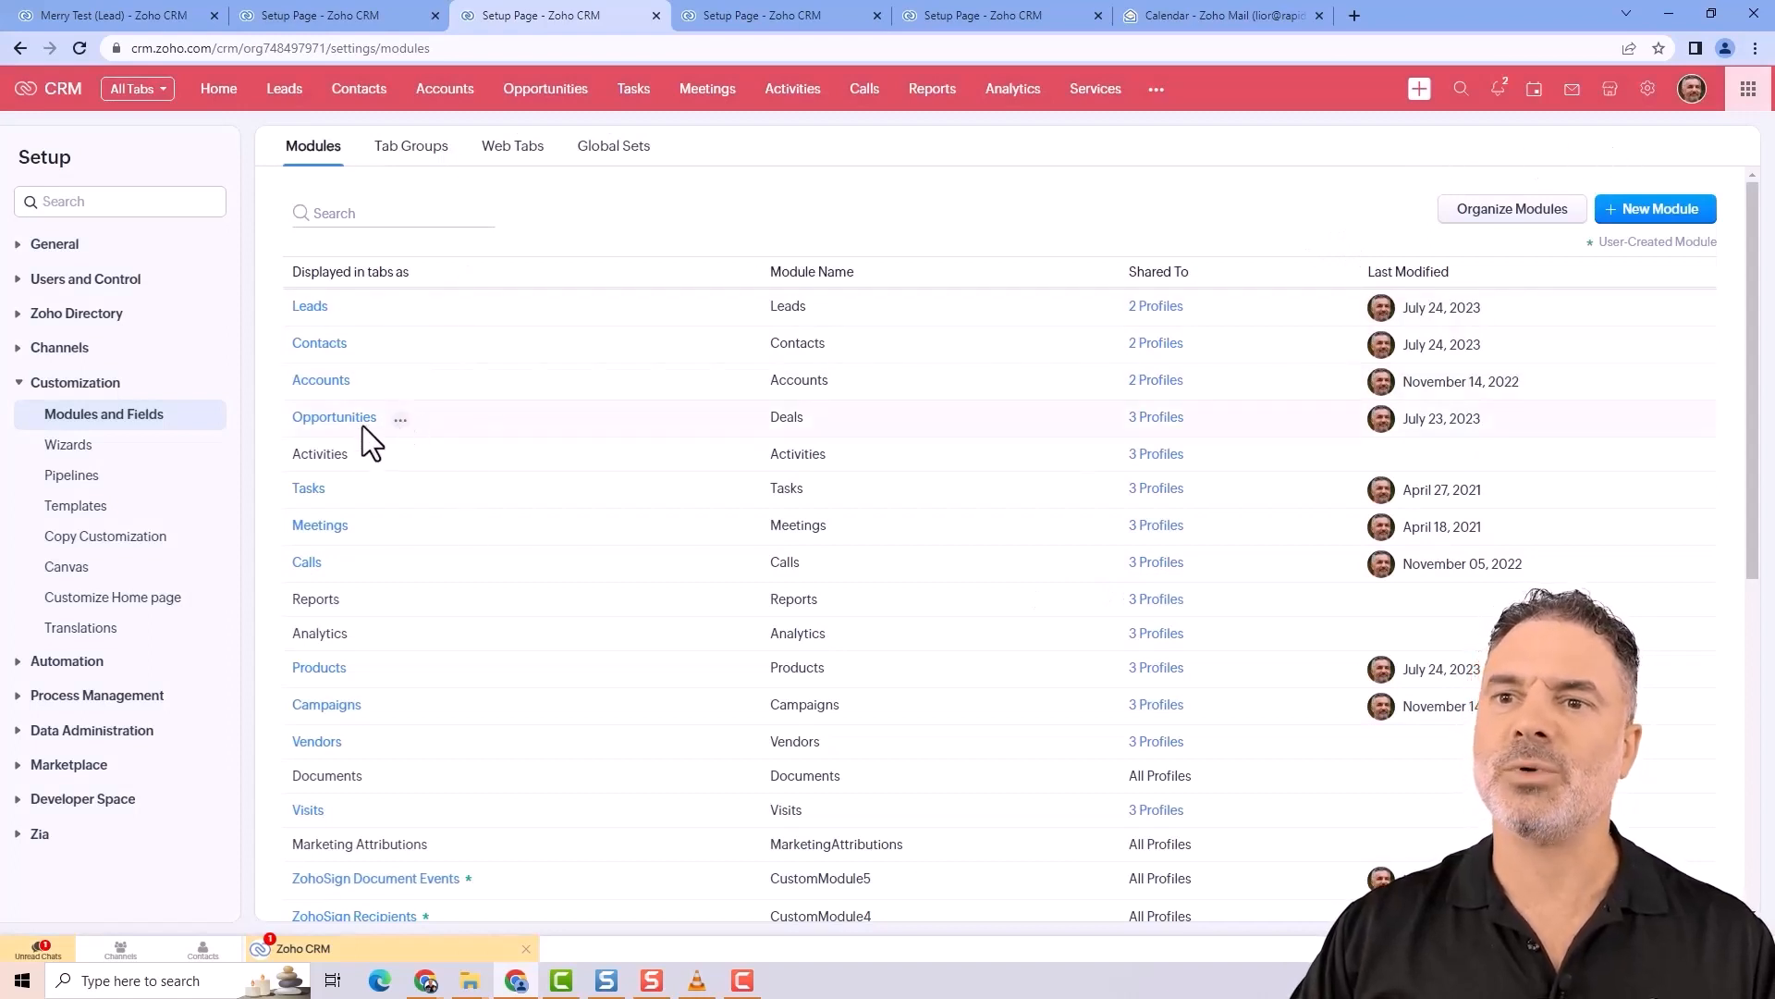
click(399, 420)
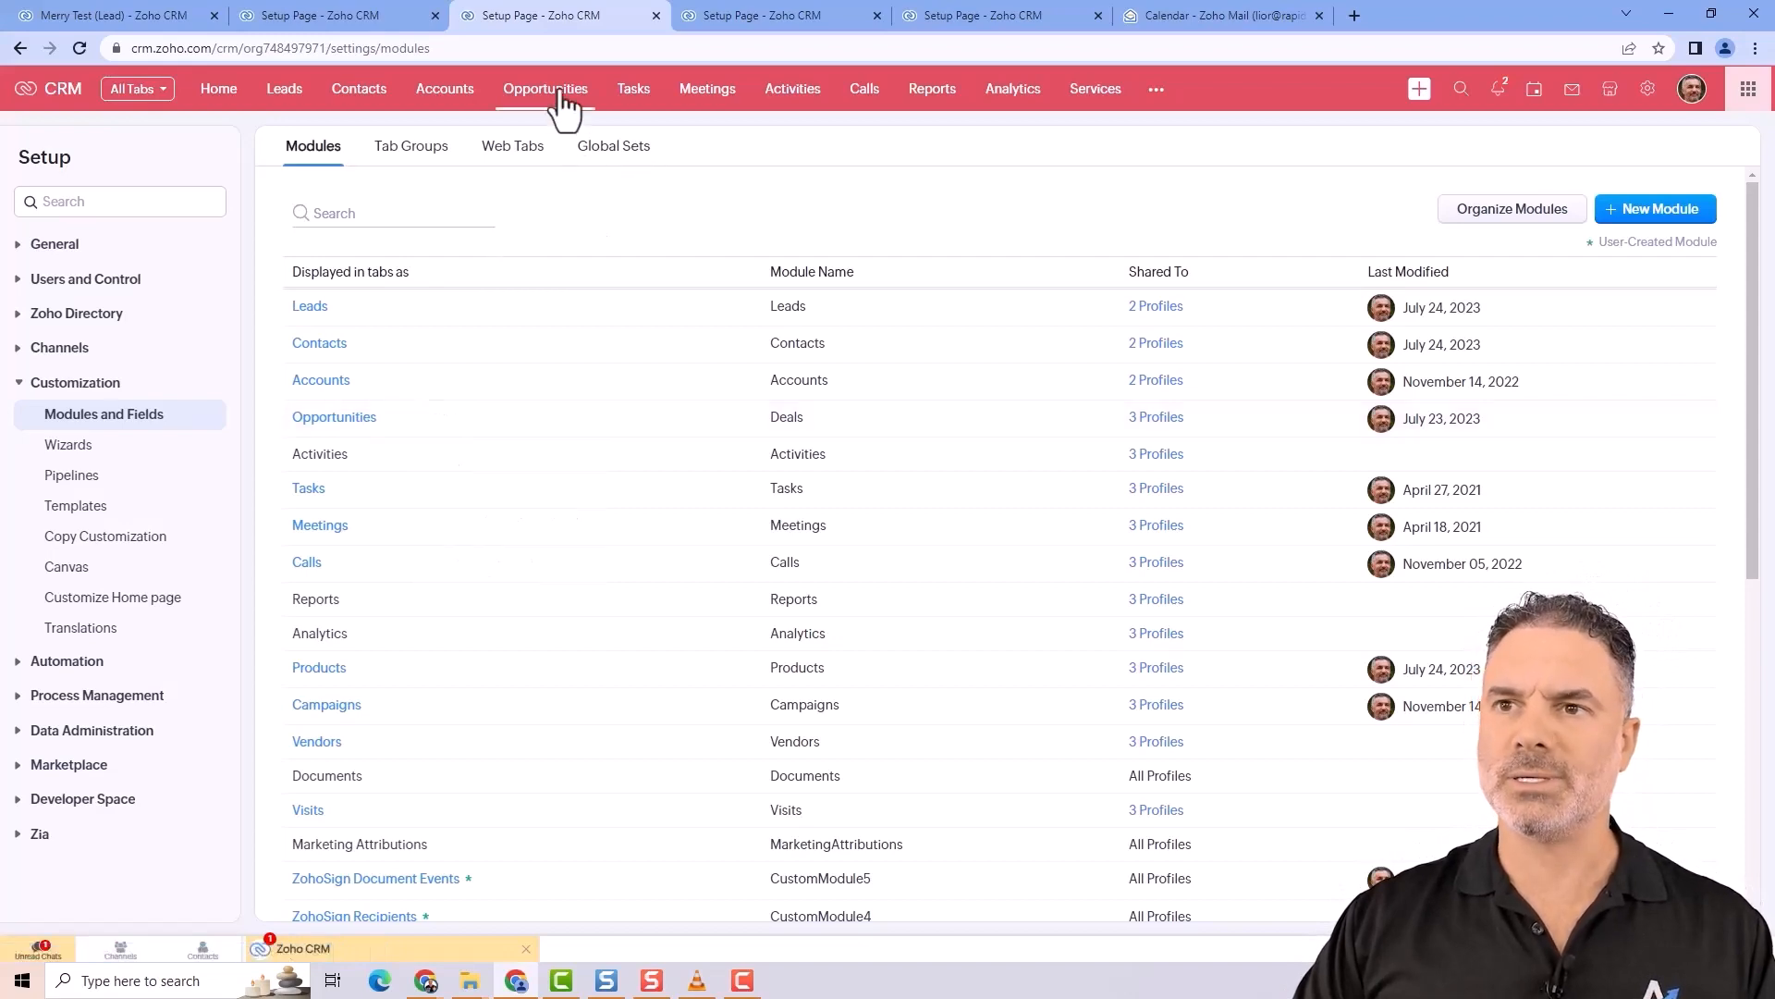
click(543, 88)
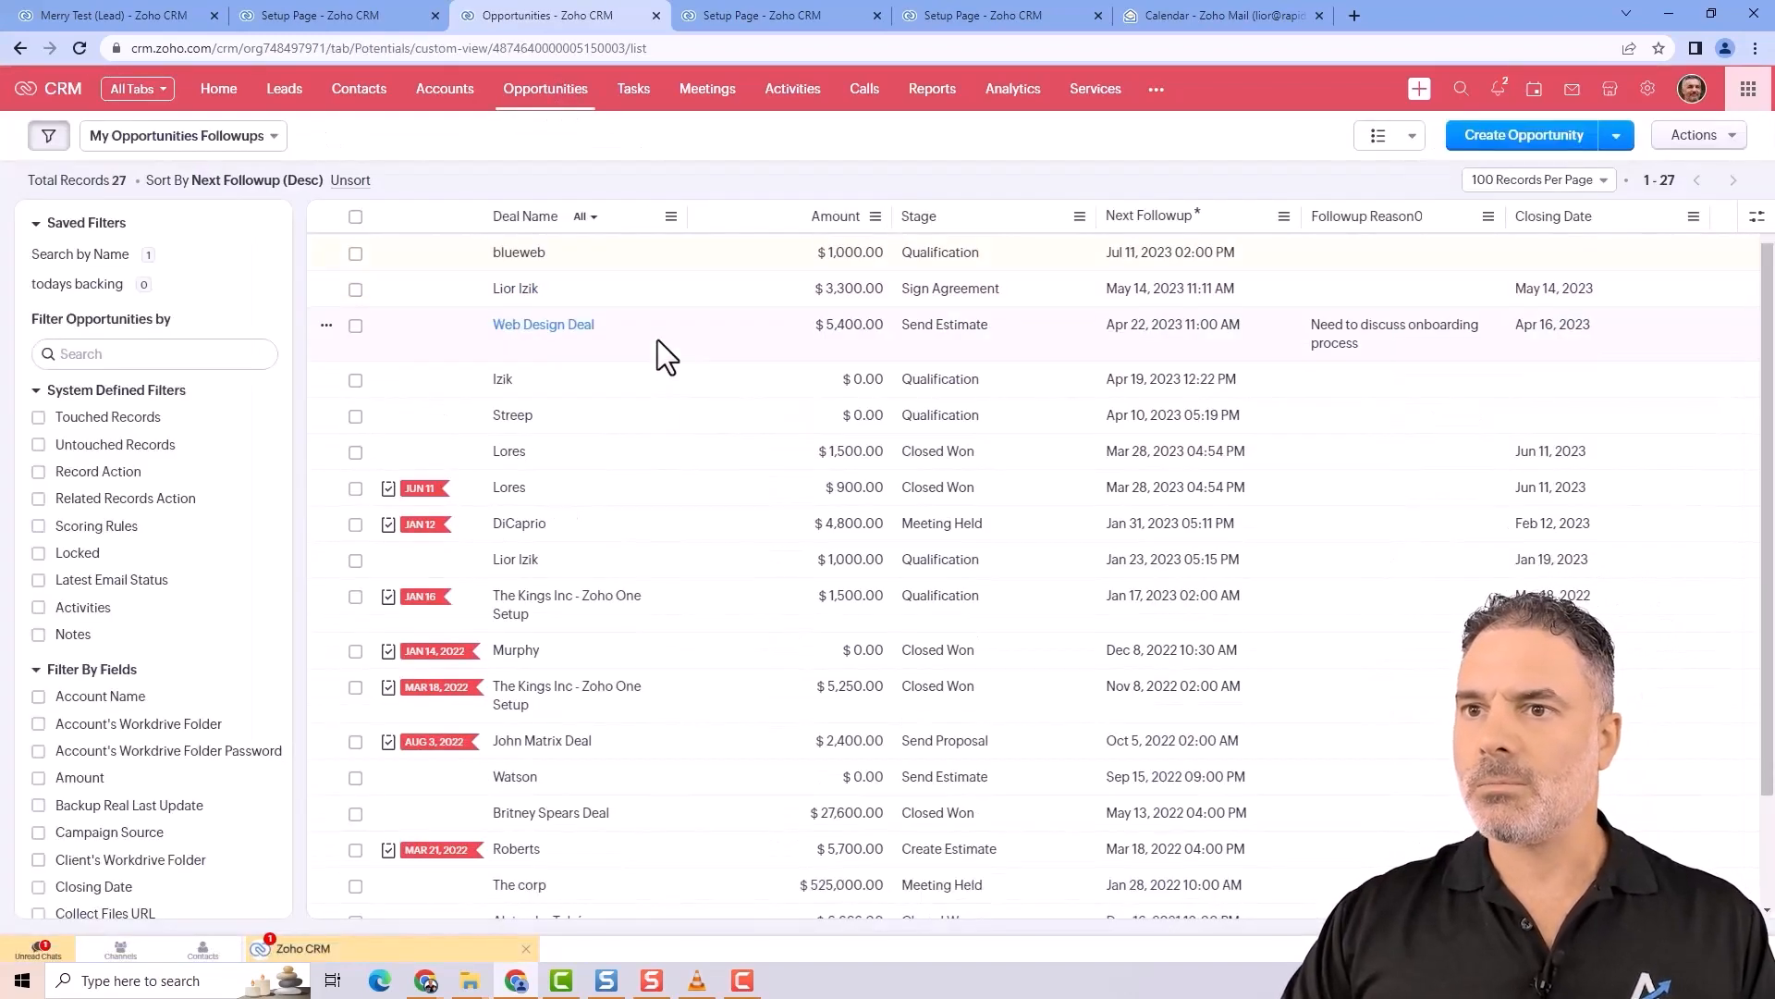
mouse_move(634, 533)
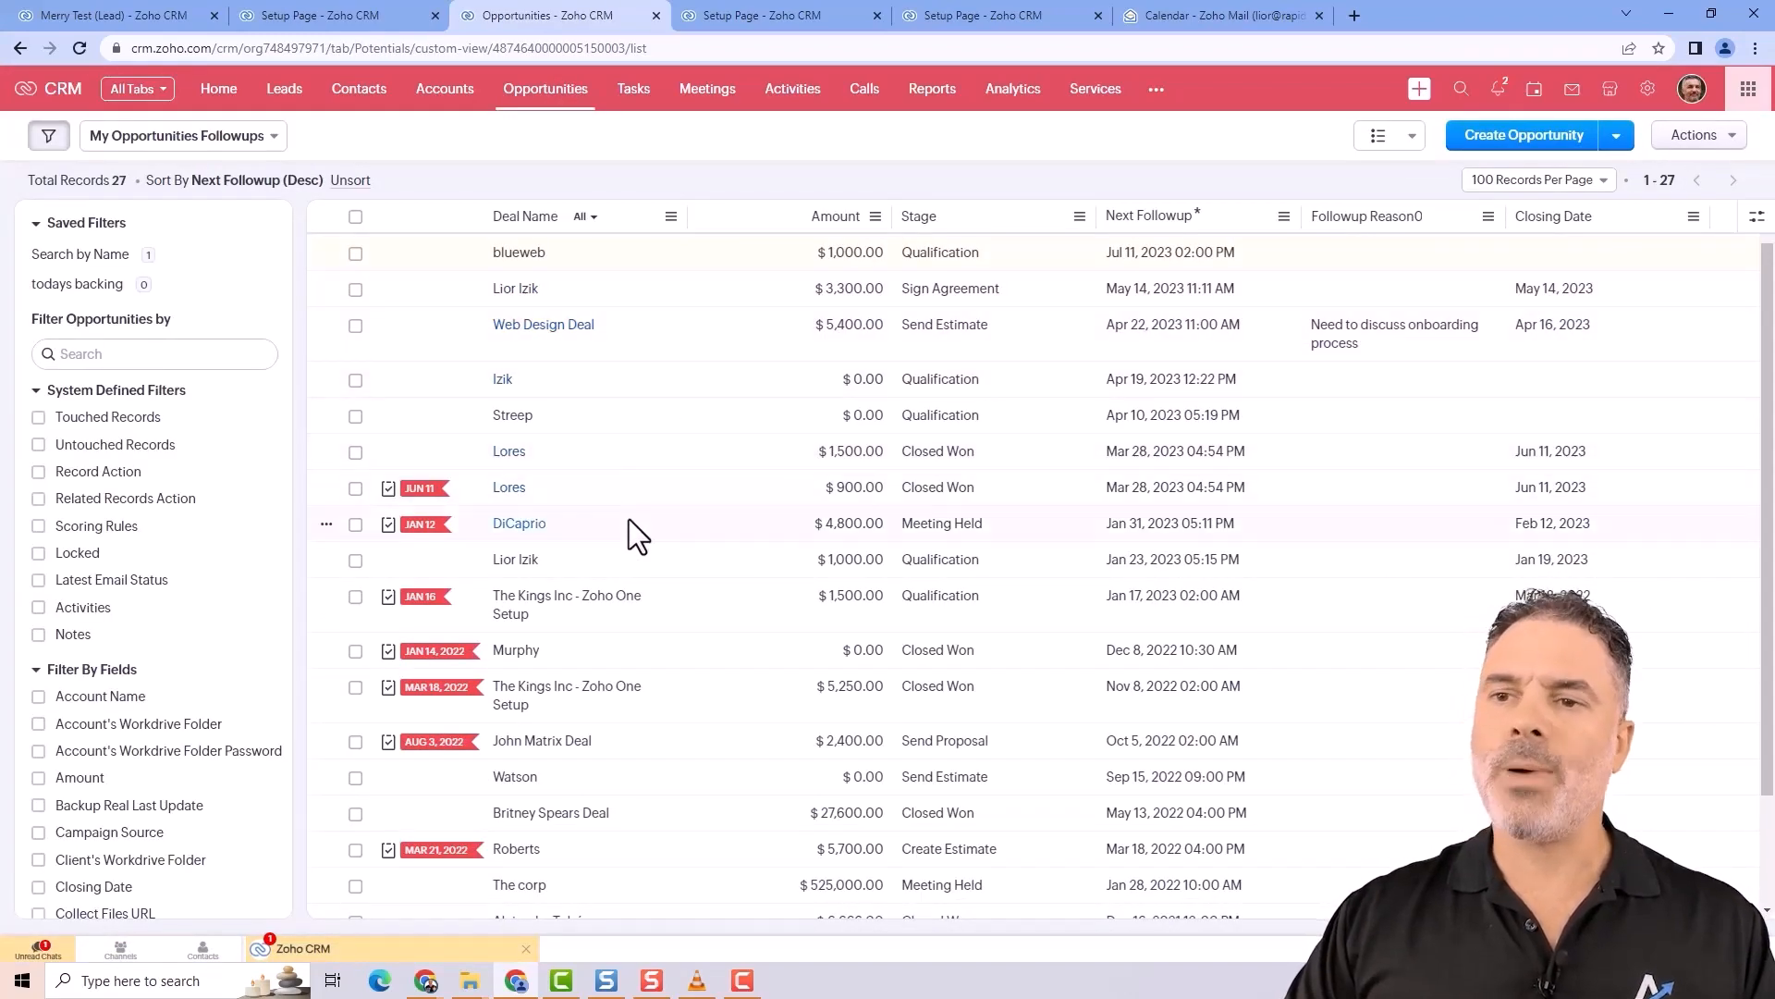
mouse_move(527, 549)
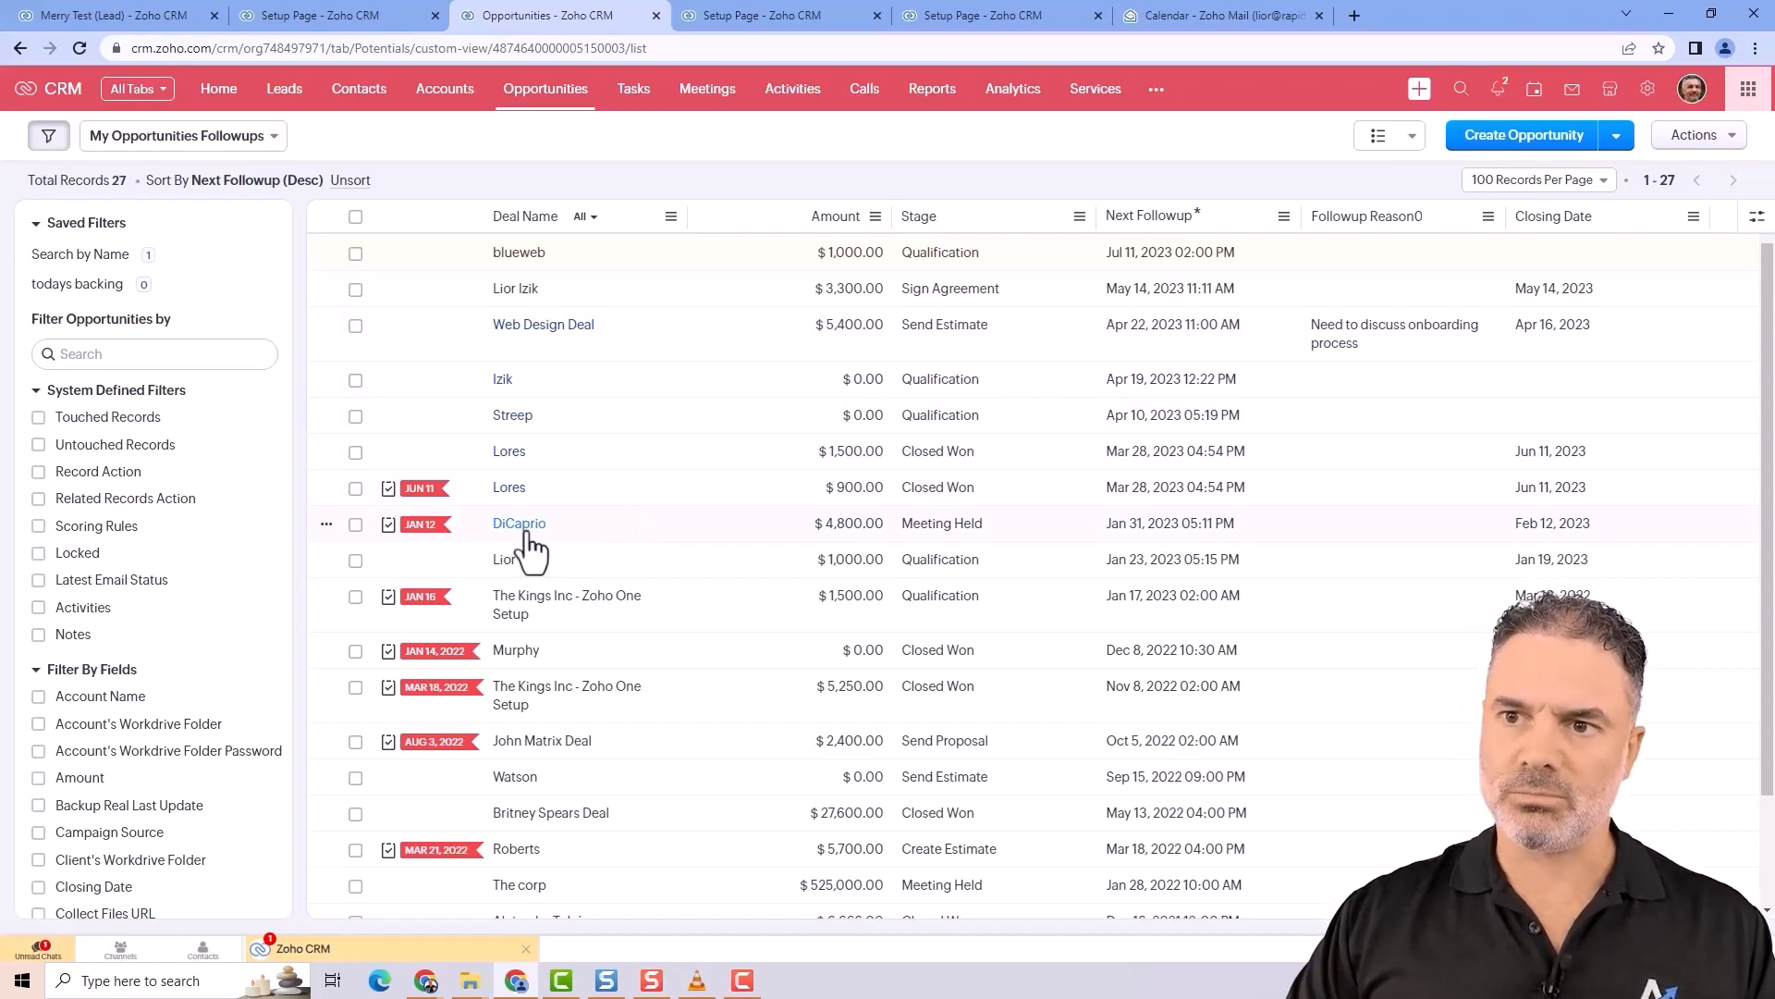
- Open the DiCaprio $4,800 opportunity, its pipeline at the Meeting Held stage
click(517, 521)
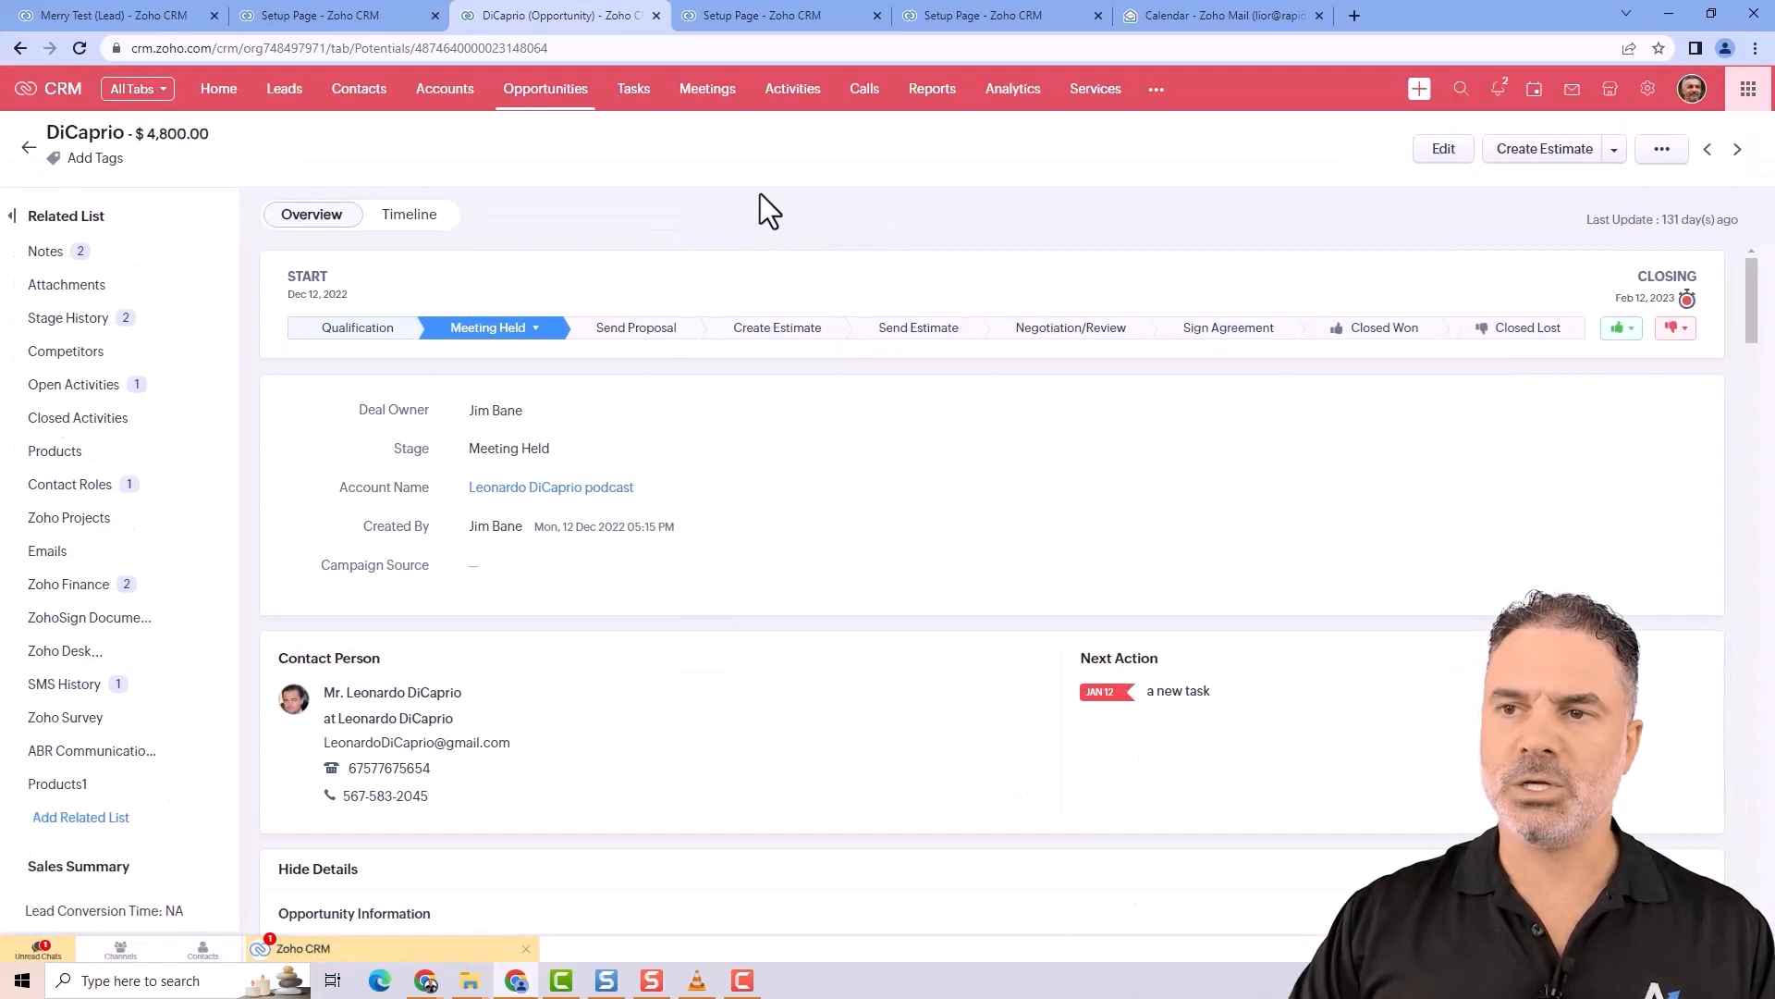
mouse_move(764, 260)
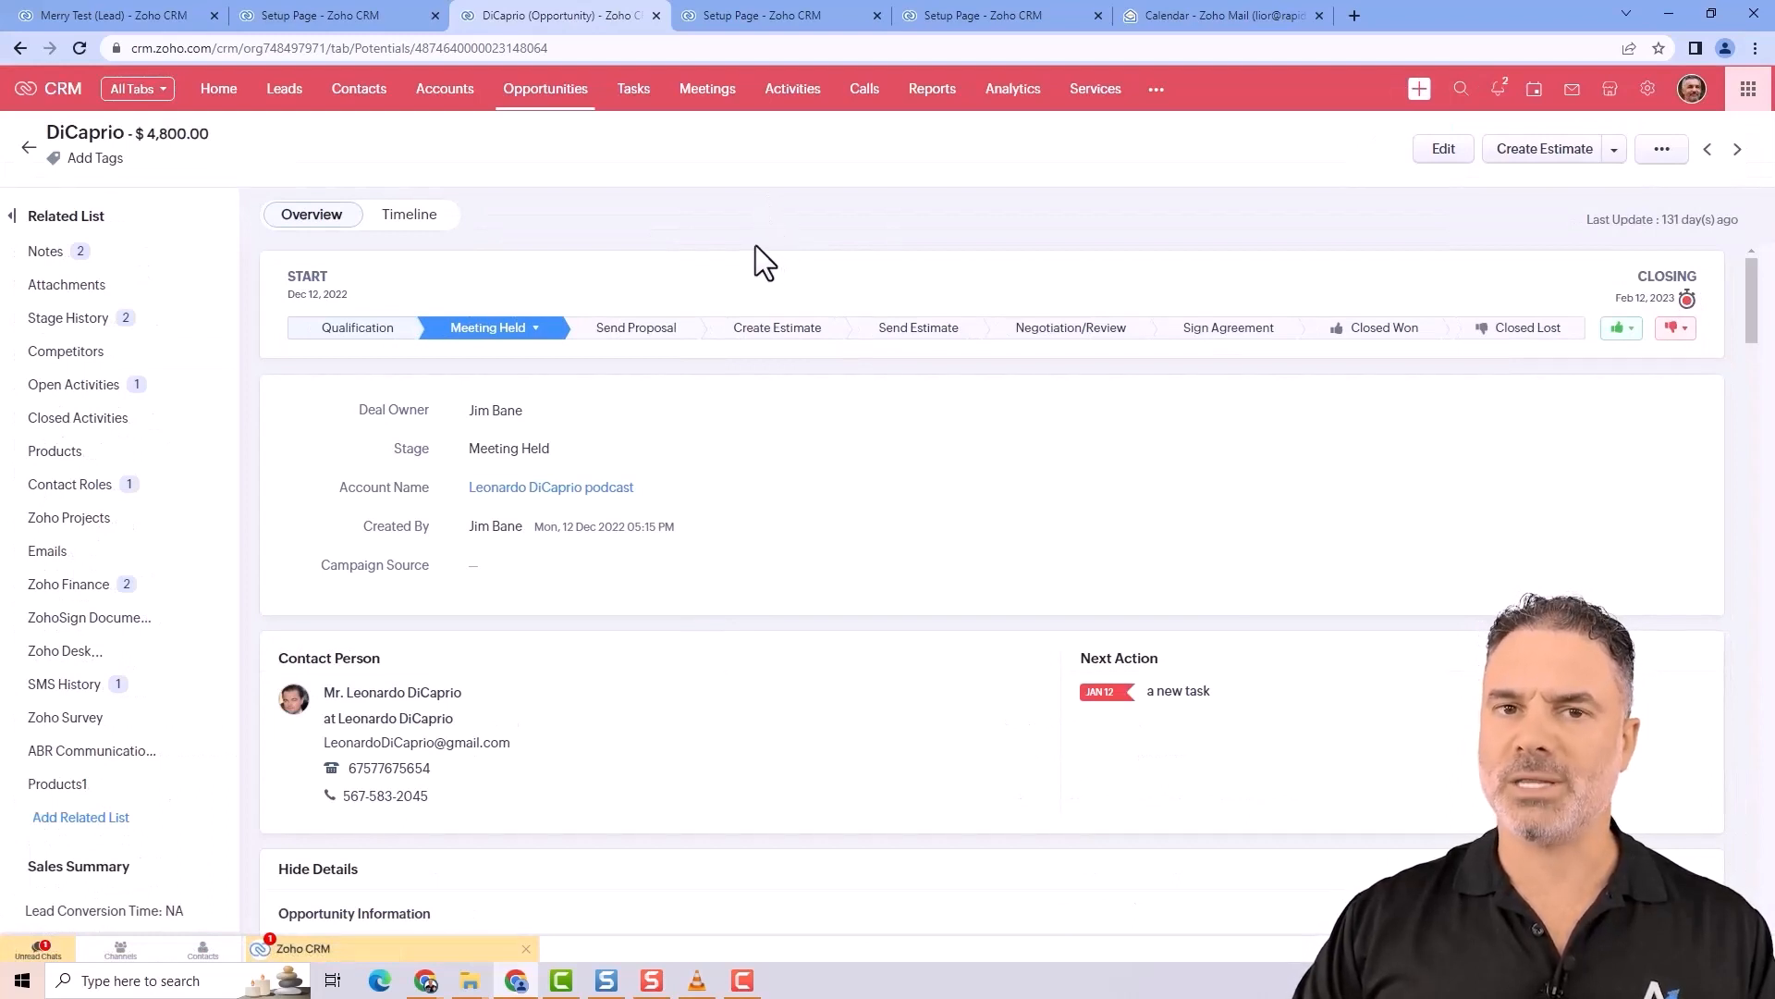
mouse_move(838, 303)
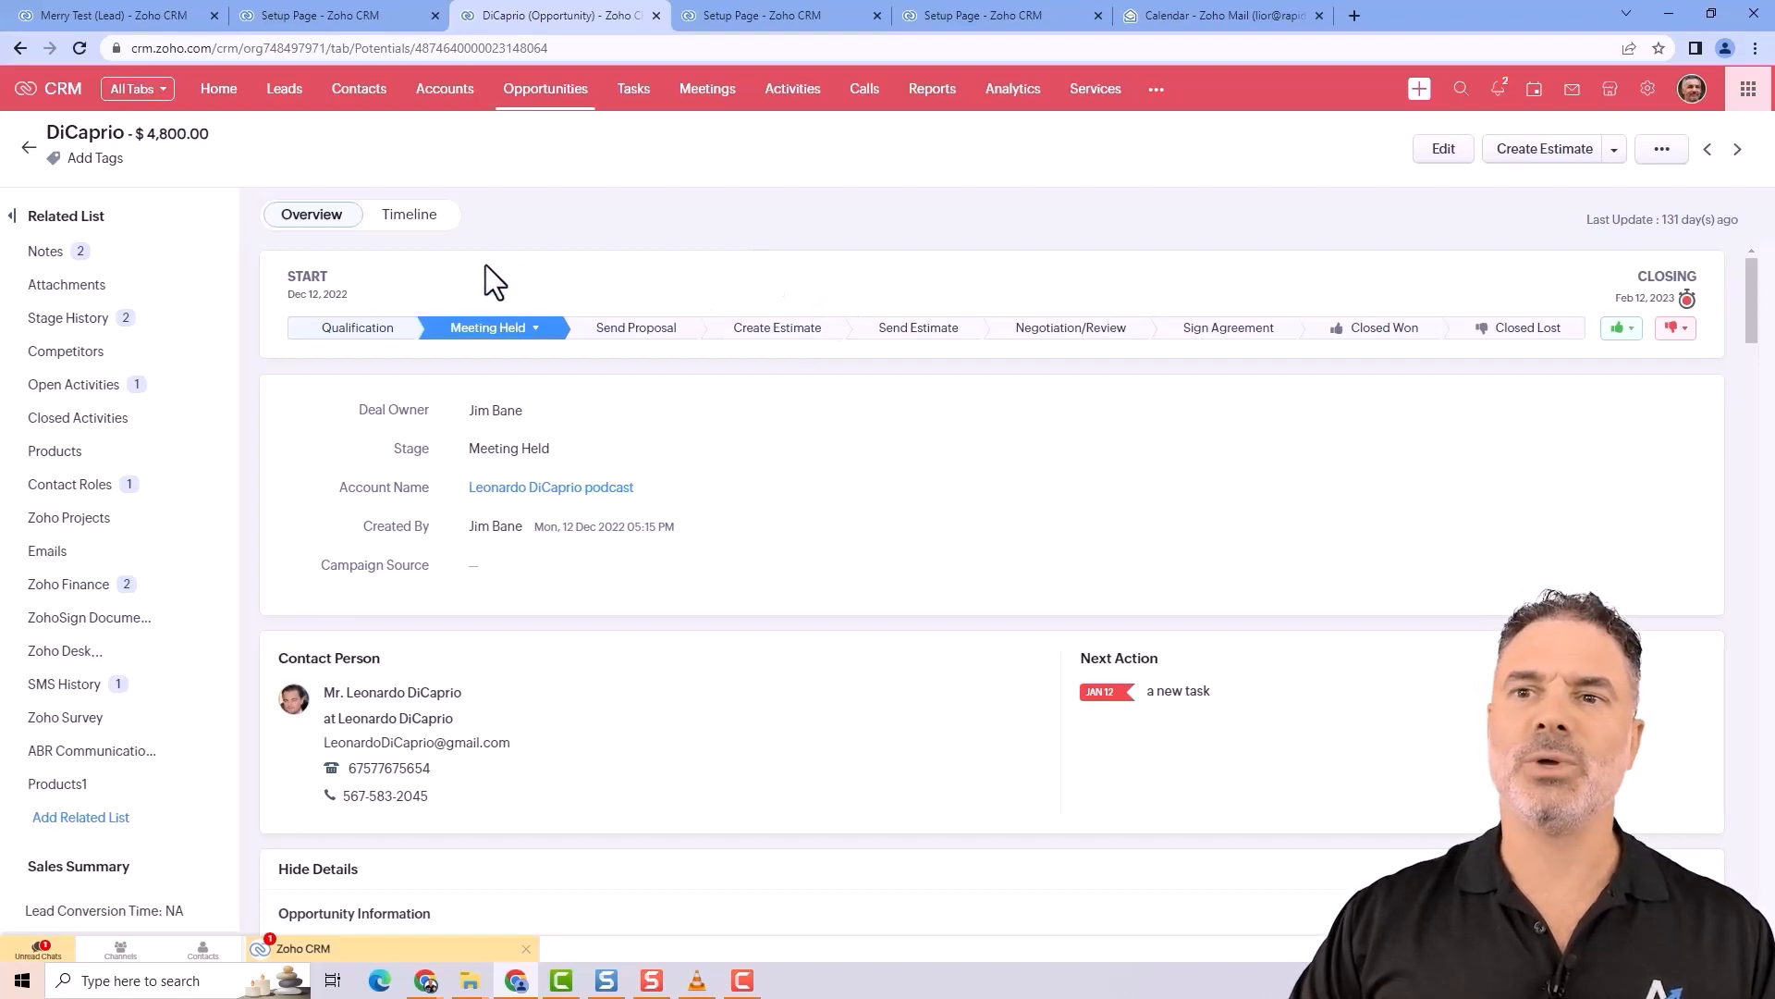
mouse_move(501, 264)
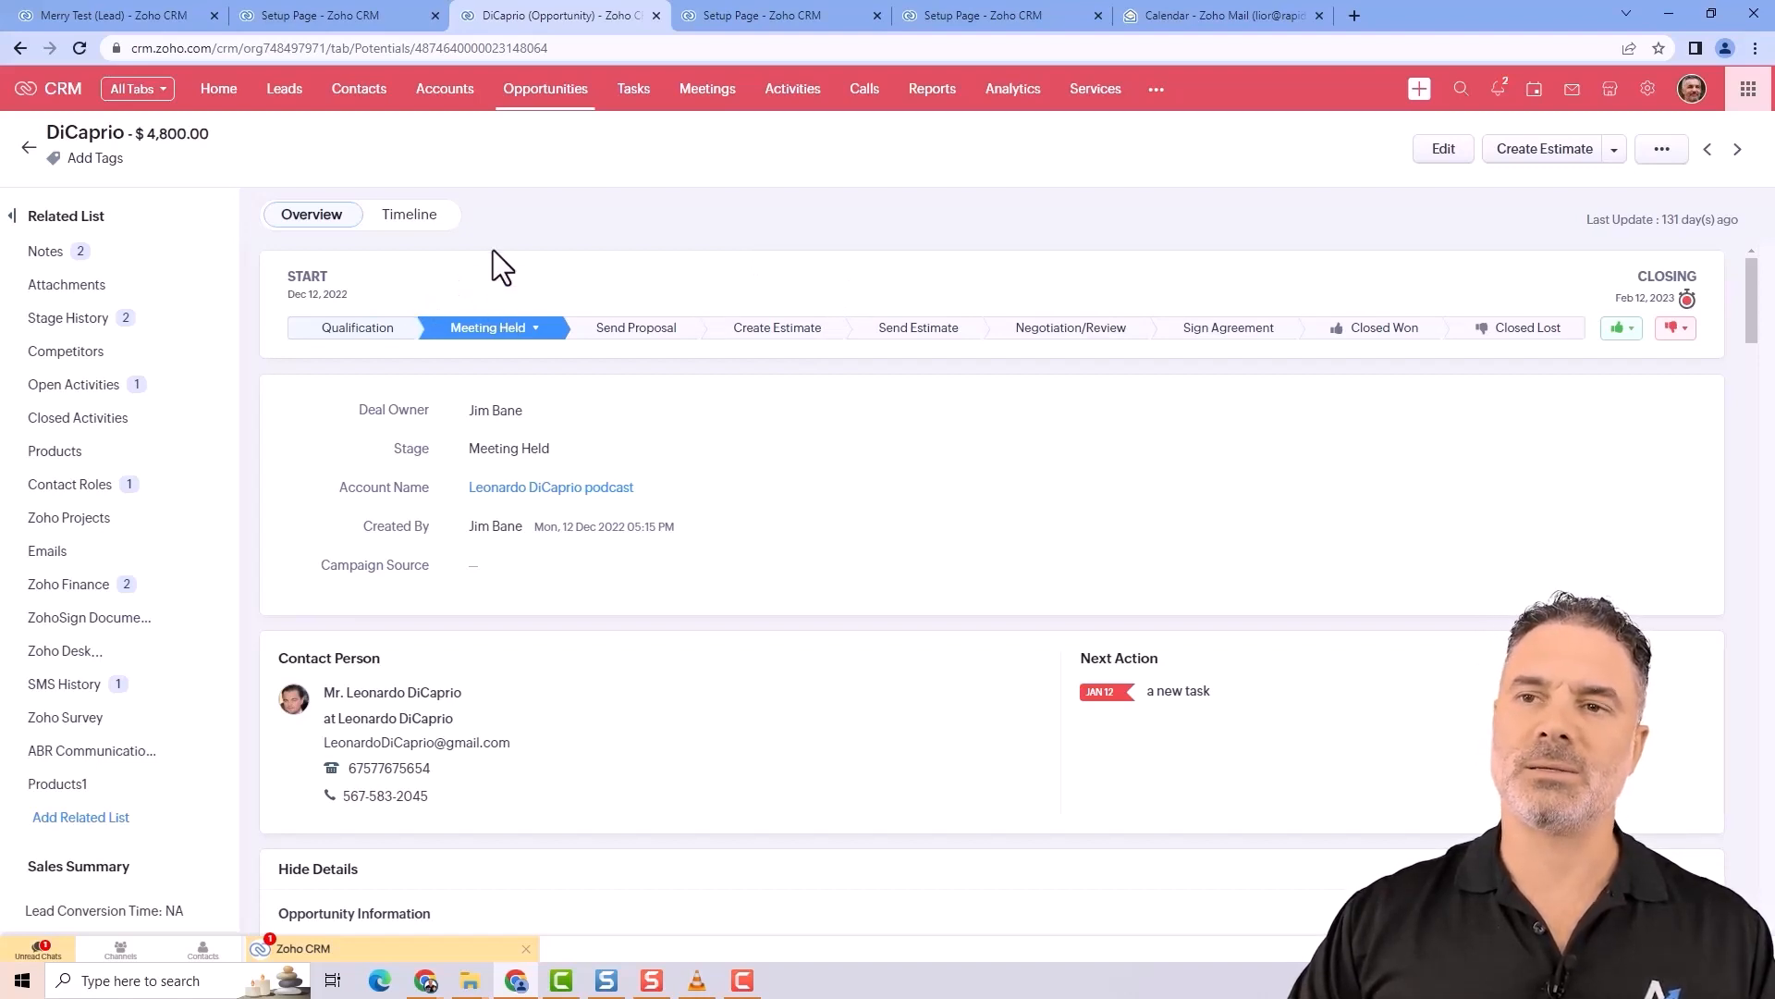
mouse_move(577, 248)
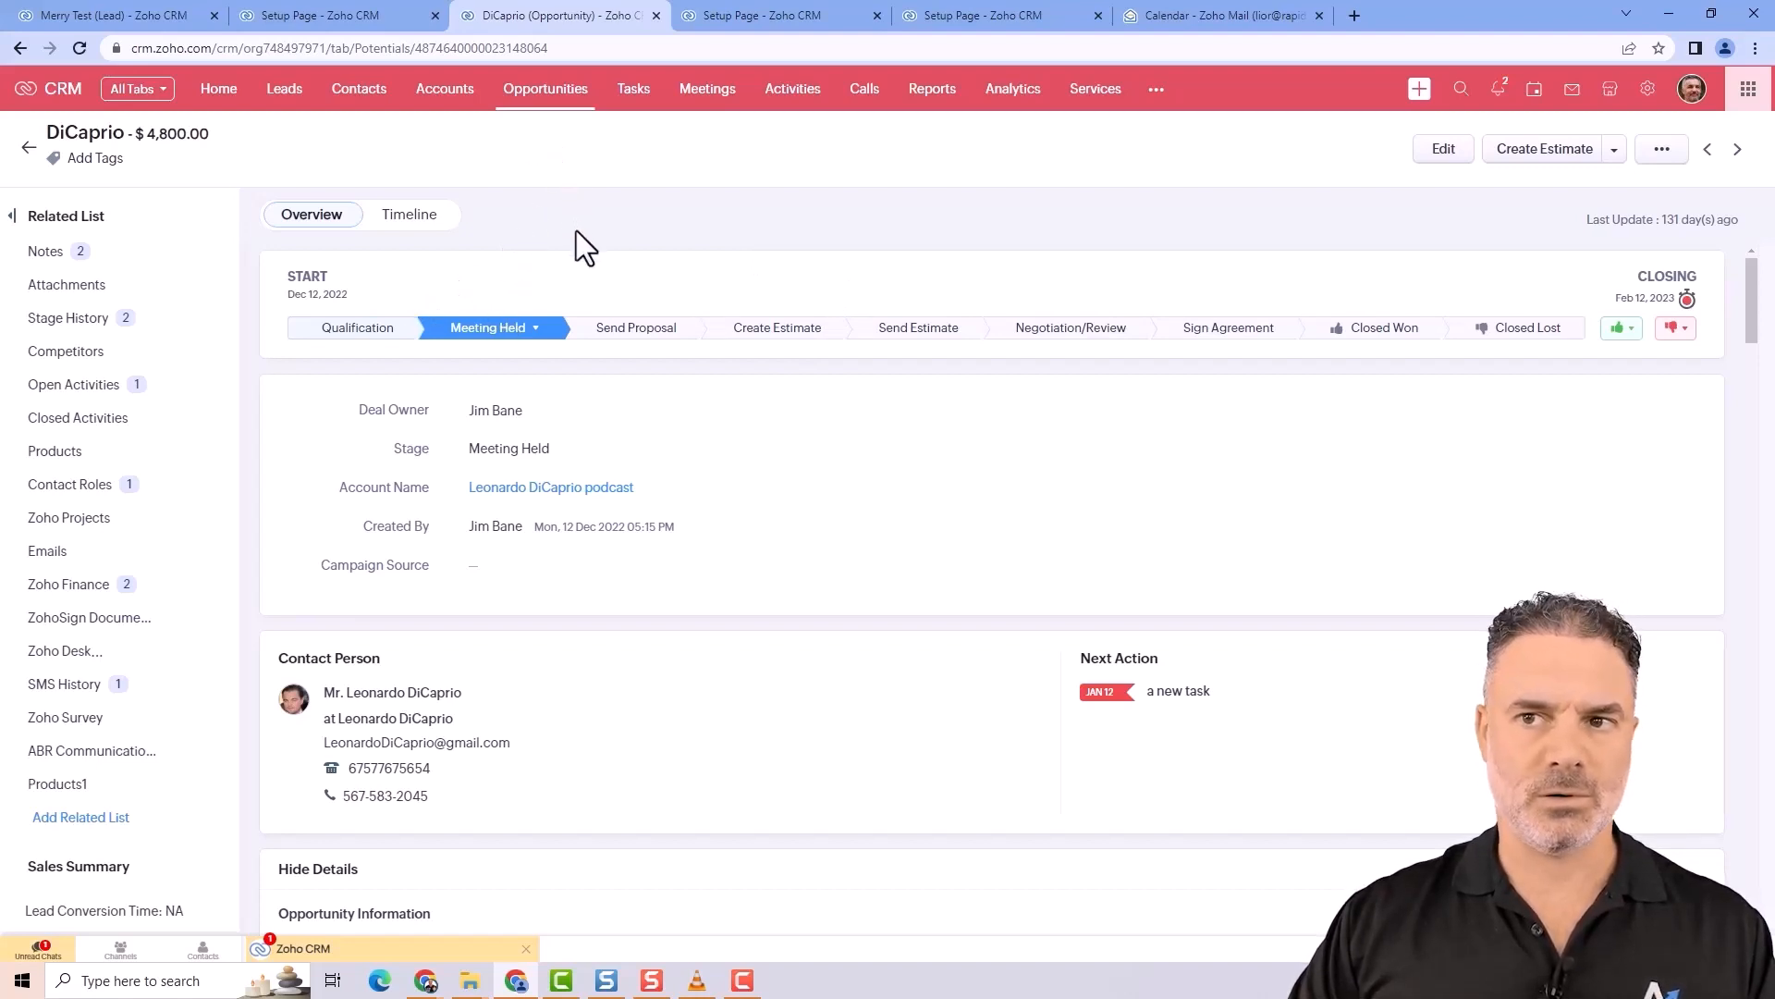
mouse_move(576, 314)
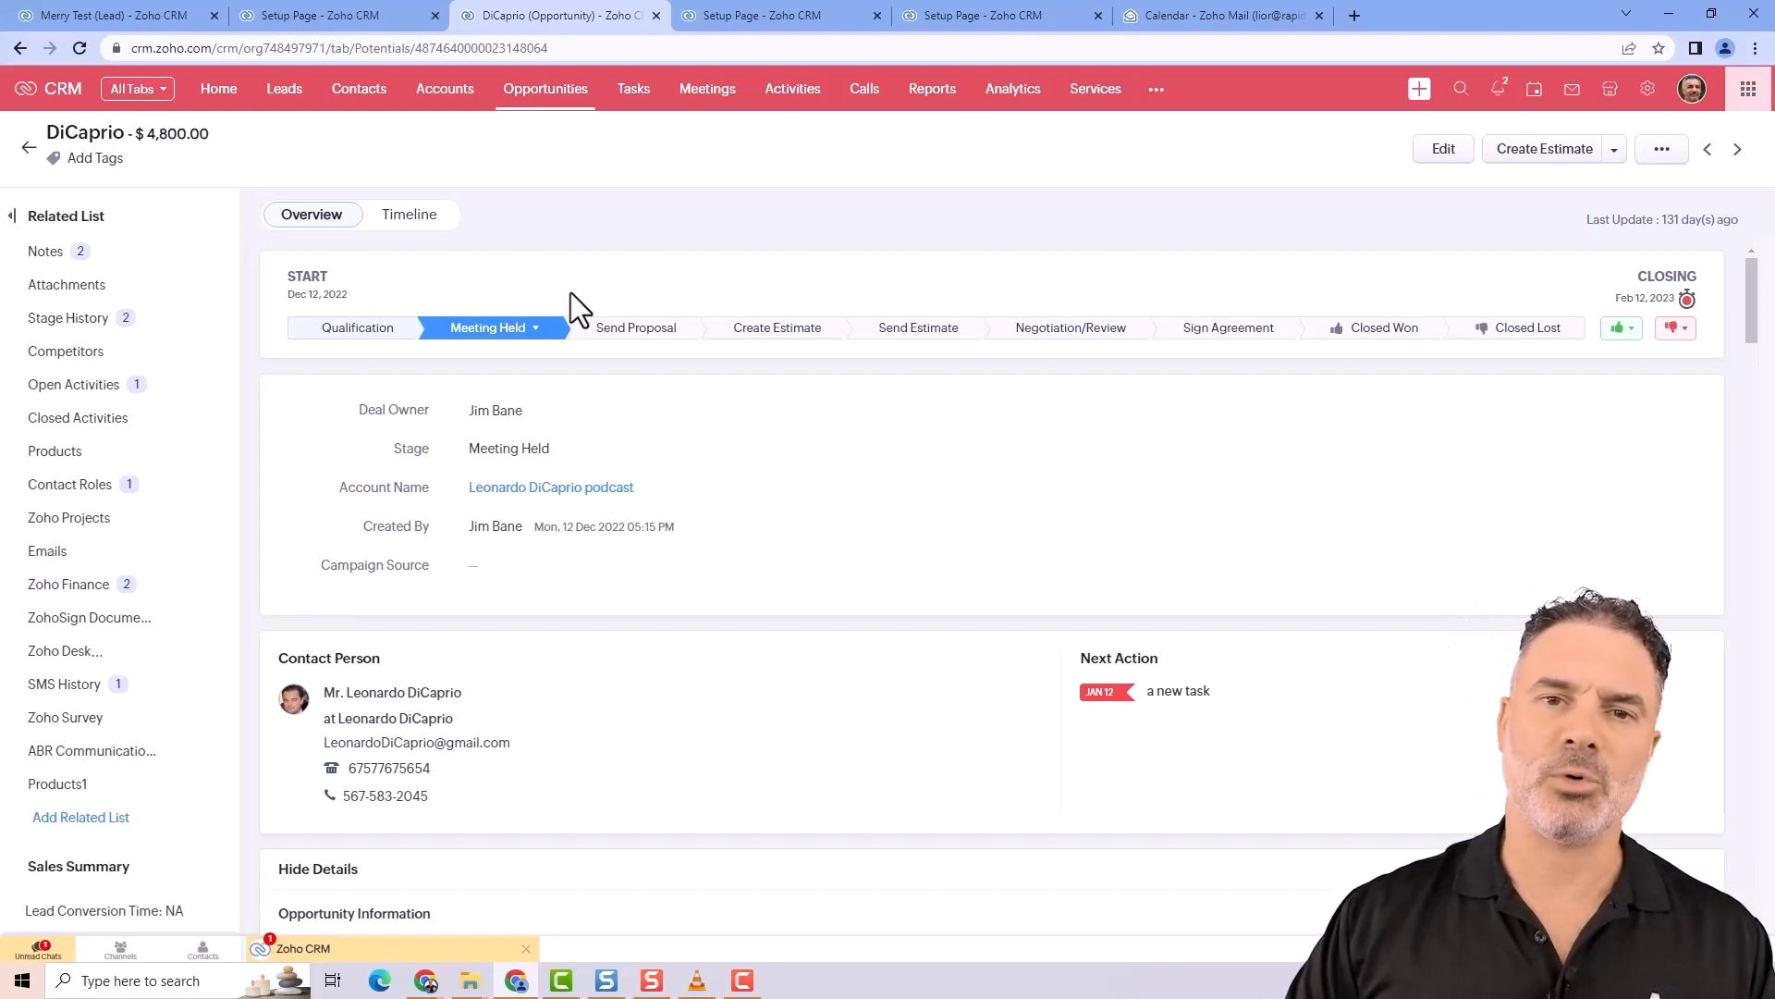
mouse_move(543, 287)
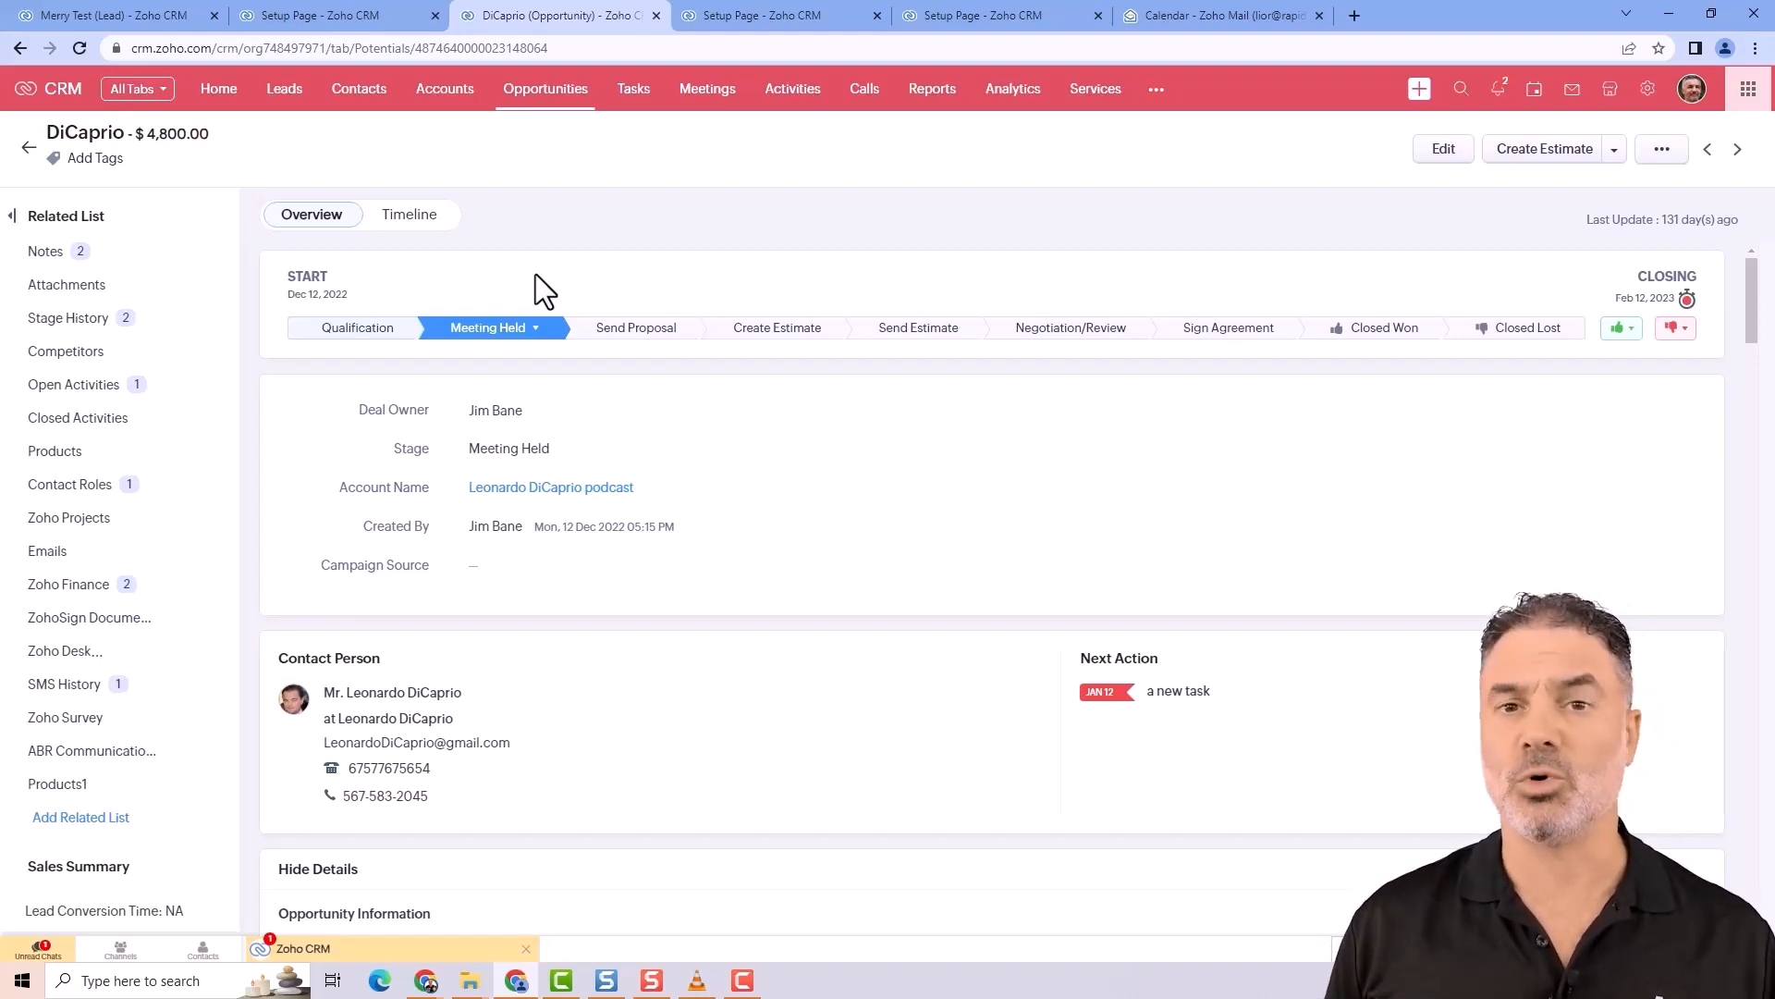
mouse_move(754, 483)
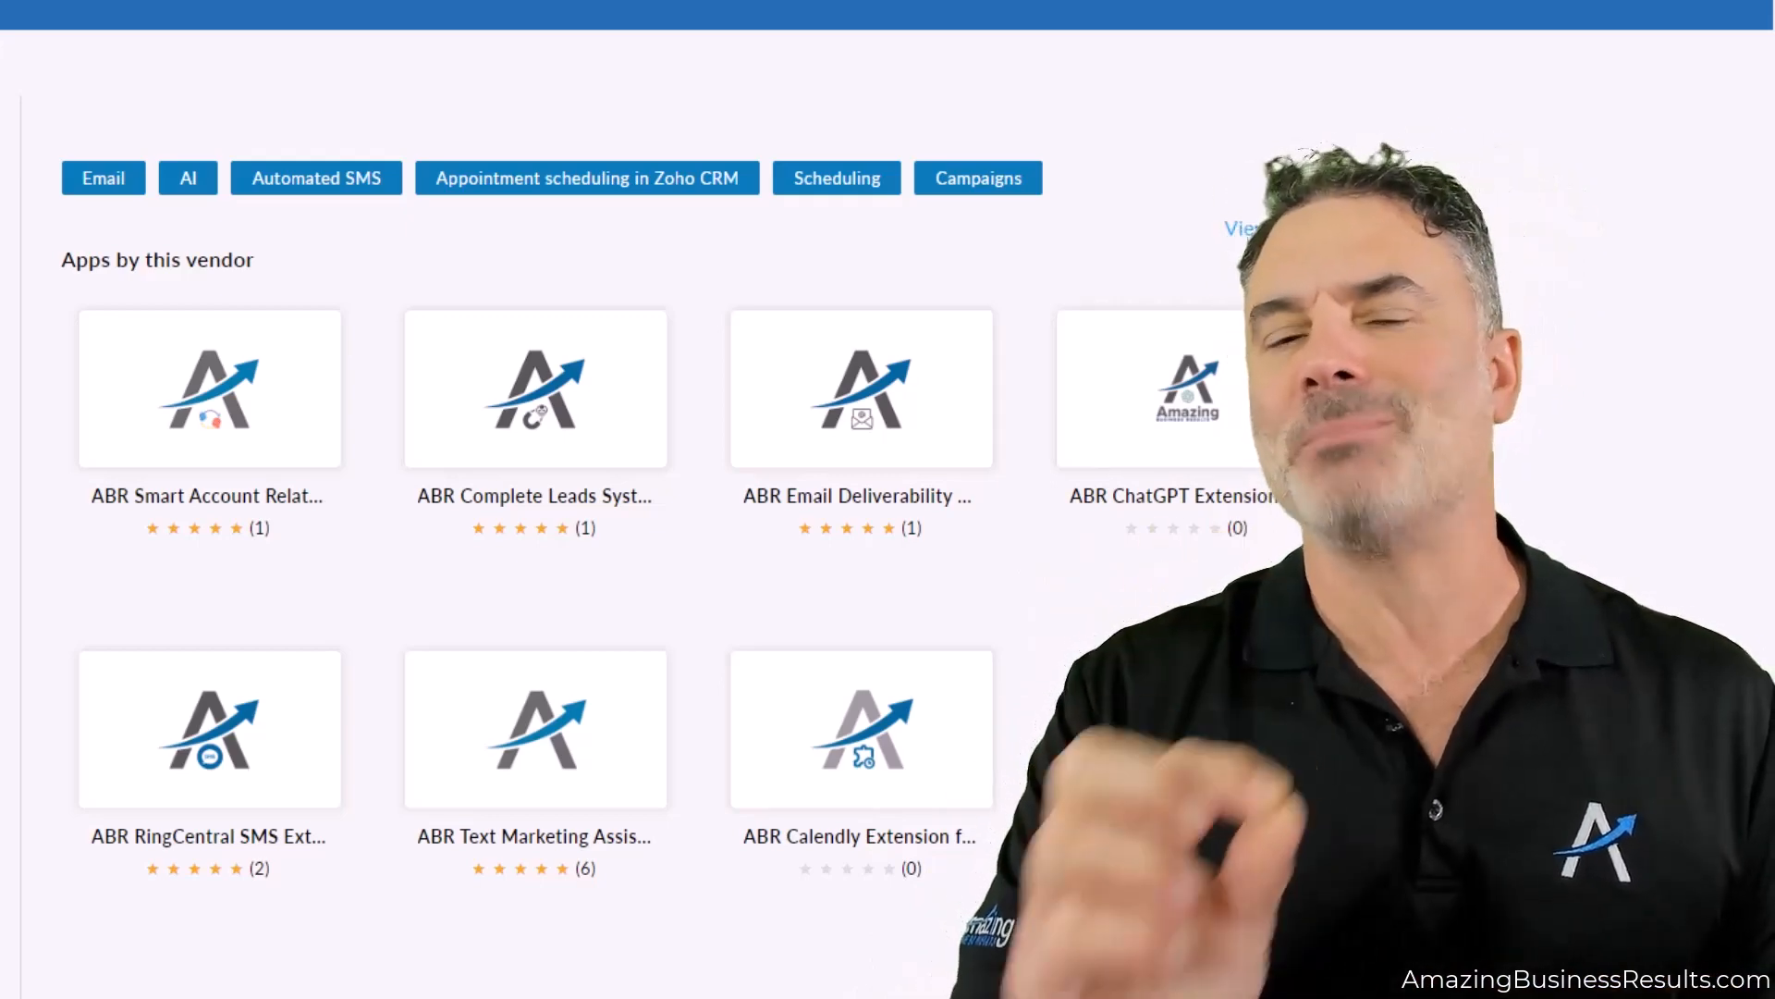
- Open the ABR RingCentral SMS Extension for Zoho CRM listing from the vendor's apps
click(209, 728)
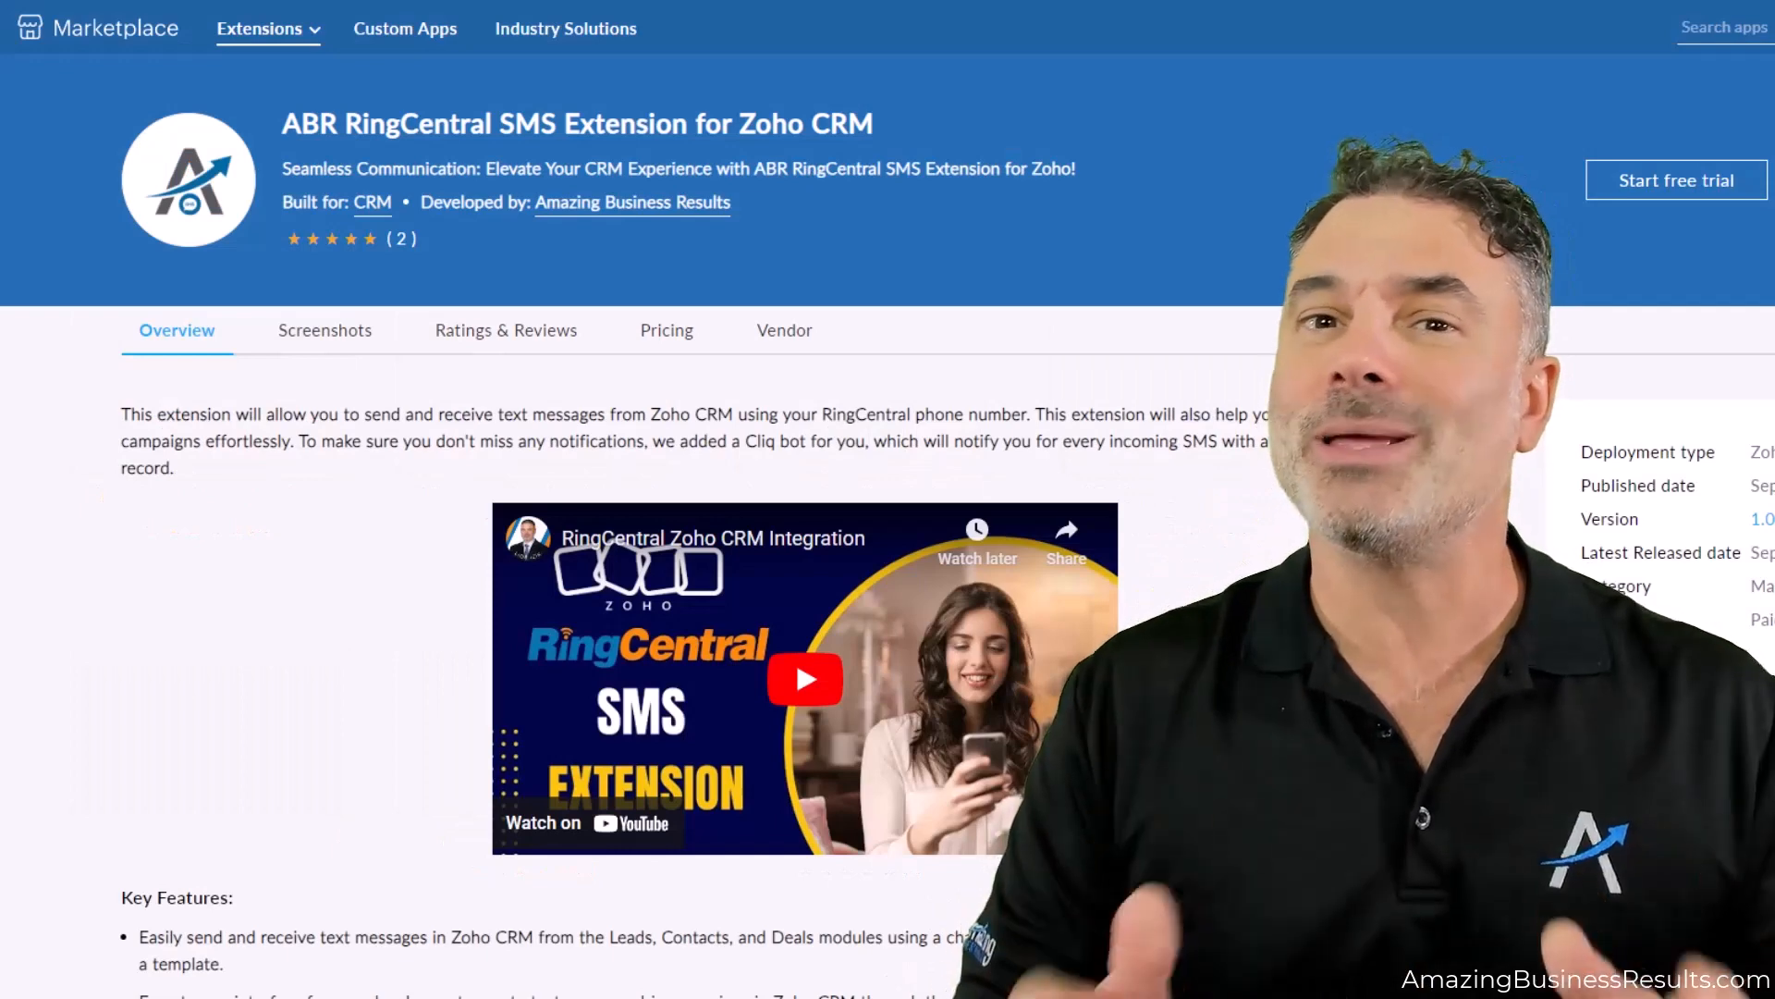